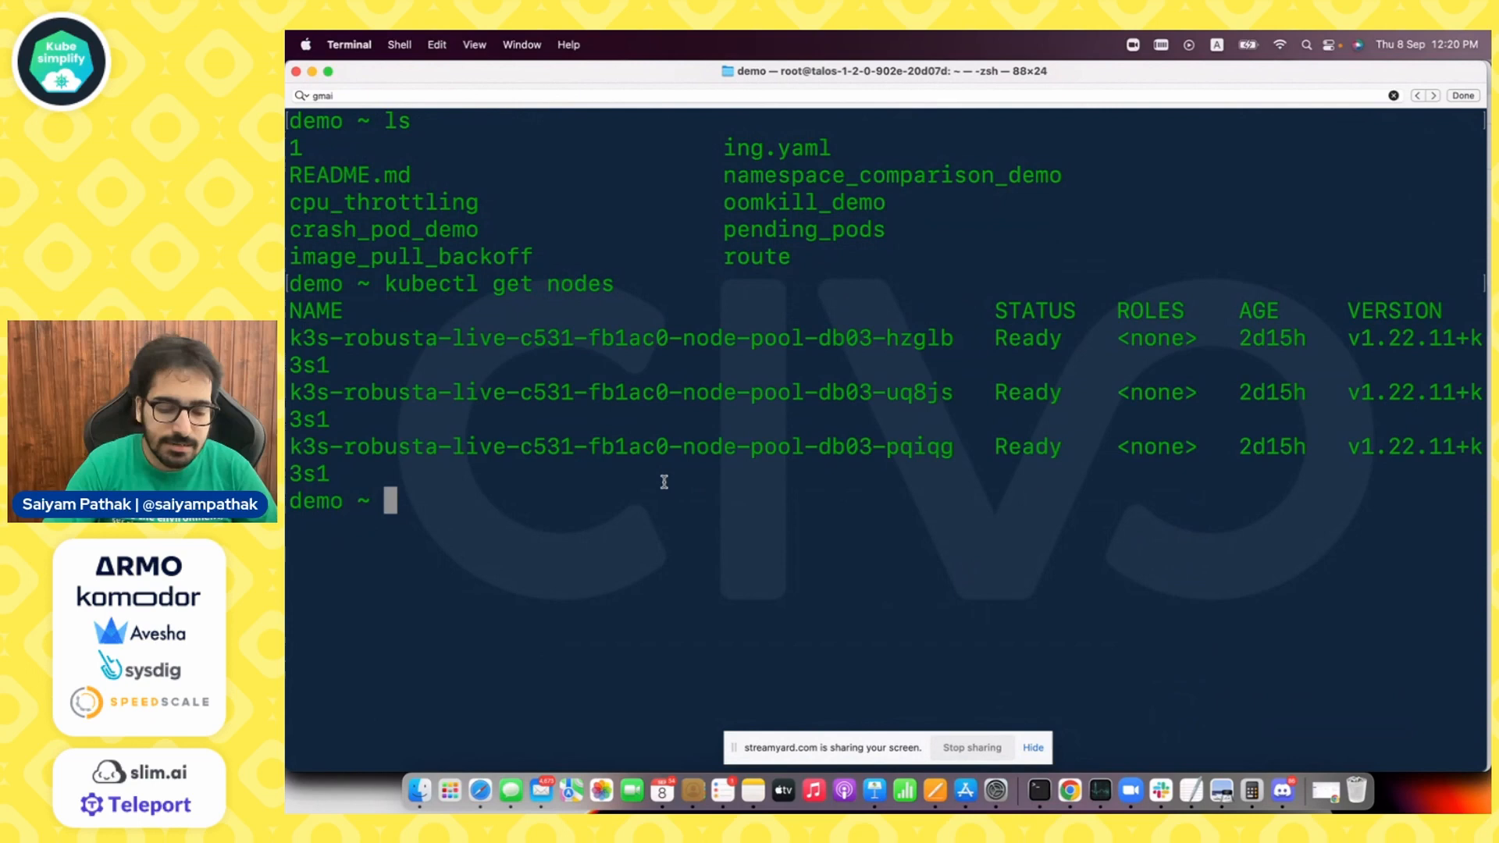
Enter kubectl get pods -A to list pods in every namespace.
type("kubectl get pods -")
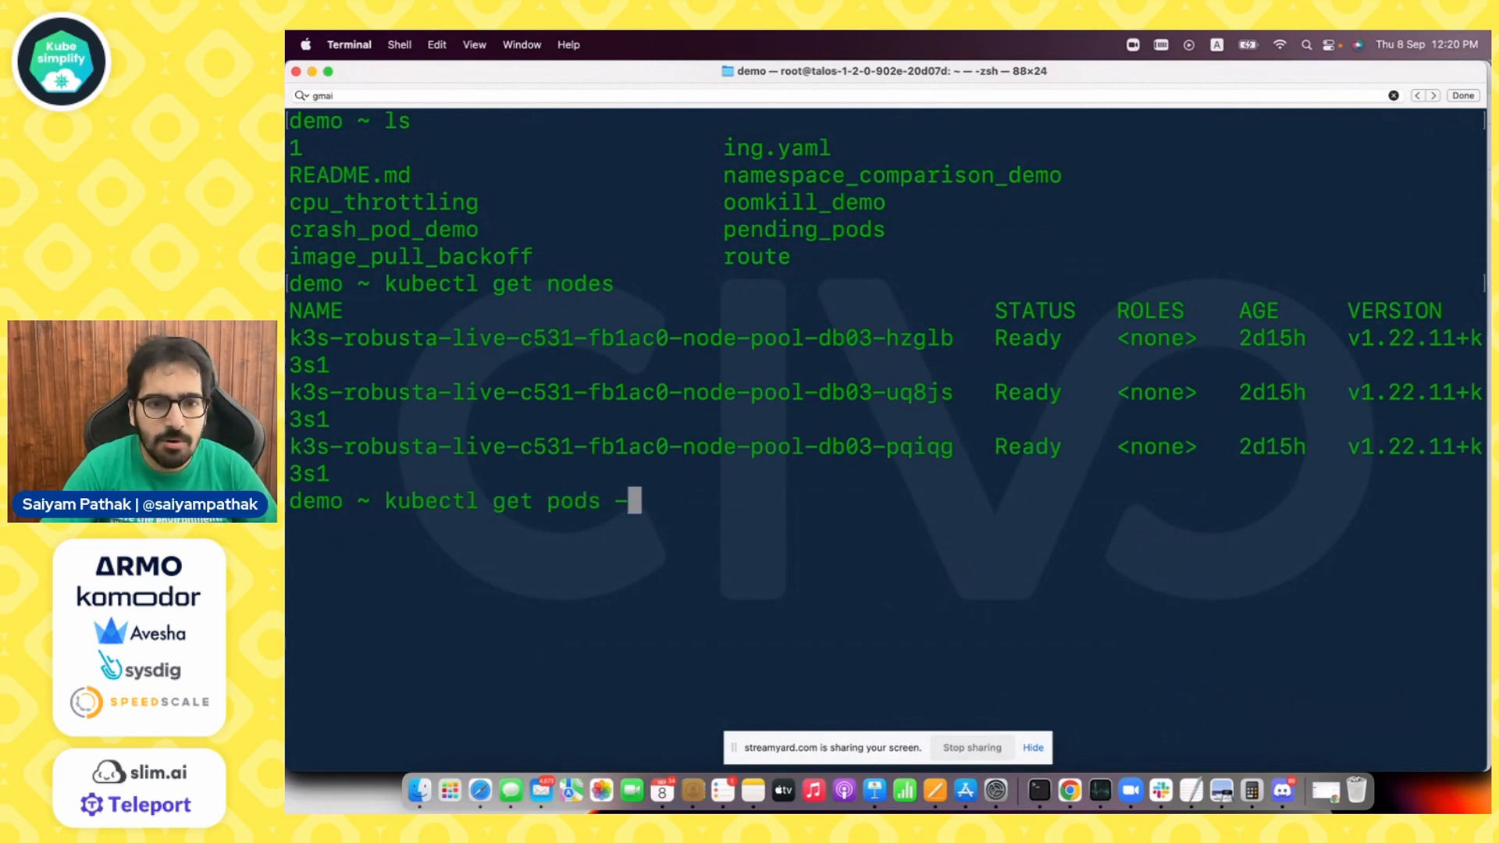
type("A")
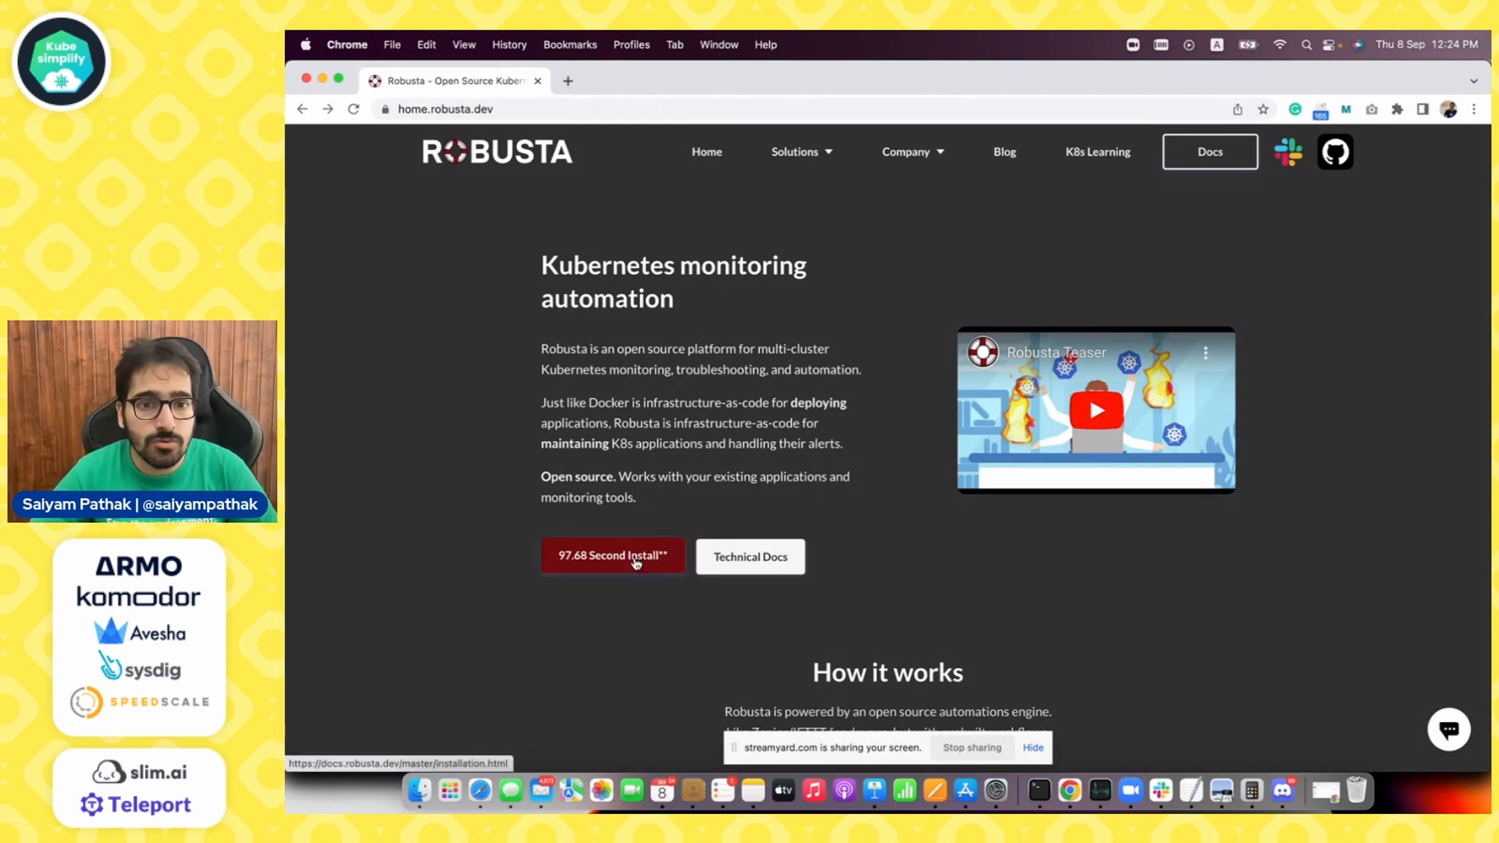
Open Robusta's '97.68 Second Install' guide and scroll to the Standard Installation steps.
left_click(612, 555)
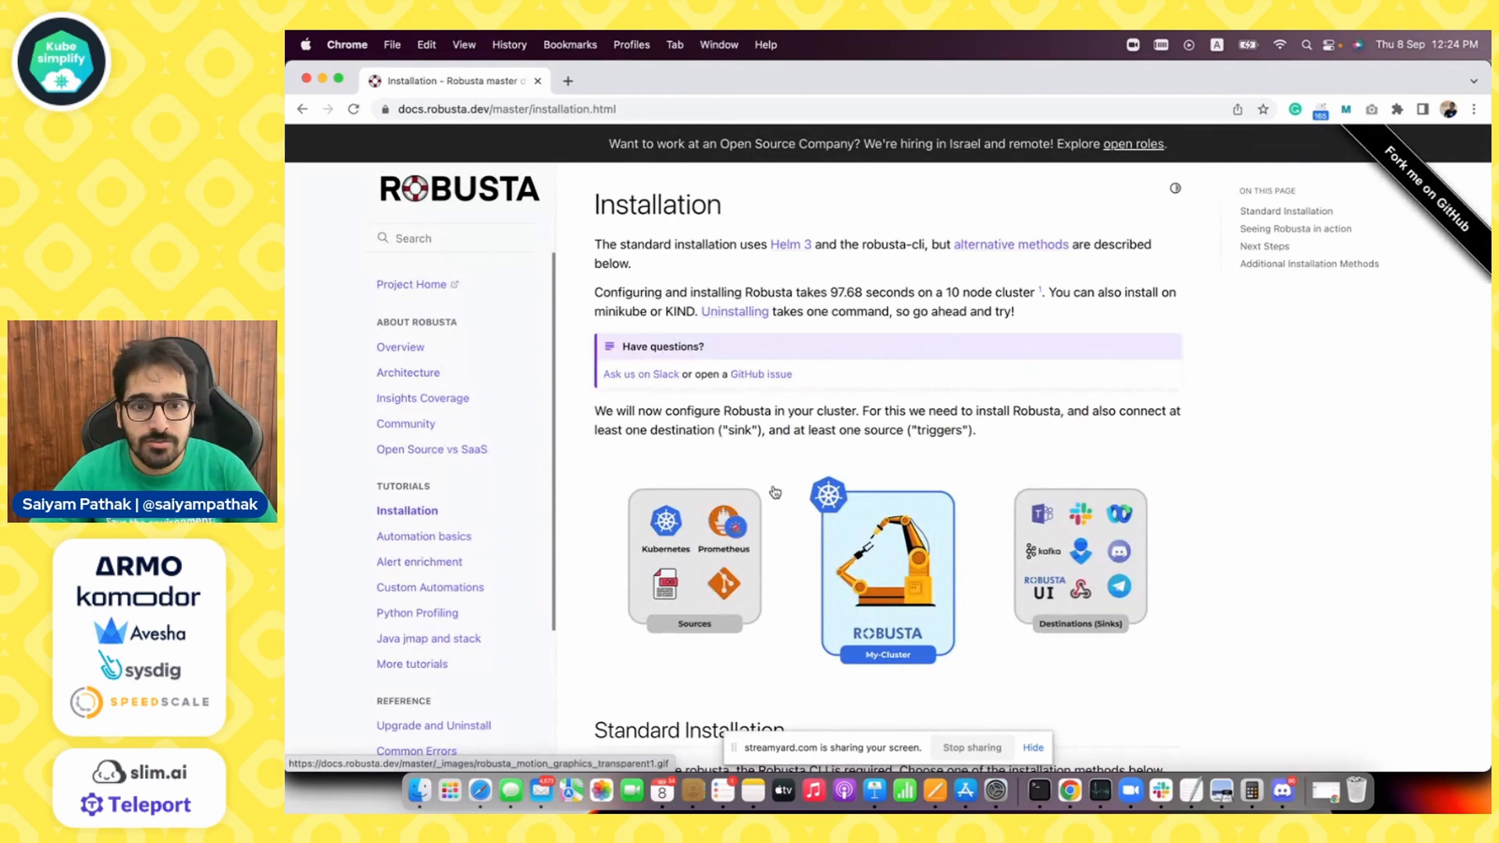
scroll("down", 3)
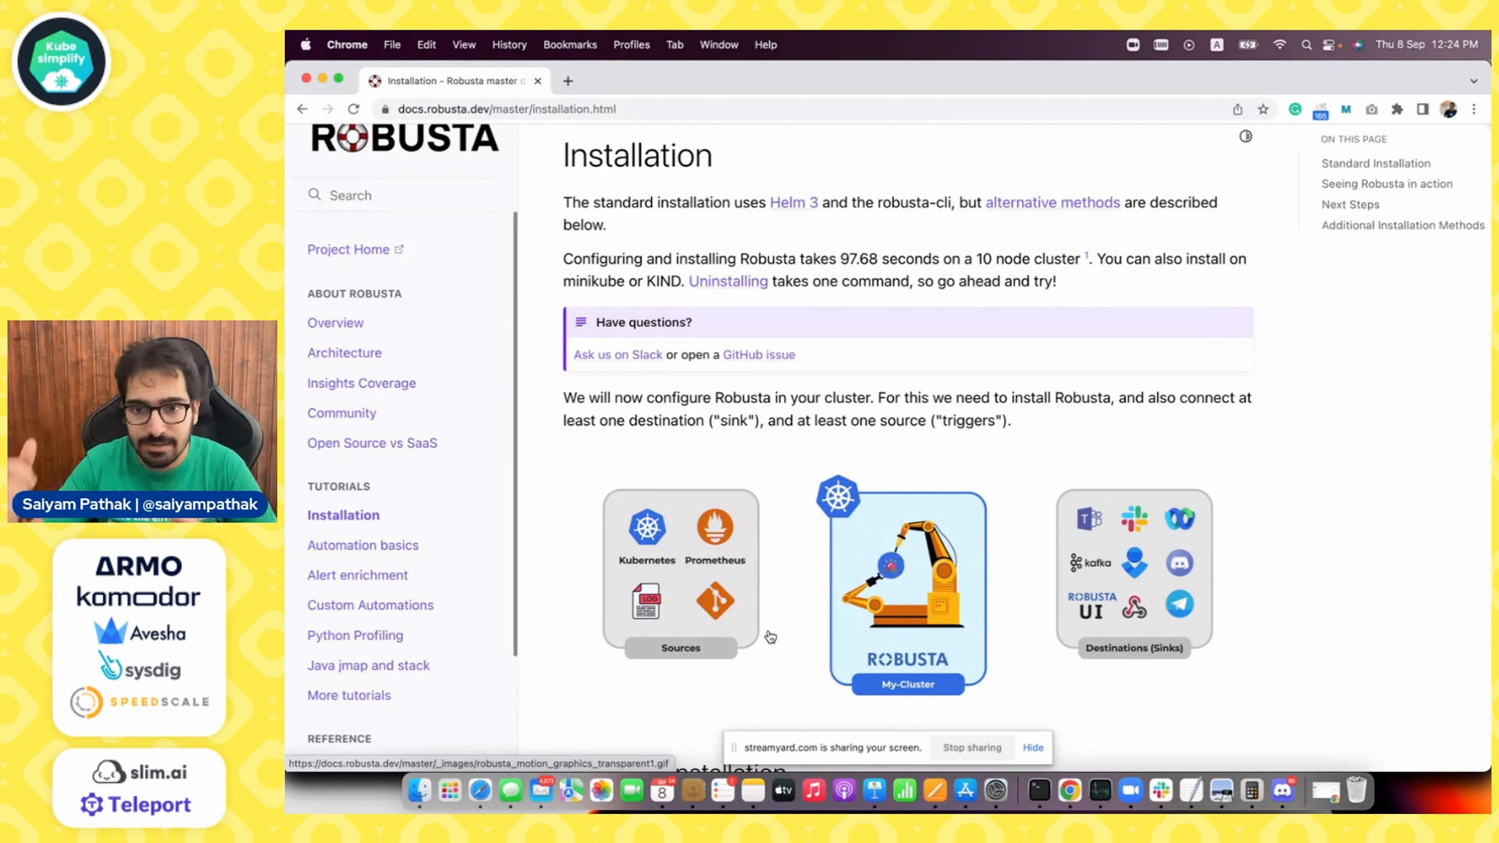
scroll("down", 3)
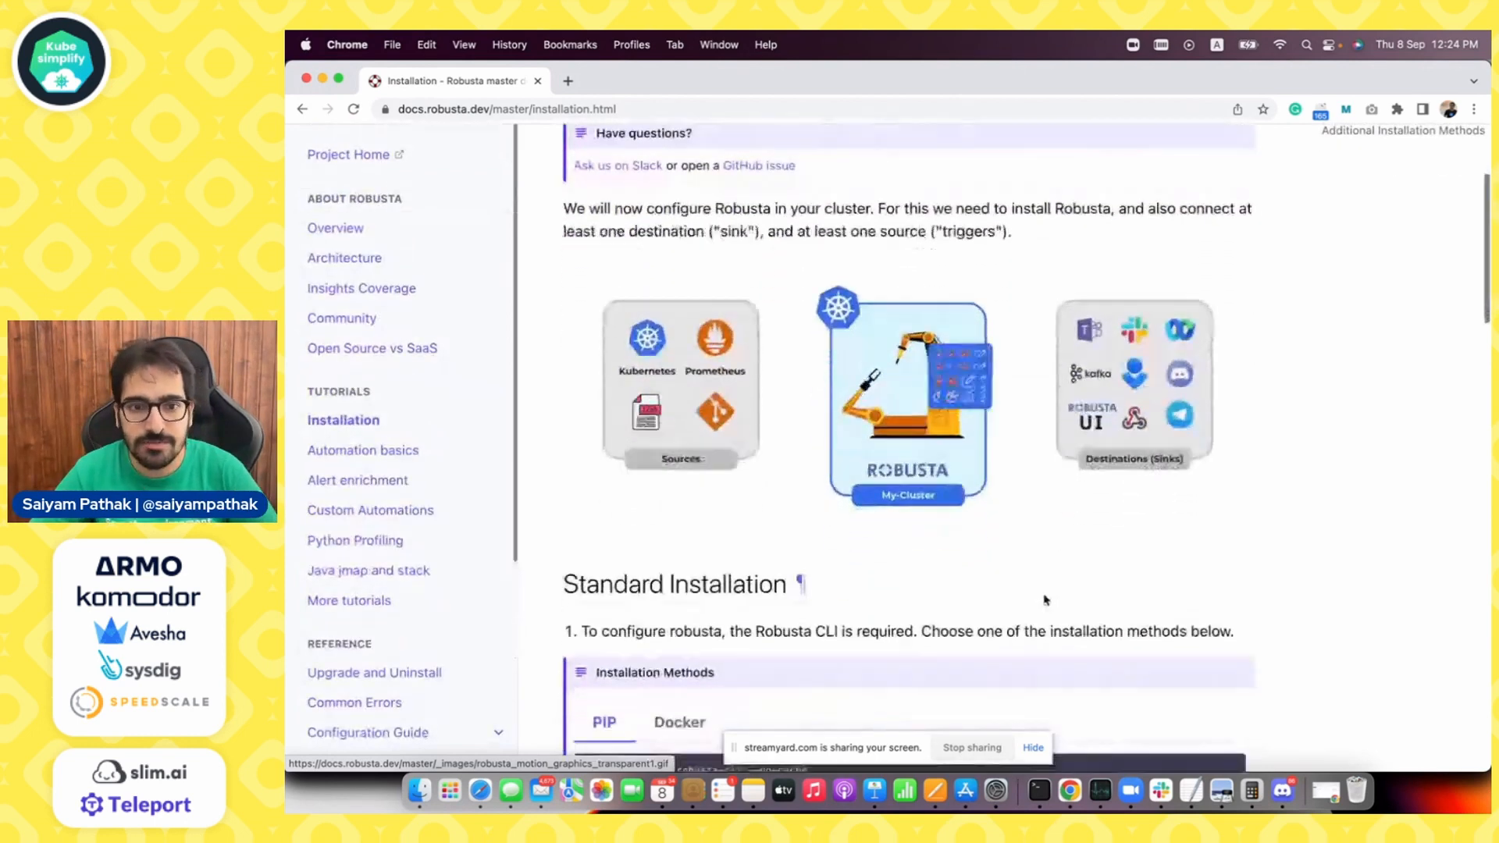
scroll("down", 3)
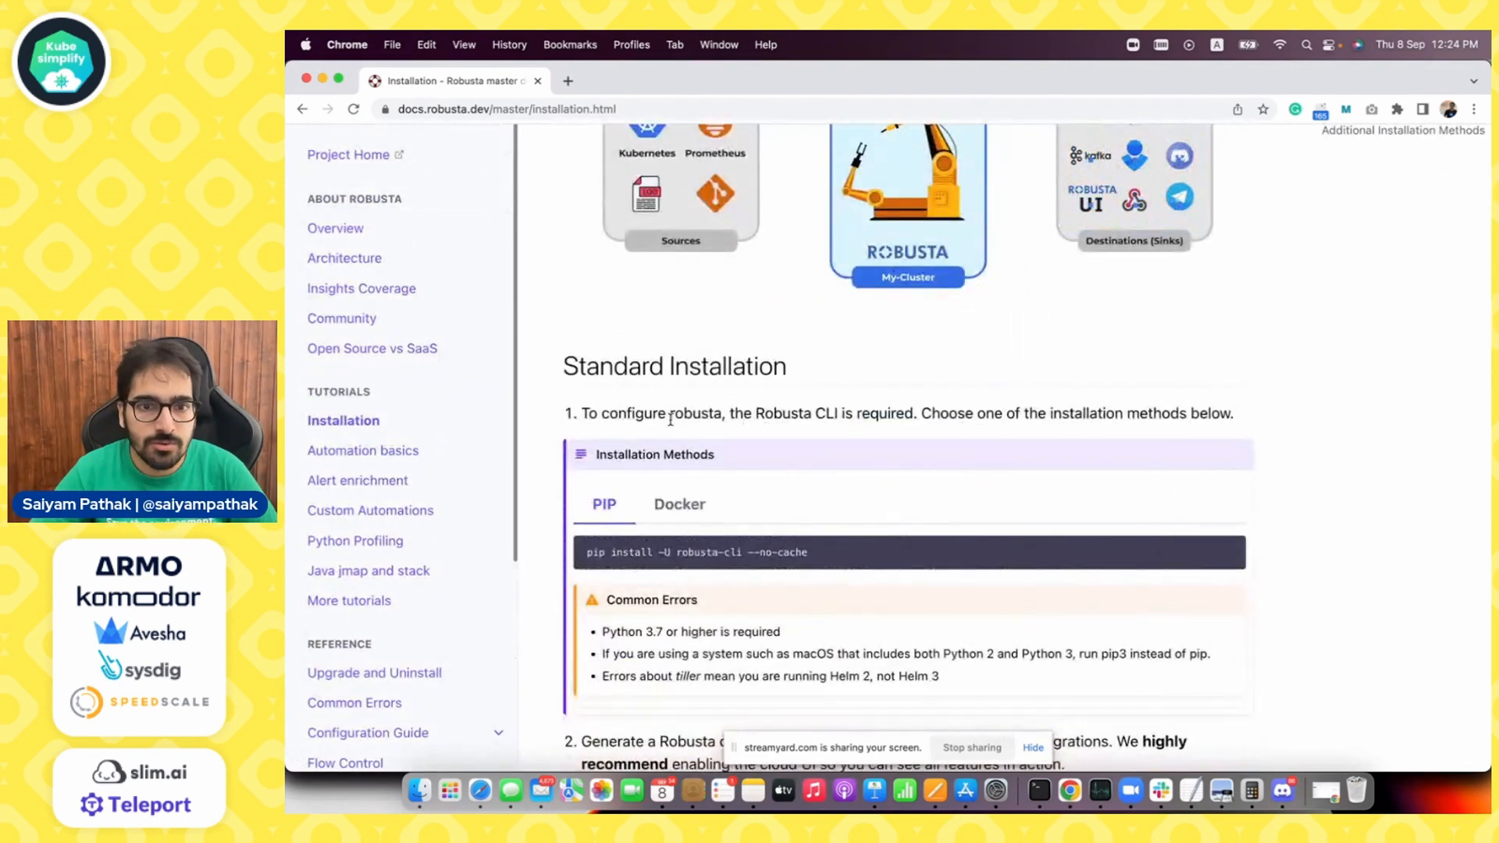
left_click_drag(671, 412, 906, 413)
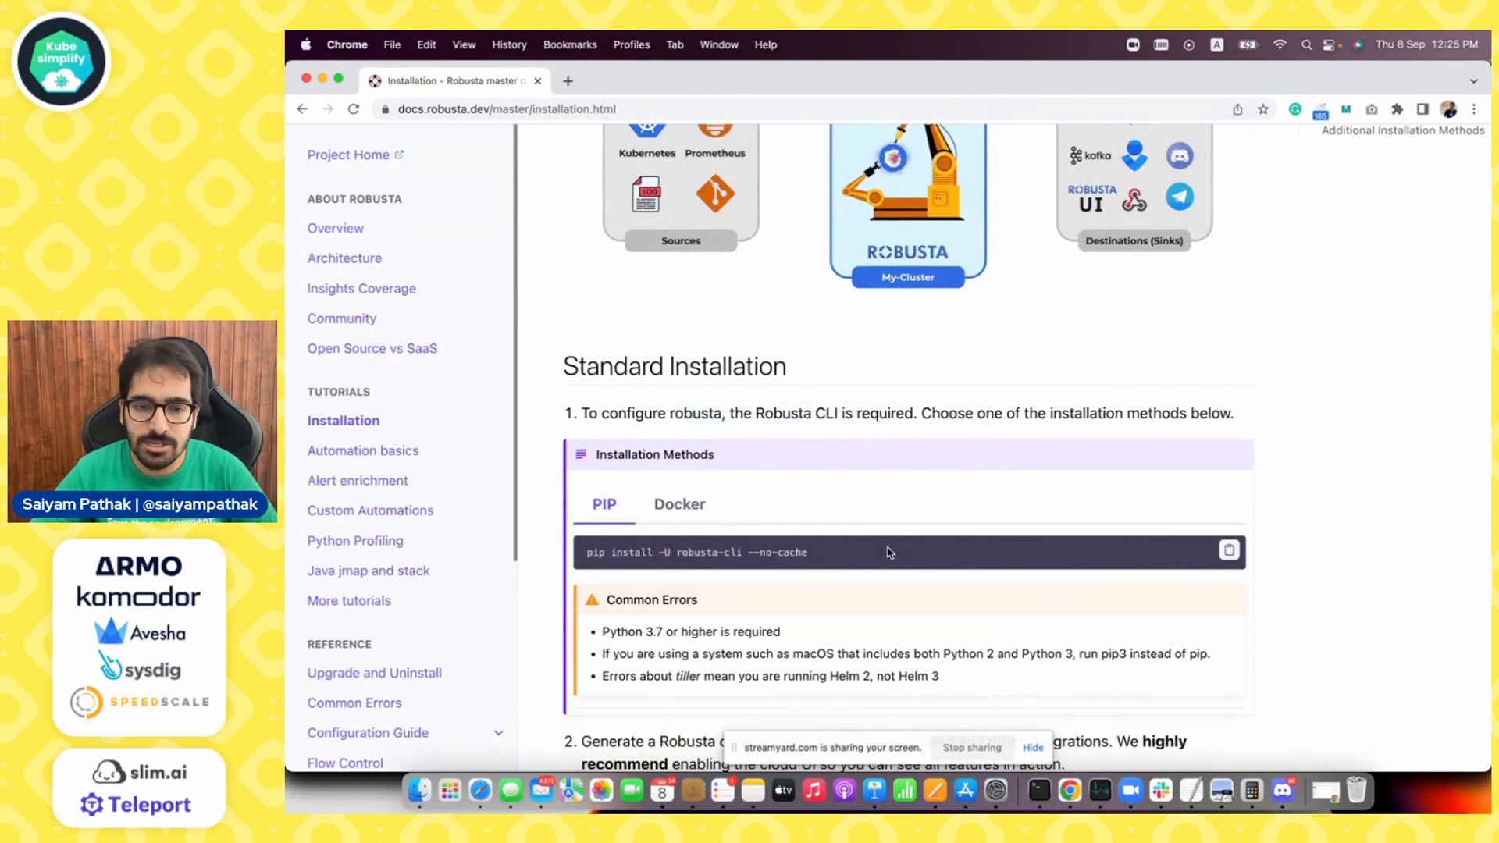
scroll("down", 3)
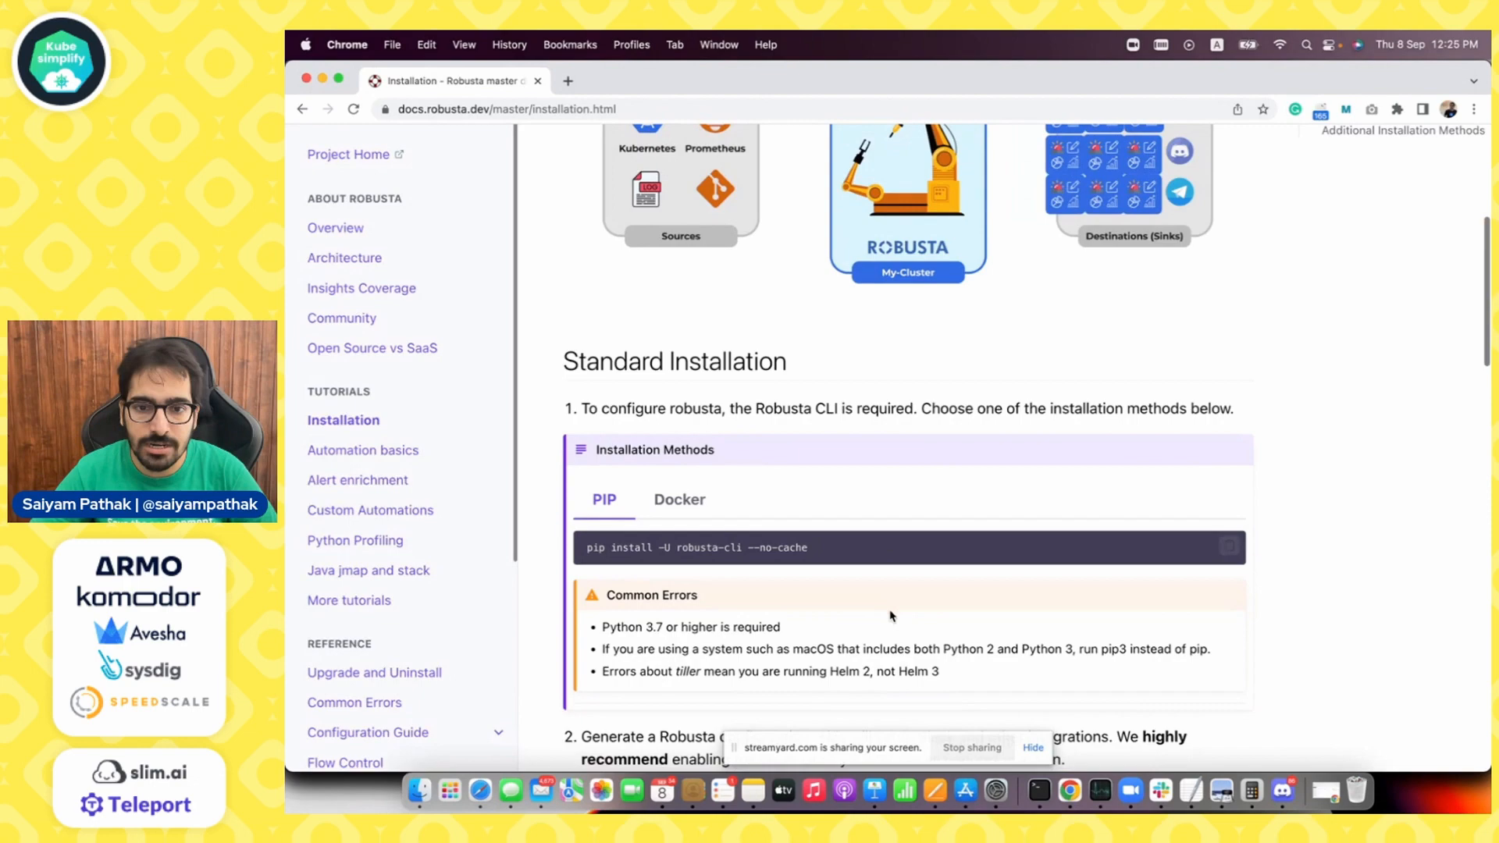
scroll("down", 3)
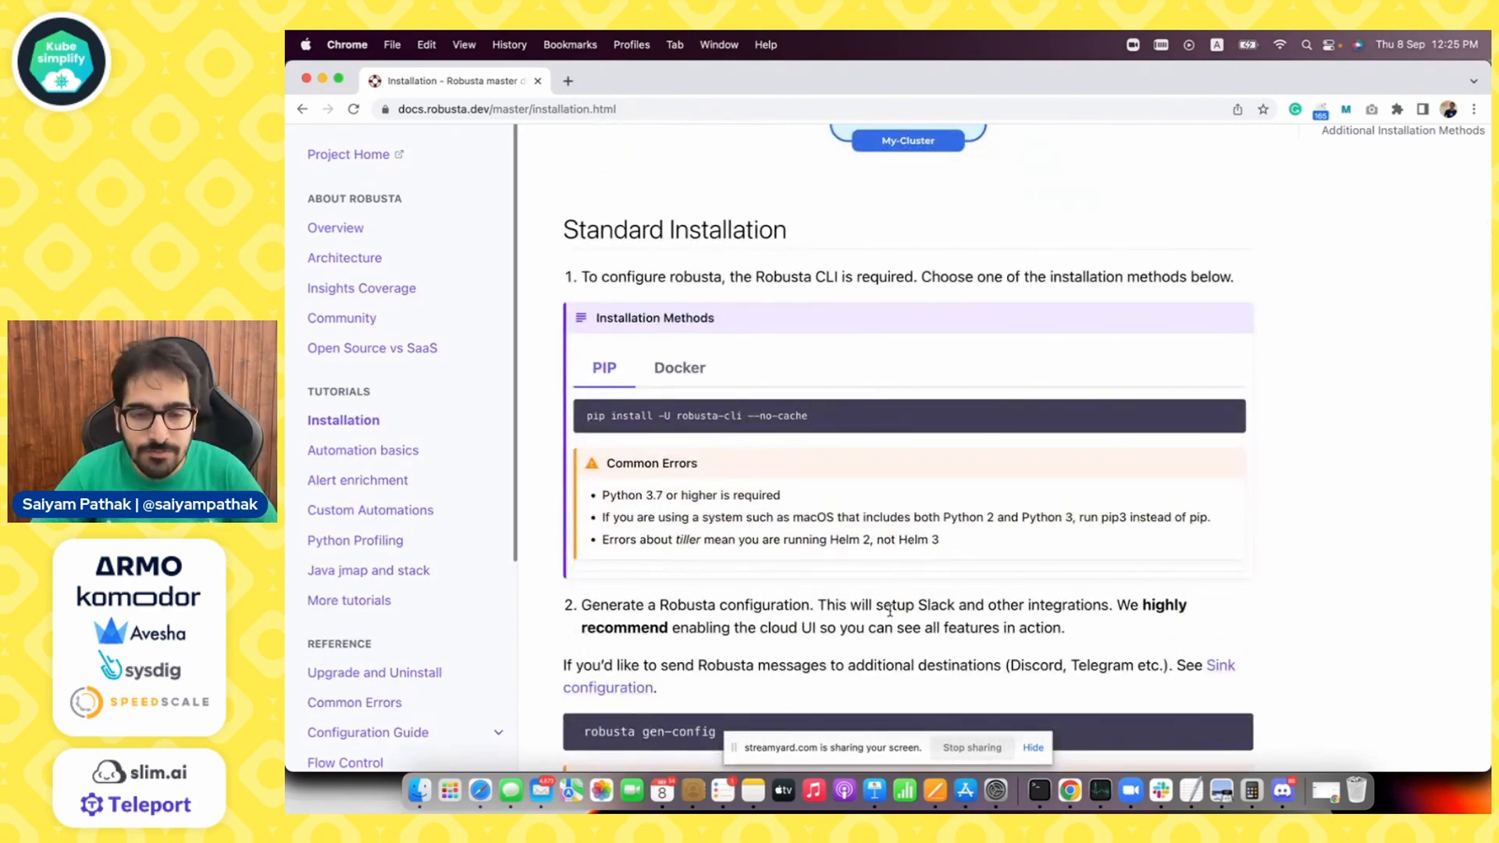
scroll("down", 3)
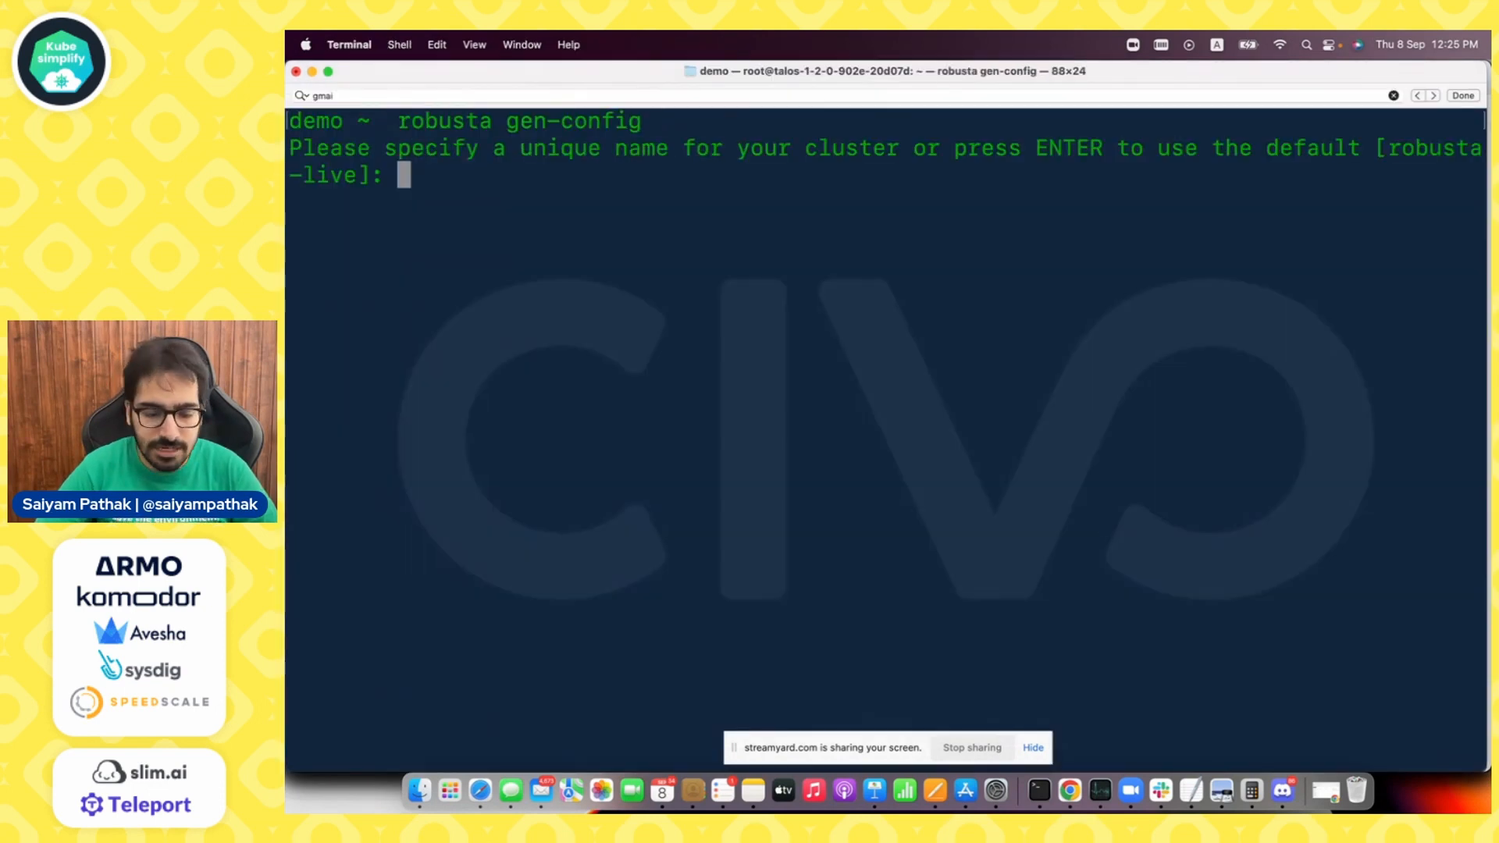
Enter robusta-saiyam as the cluster name in the gen-config prompt.
type("robus")
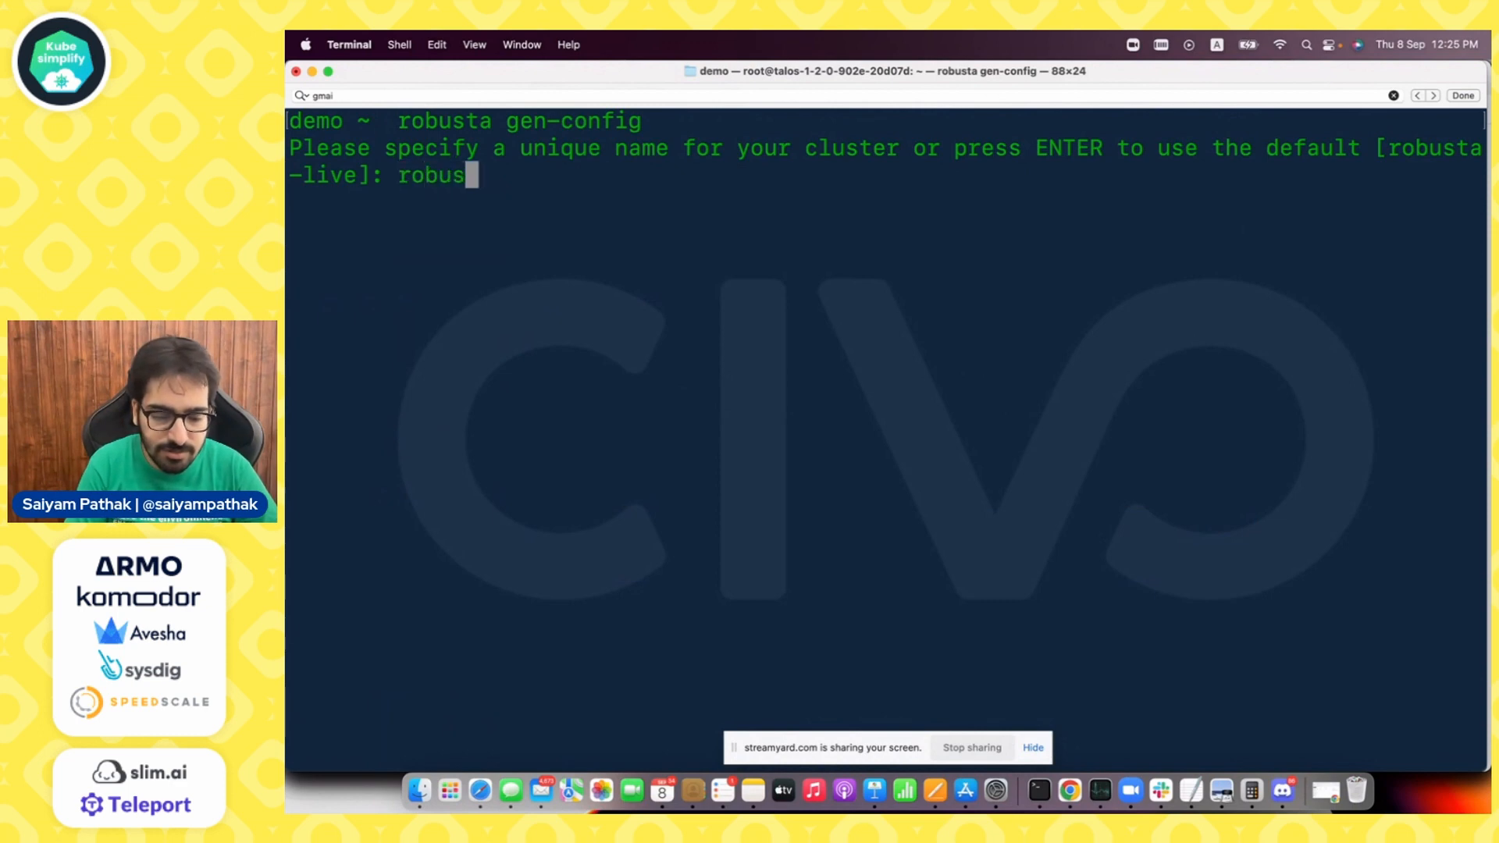
type("a")
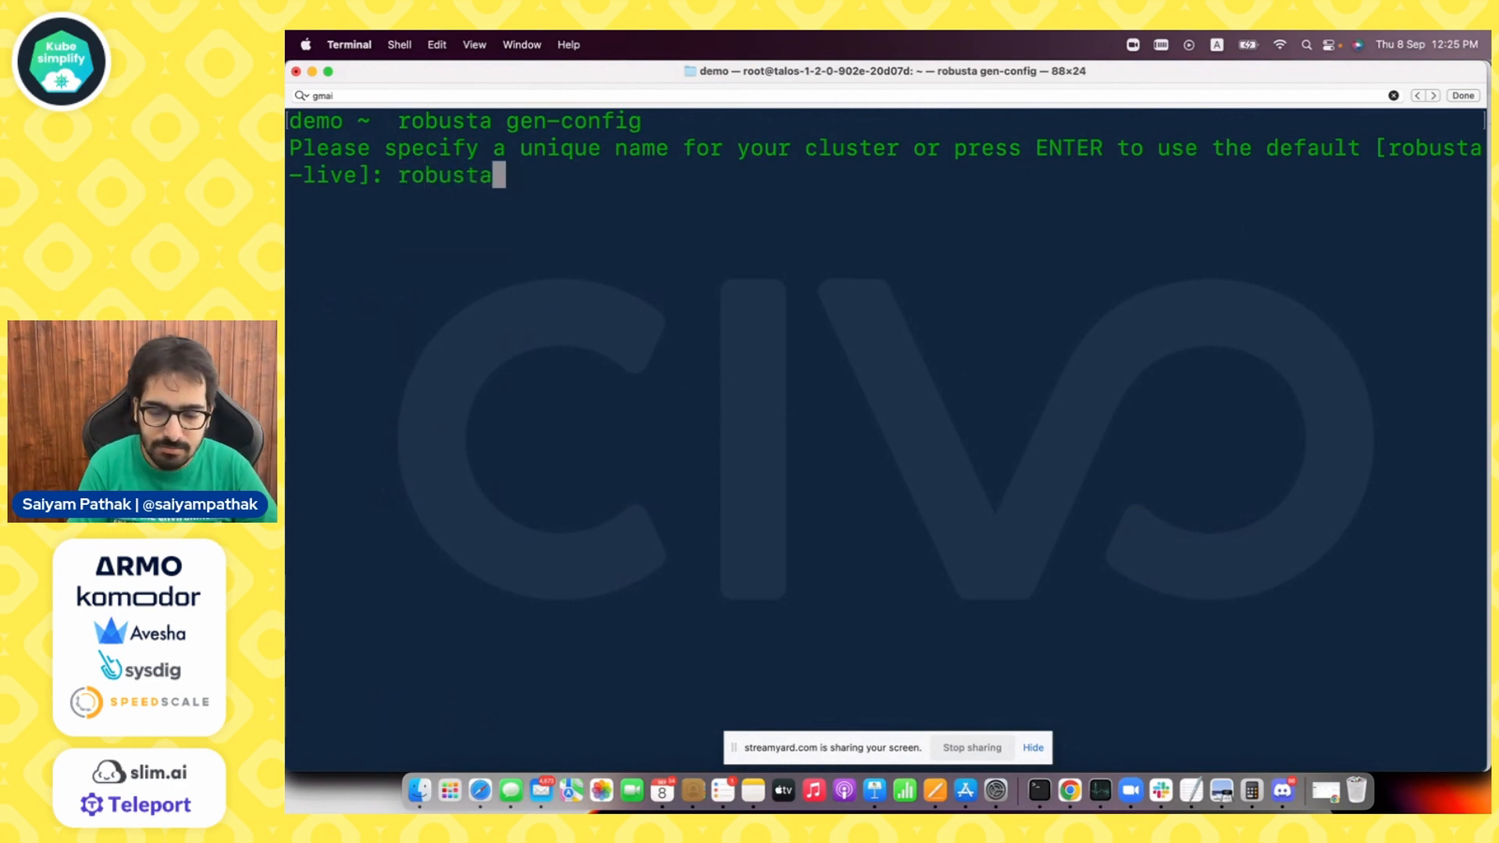
type("-saiyam")
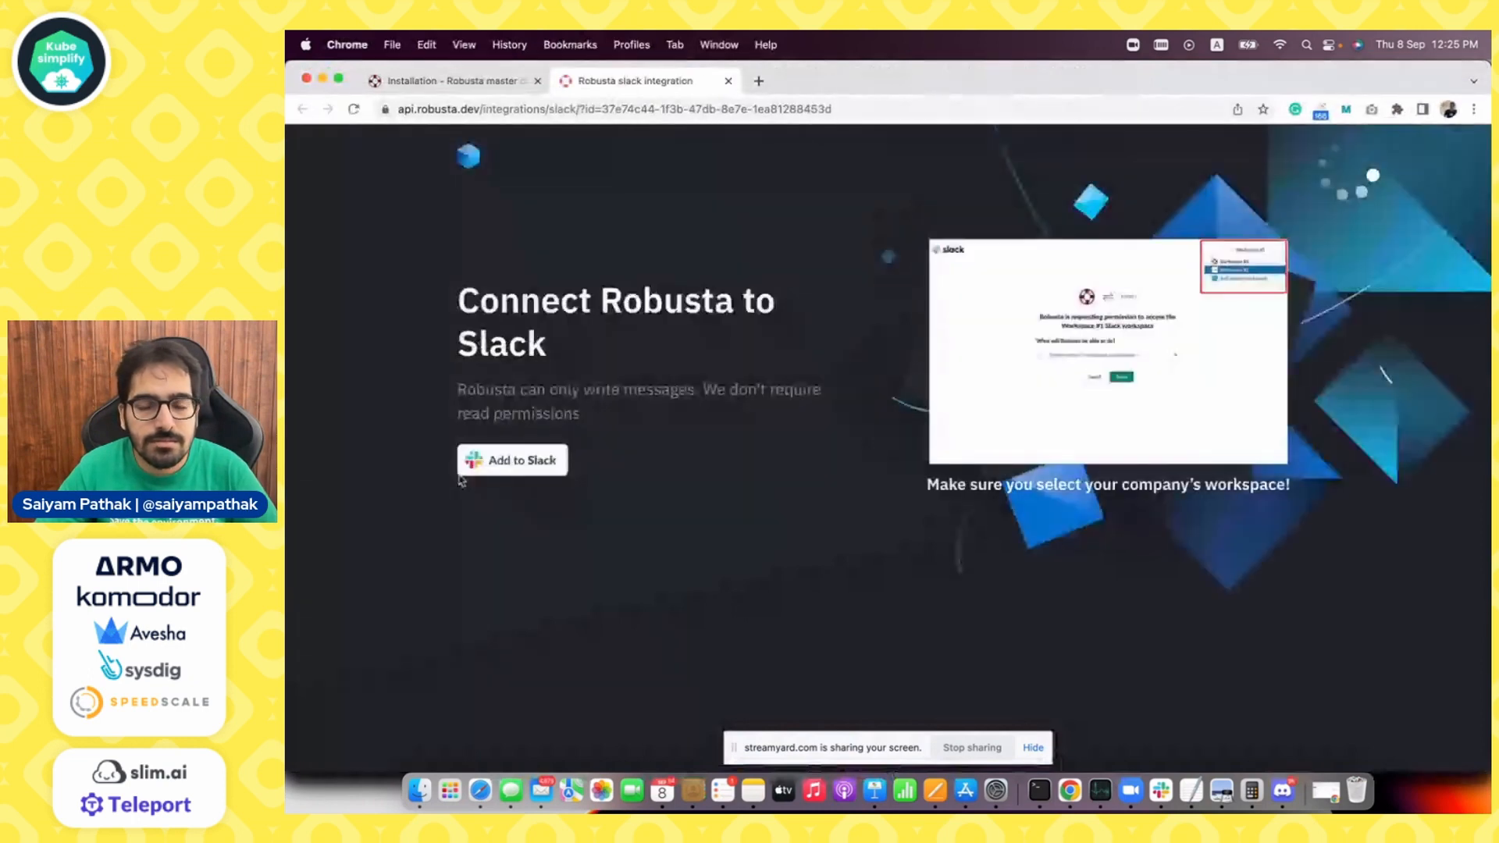
Add Robusta to Slack and allow it into the ThatHowWeDoIt workspace.
left_click(511, 459)
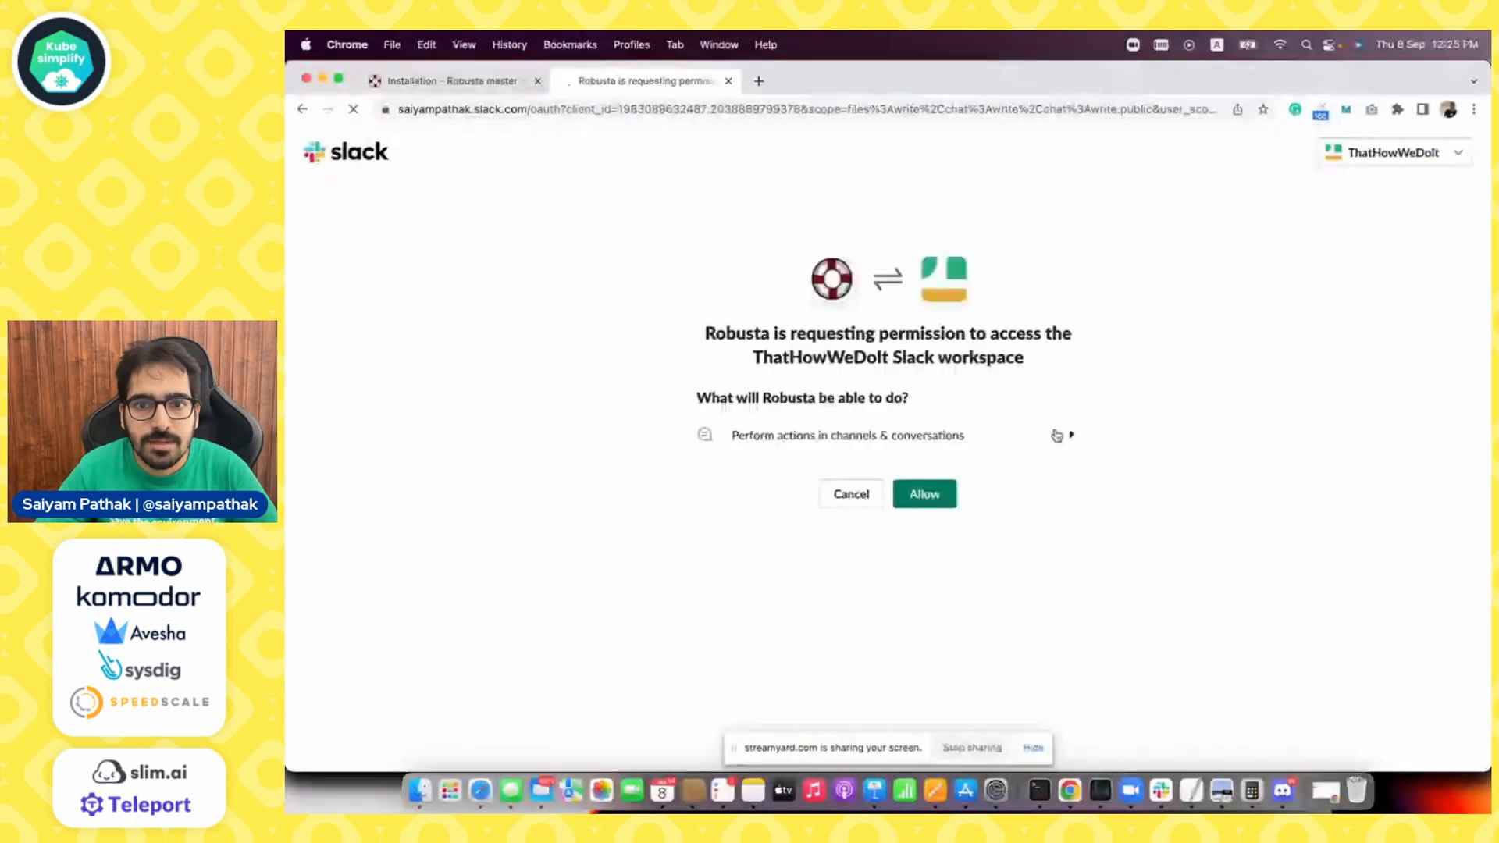
left_click(924, 494)
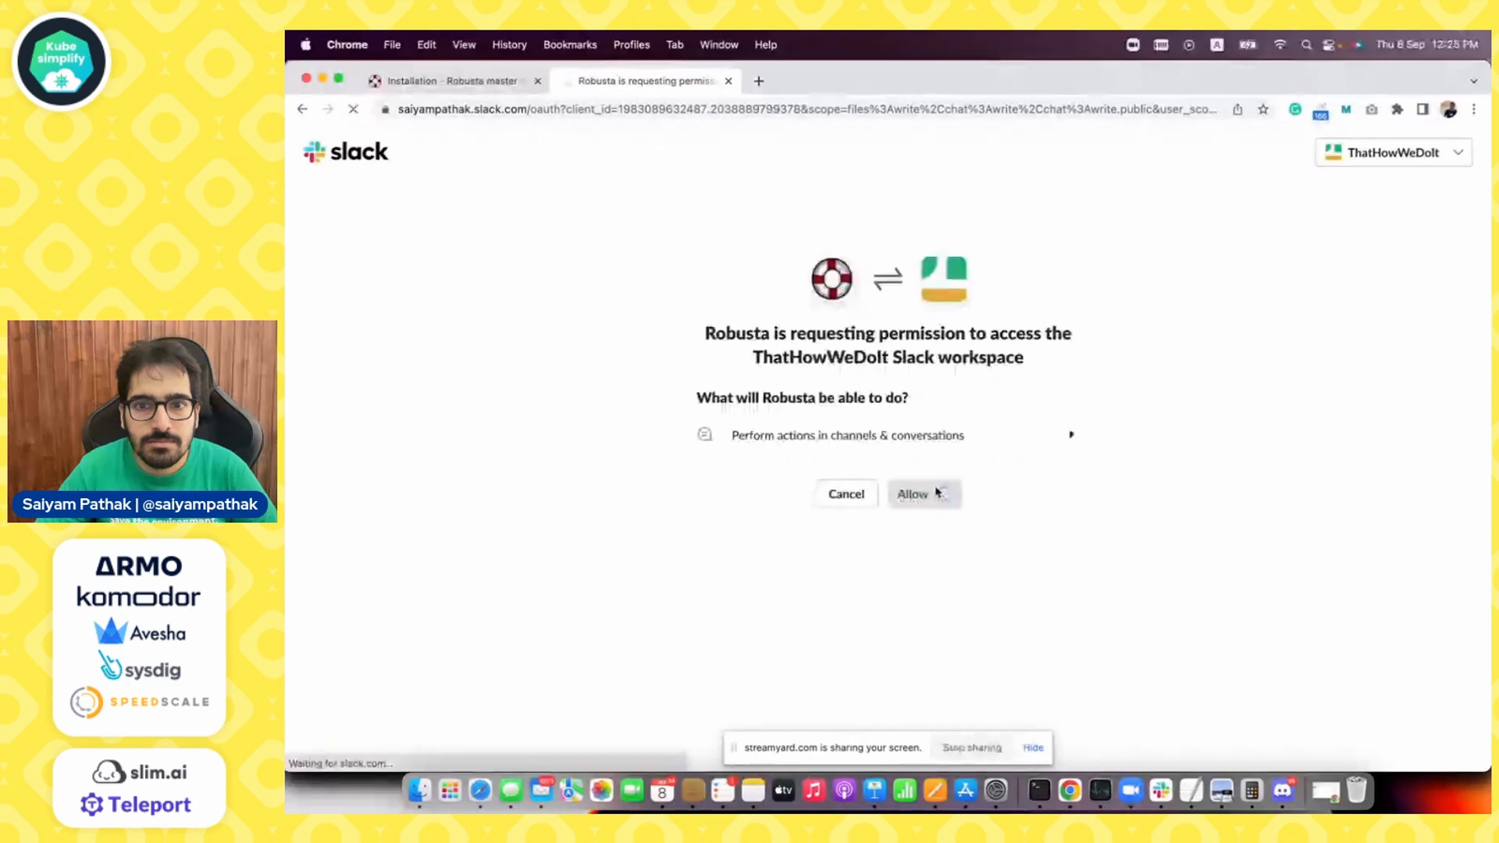
left_click(911, 495)
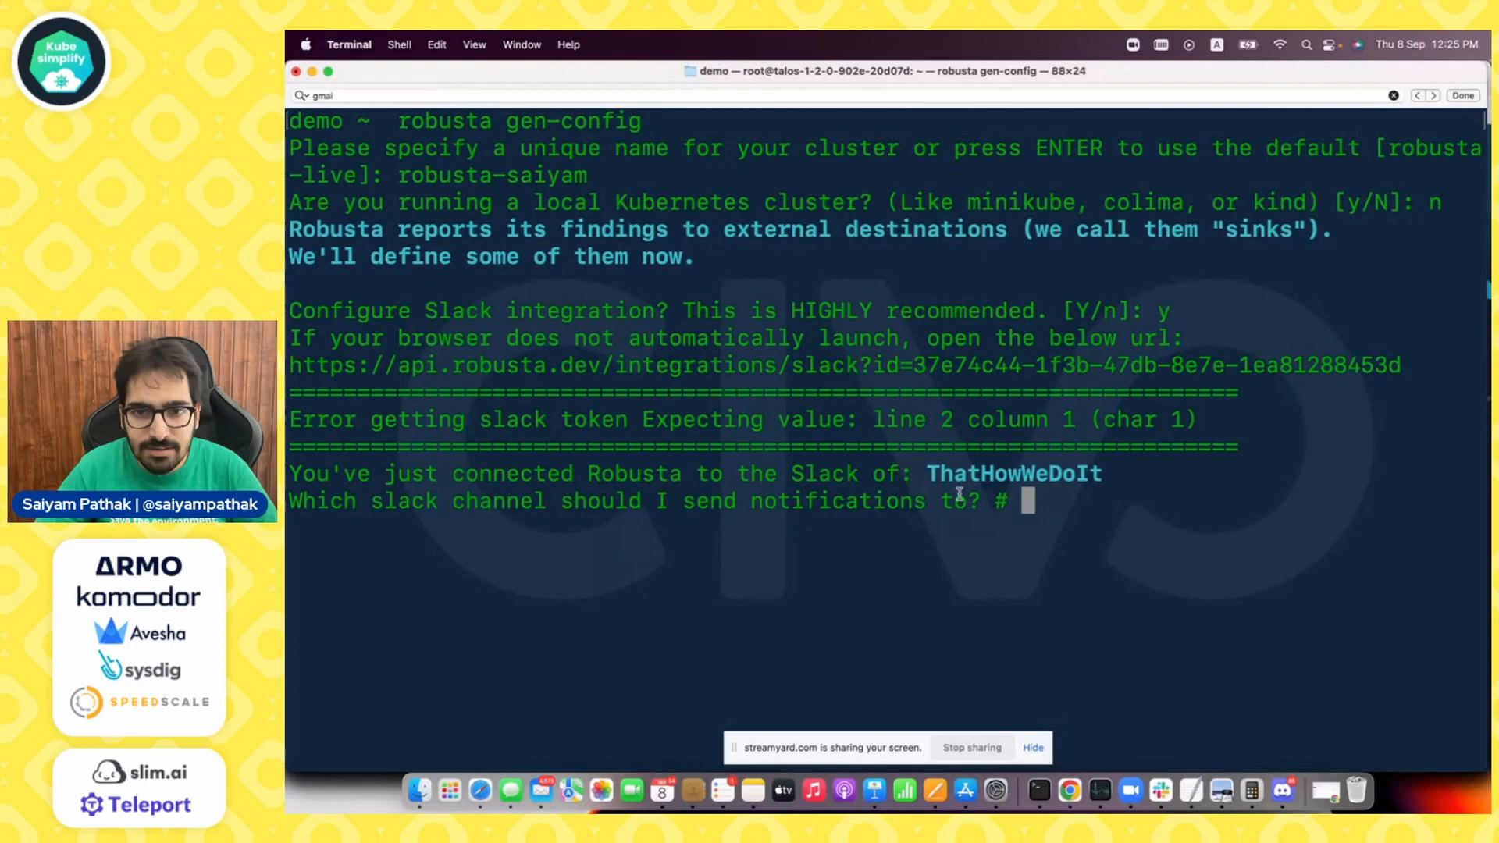
type("robusta-demo")
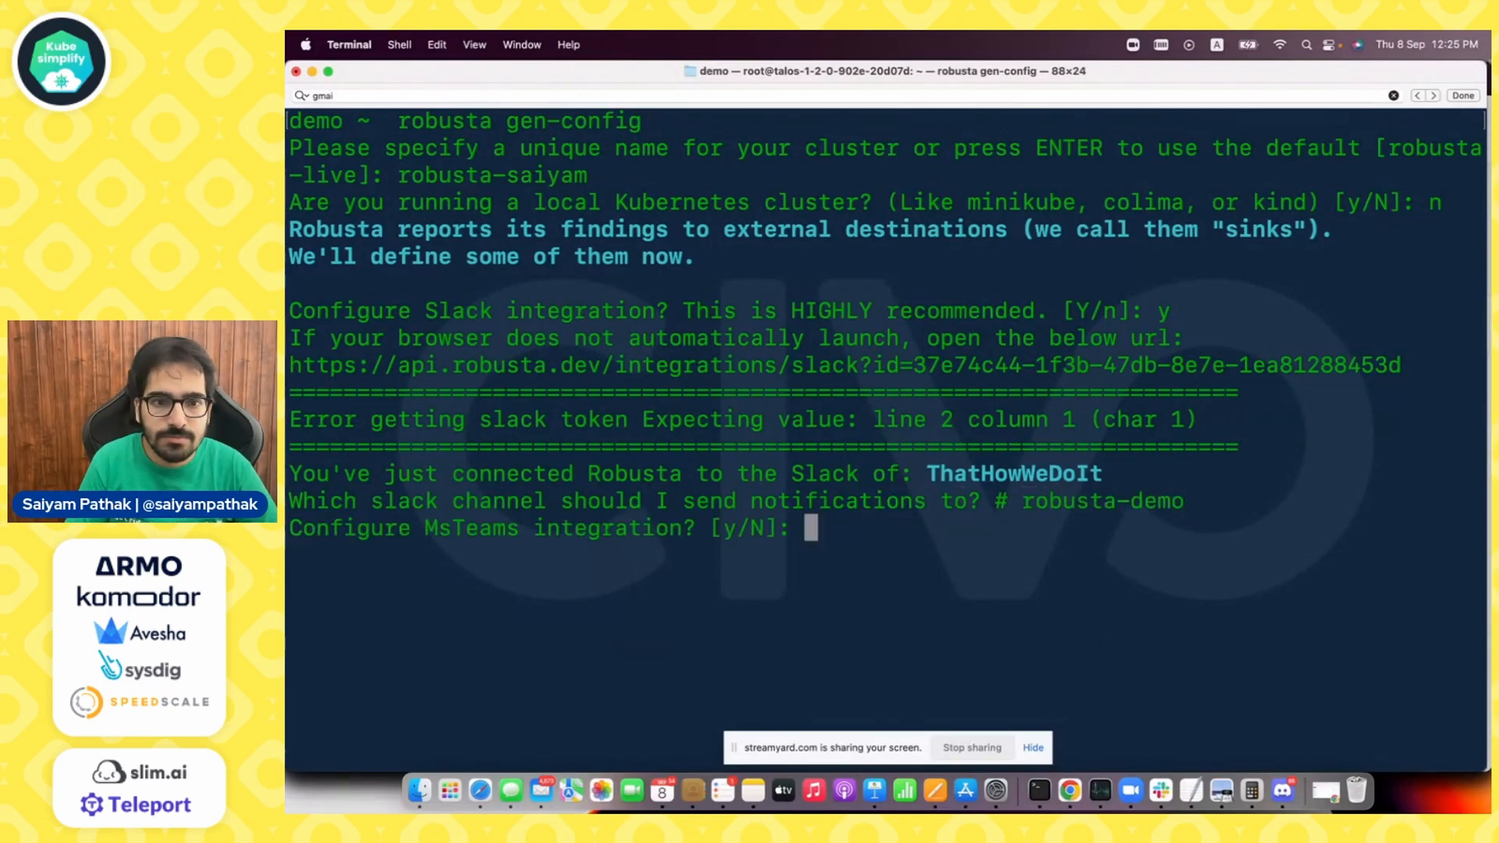
type("n")
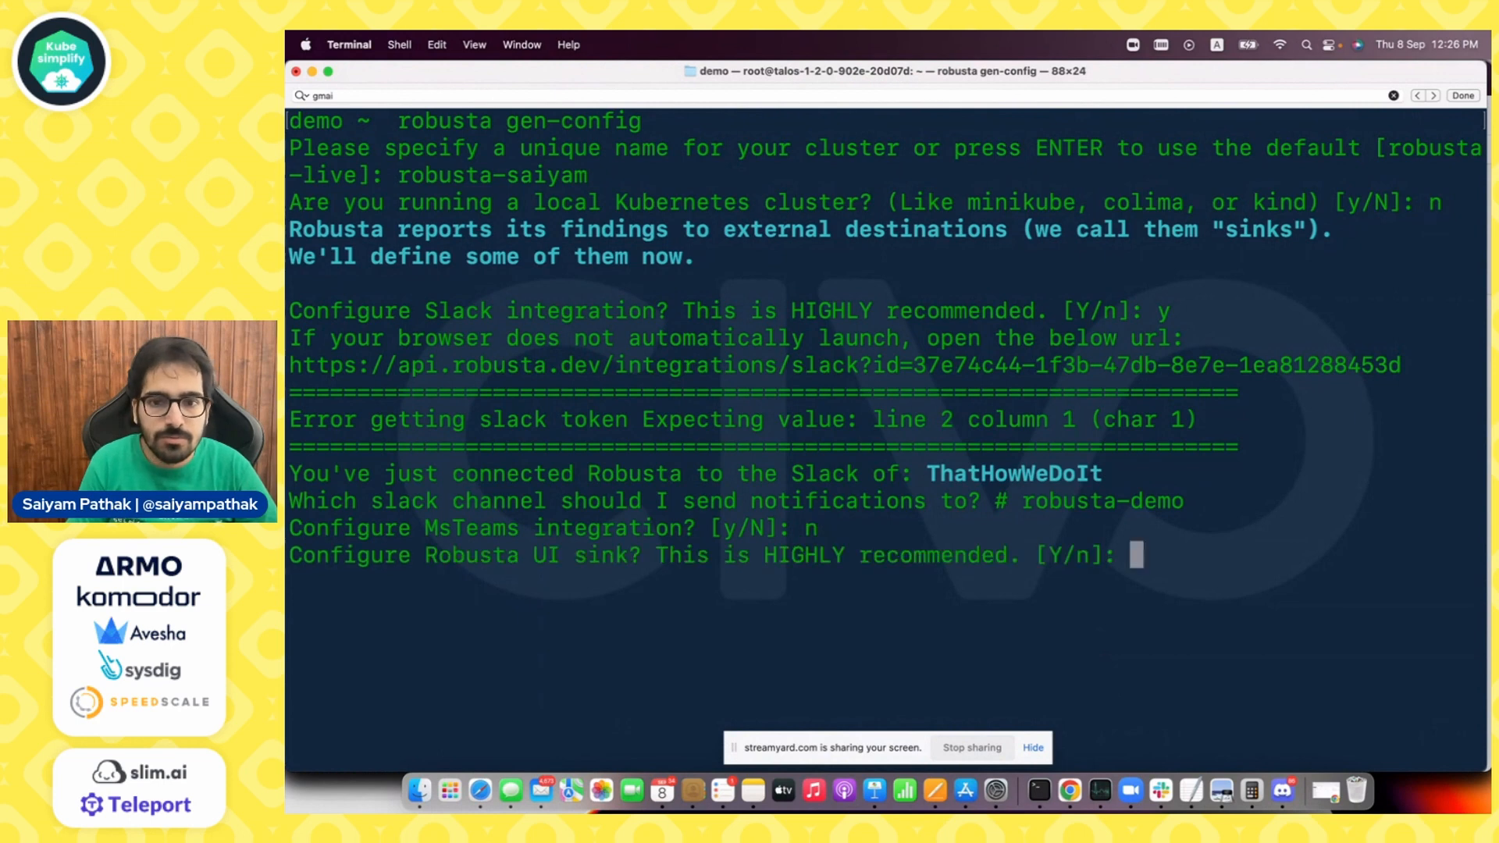
type("y")
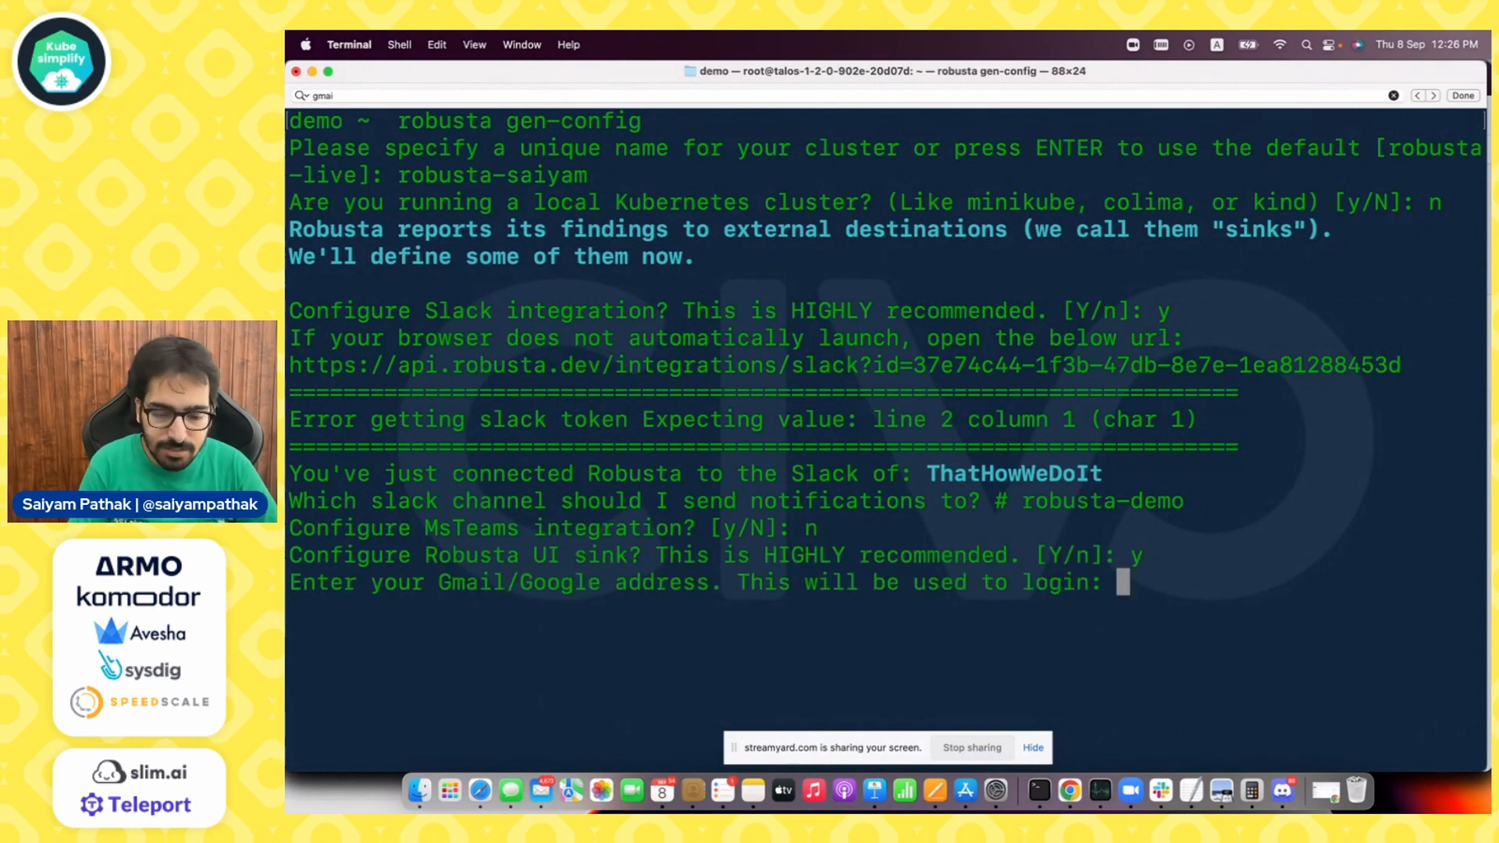
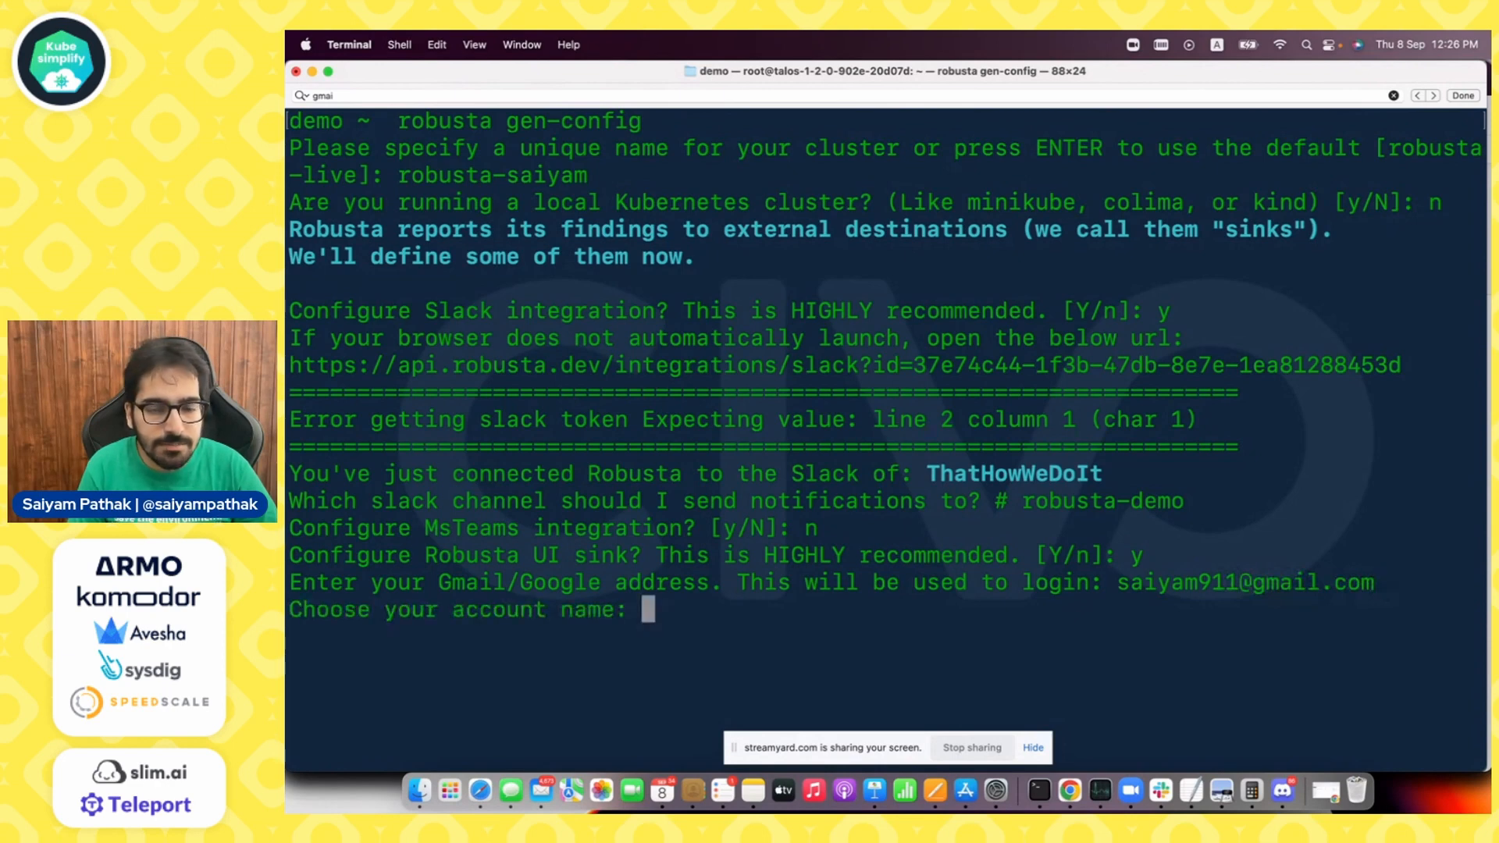
type("saiyam-robusta-demo")
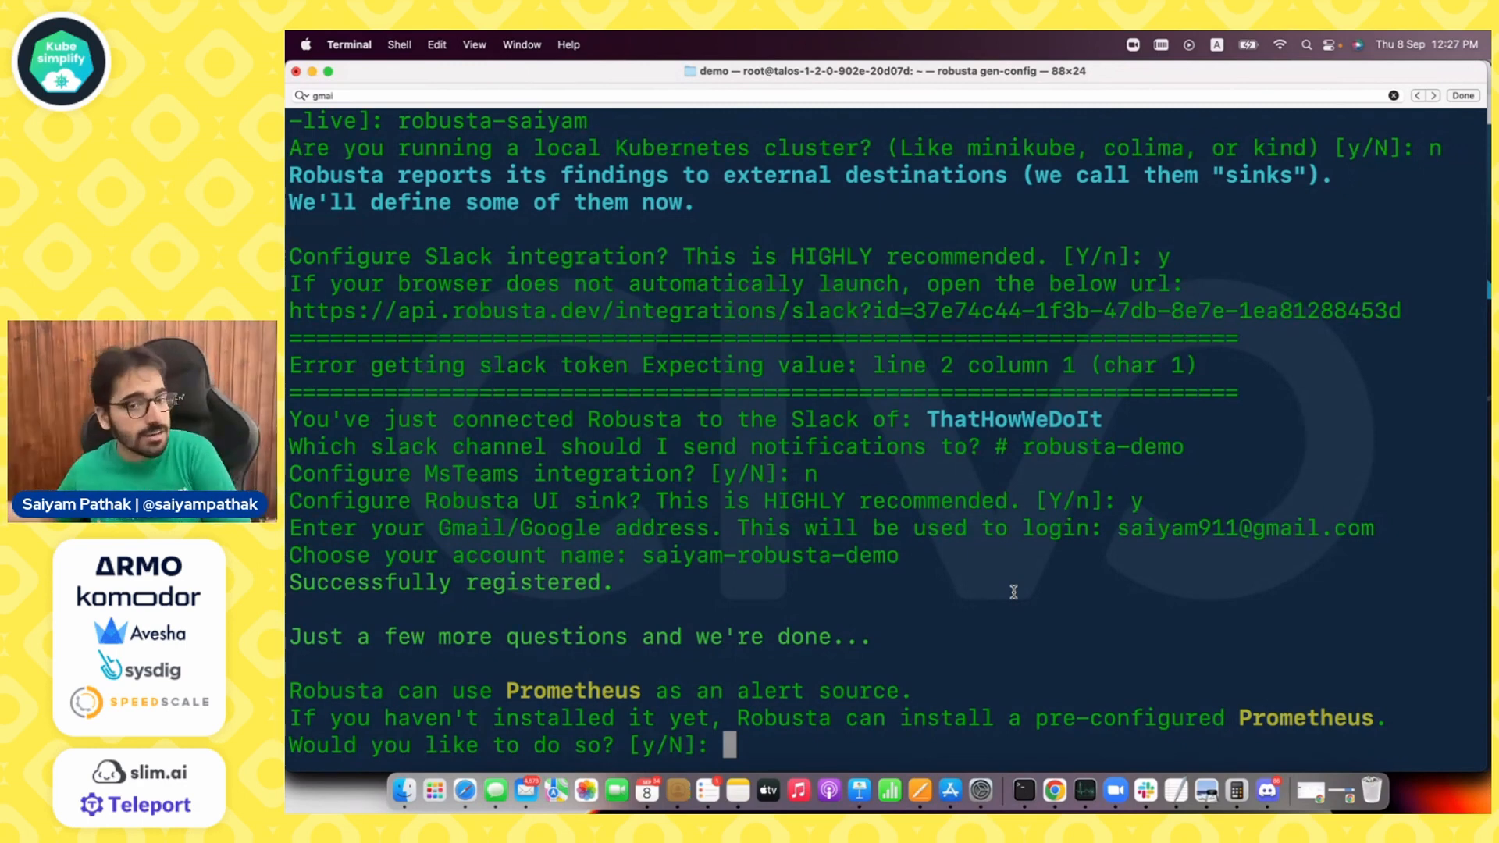
Accept the bundled Prometheus install and the EULA.
type("y")
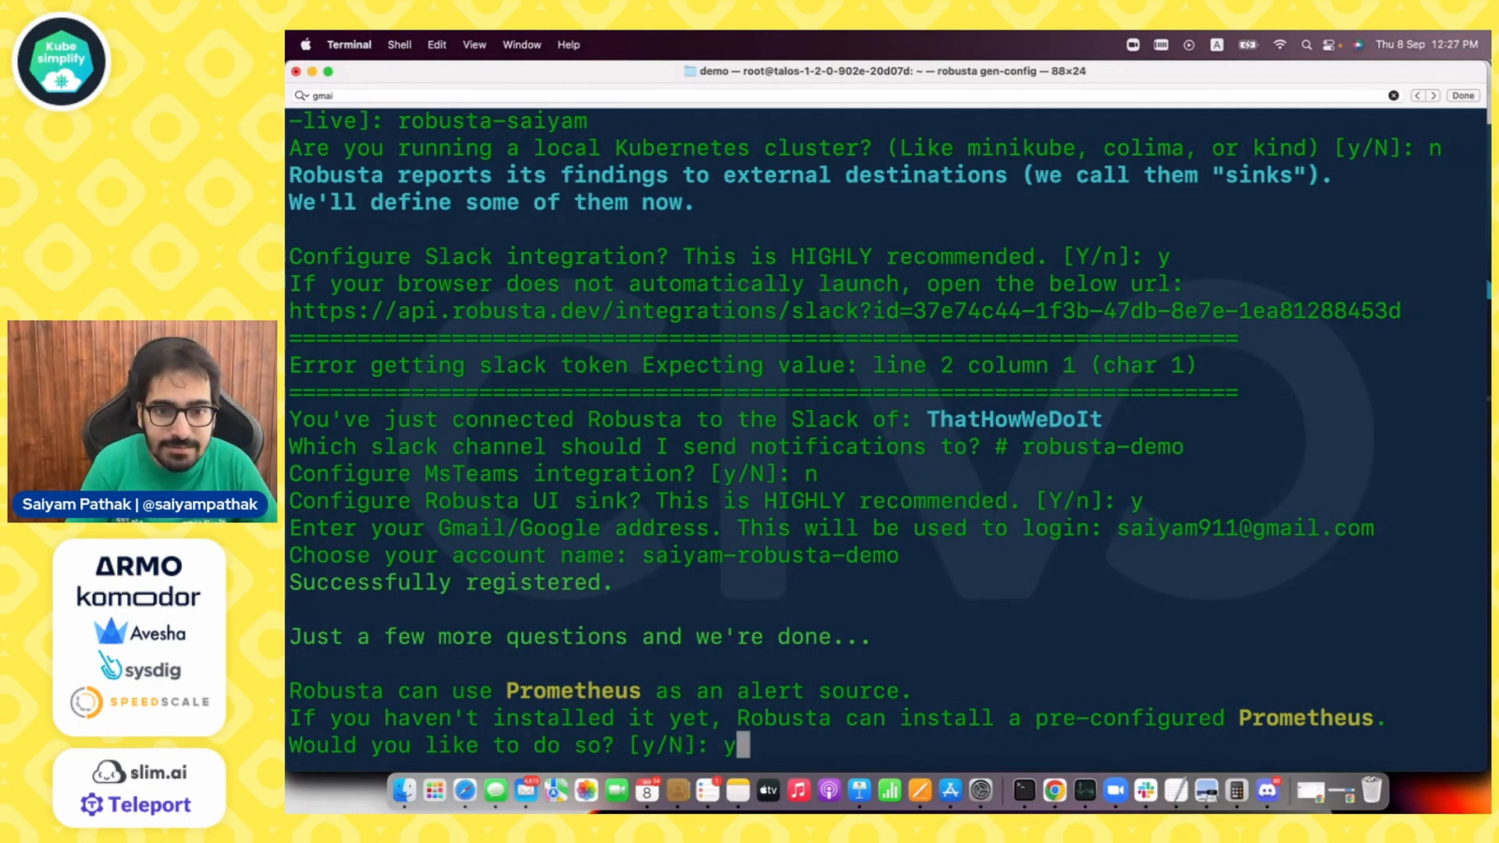
key("enter")
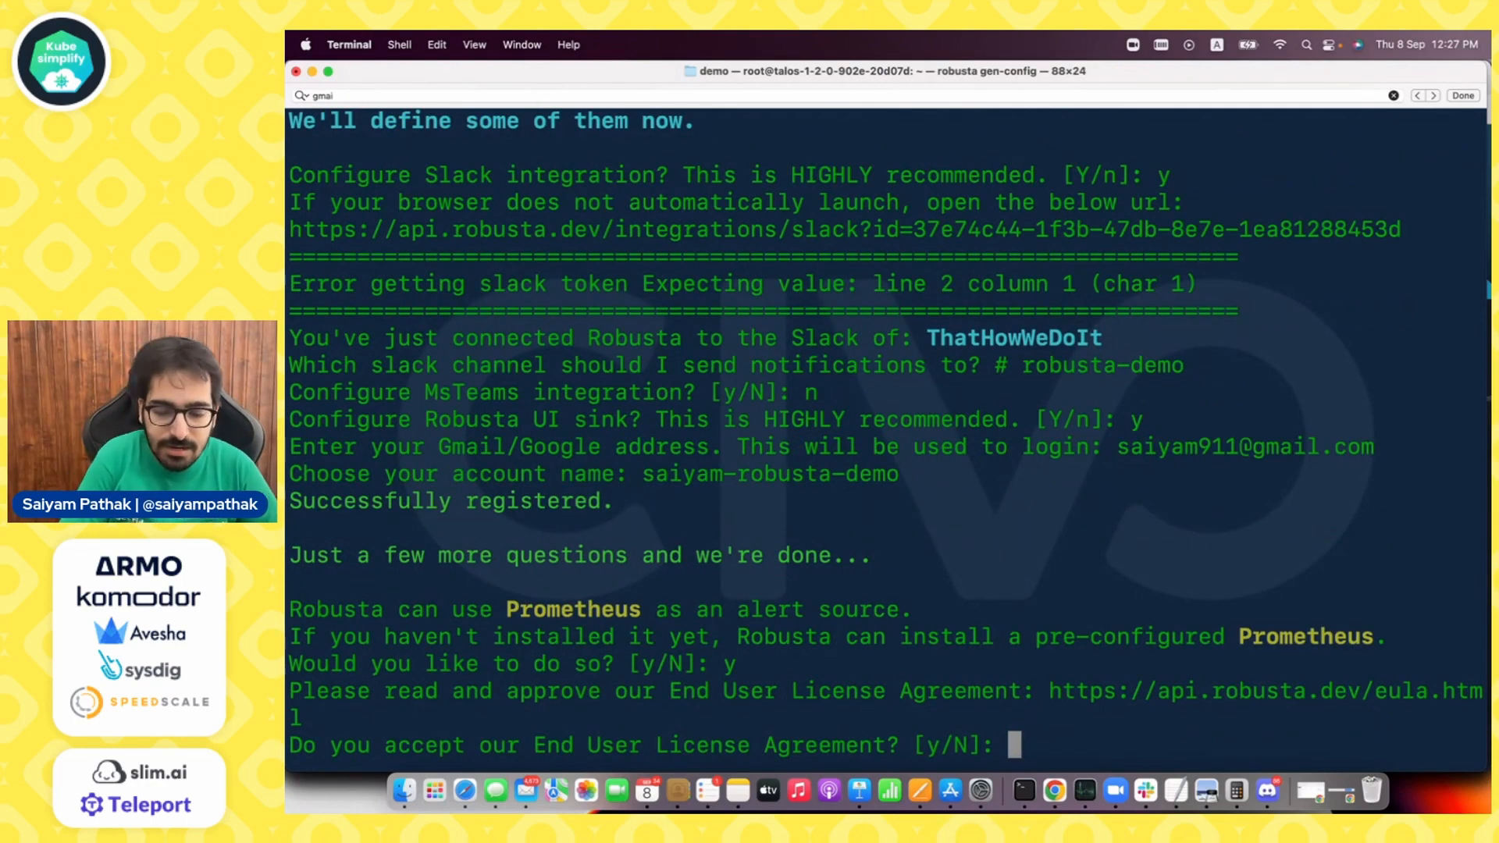
type("y")
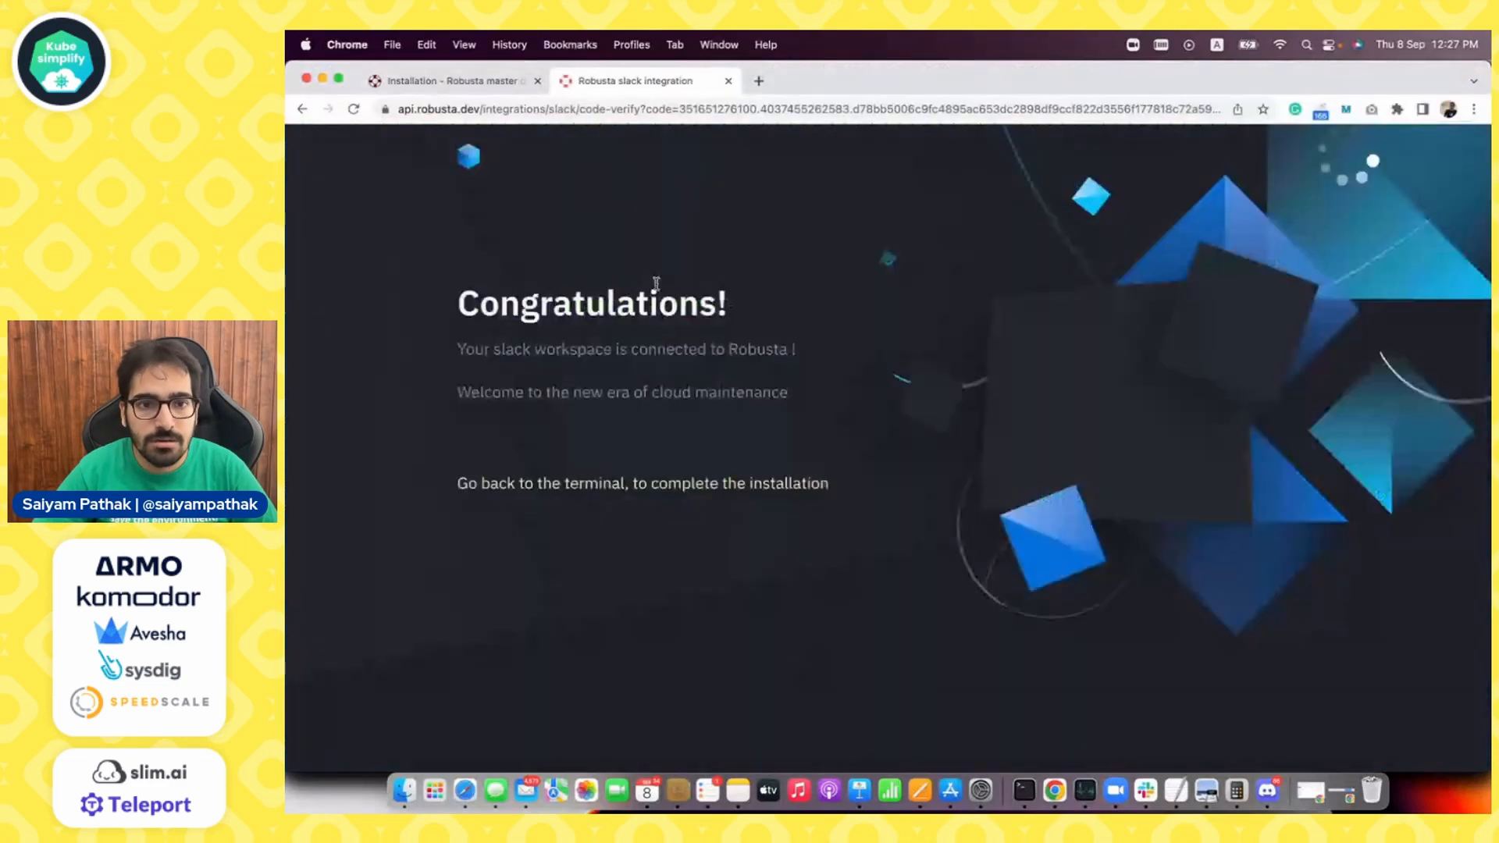
Copy the Helm repo add and install commands from the installation guide.
left_click(449, 80)
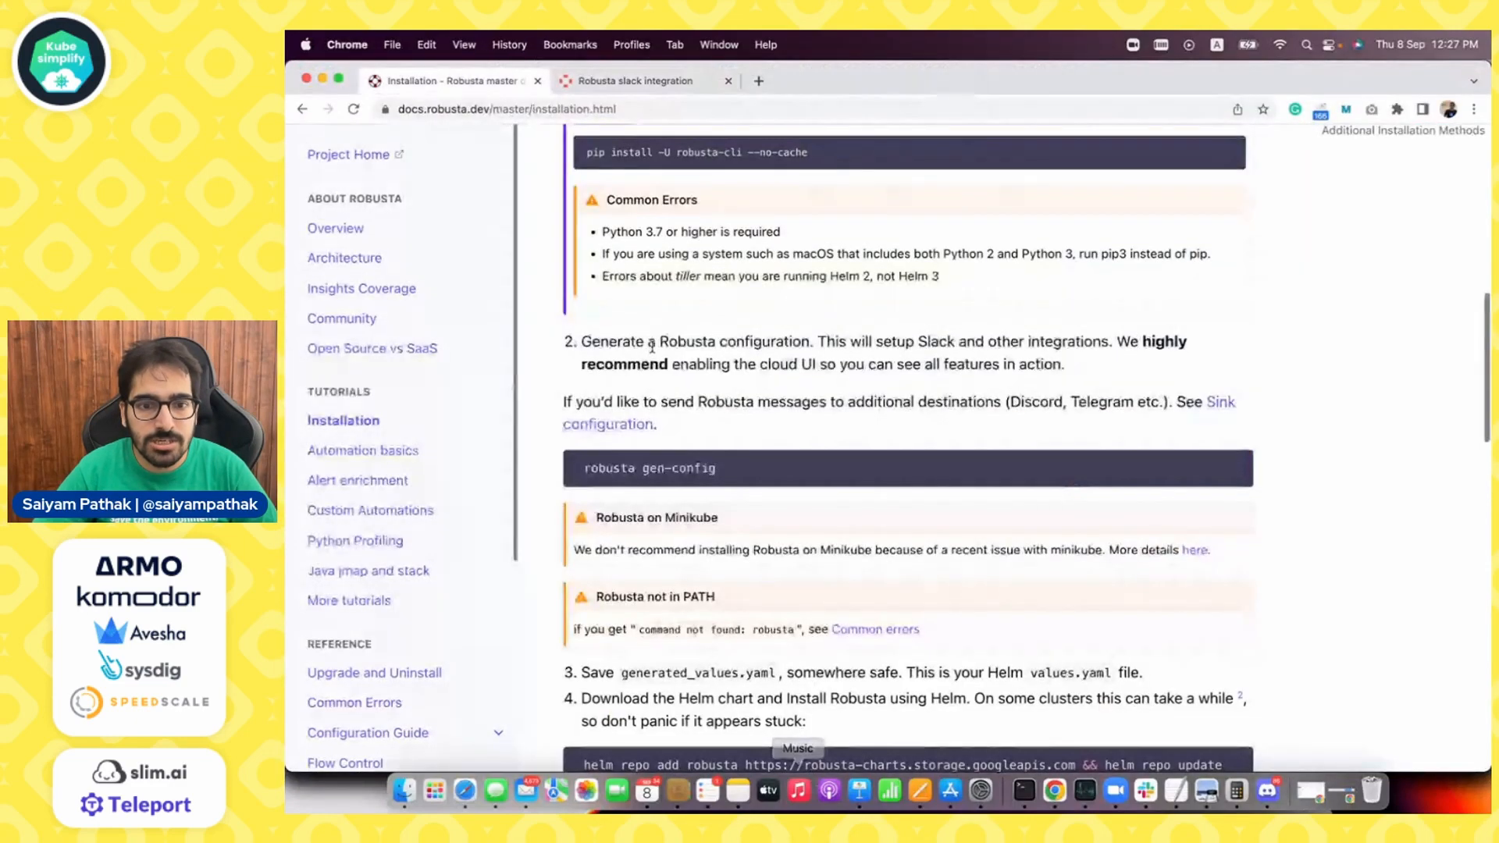
scroll("down", 3)
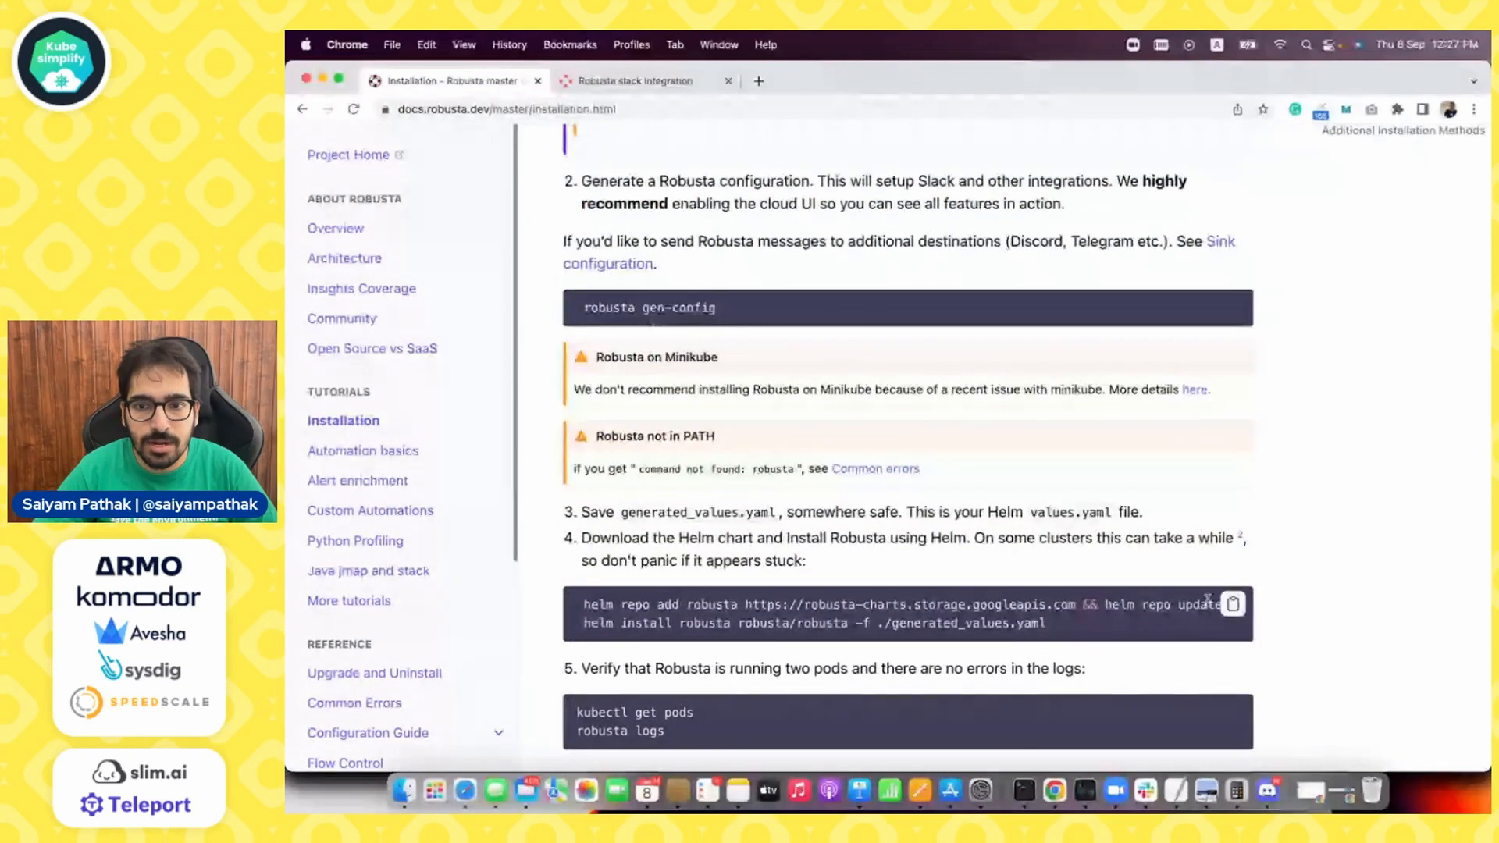
left_click(1233, 603)
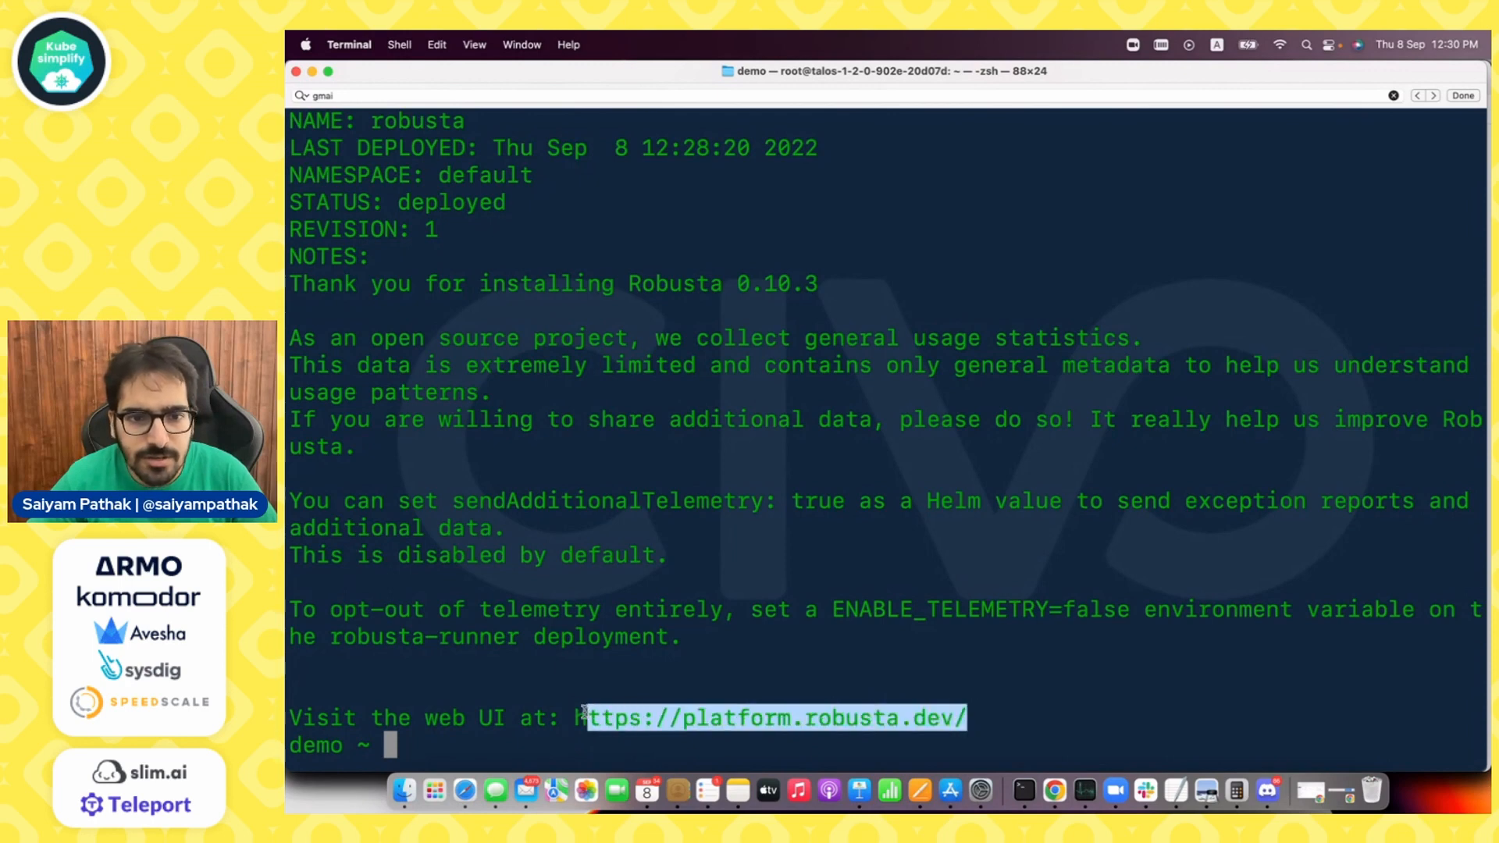
Install Robusta with Helm and check the running pods across namespaces.
type("kubect")
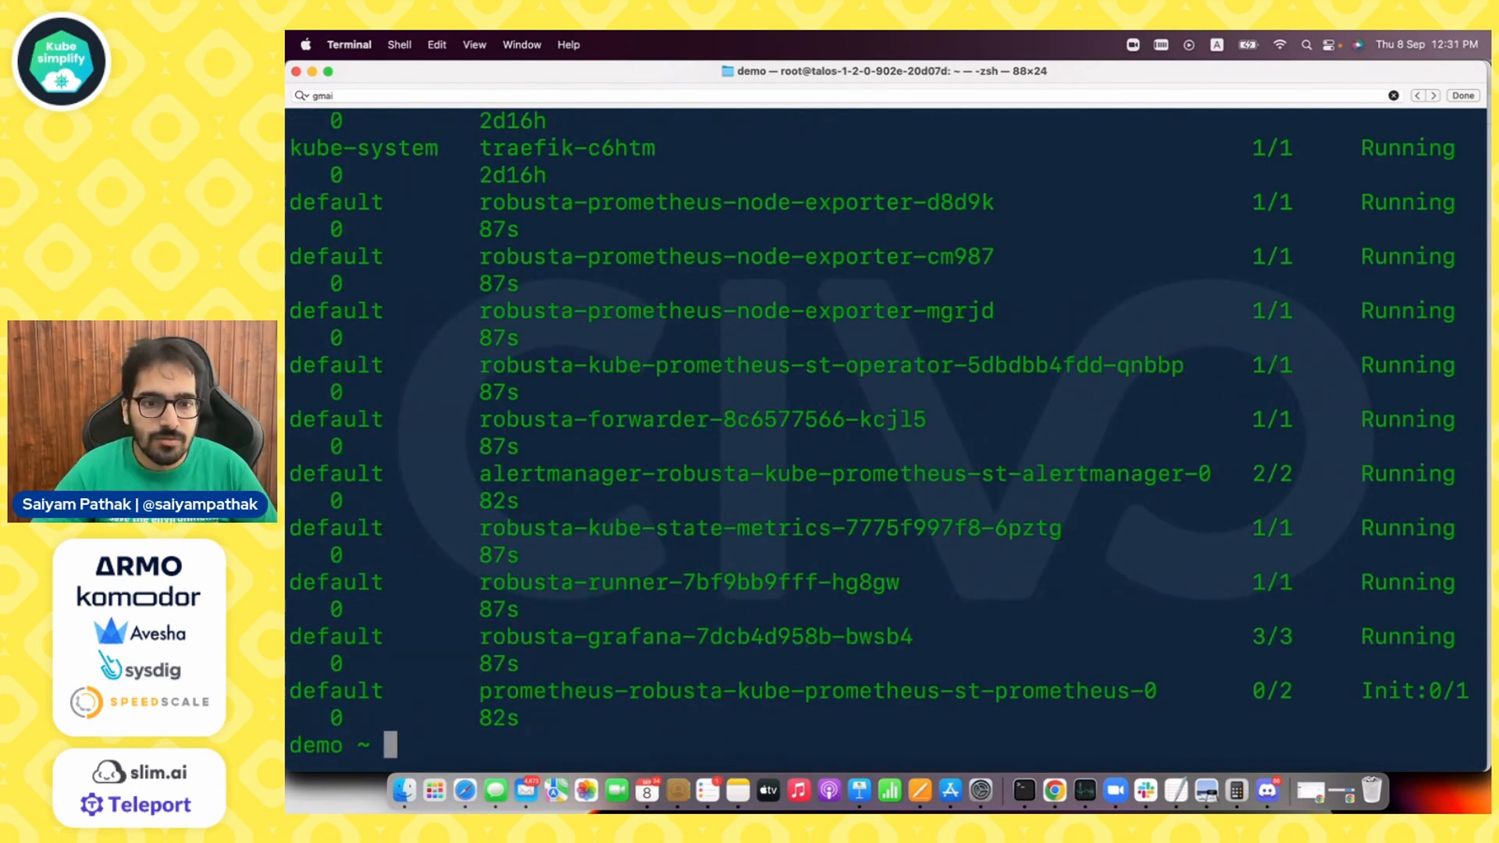
left_click_drag(320, 442, 392, 721)
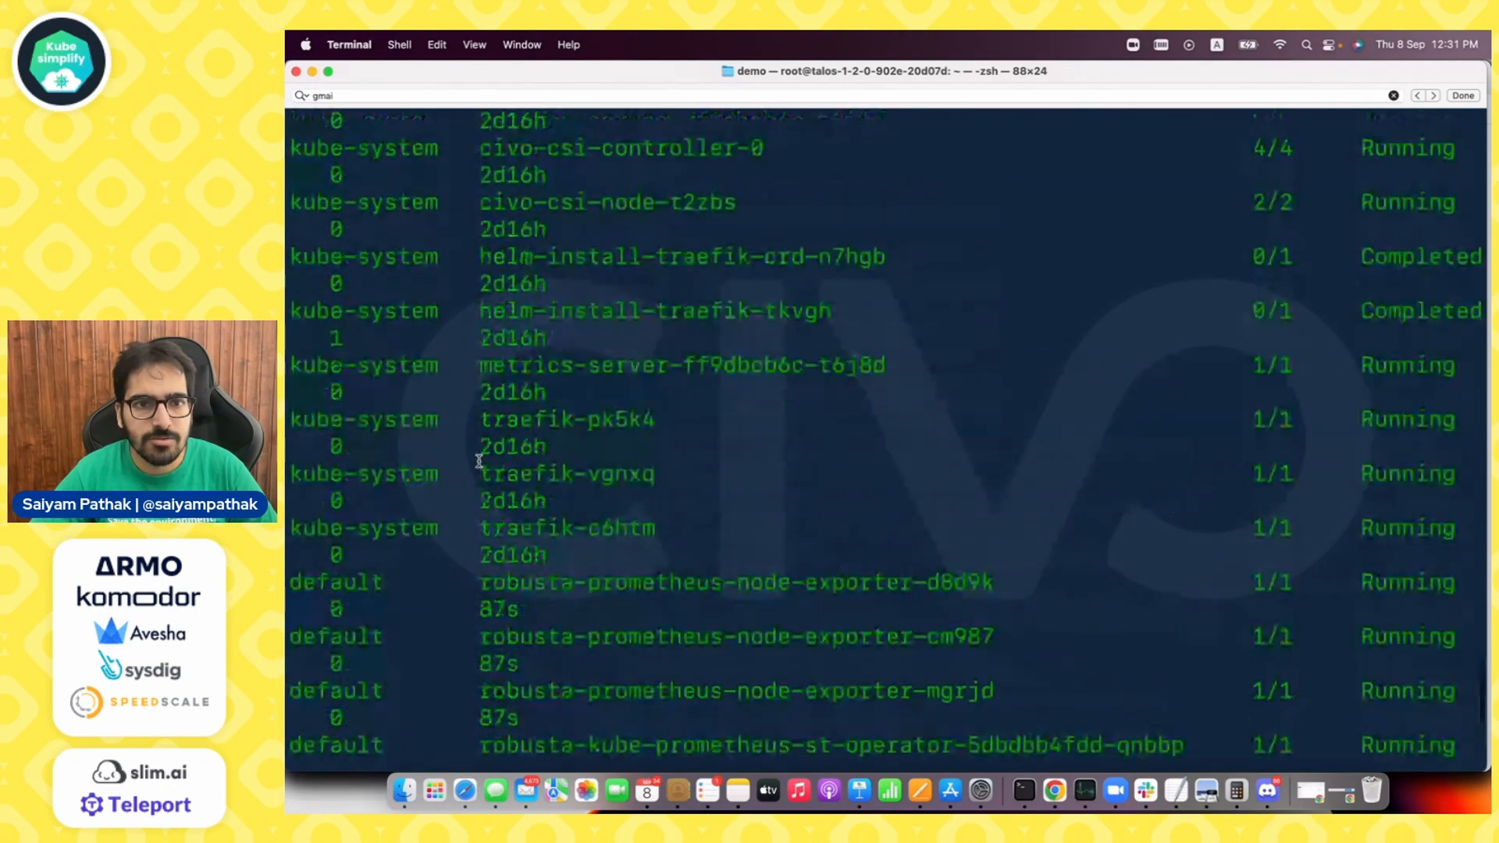
scroll("down", 3)
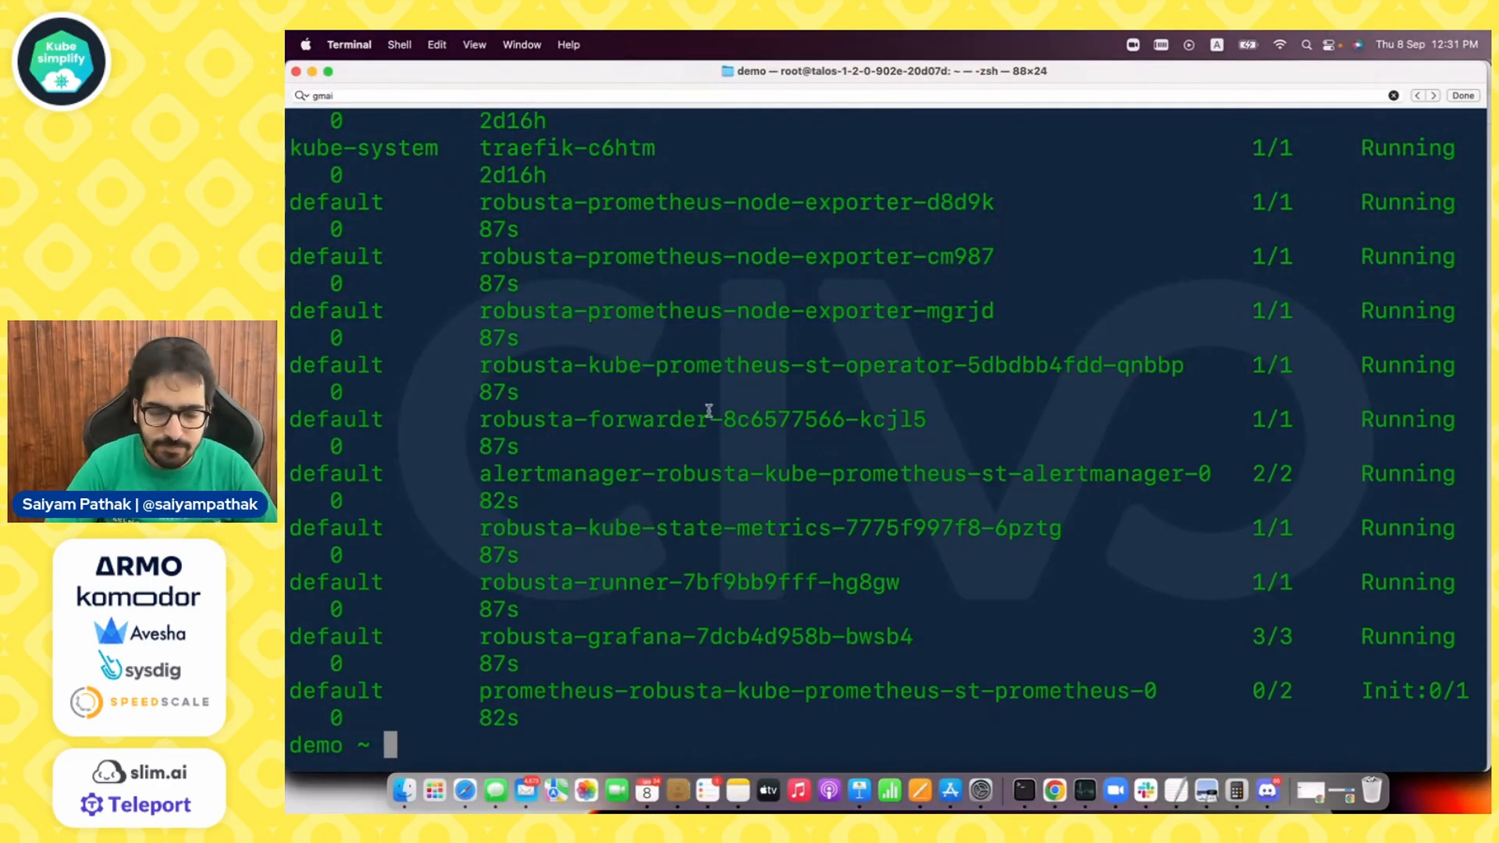
type("ls")
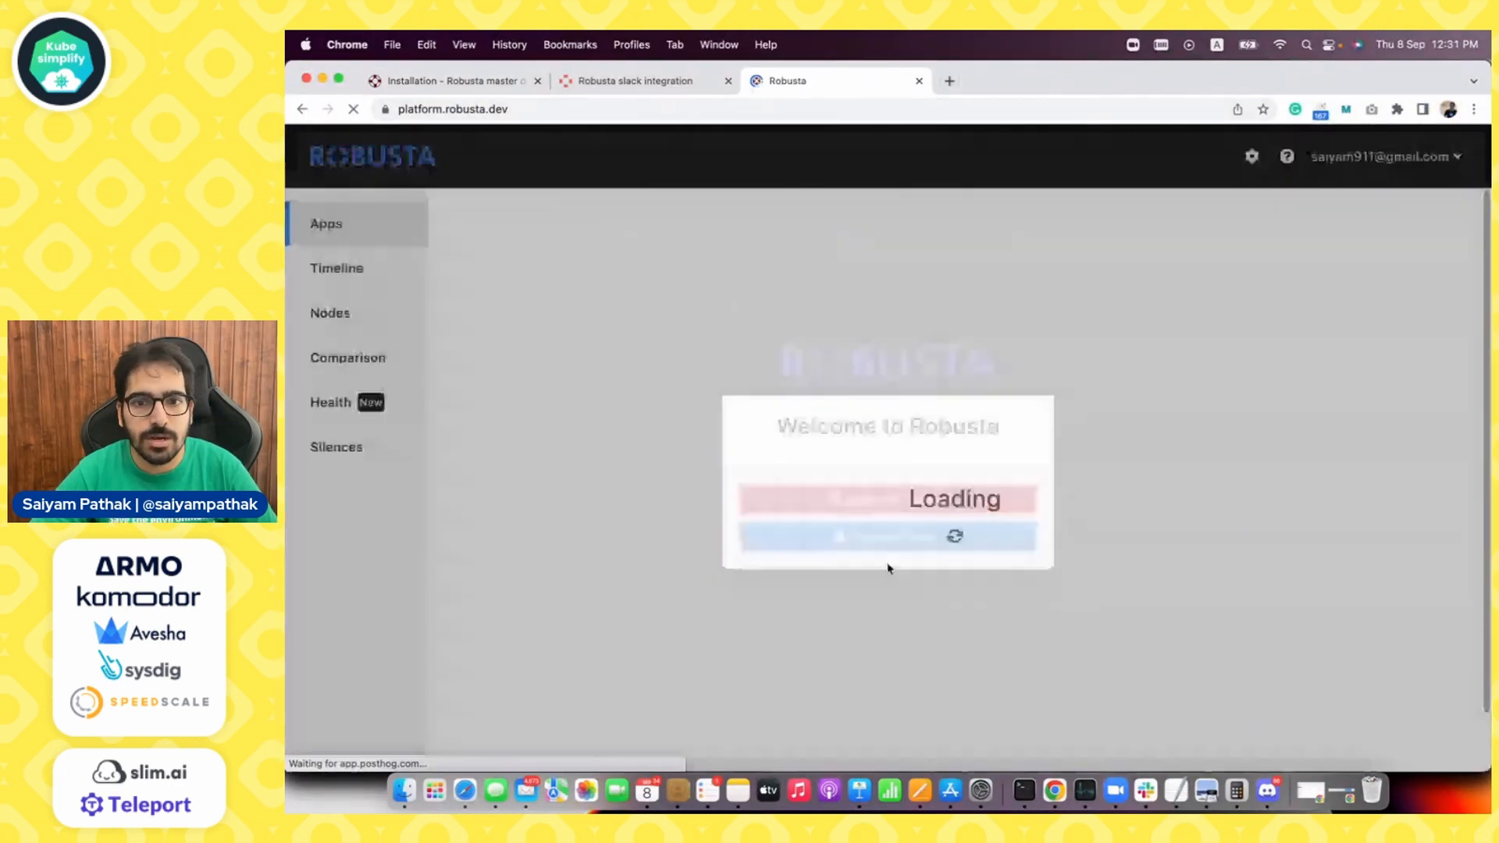
Switch to the saiyam-robusta-demo account and view its event Timeline.
left_click(880, 156)
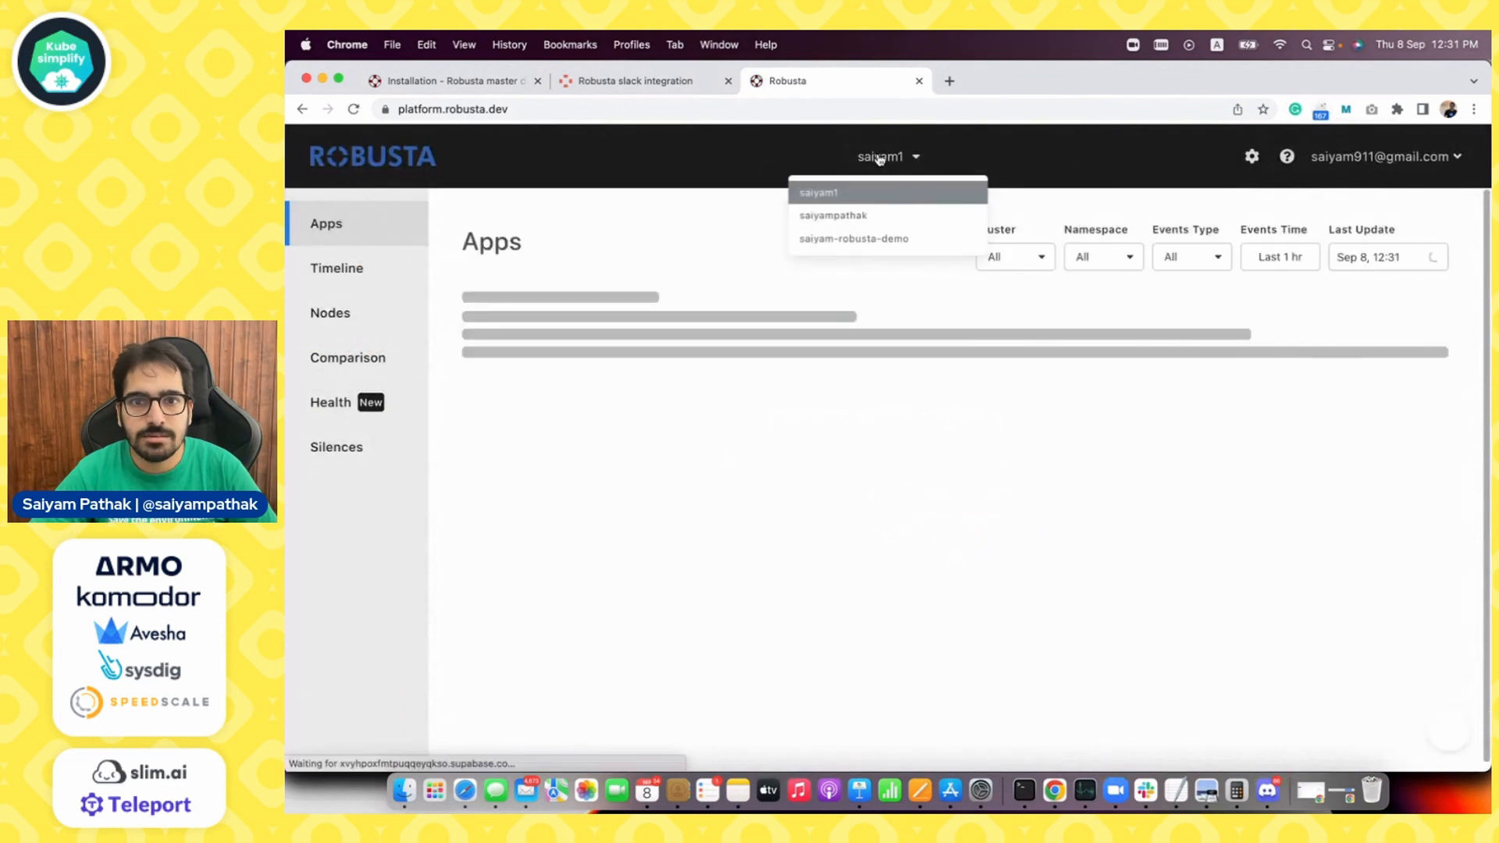
left_click(852, 238)
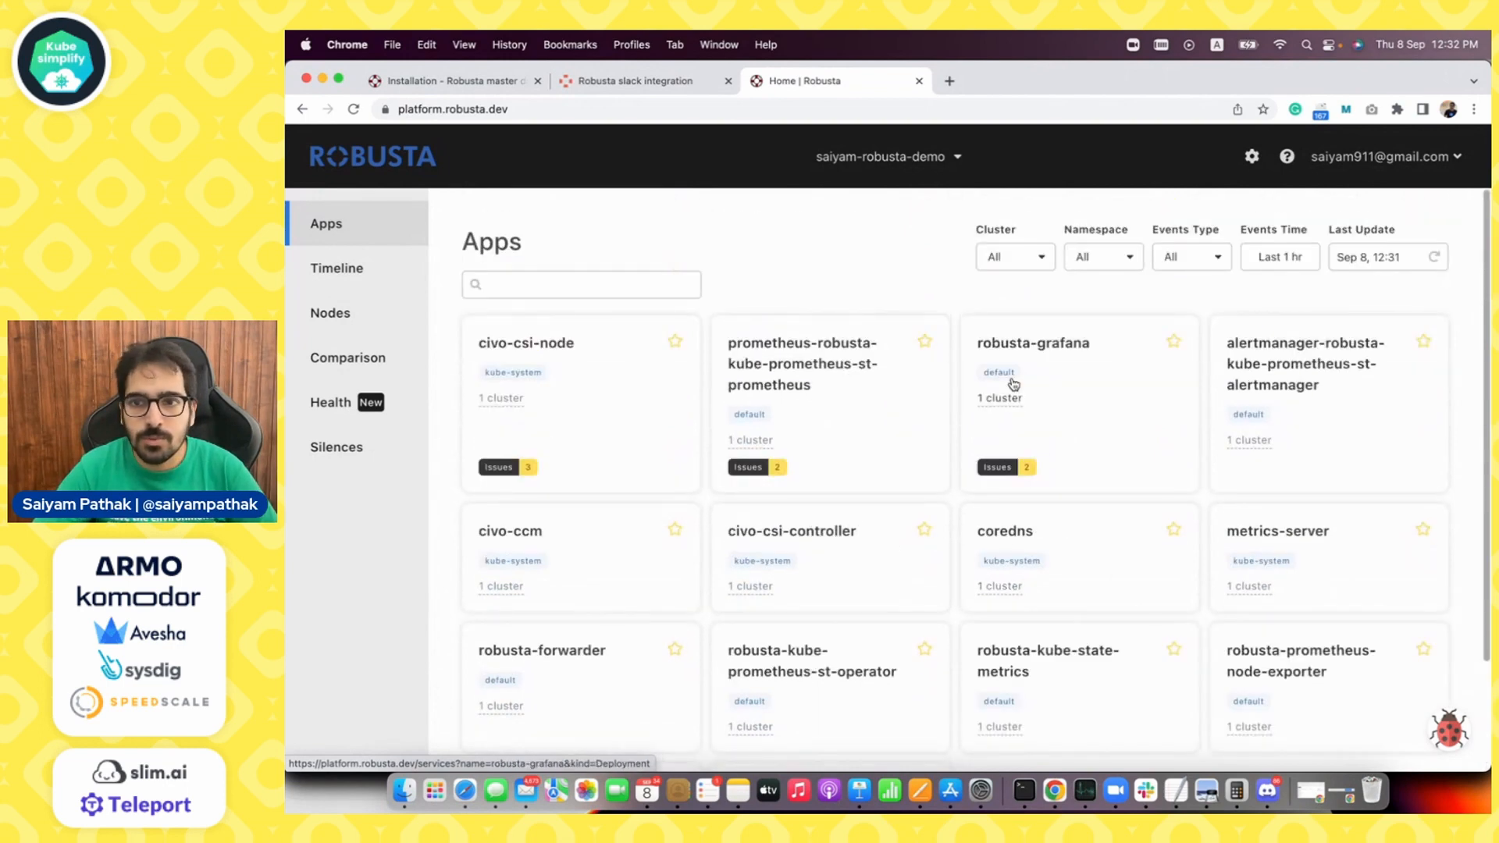
left_click(335, 267)
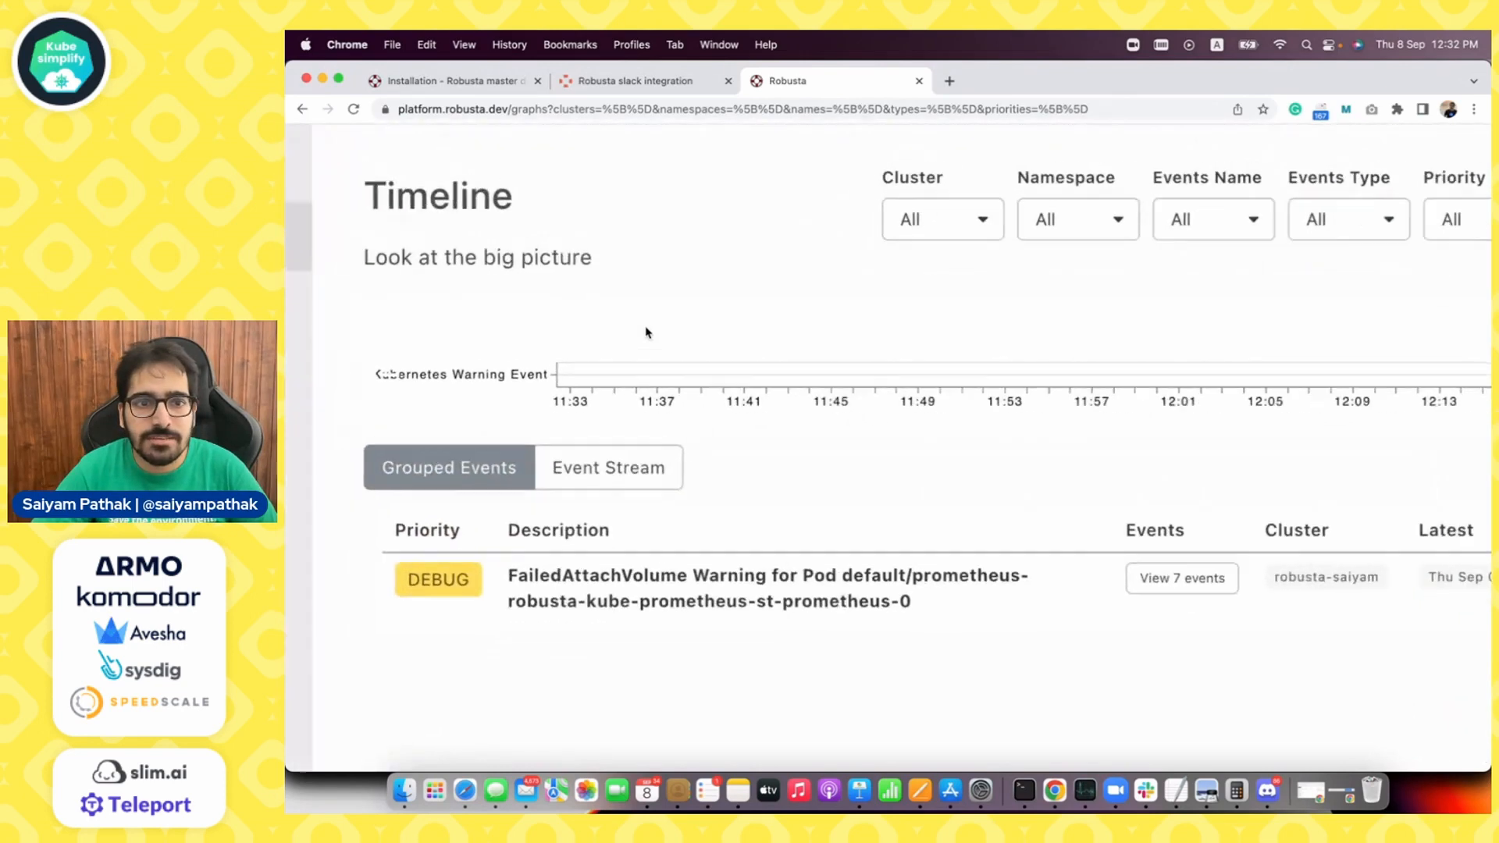
List the cluster nodes and inspect the first node's details and seven pods.
left_click(329, 312)
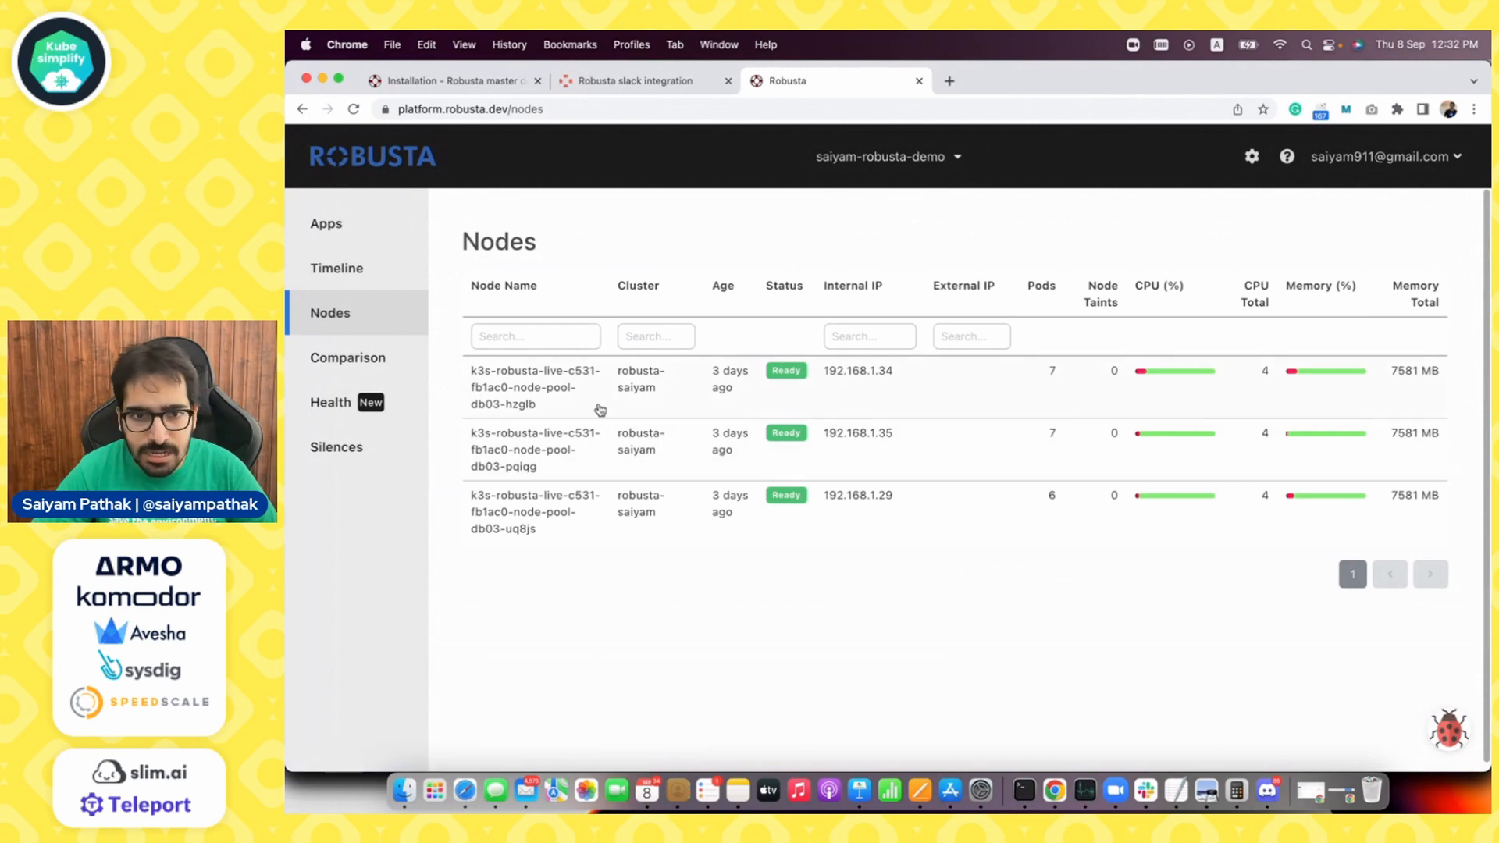
mouse_move(1157, 370)
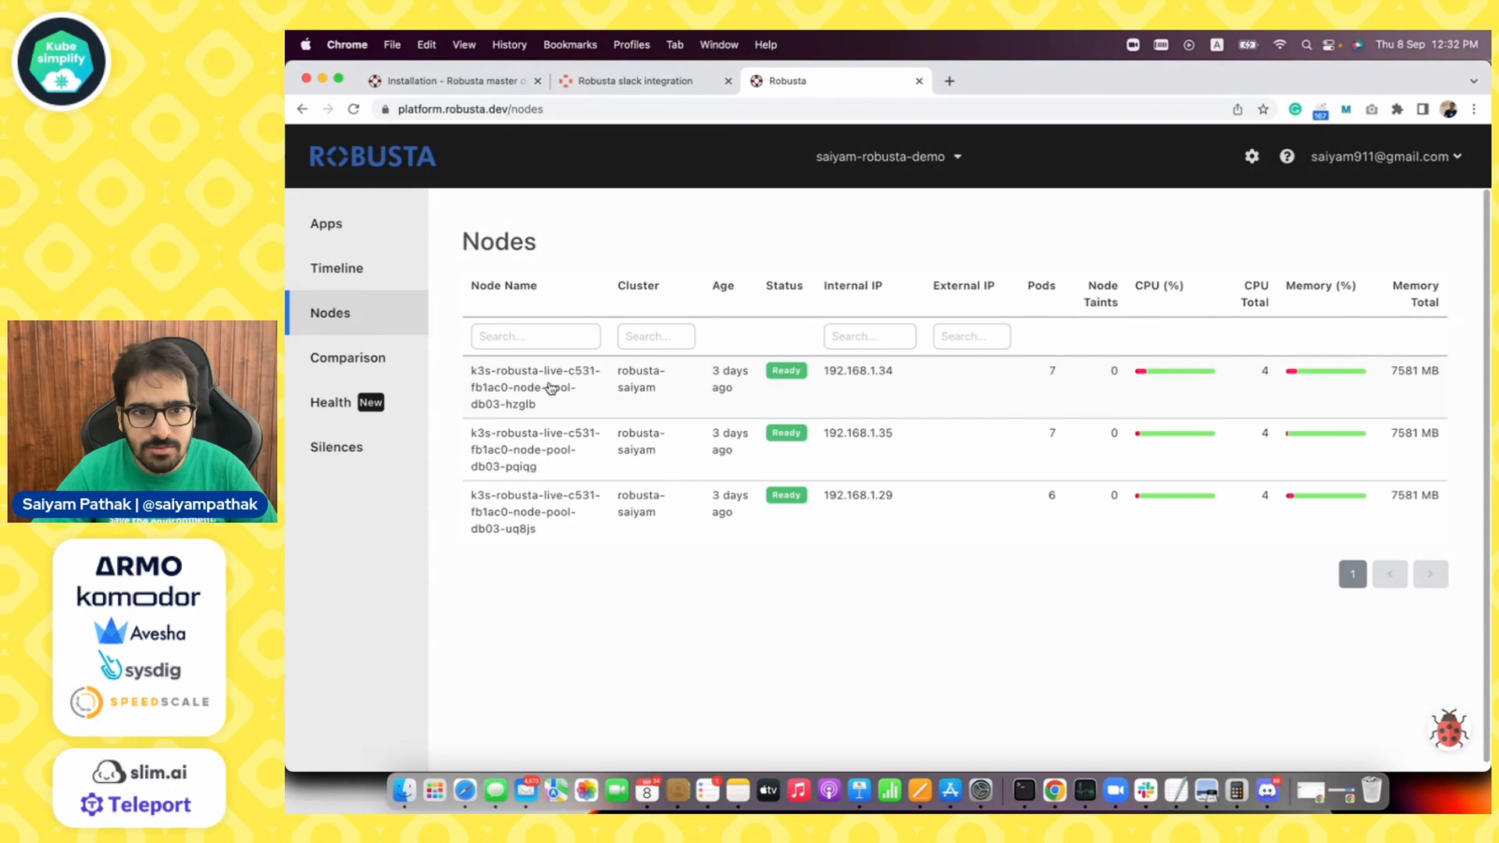
left_click(536, 387)
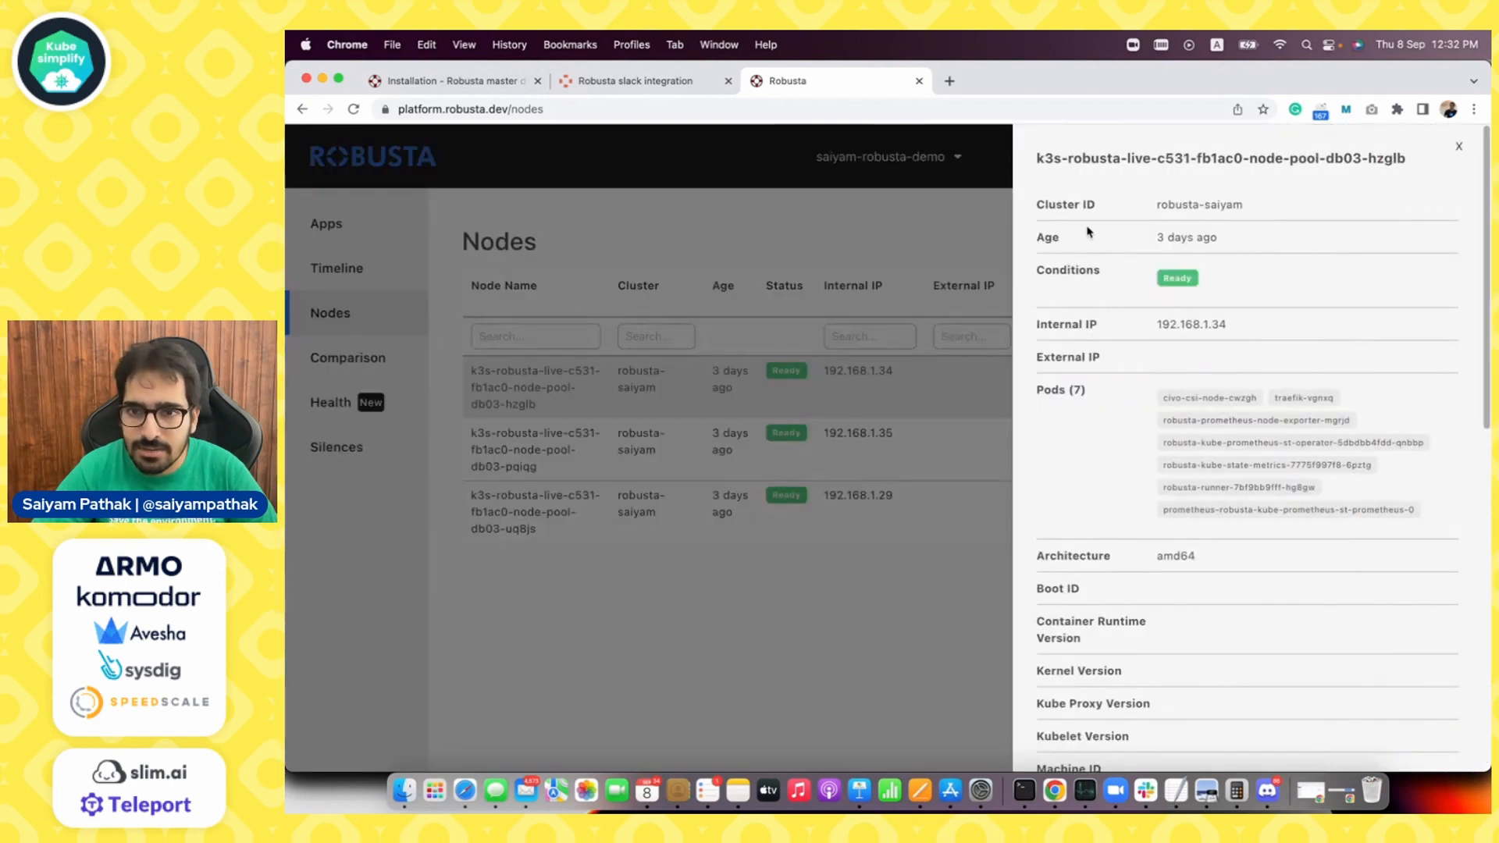
scroll("down", 3)
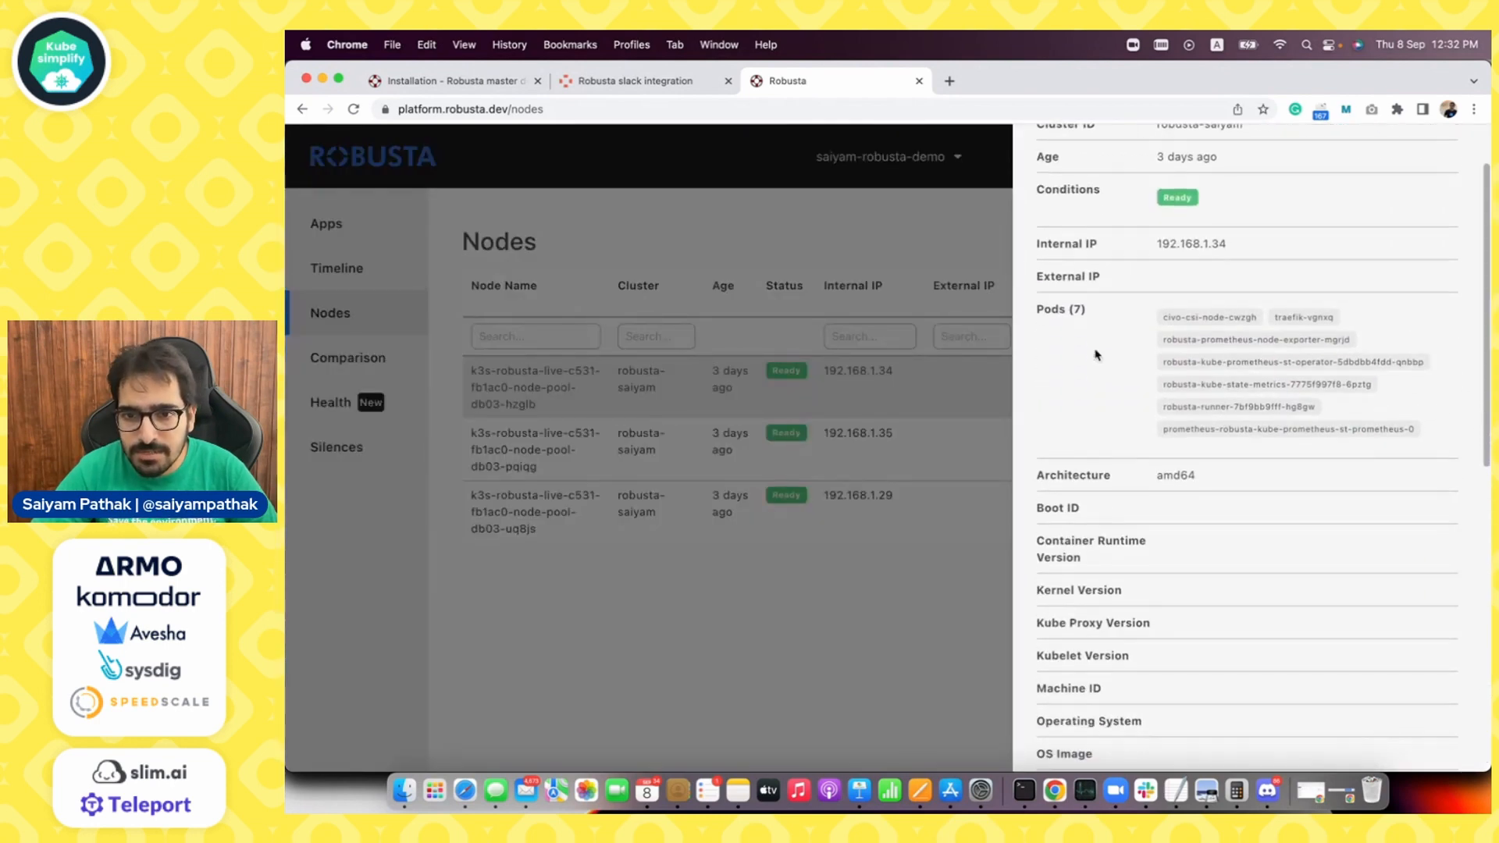
scroll("down", 3)
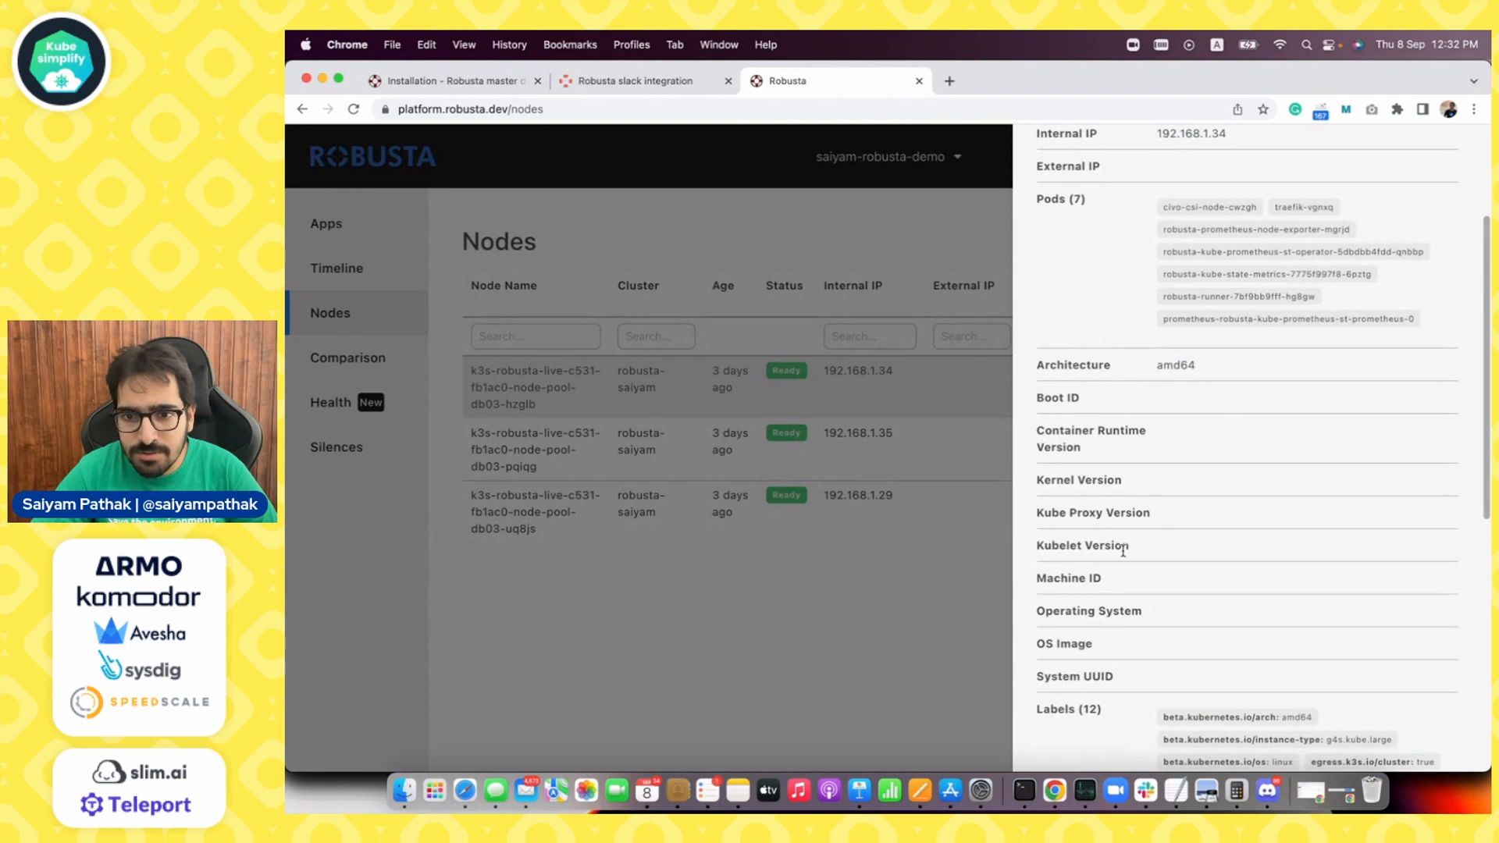
scroll("down", 3)
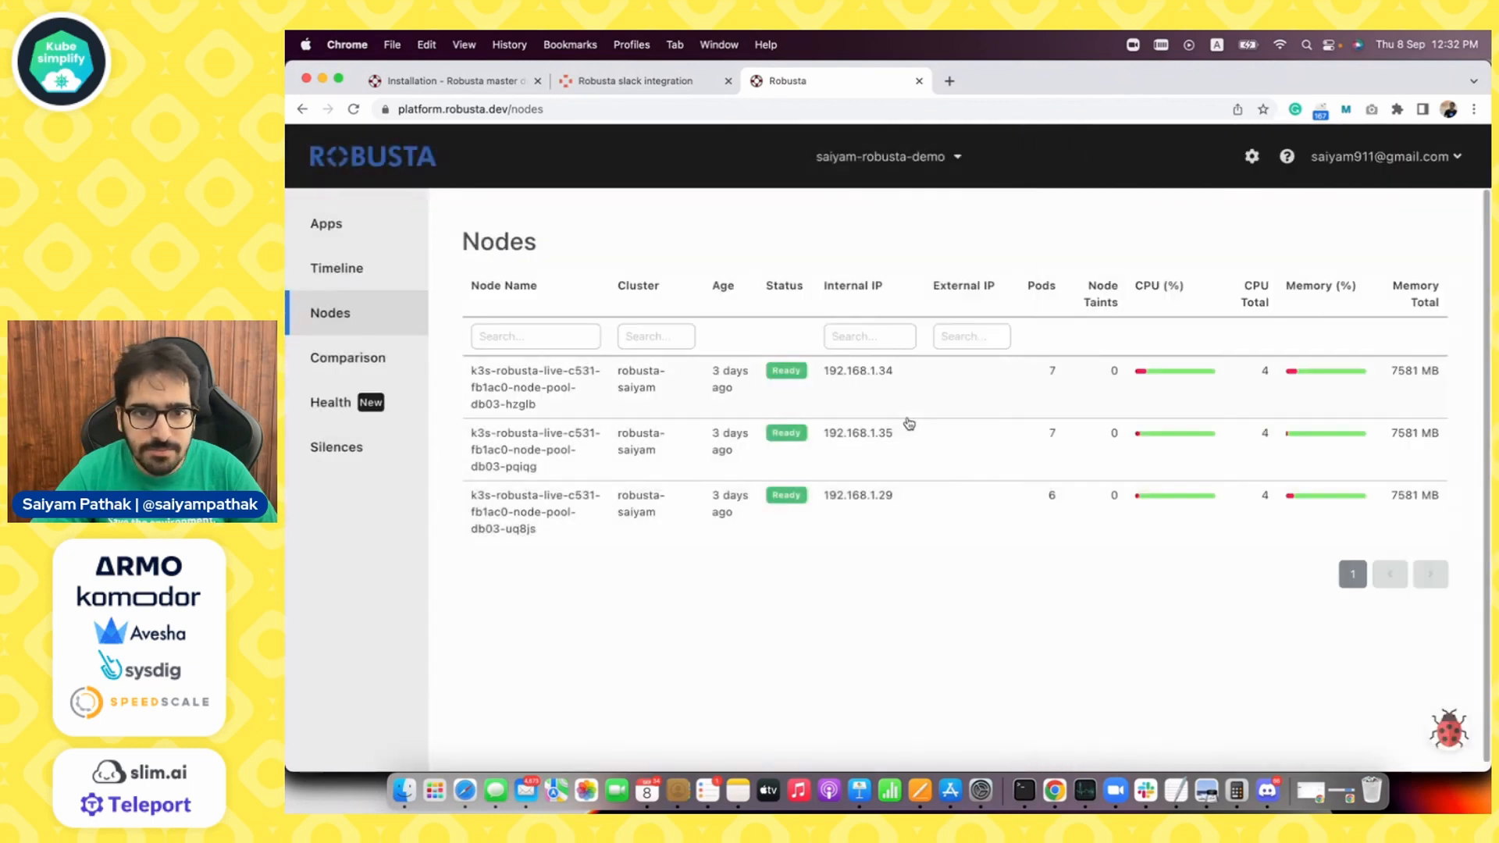
View robusta-saiyam's Cluster Health details showing zero unhealthy apps.
left_click(329, 402)
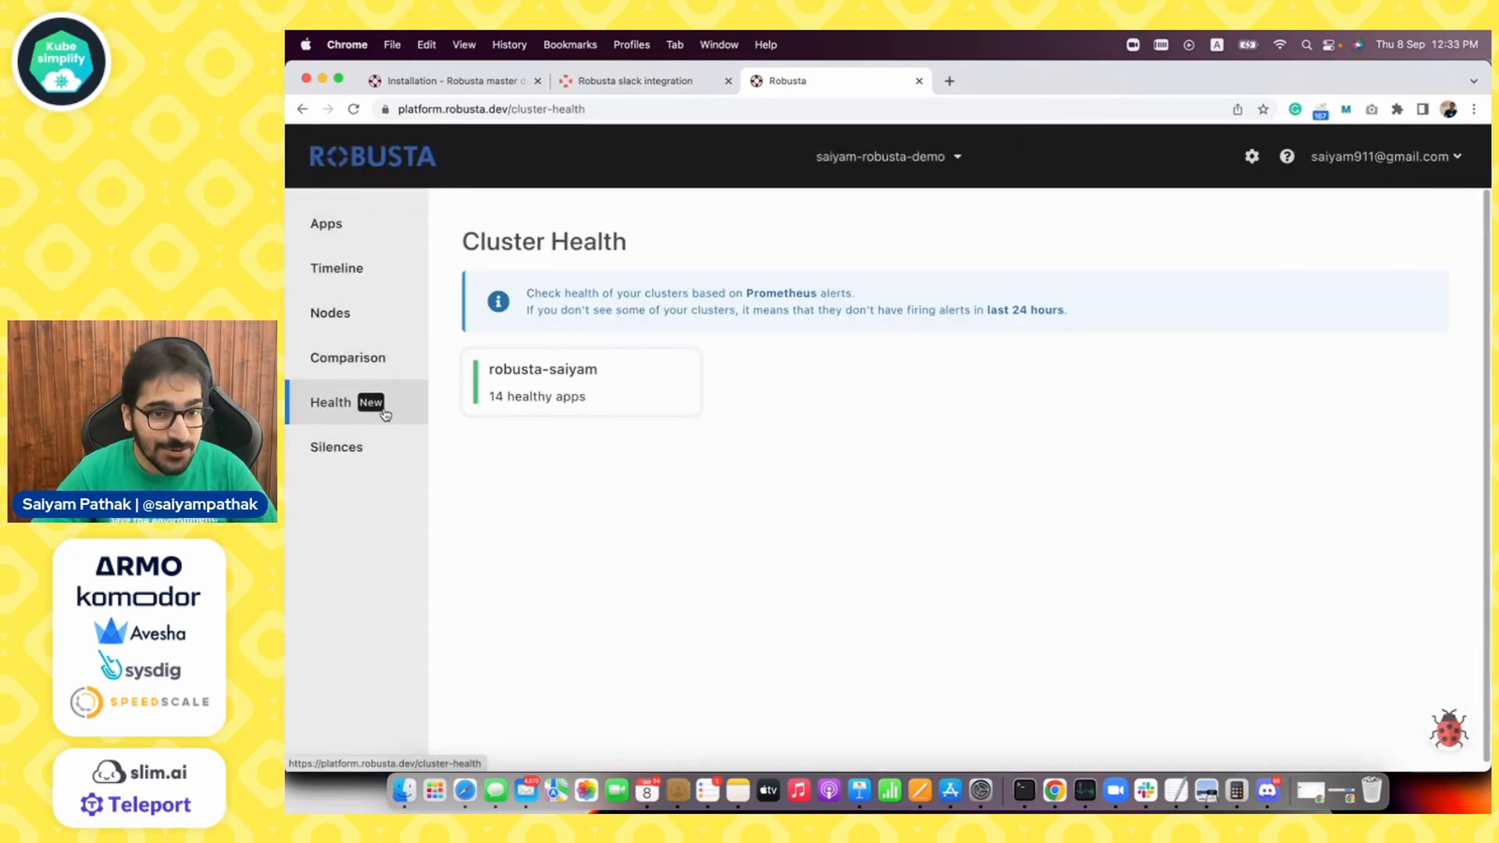
left_click(542, 383)
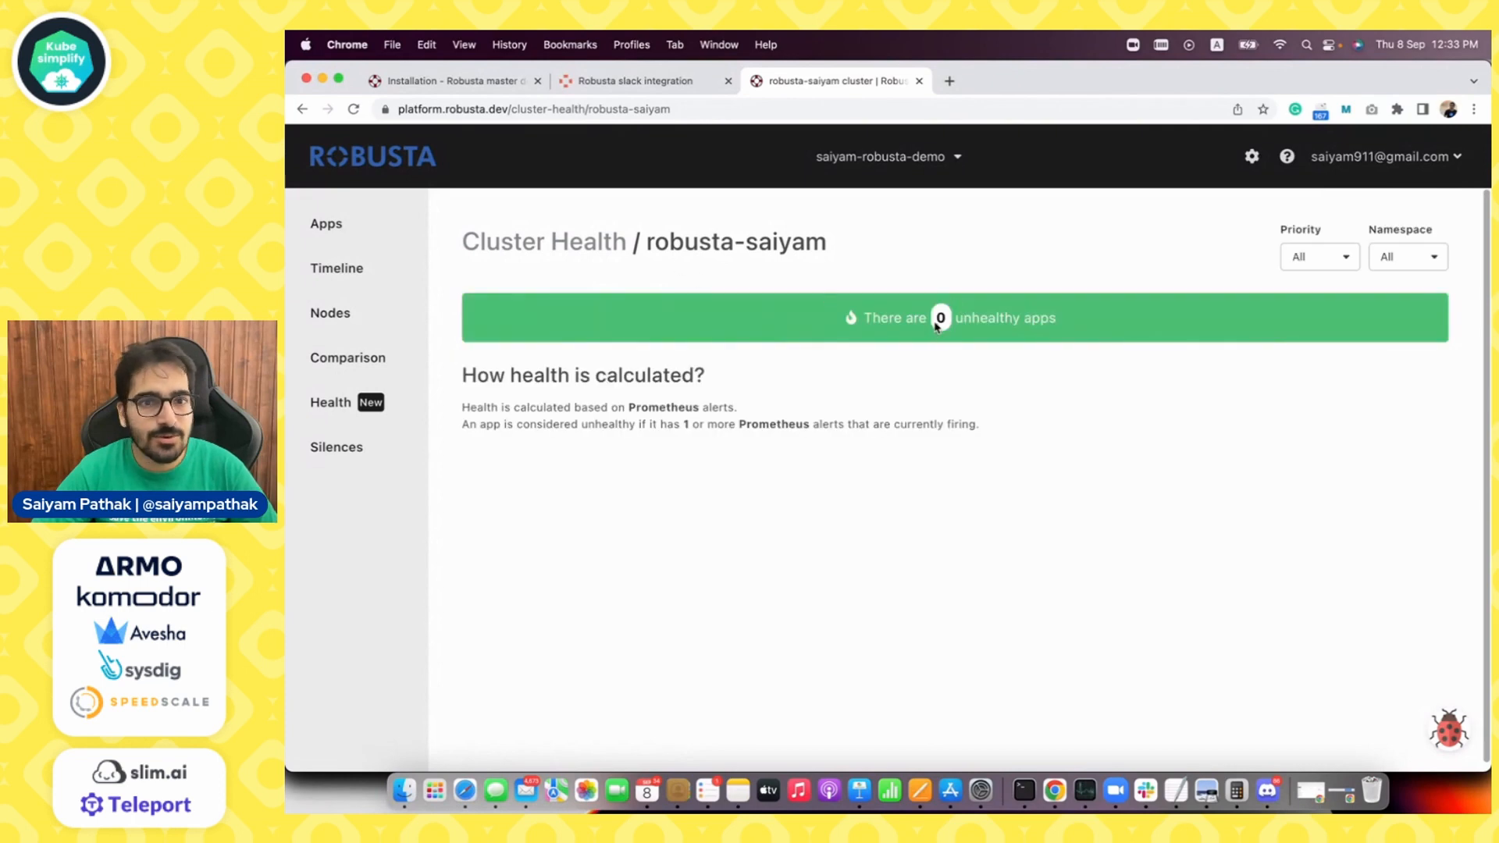
scroll("down", 3)
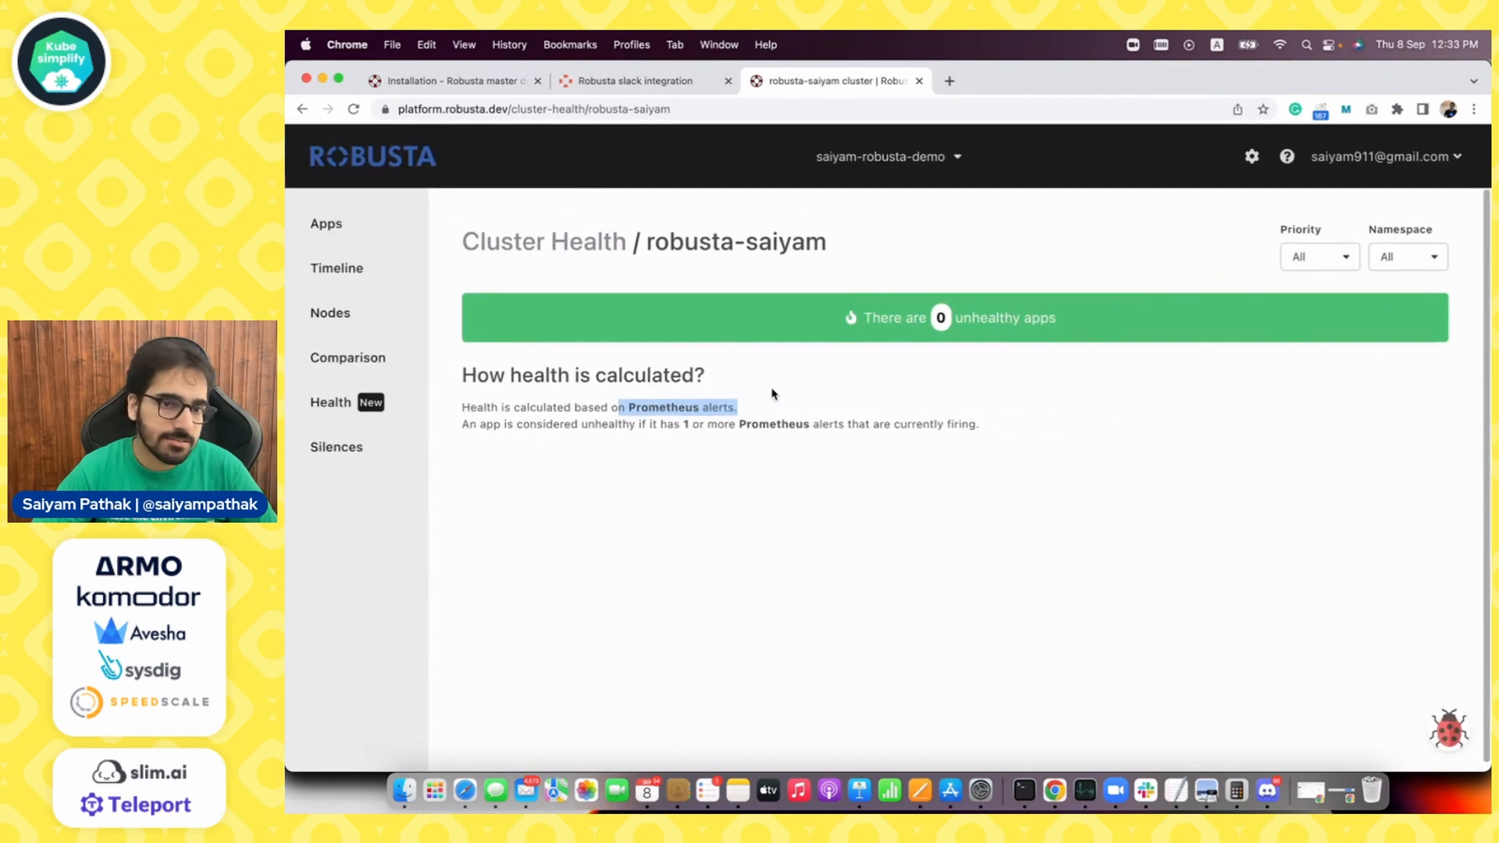
left_click(326, 224)
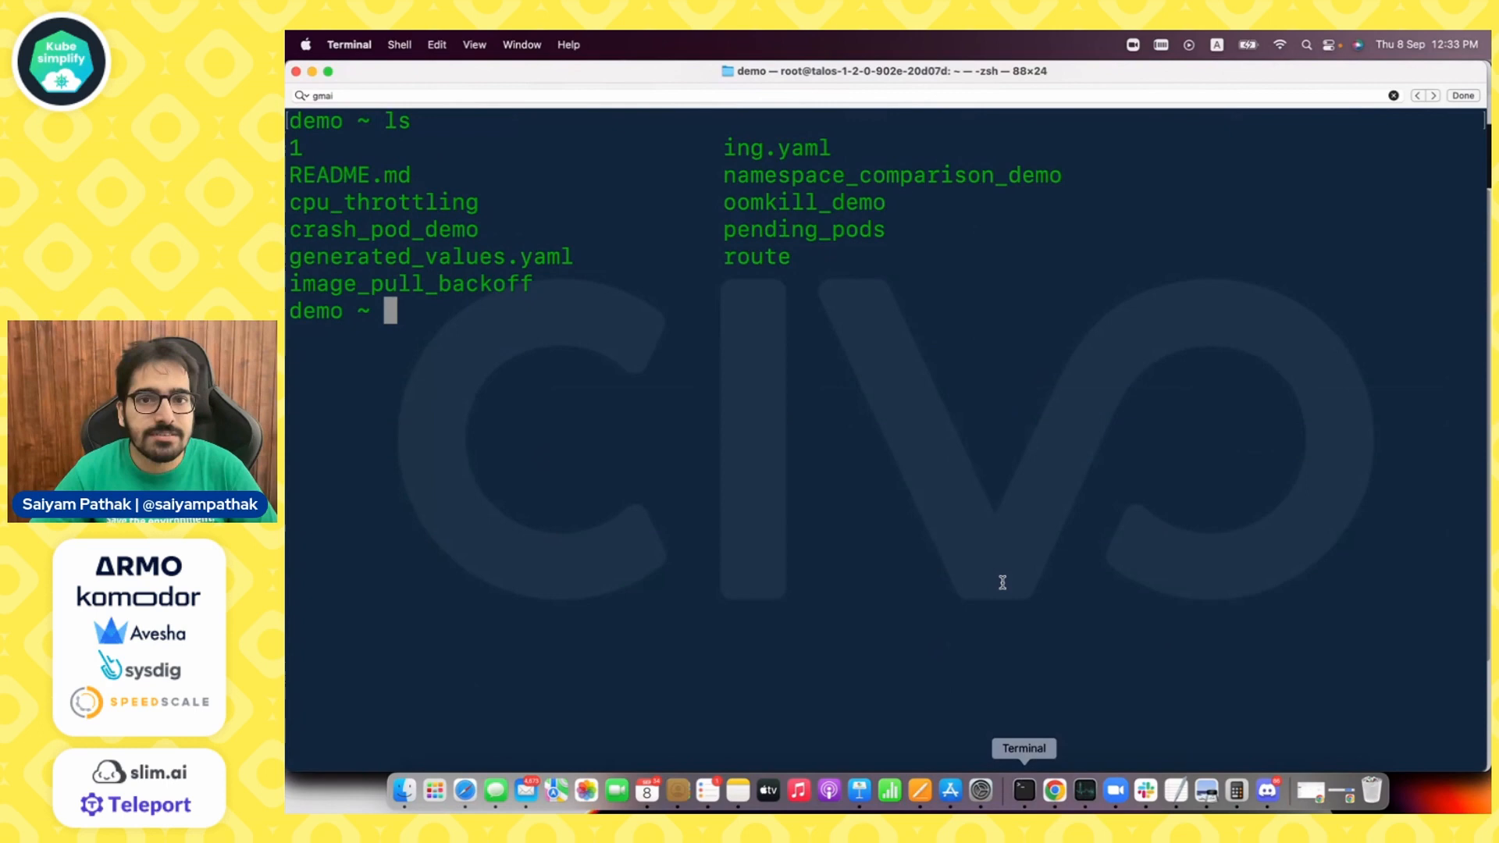
Apply pending_pod.yaml and confirm example-pod is listed as Pending with 0/1 ready.
double_click(803, 229)
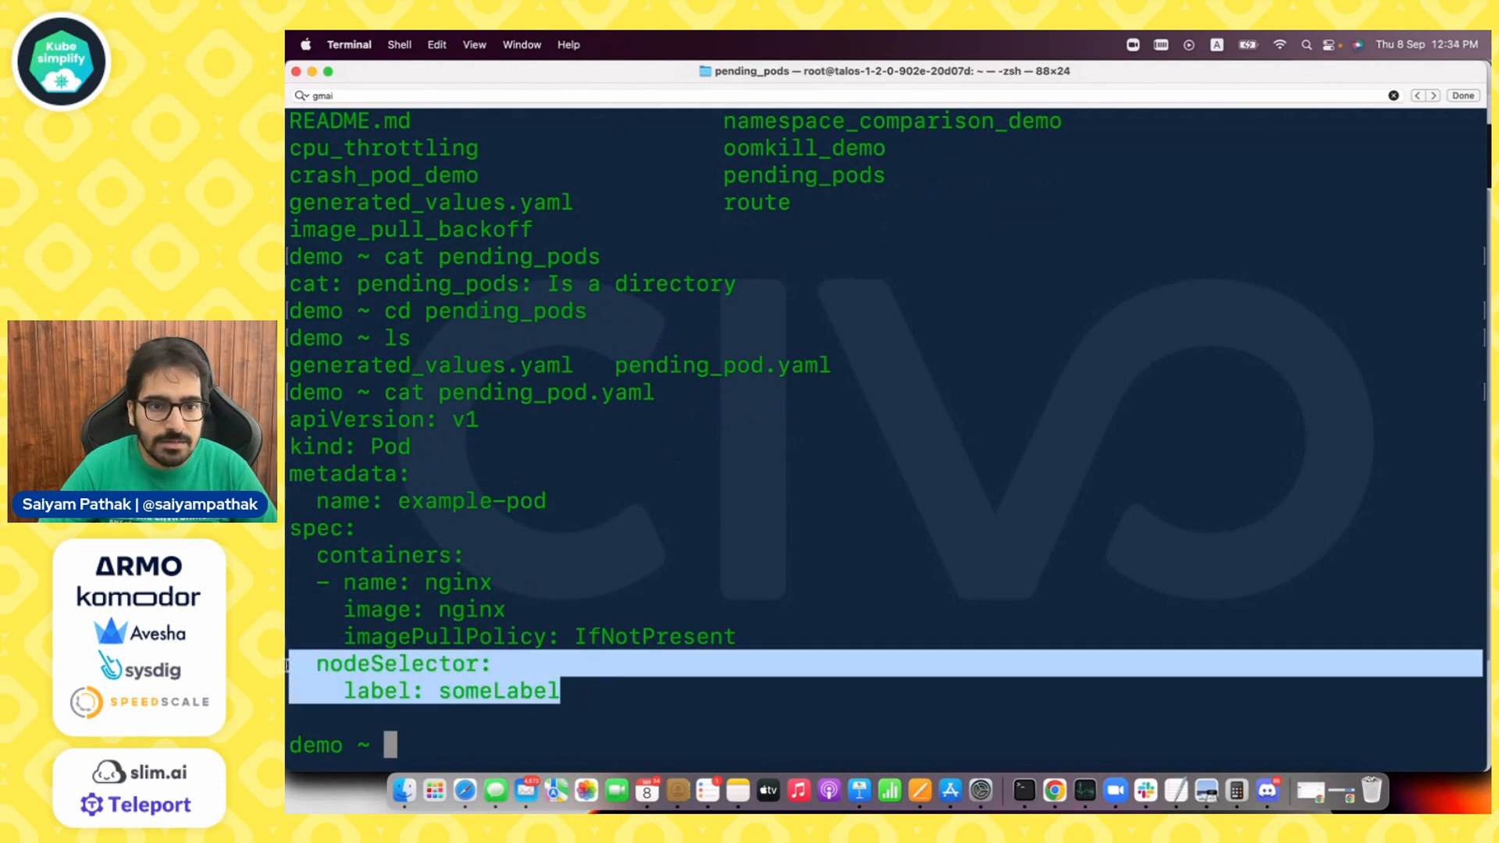
left_click(557, 665)
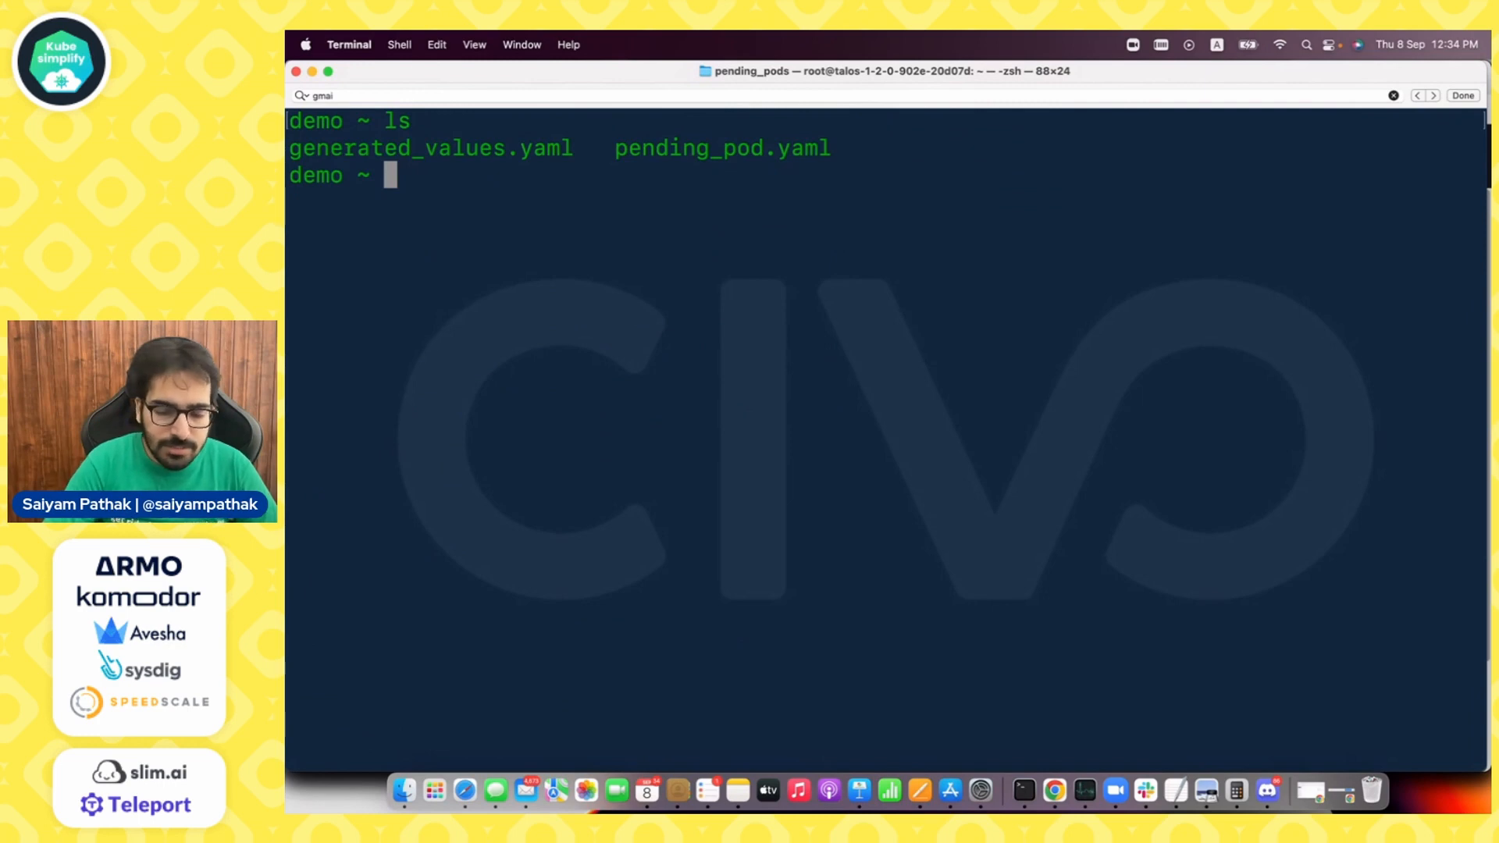
type("kubectl apply -f pending_pod.yaml")
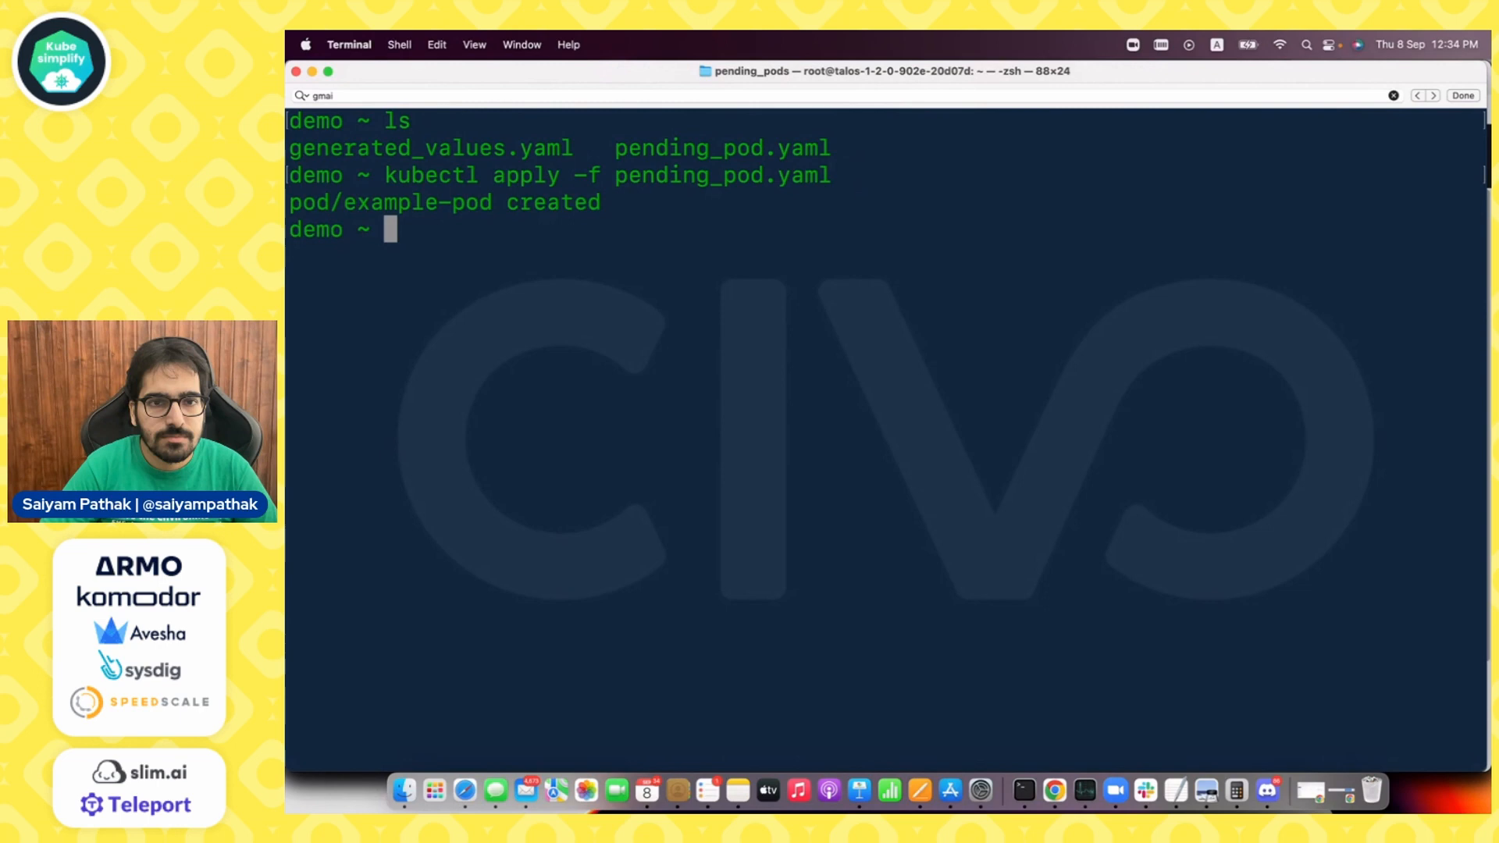
type("kubectl get pod")
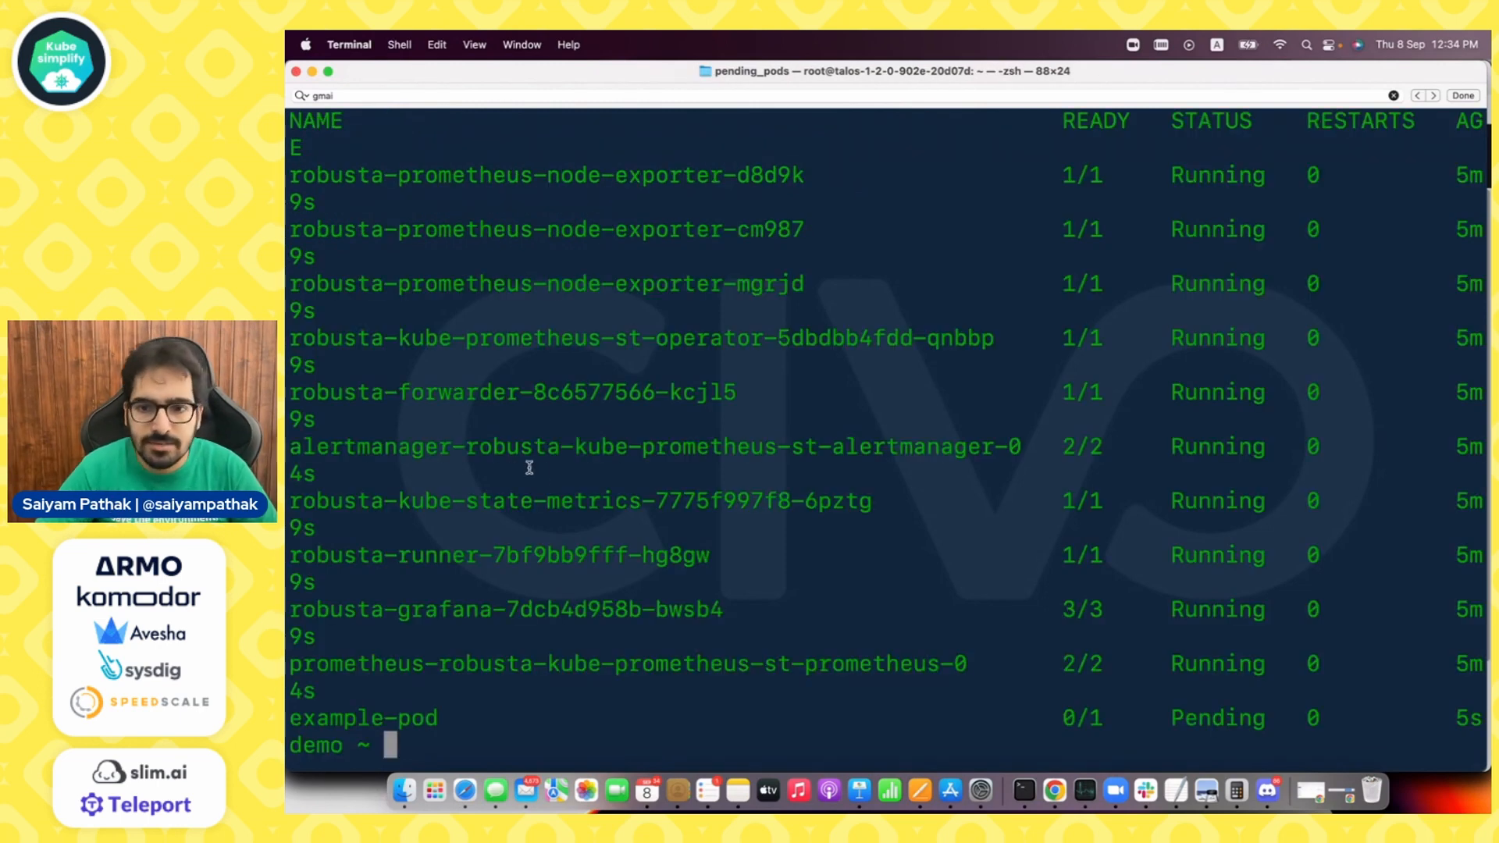
left_click_drag(439, 718, 1059, 718)
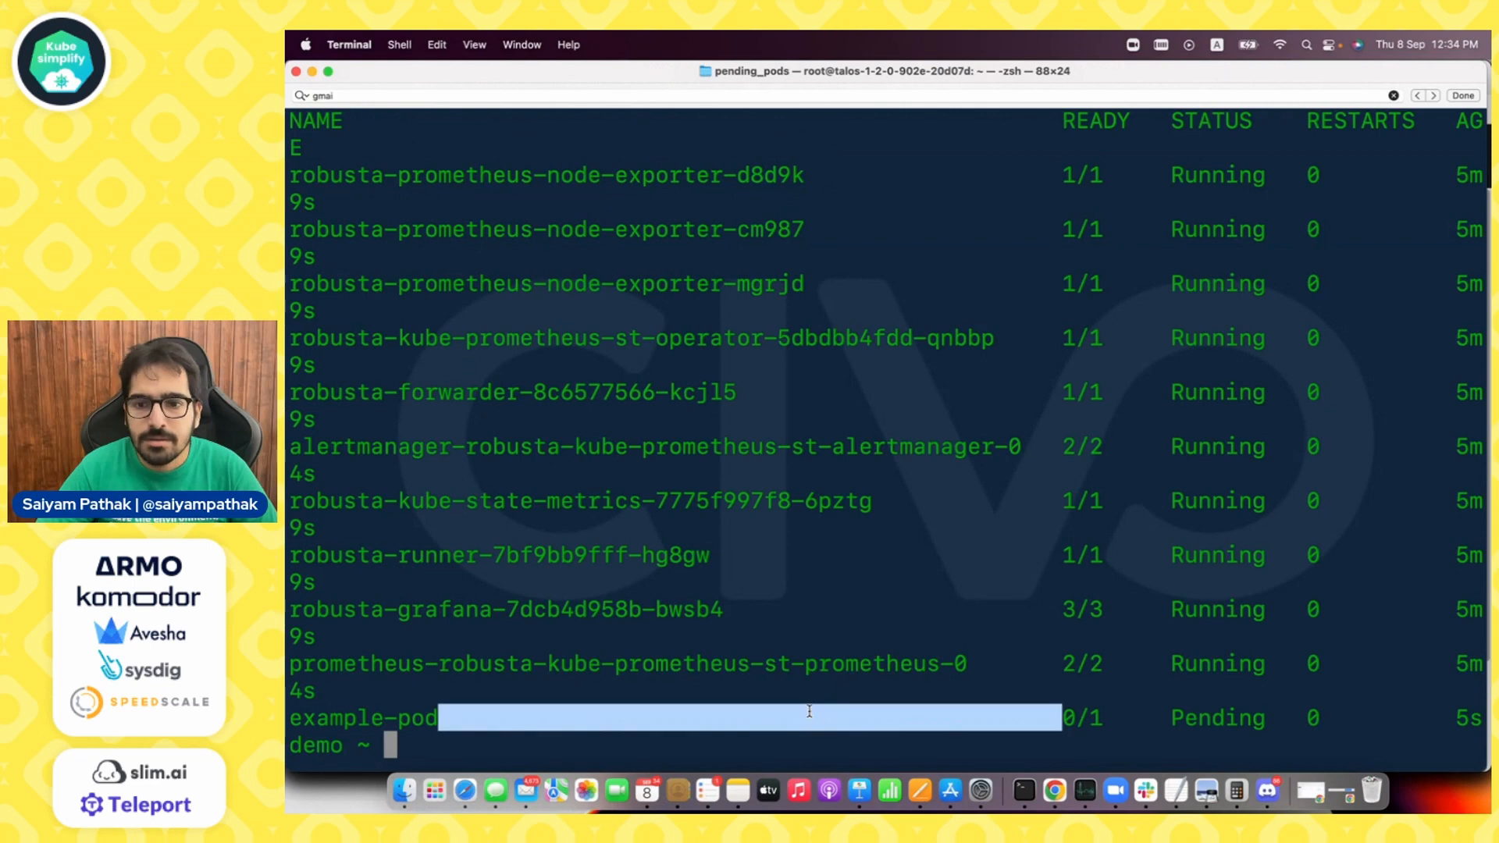
left_click(1054, 790)
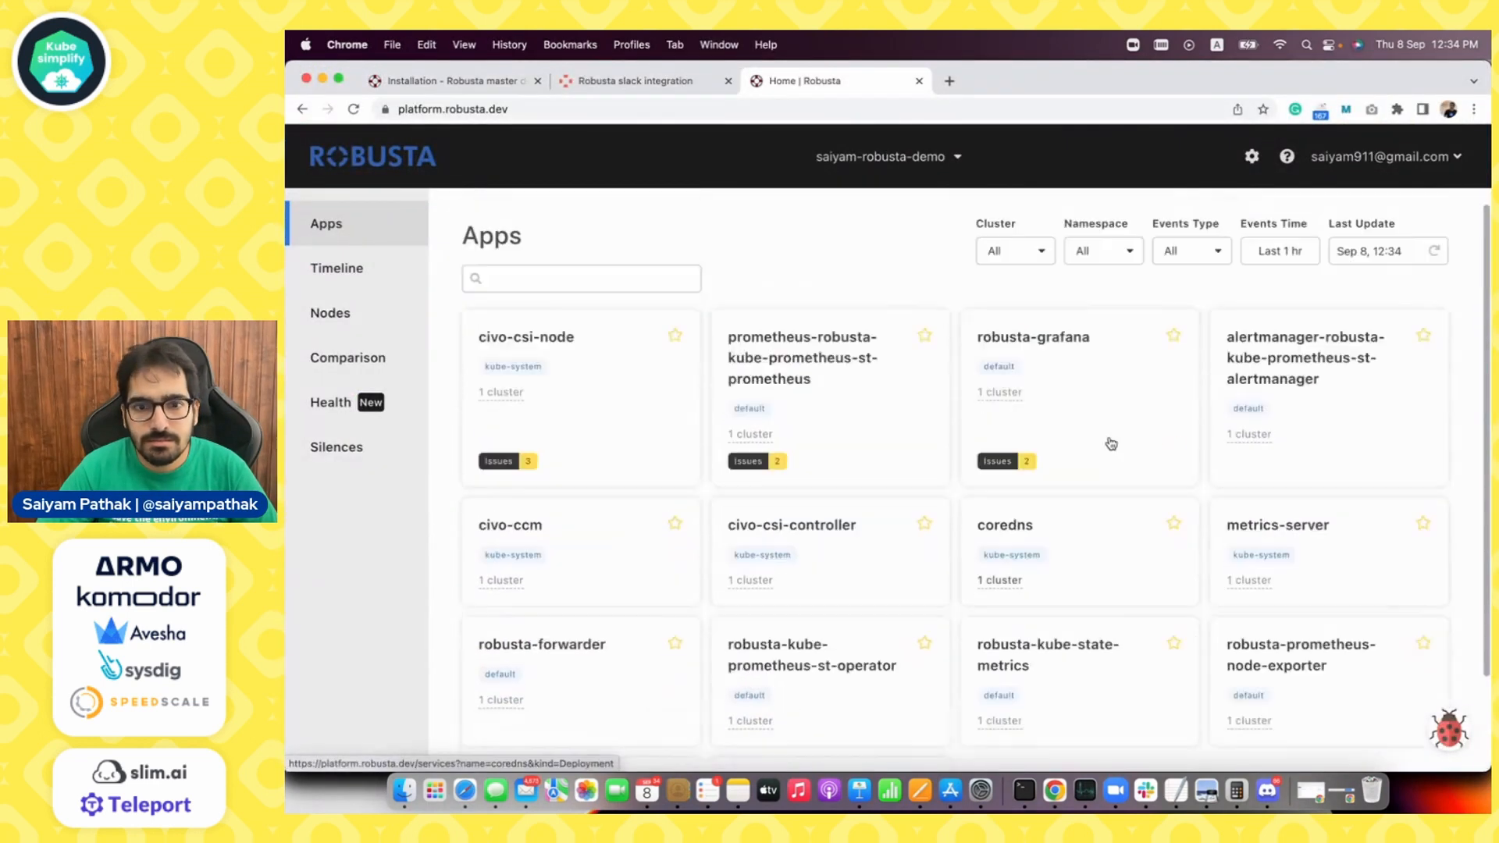
Open example-pod and view its FailedScheduling event: 0/3 nodes match the node selector.
scroll("down", 3)
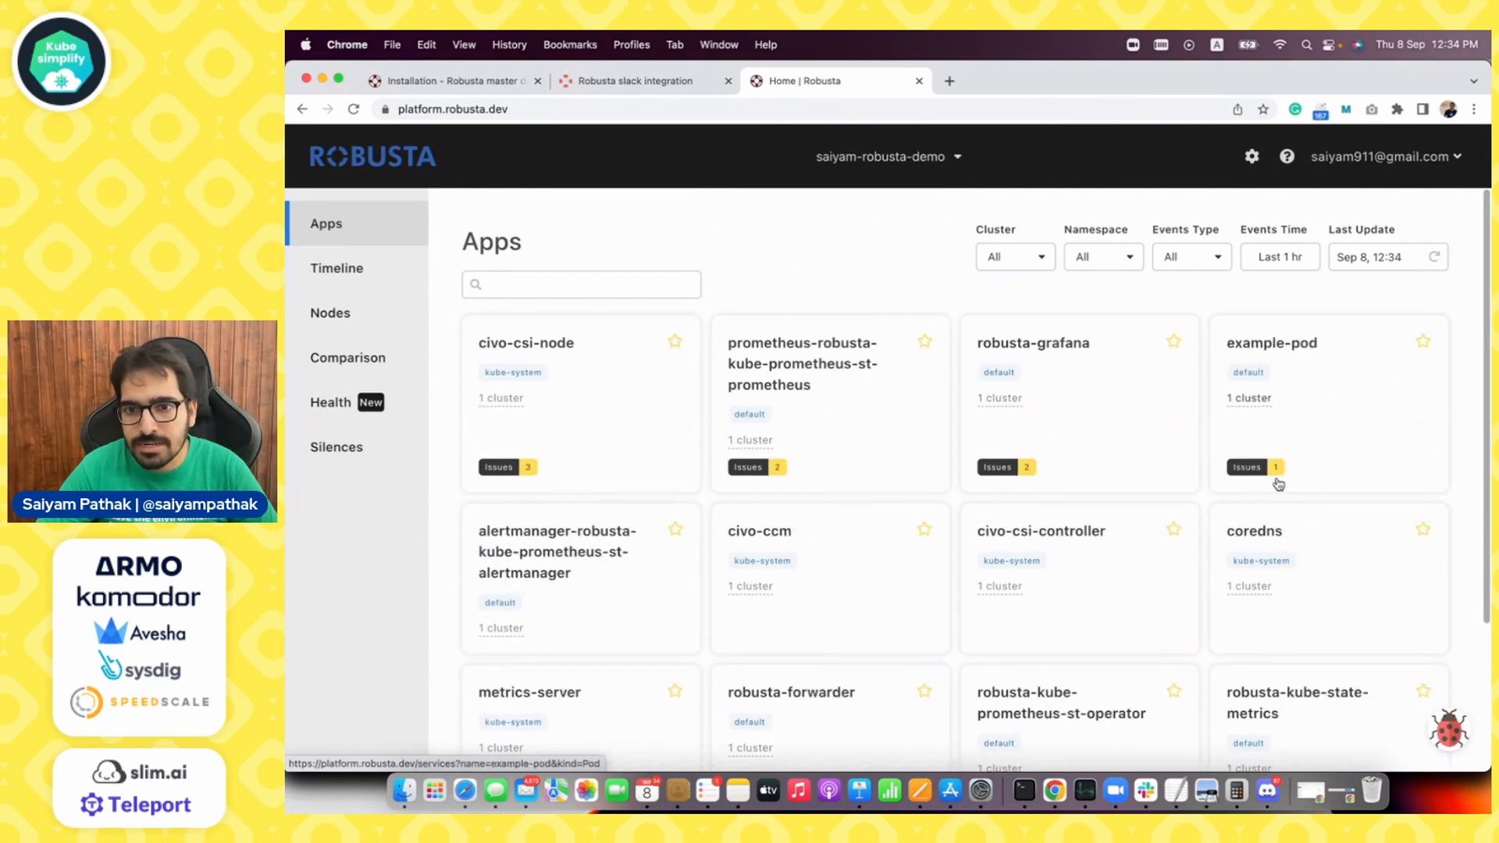
left_click(1272, 342)
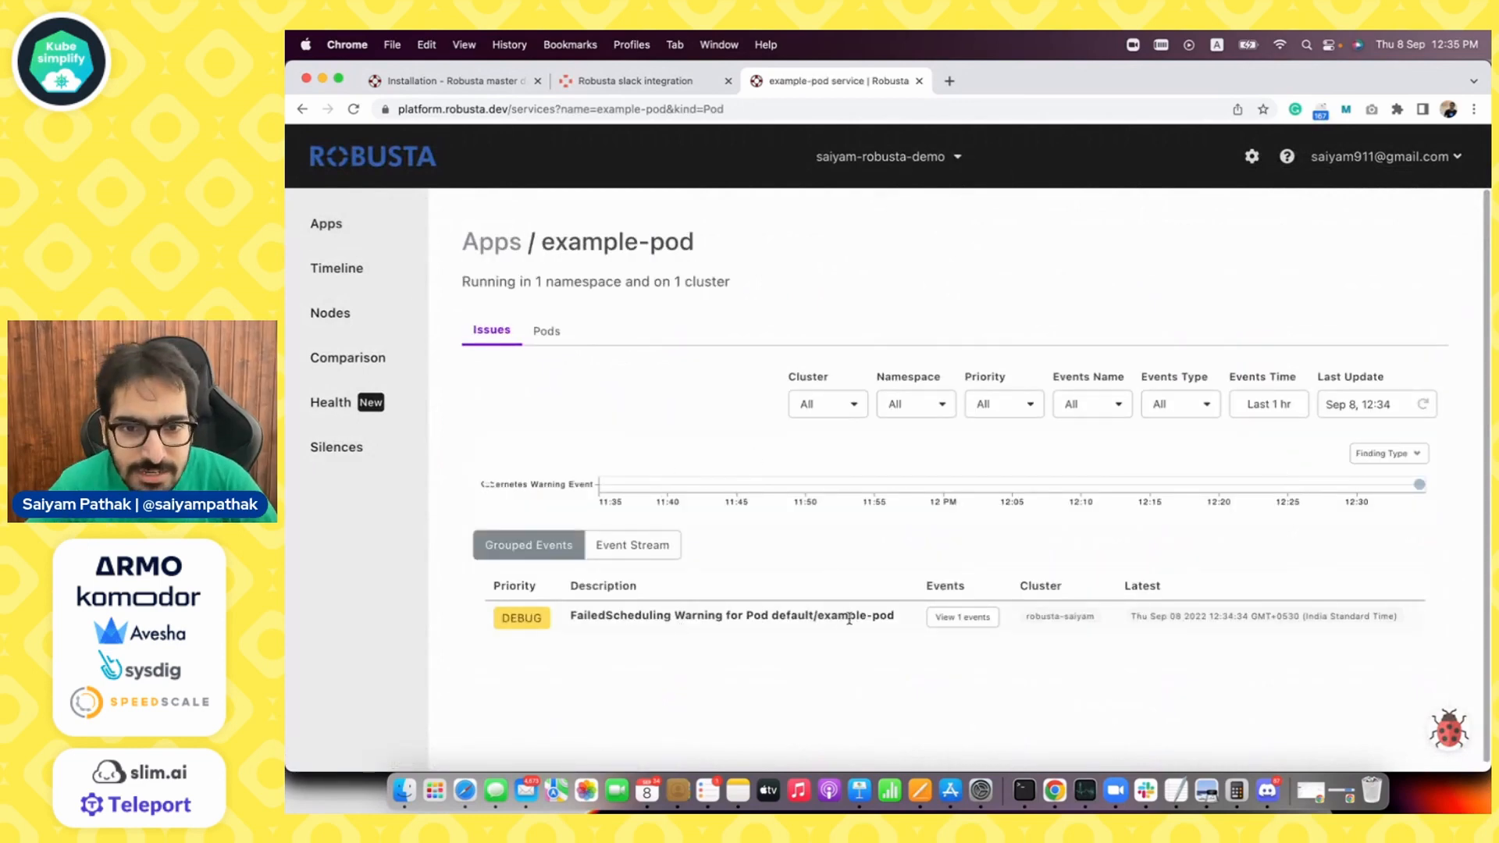
left_click(731, 616)
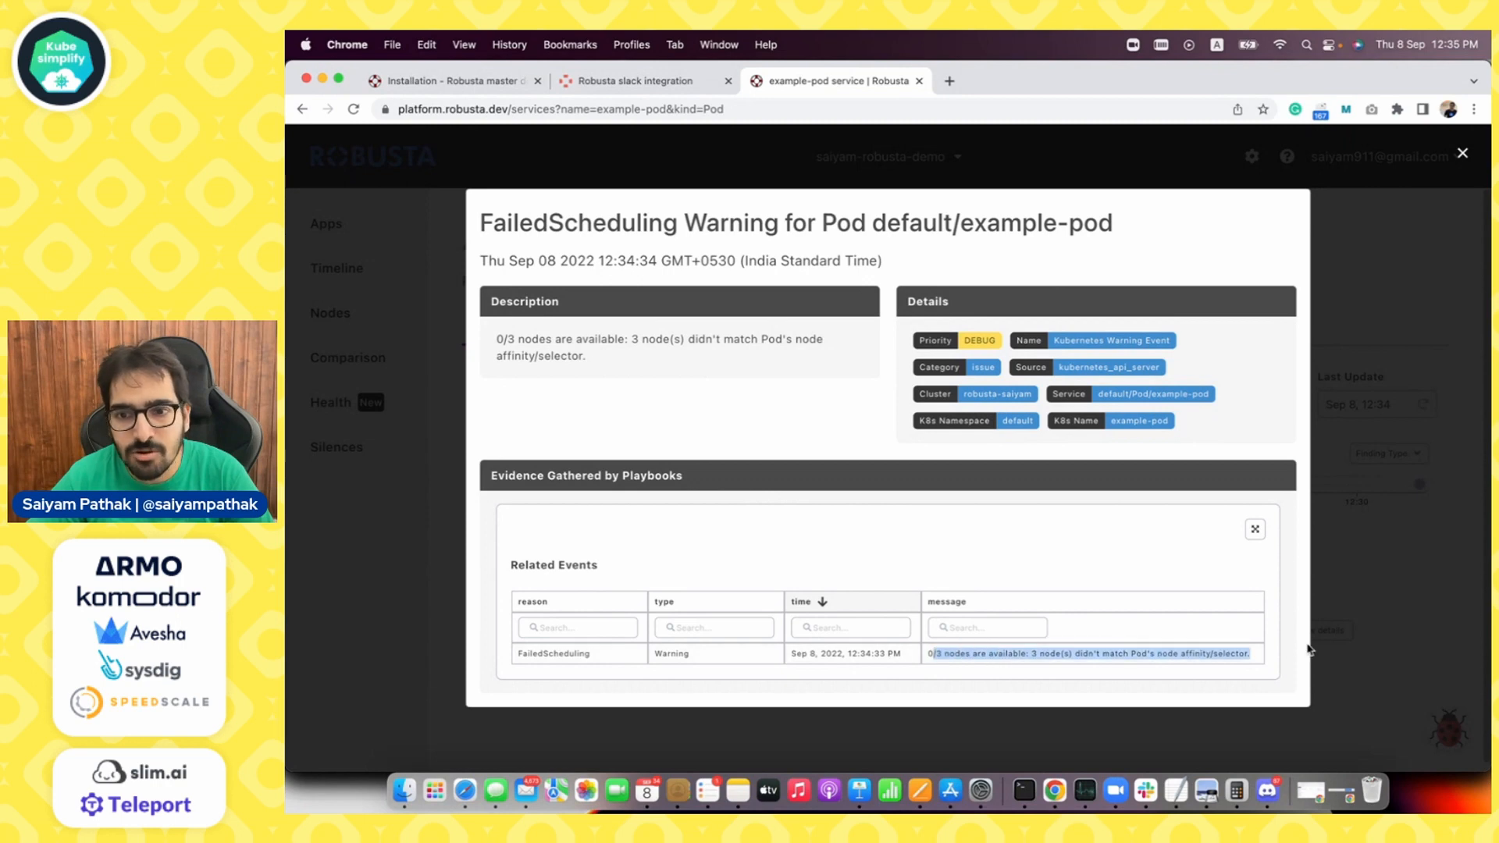
mouse_move(749, 488)
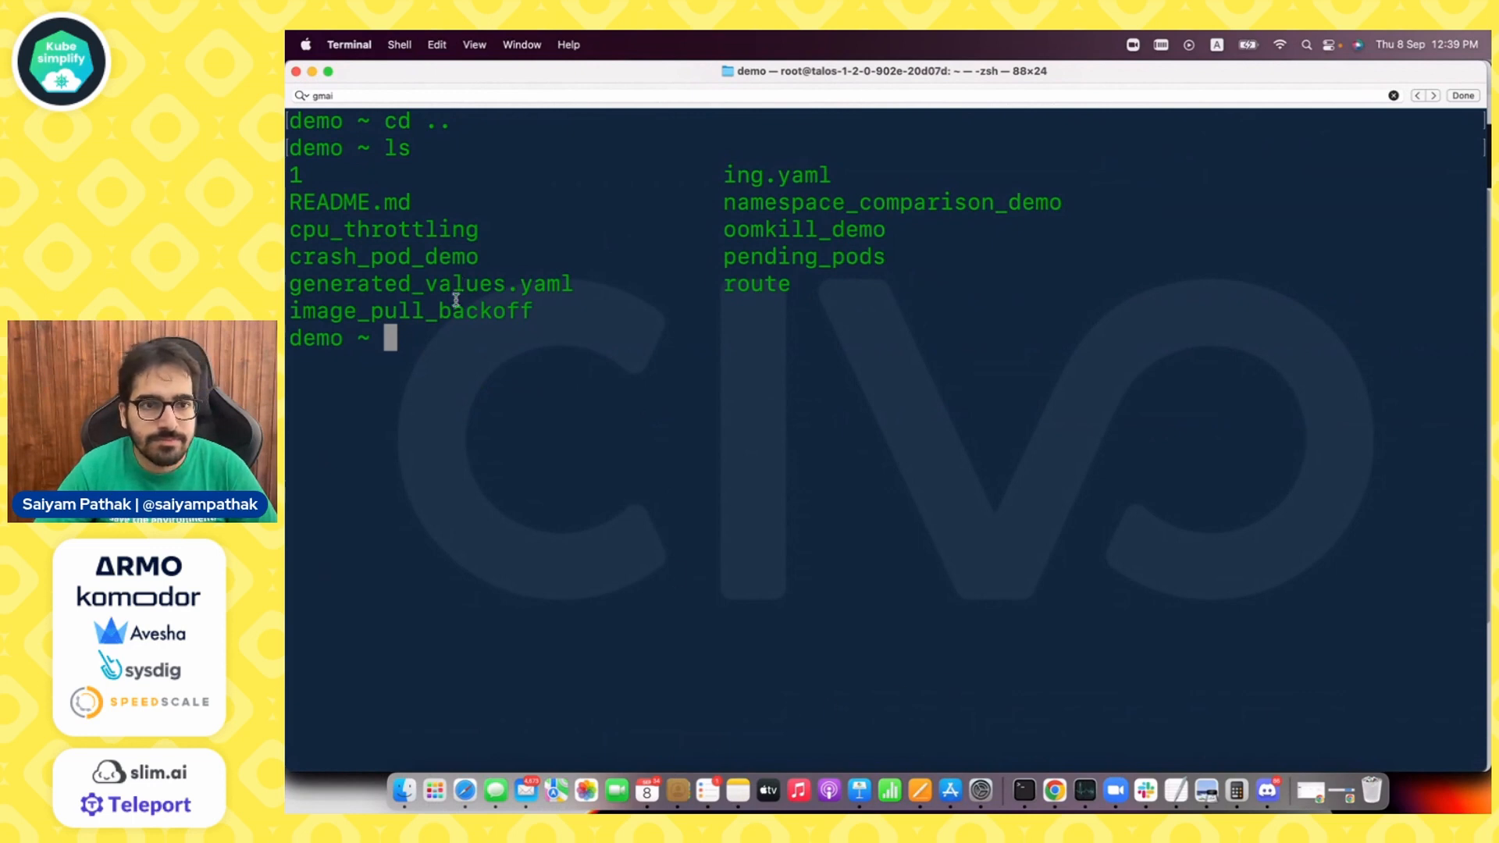
In crash_pod_demo, list the cluster's pods and the folder's files.
double_click(383, 256)
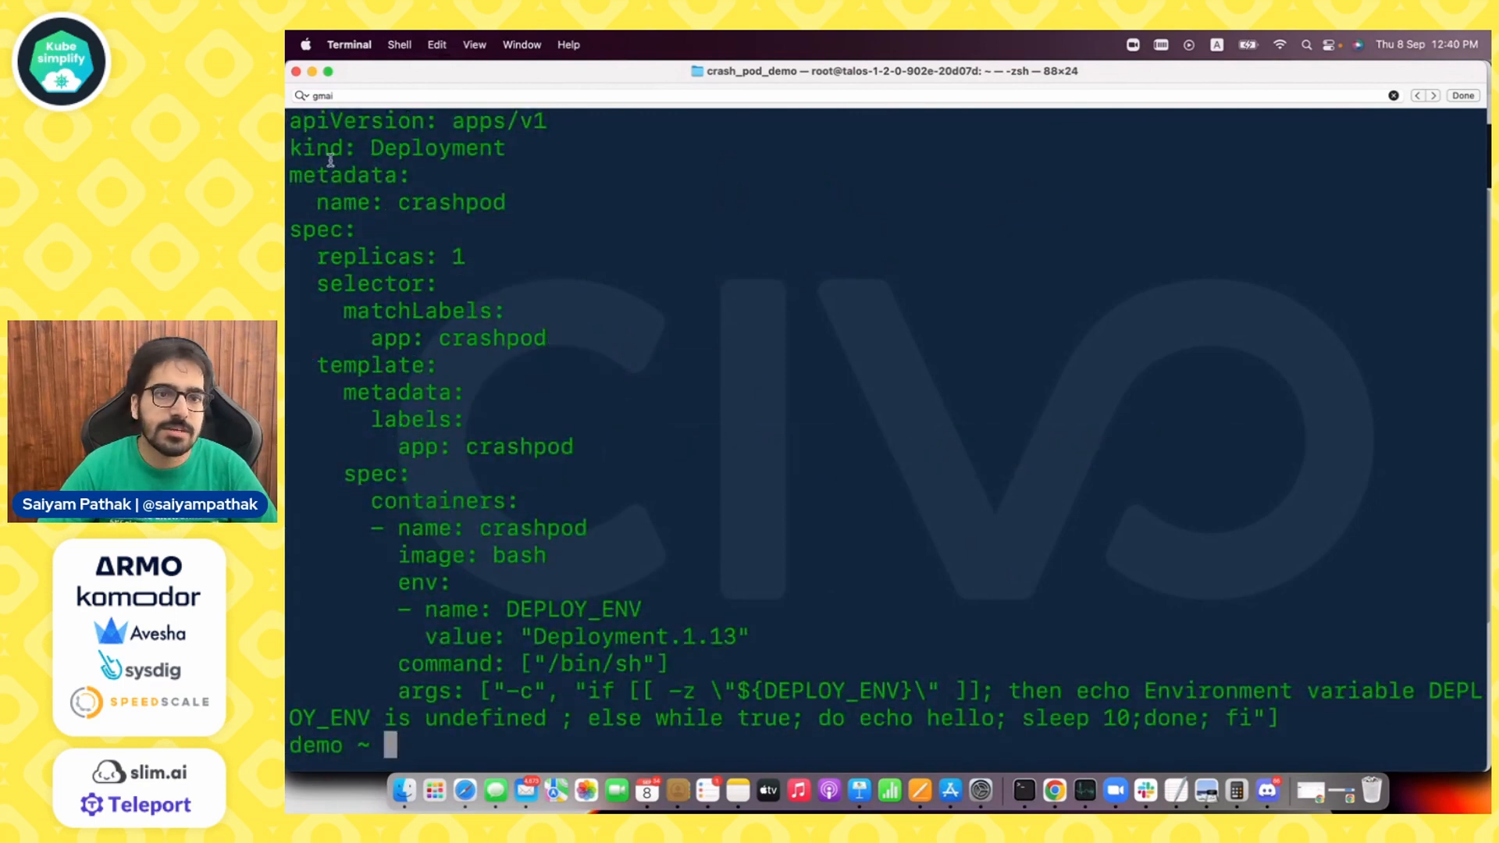
type("kubectl apply -f crashpodv1.yaml")
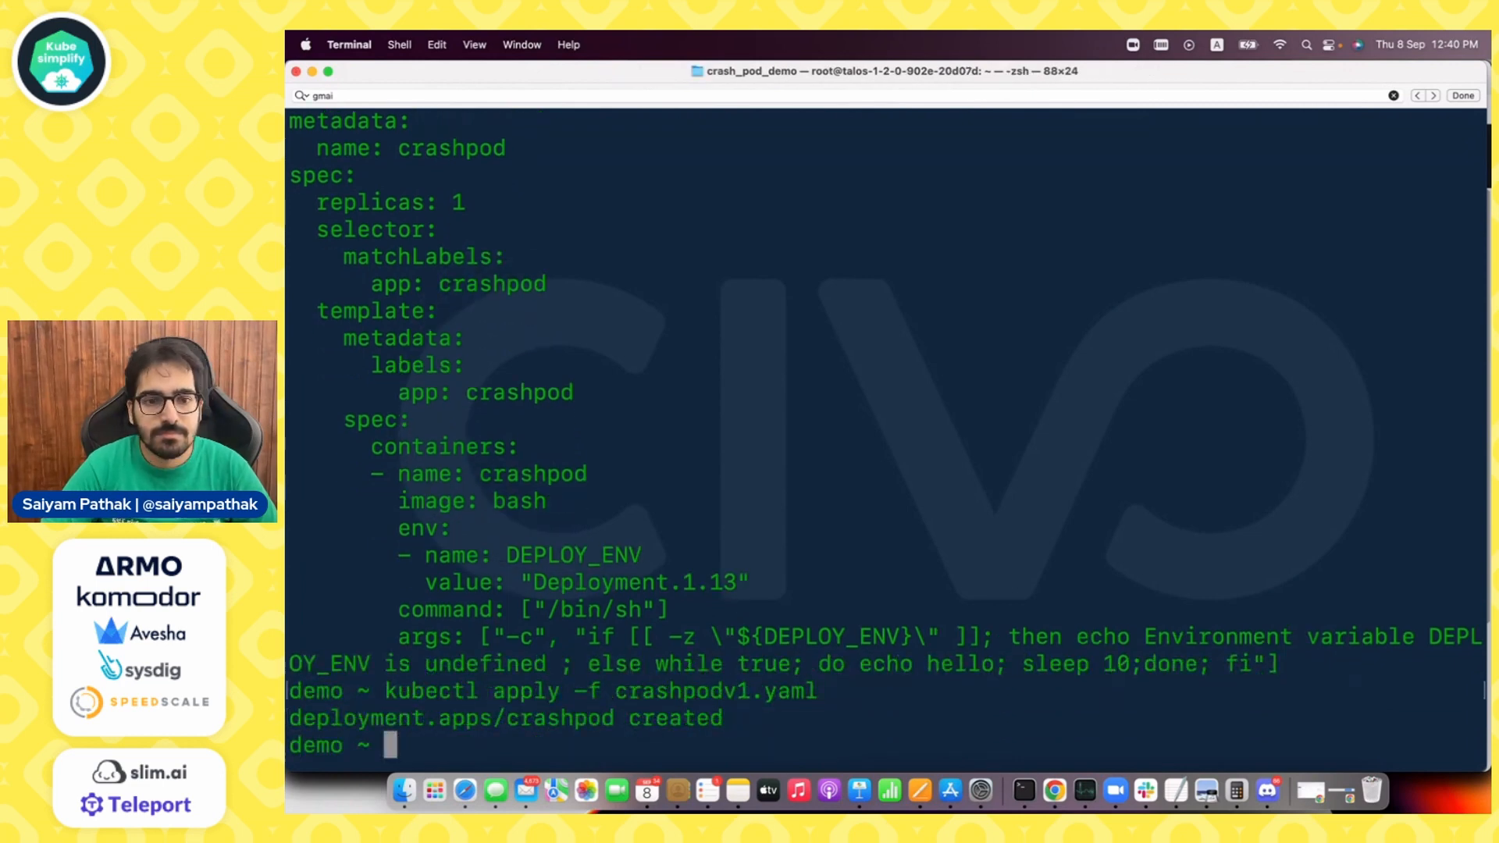
type("kubec")
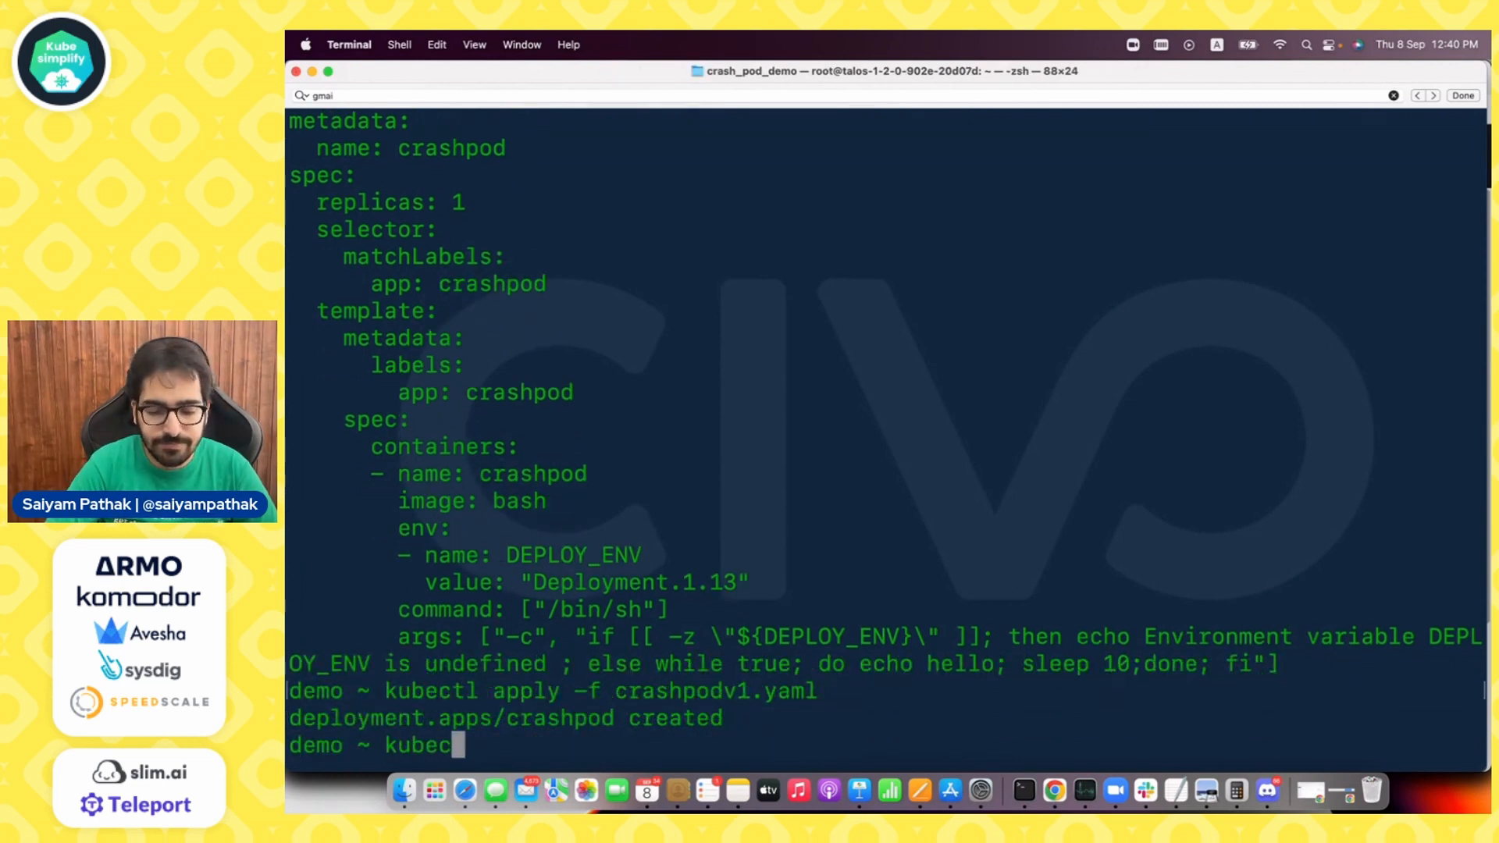
type("tl get pods")
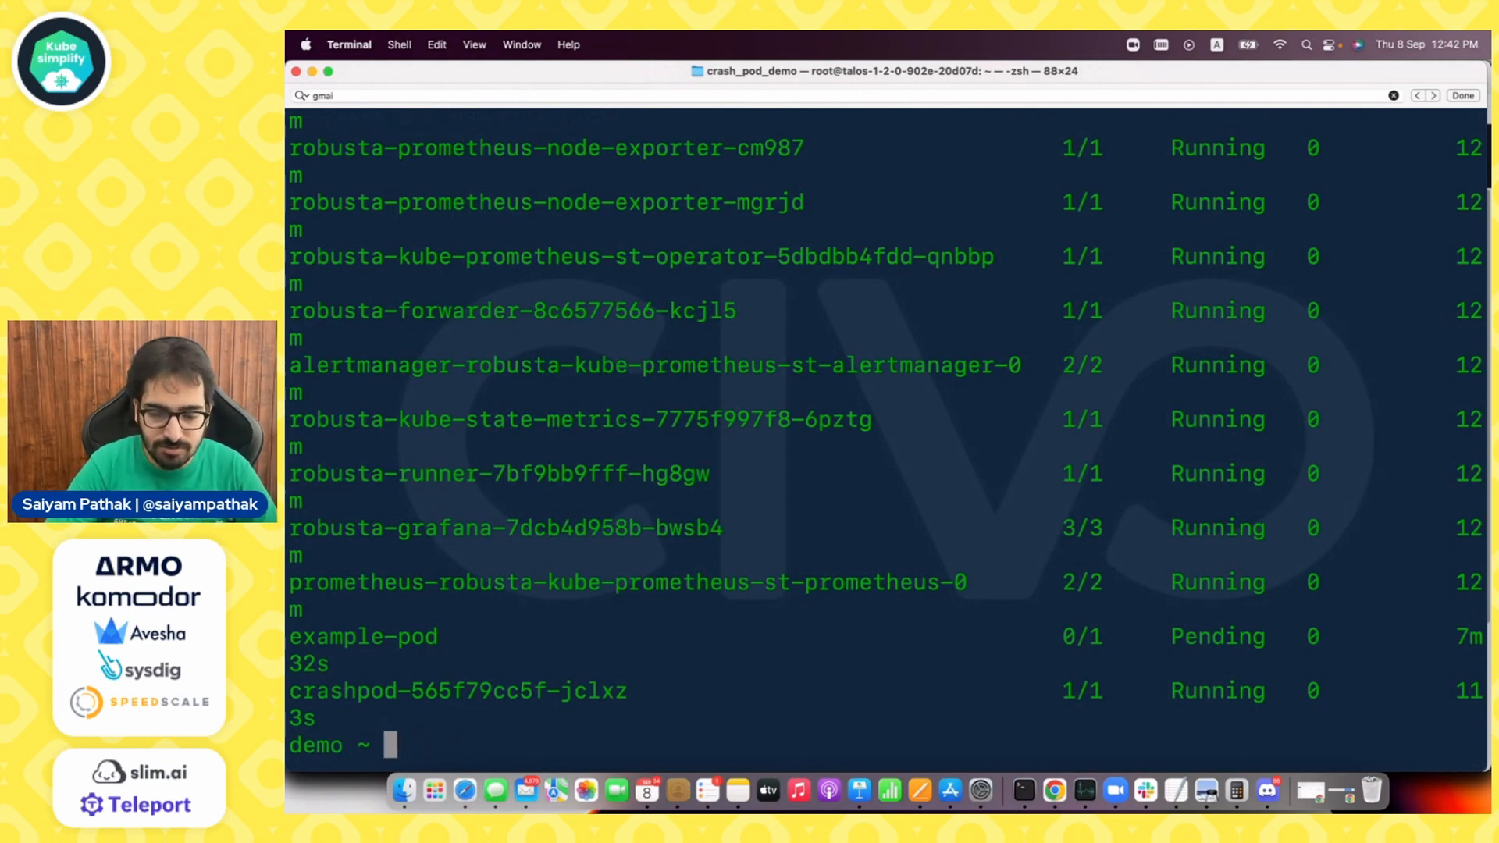
type("ls")
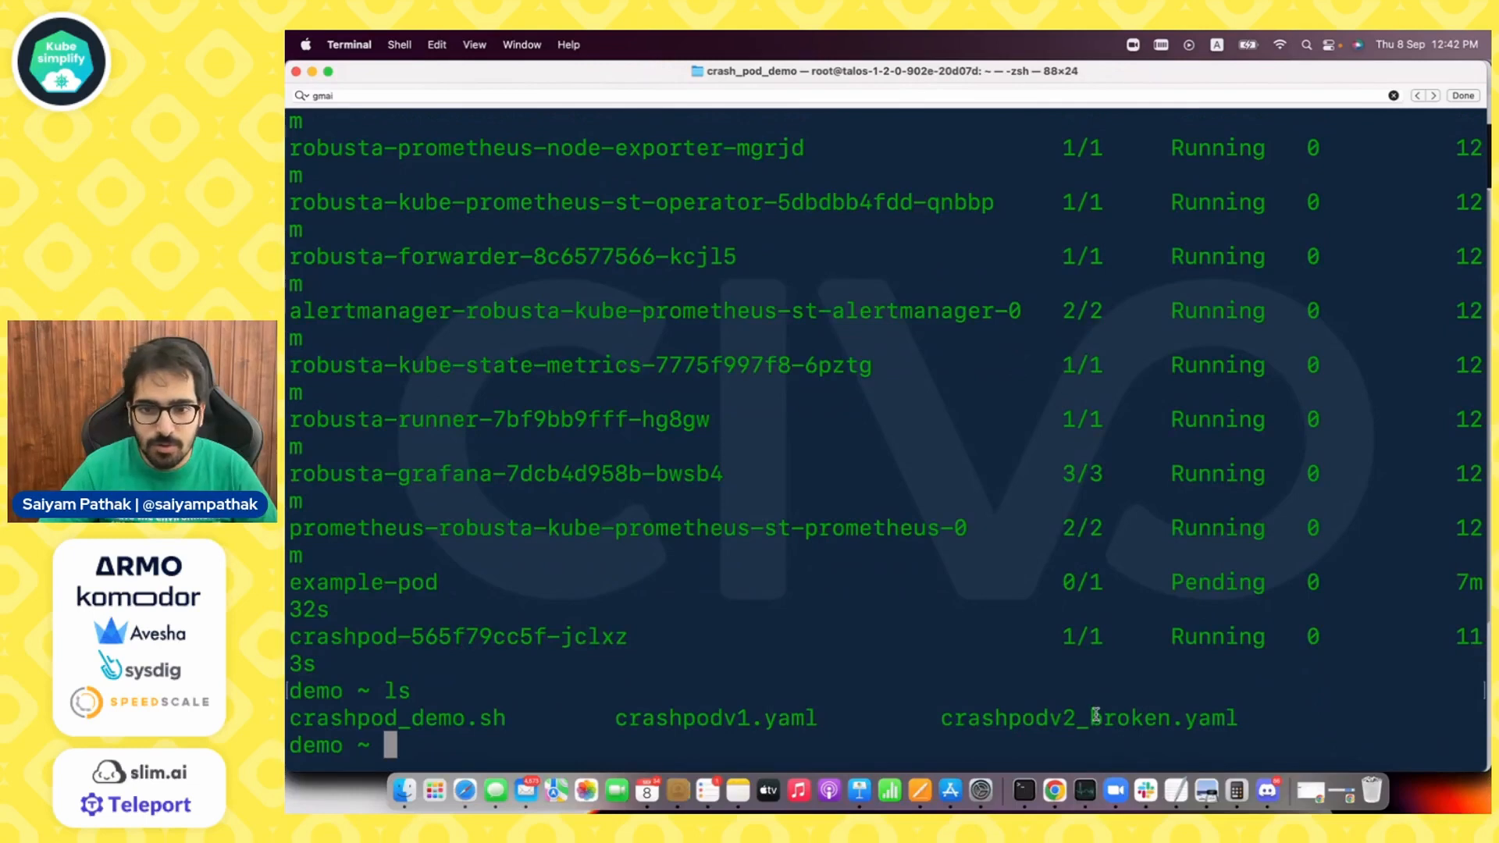
Show and apply crashpodv2_broken.yaml, then list pods showing crashpod Completed with one restart.
double_click(1087, 718)
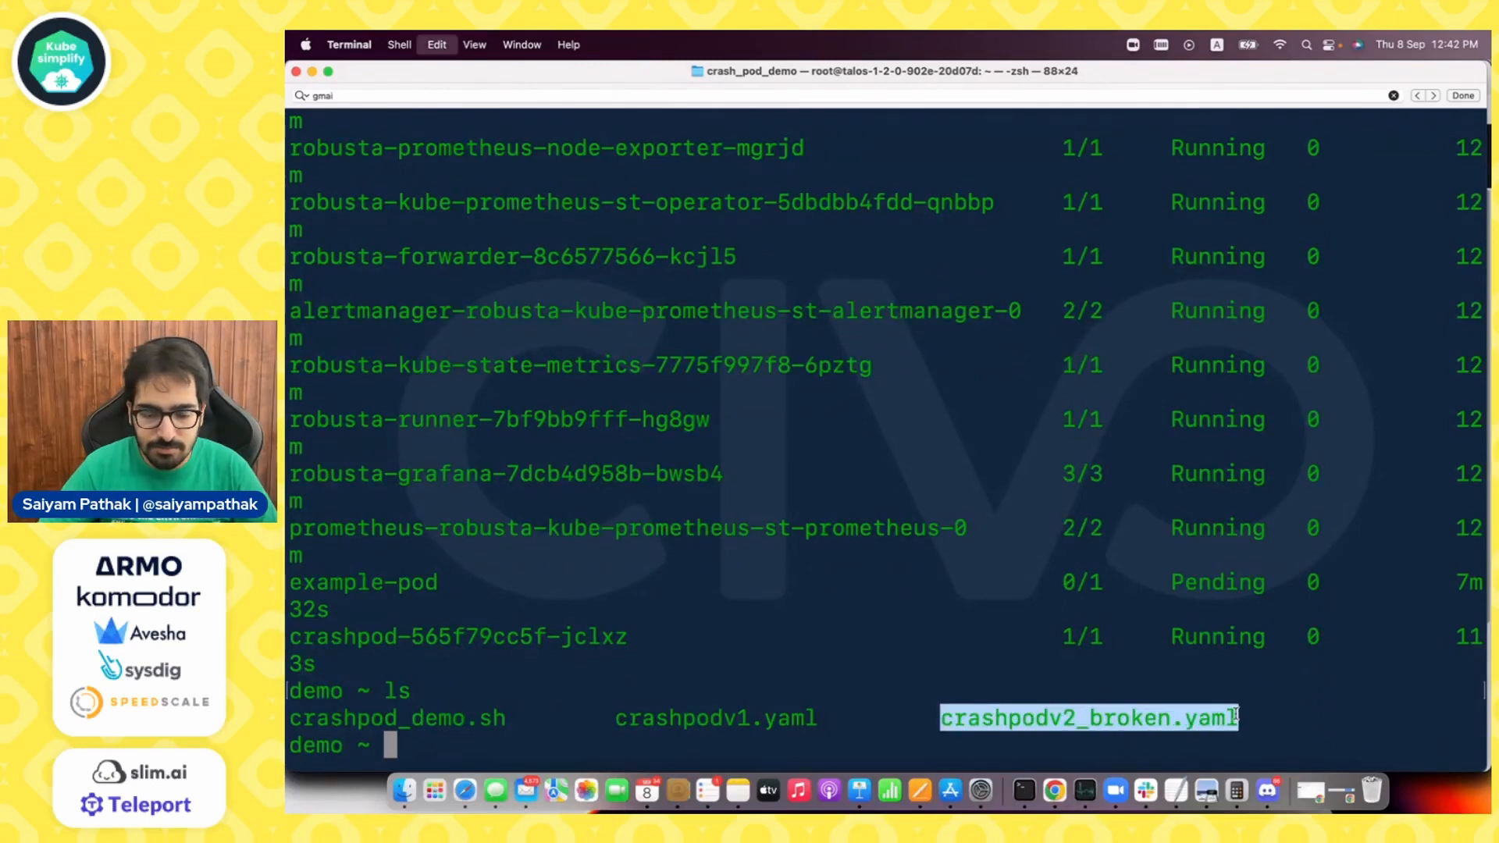
type("cat crashpodv2_broken.yaml")
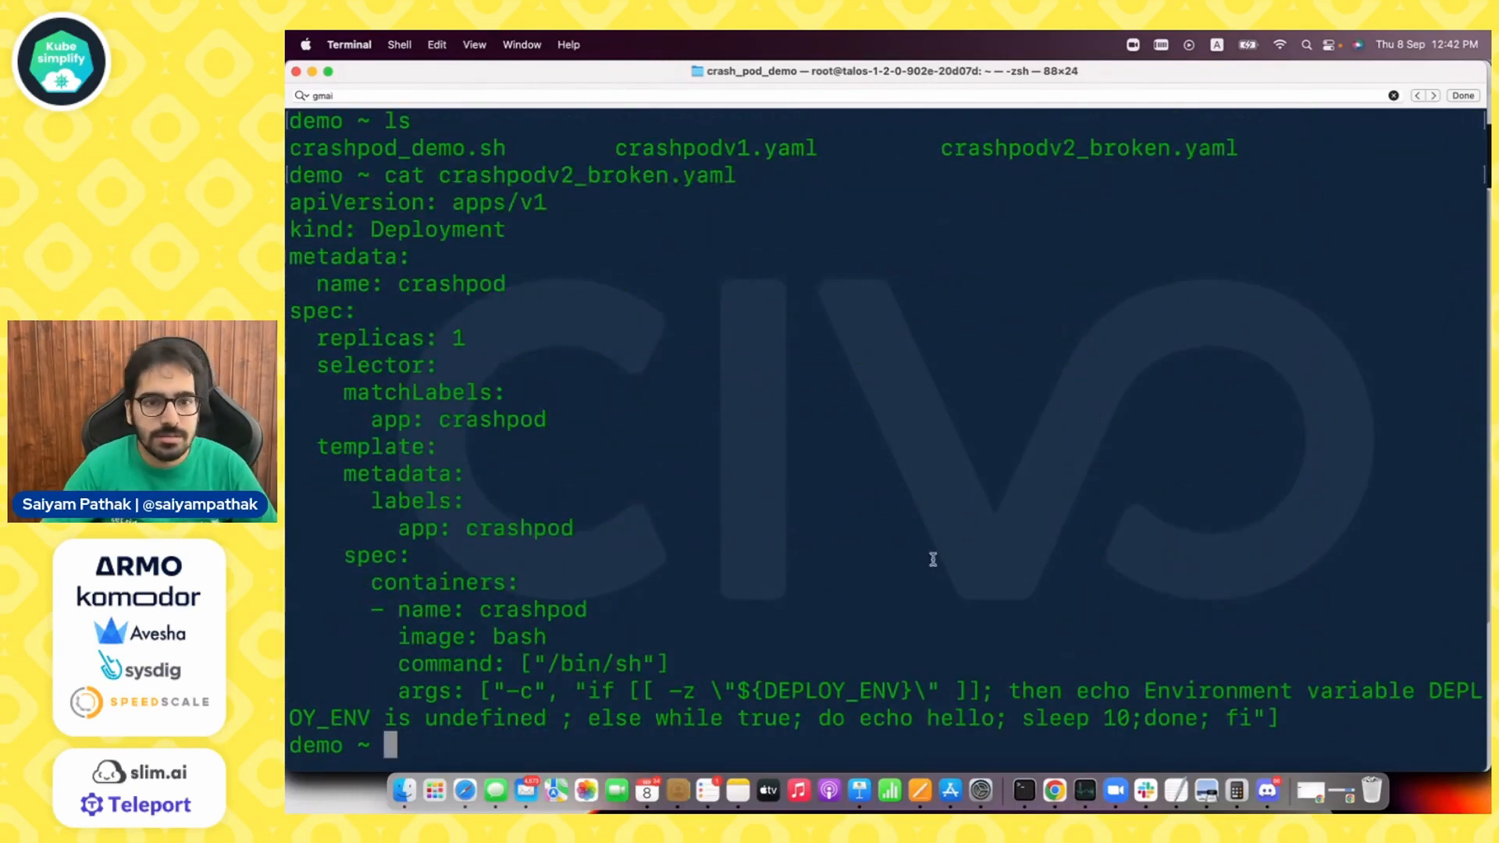
type("kubectl apply -")
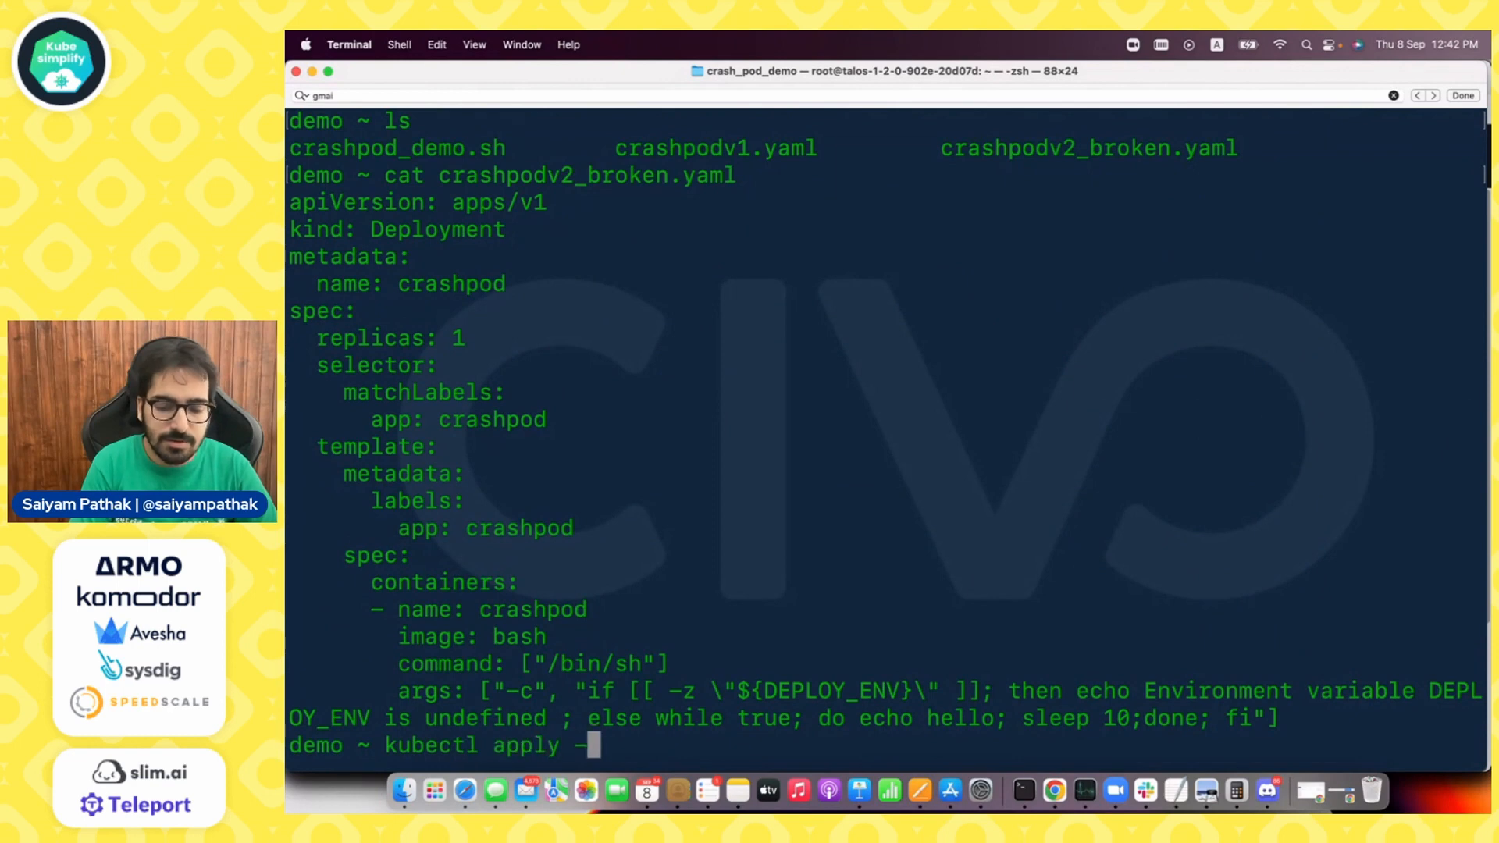
type("f crashpodv2_broken.yaml")
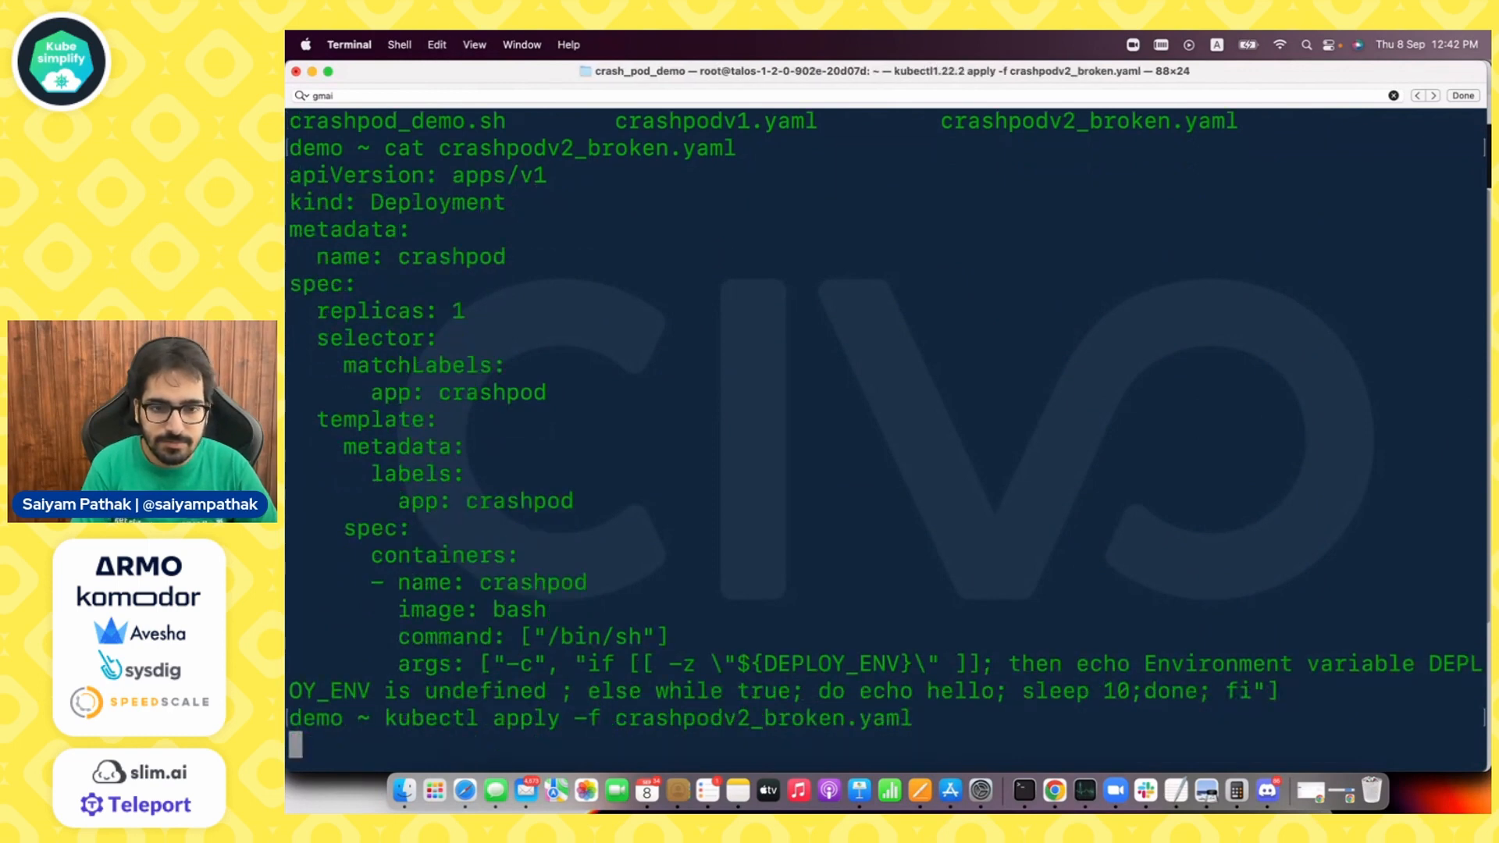
type("k")
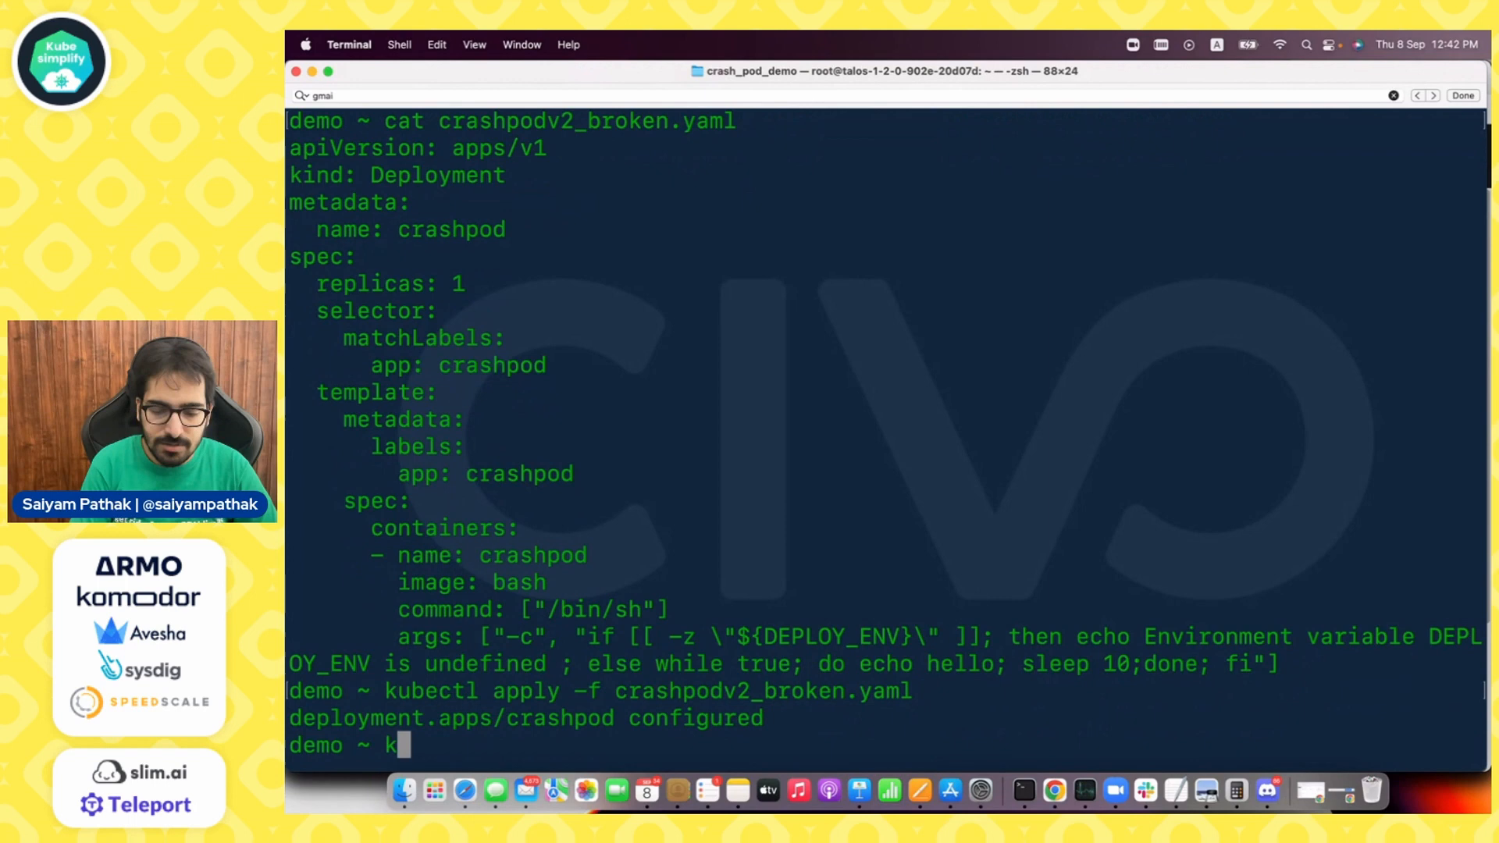
type("ubectl get pods")
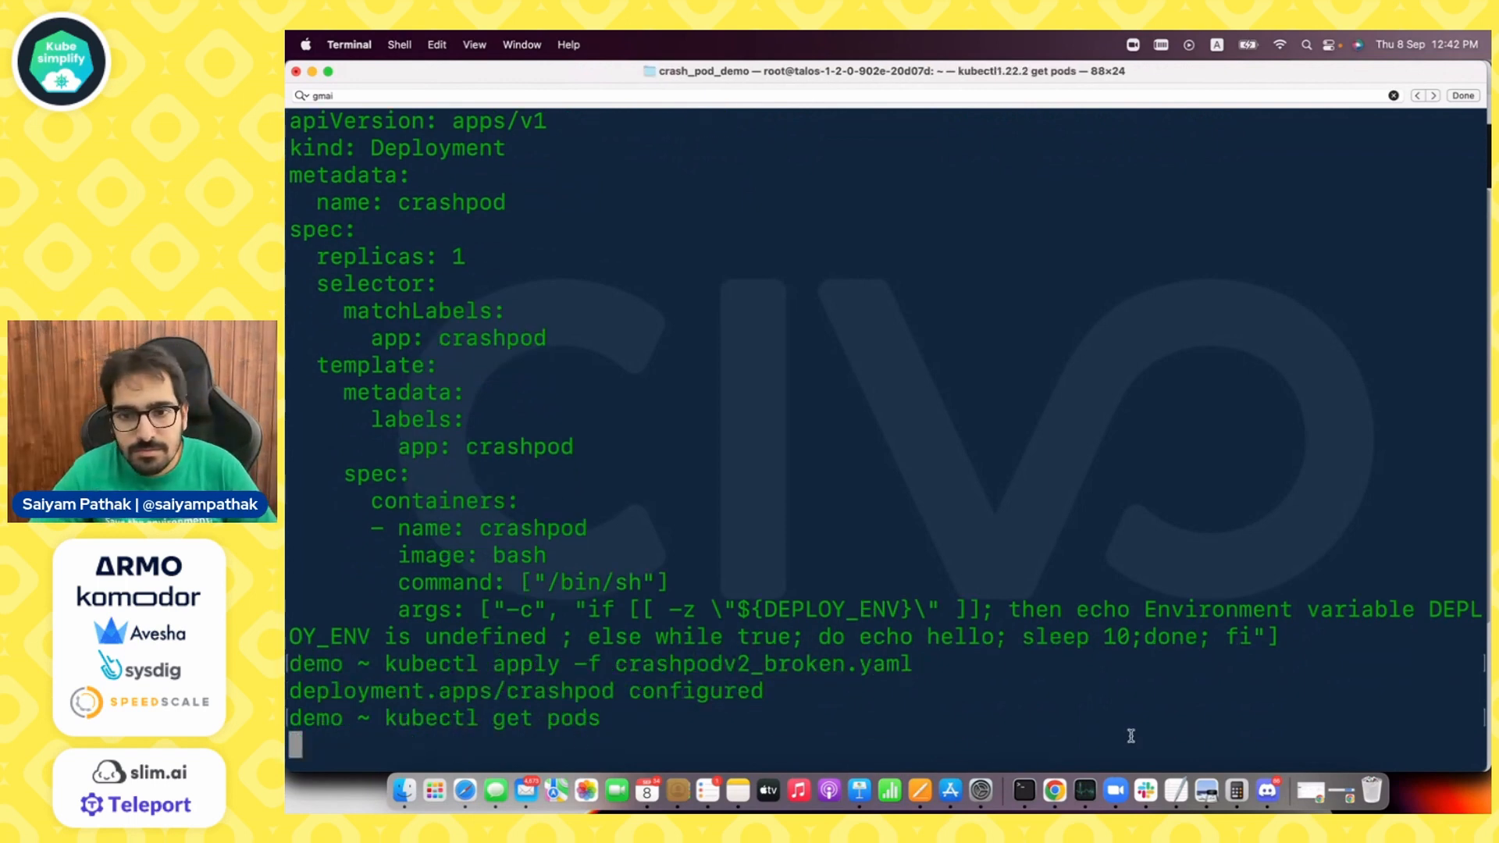
key("Return")
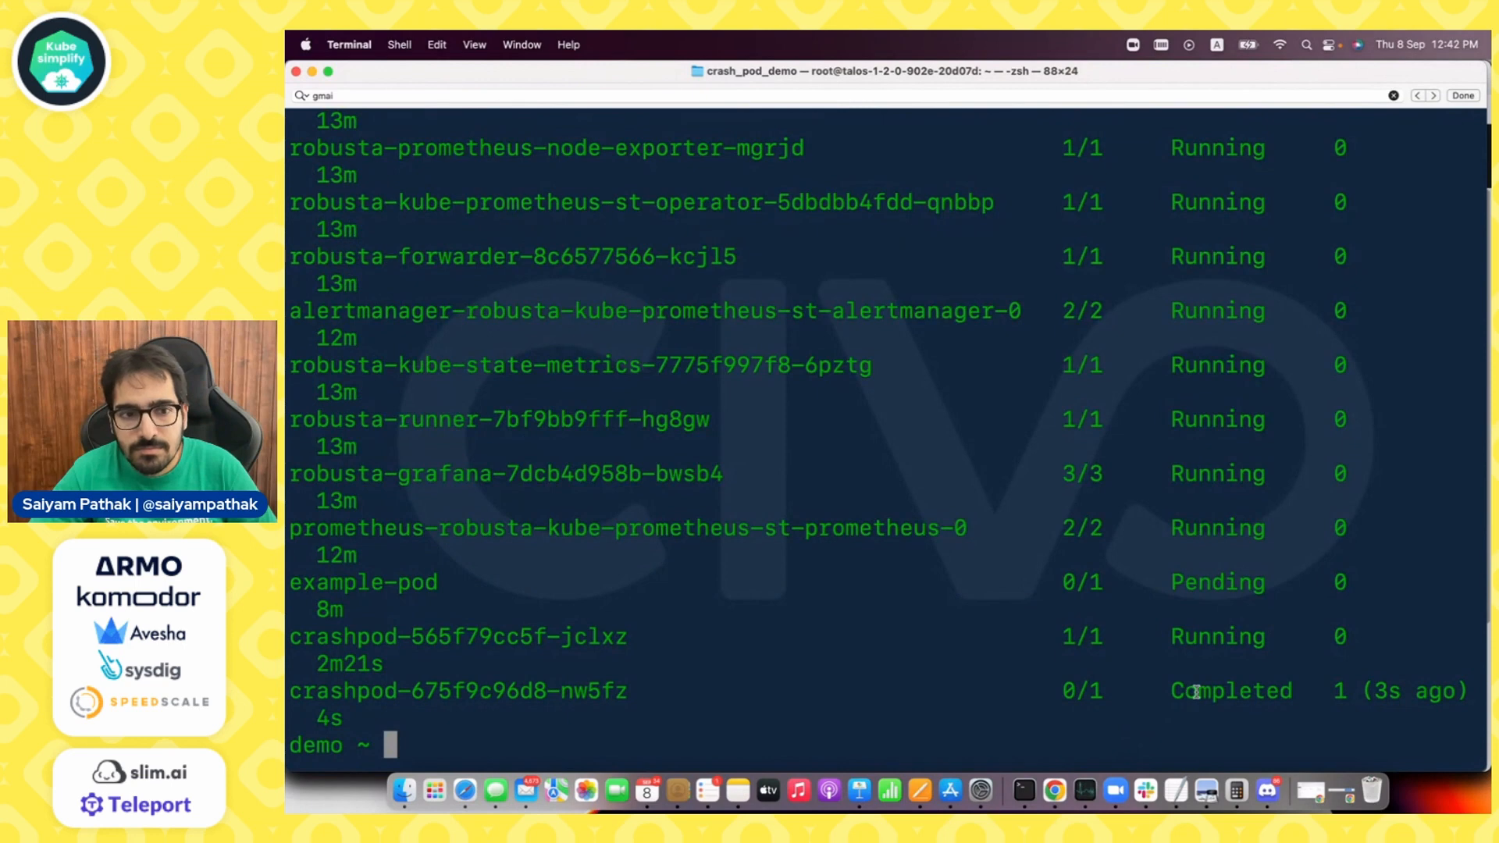
type("kubectl get pods")
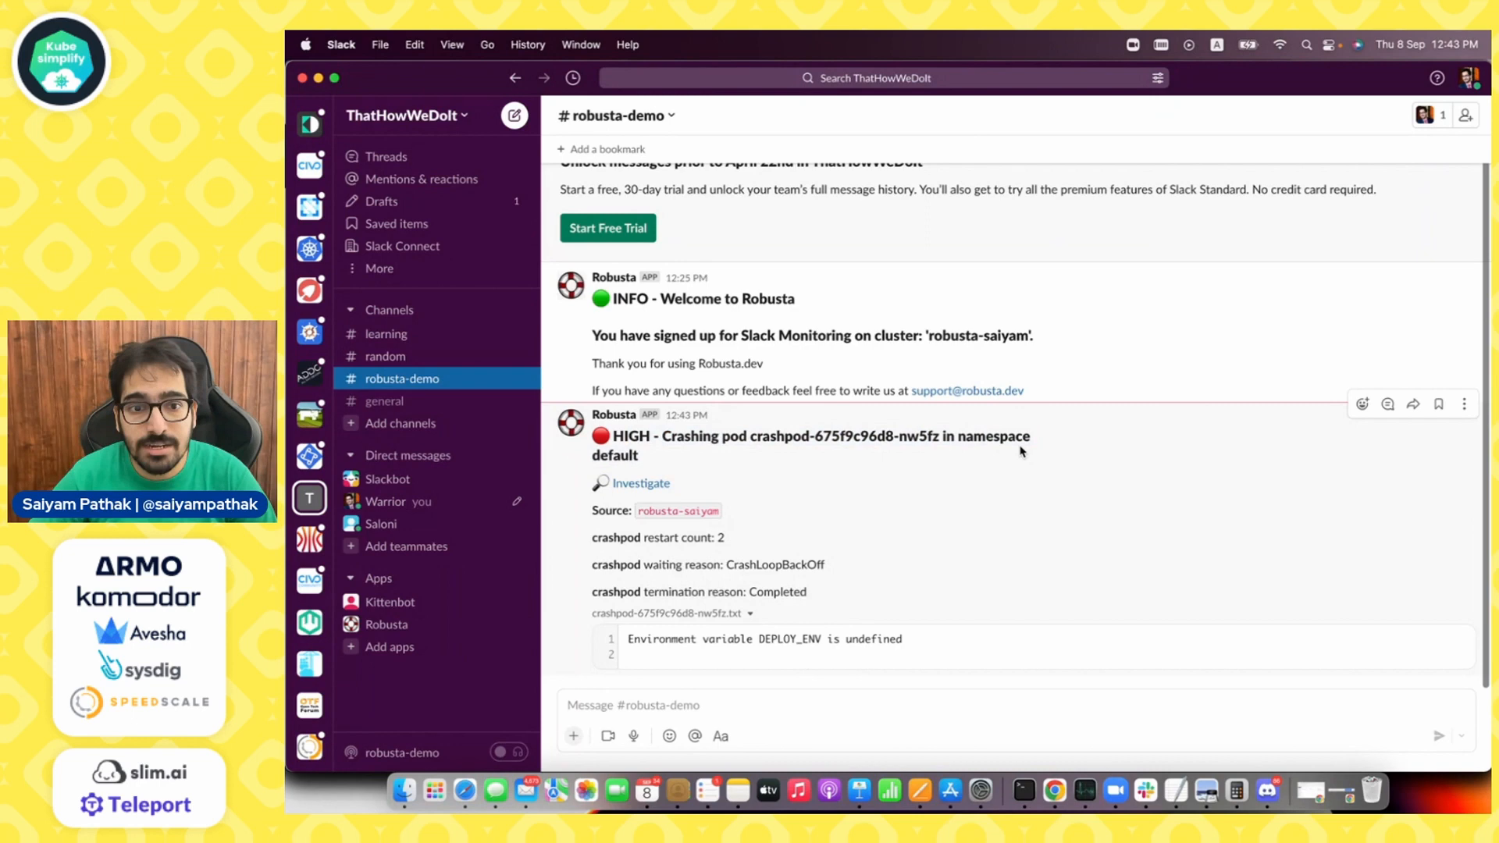
mouse_move(774, 511)
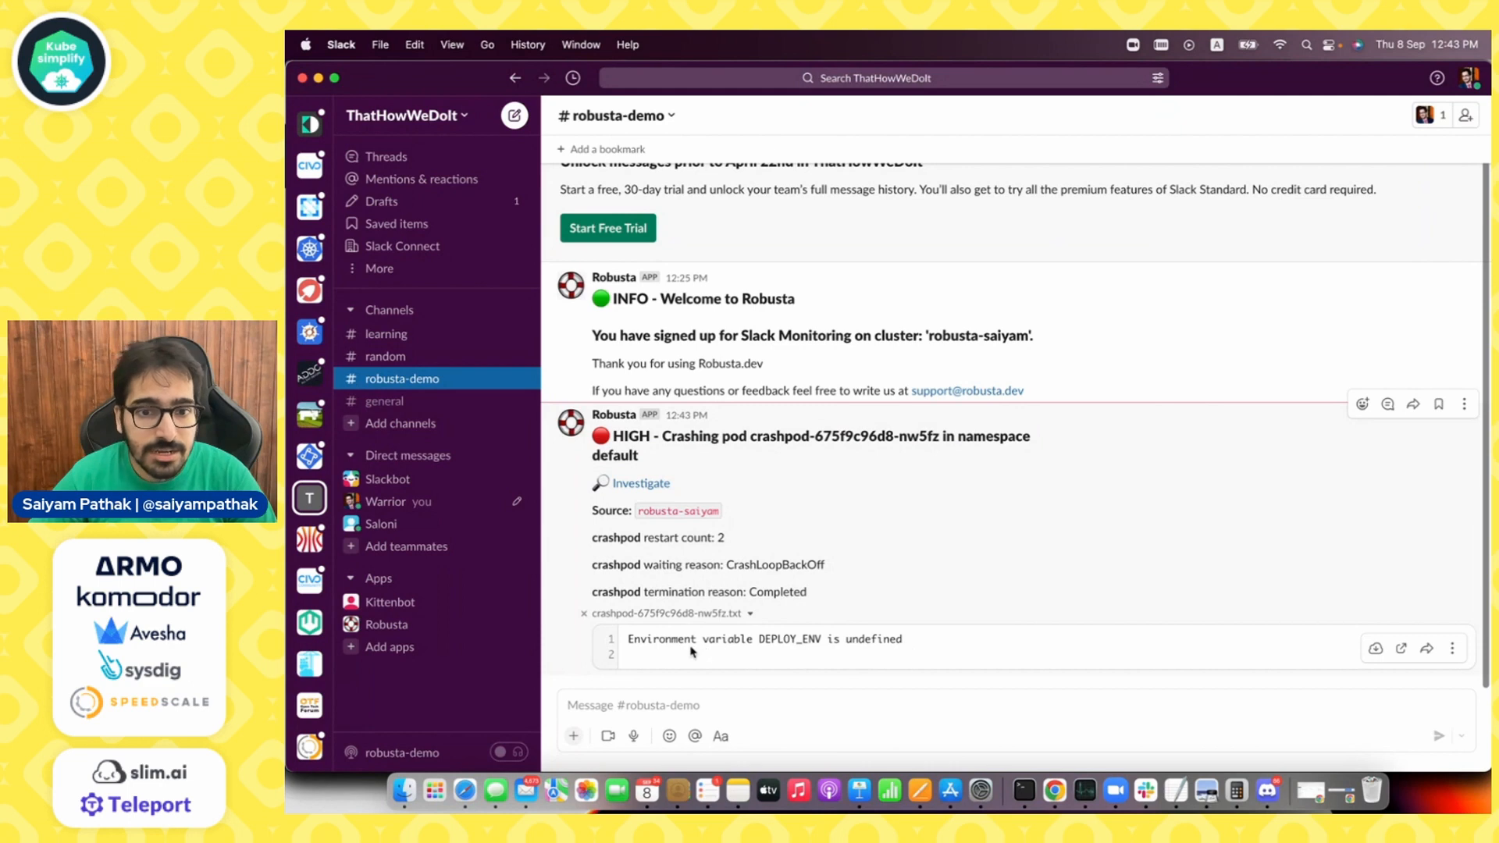
mouse_move(819, 638)
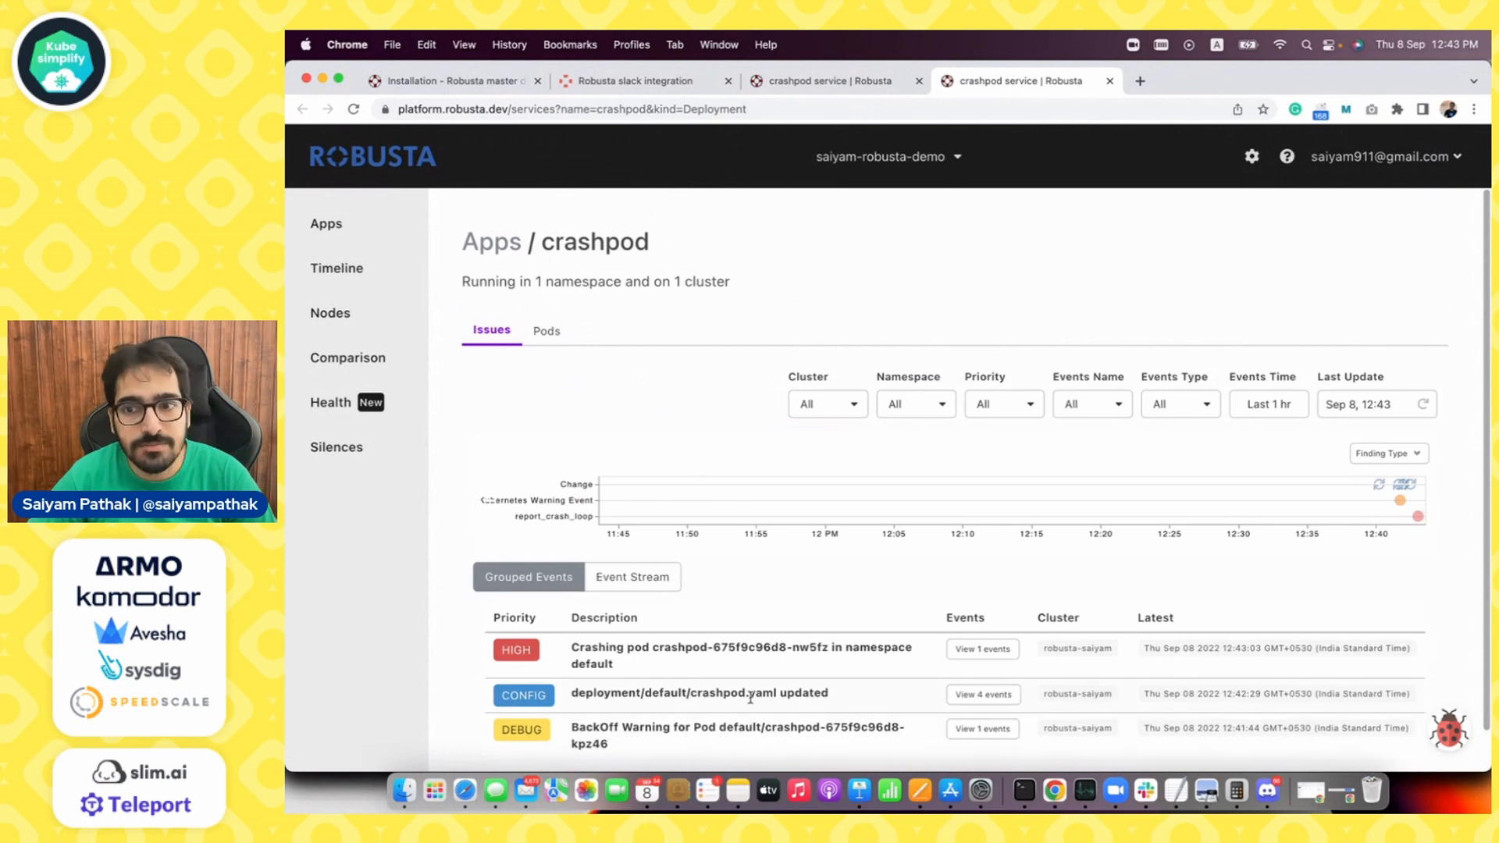
mouse_move(1405, 501)
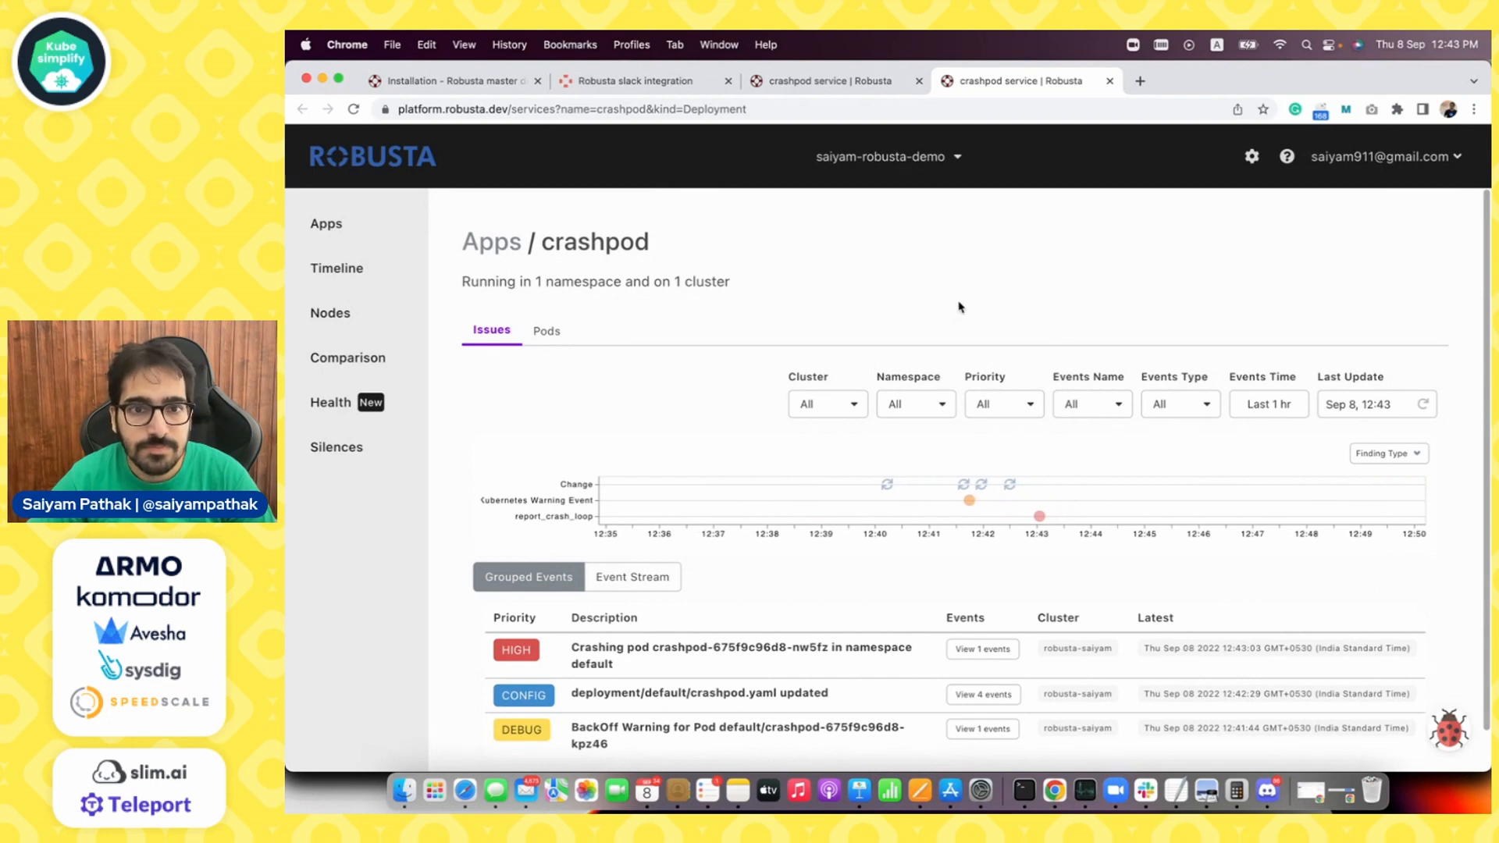
Check crashpod's Pods tab (one pod with three restarts), then return to Issues and Apps overview.
left_click(546, 331)
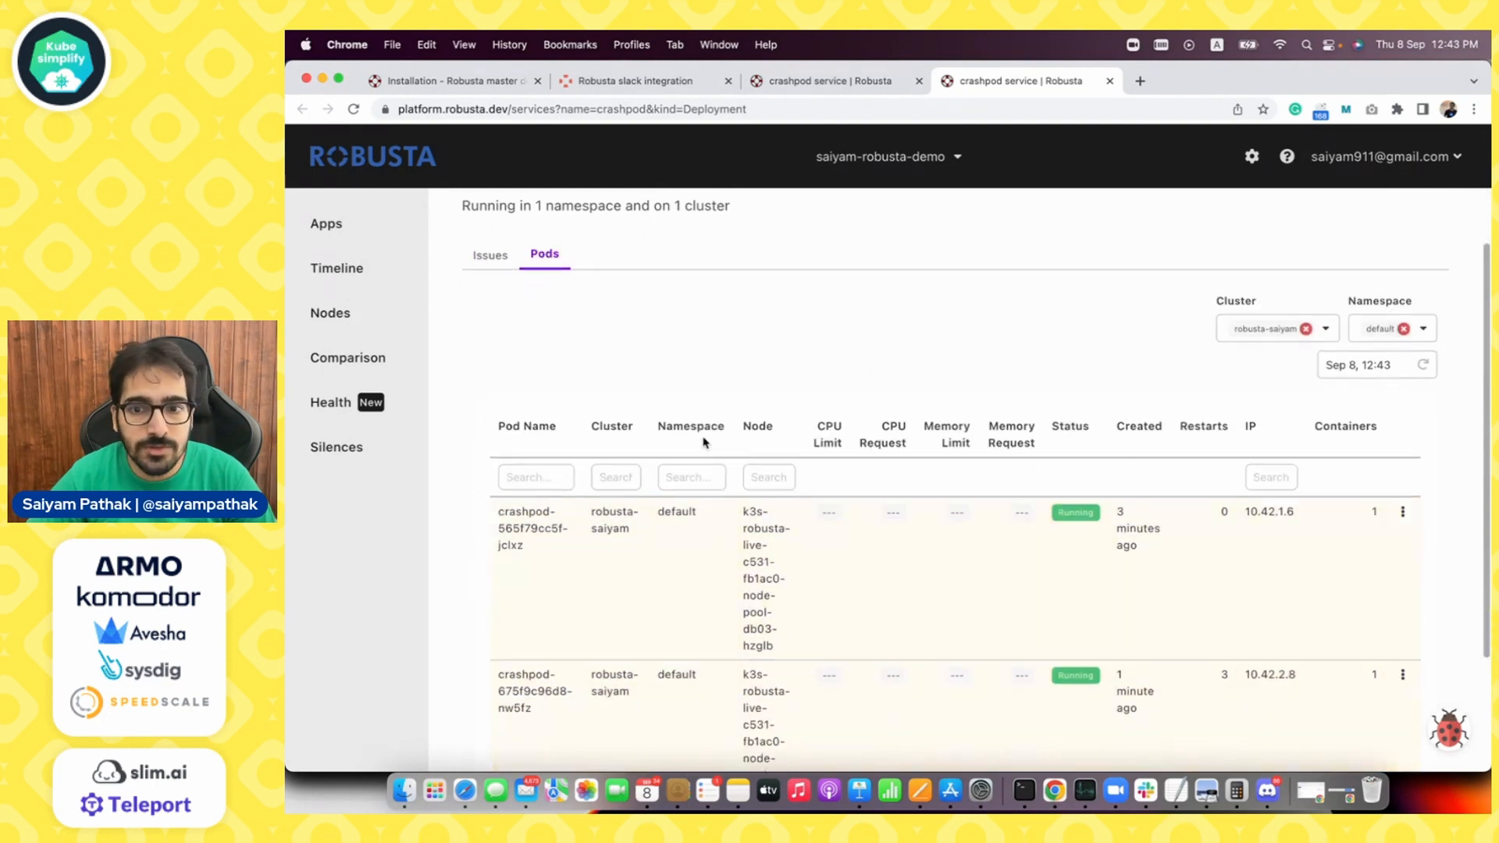
scroll("down", 3)
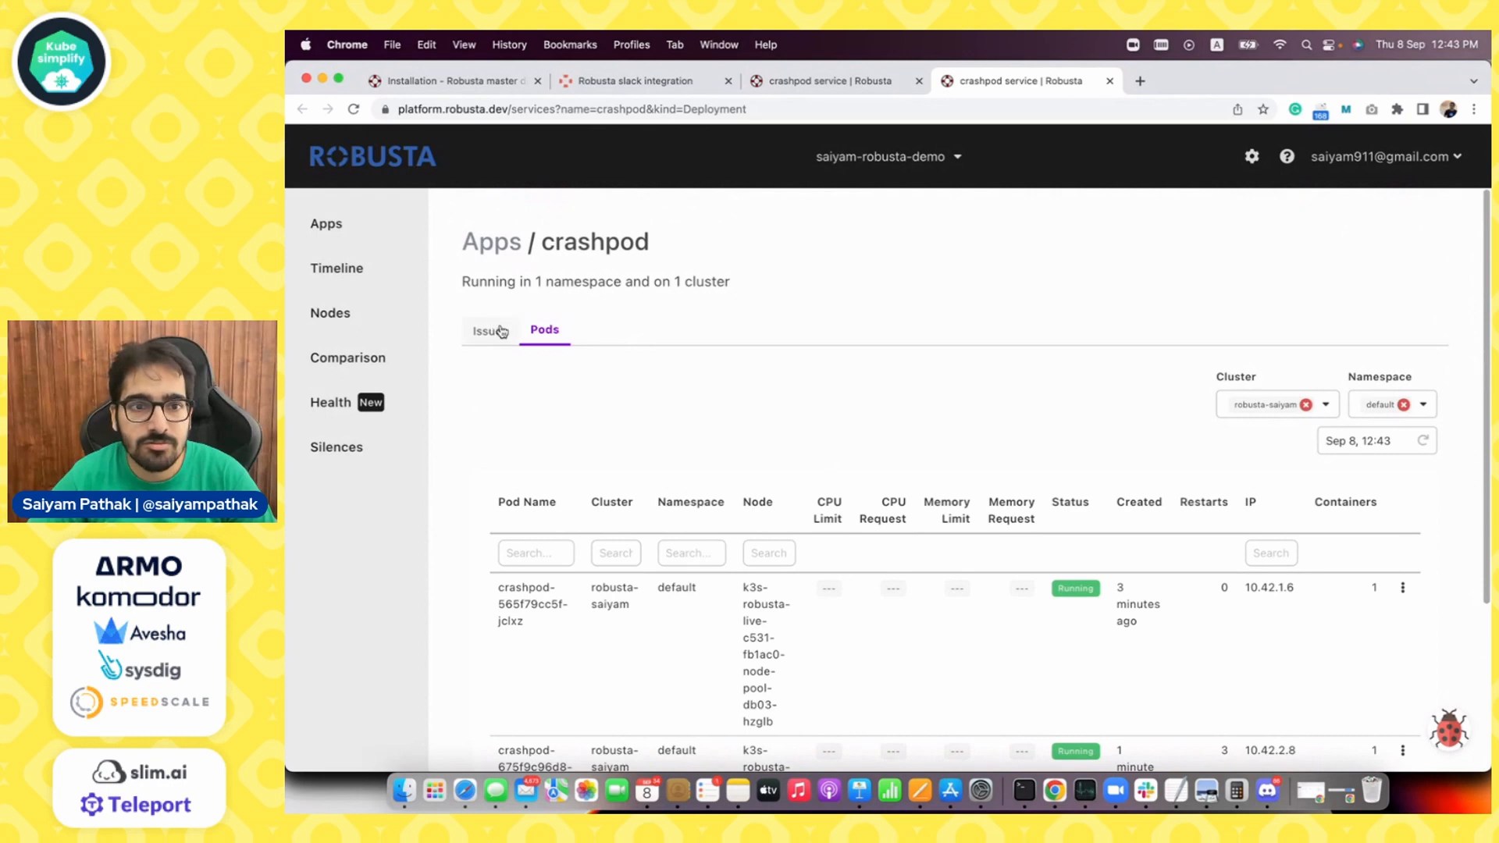
left_click(490, 329)
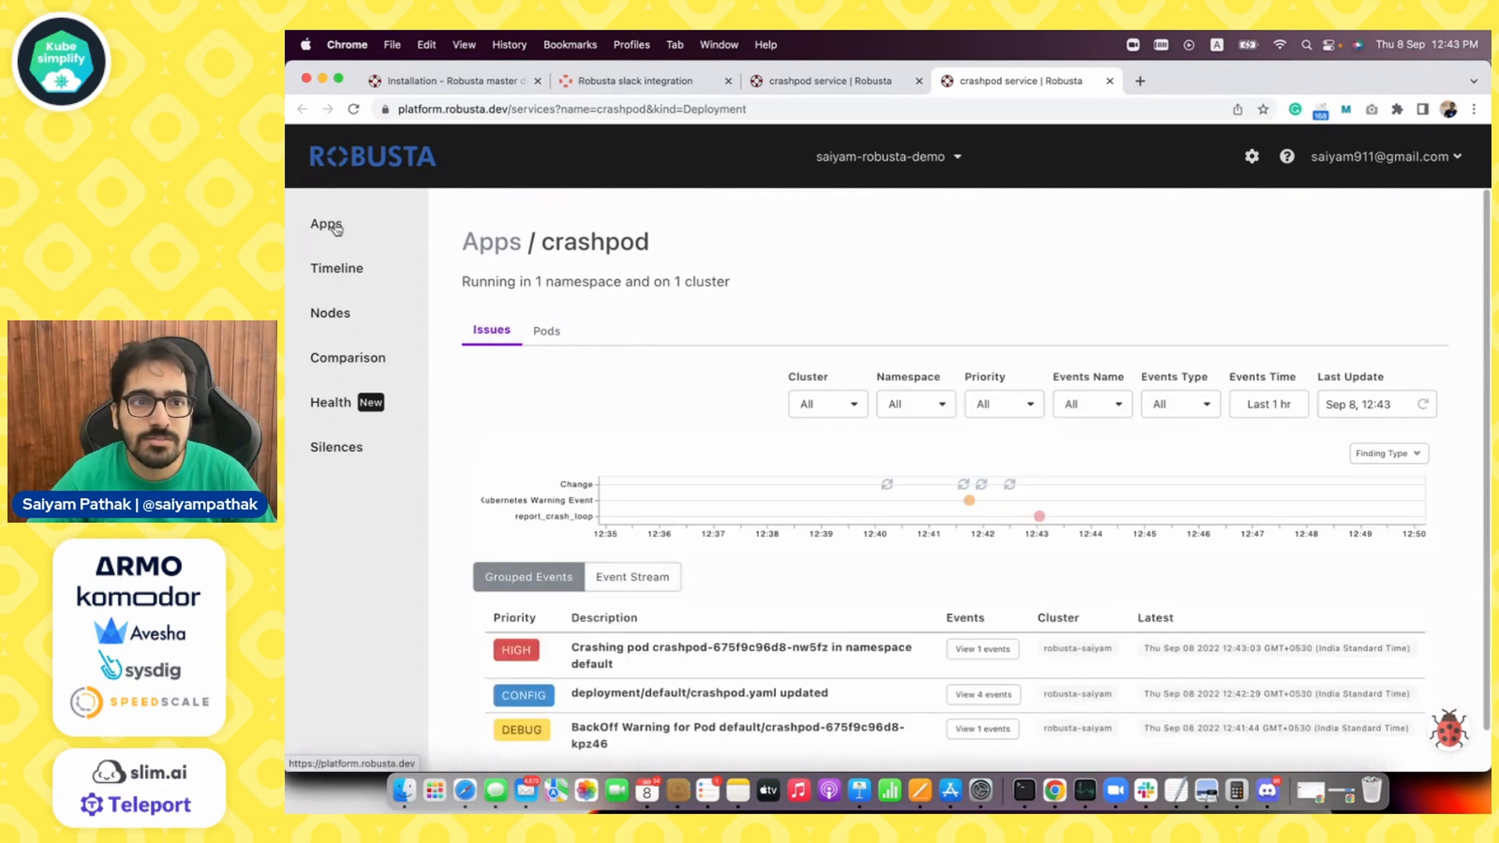
left_click(326, 222)
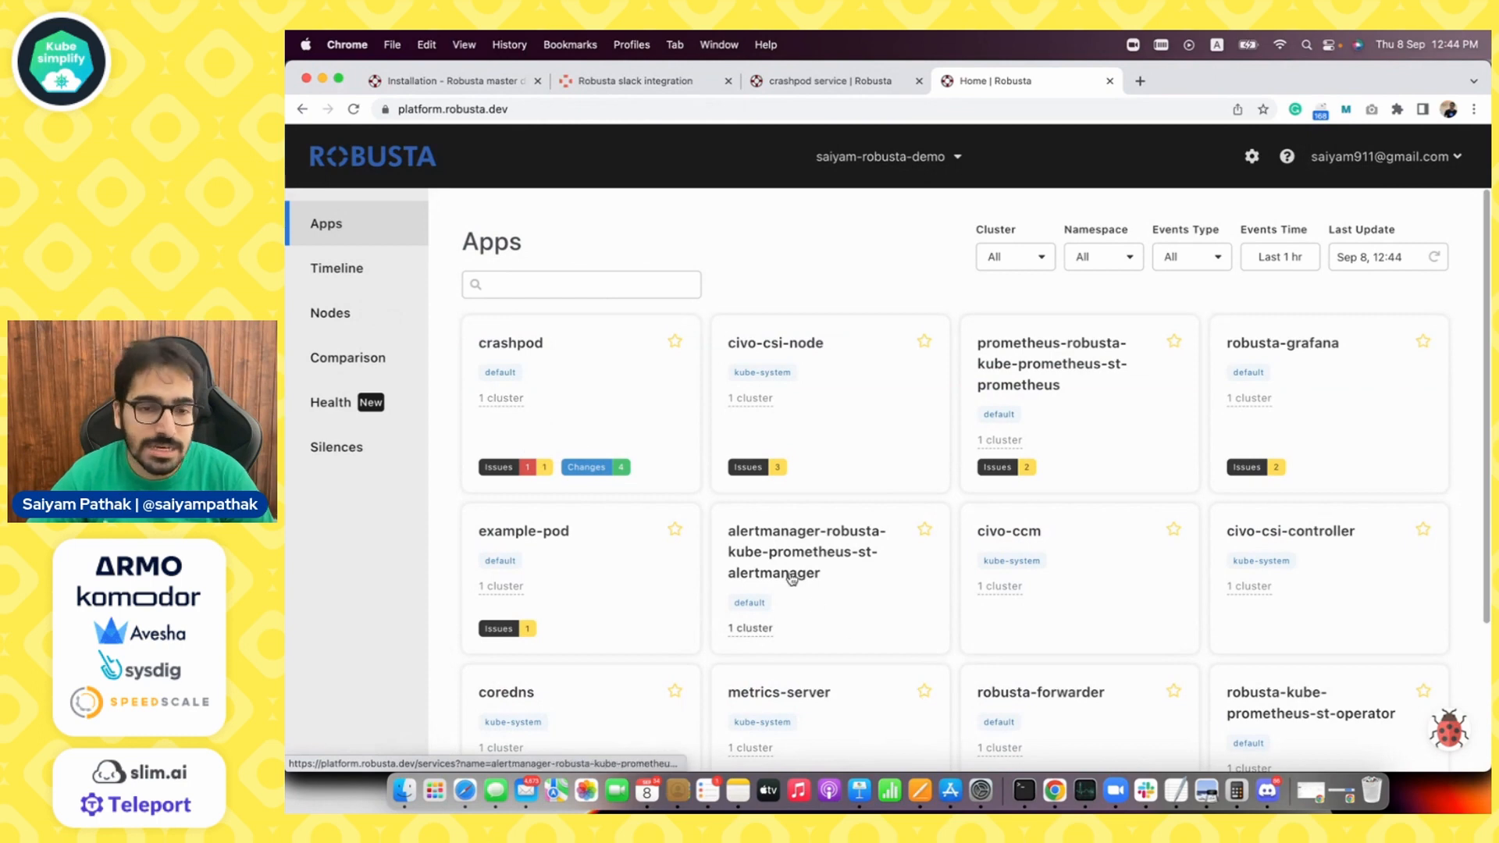
left_click(1144, 791)
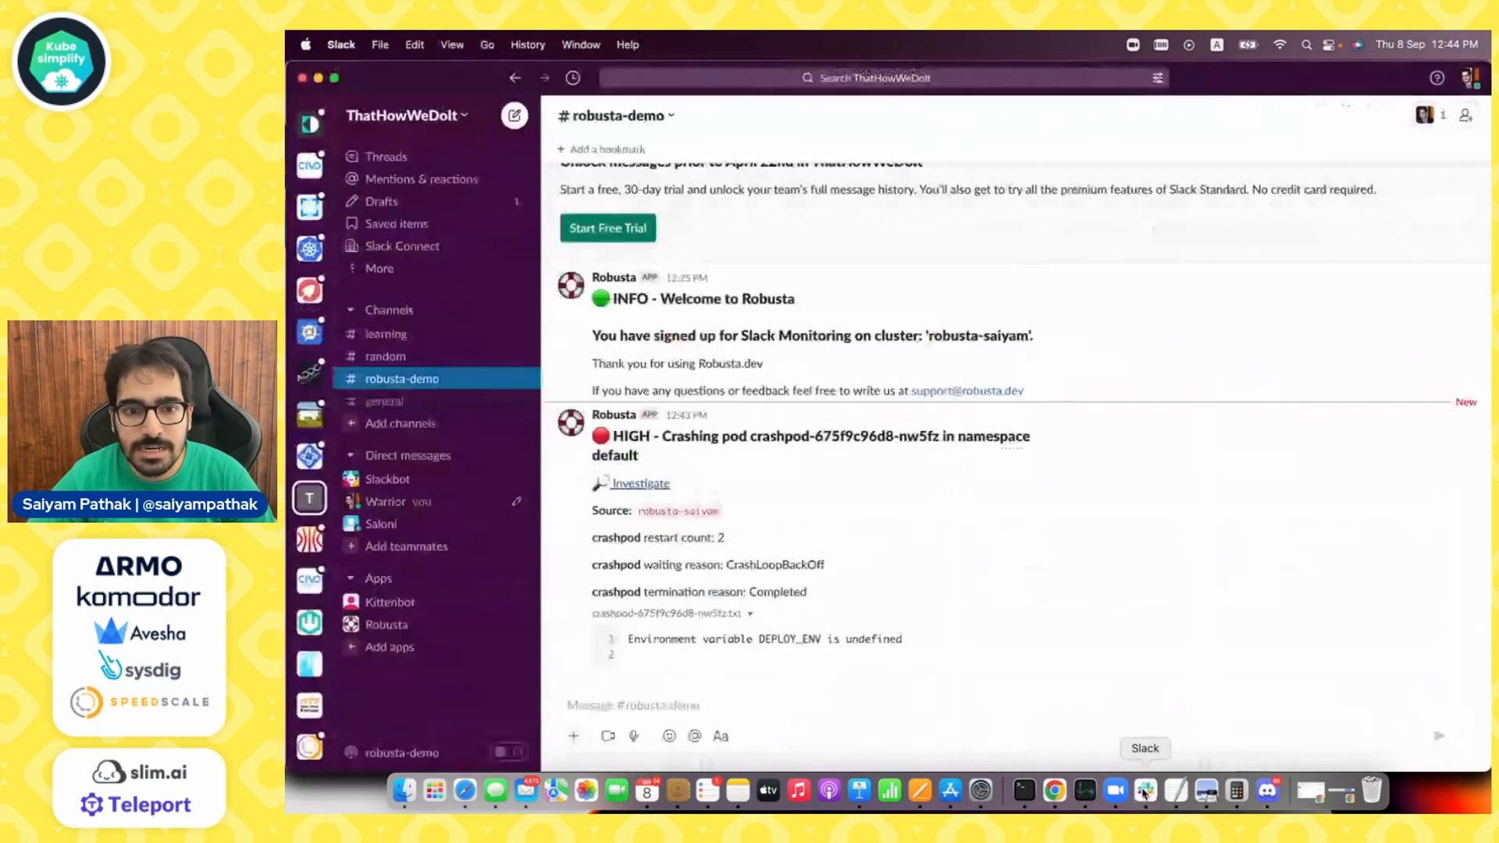
mouse_move(889, 510)
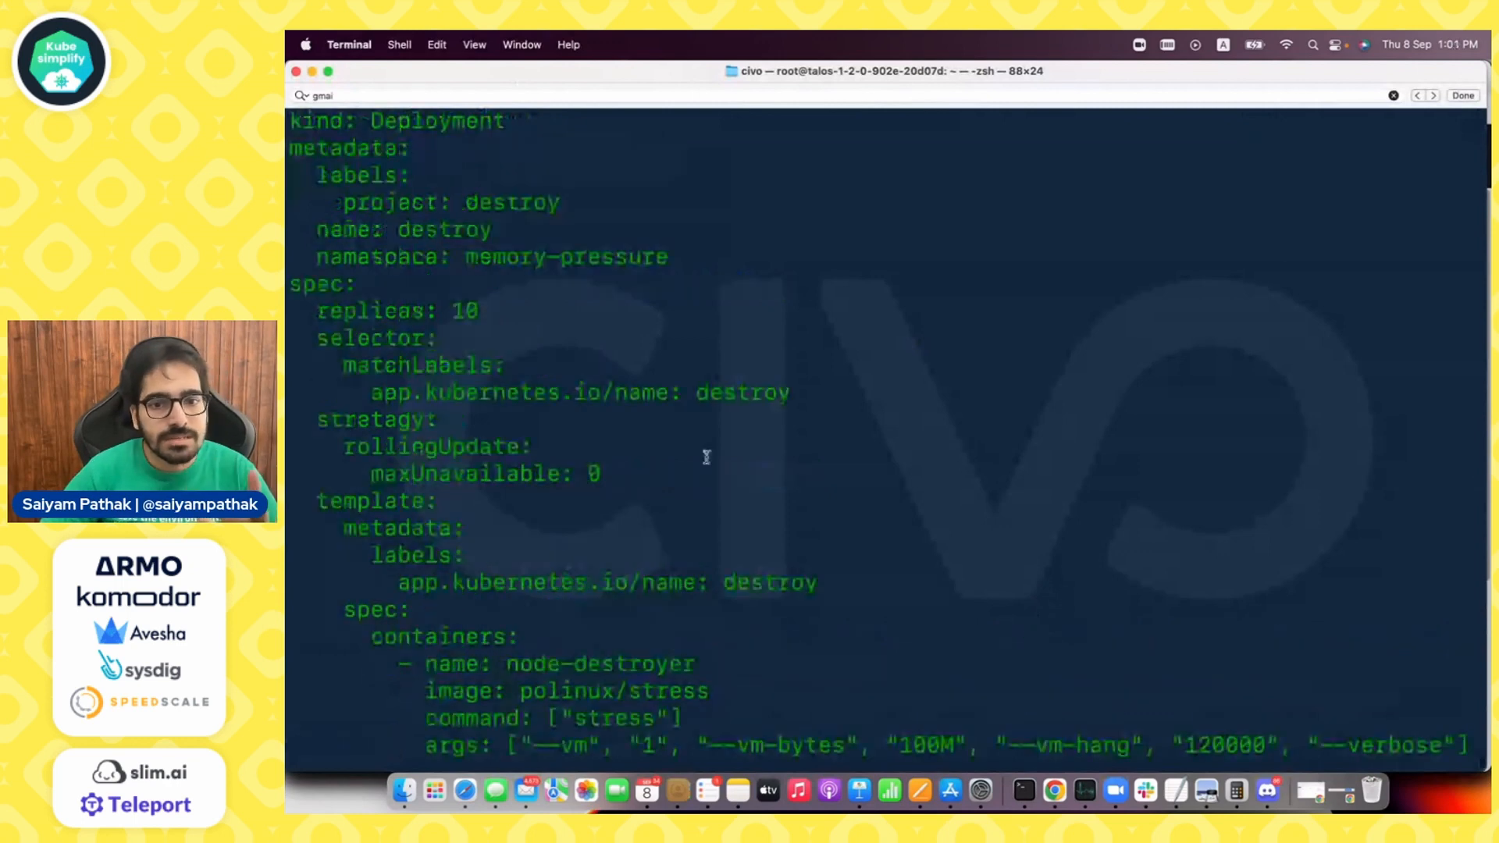
mouse_move(841, 352)
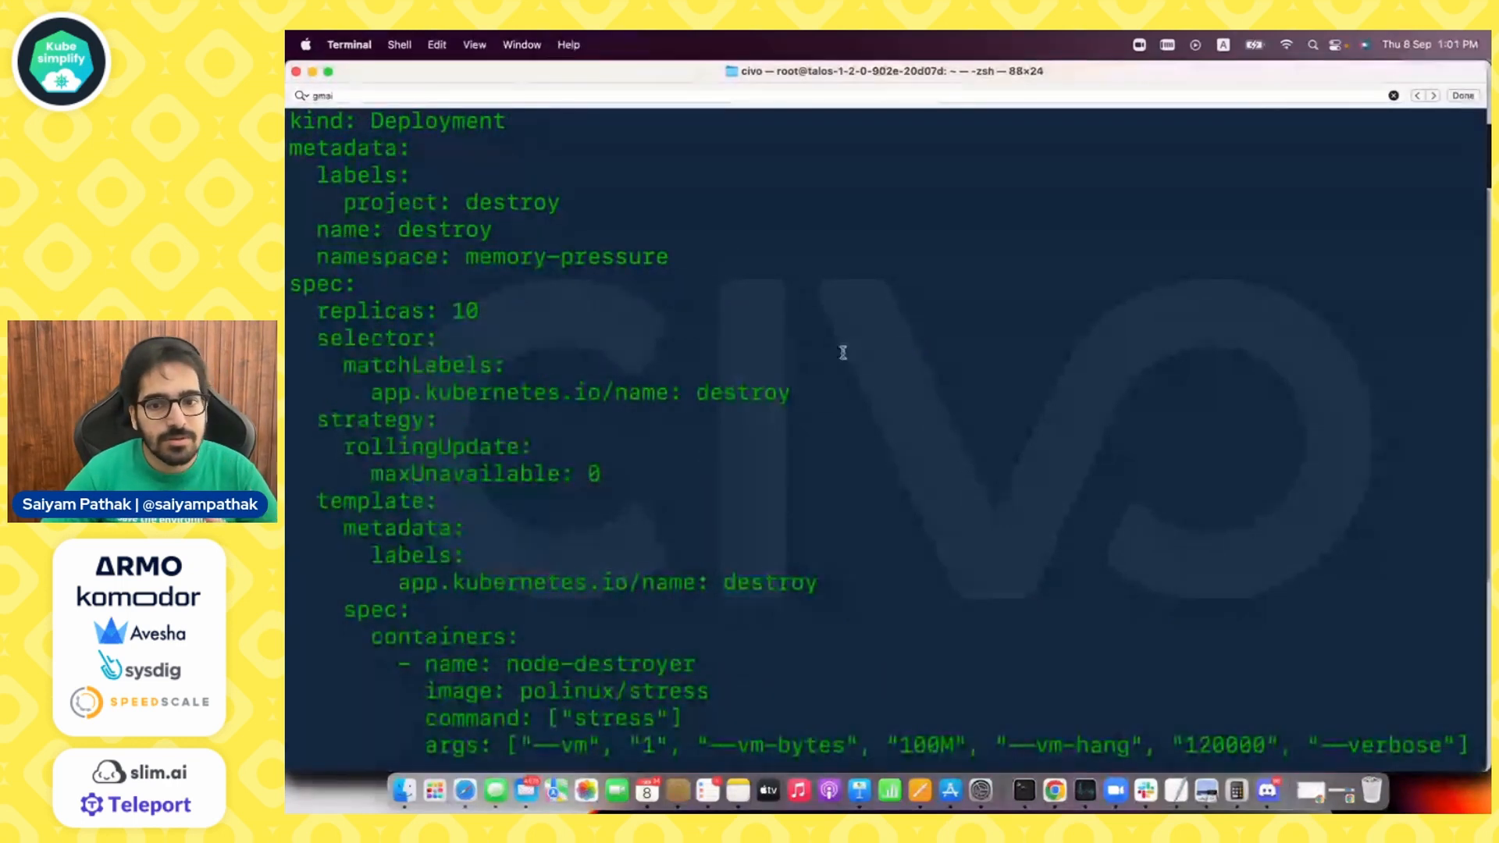
Scroll the destroy YAML: ten stress replicas in memory-pressure pinned to one node.
scroll("down", 3)
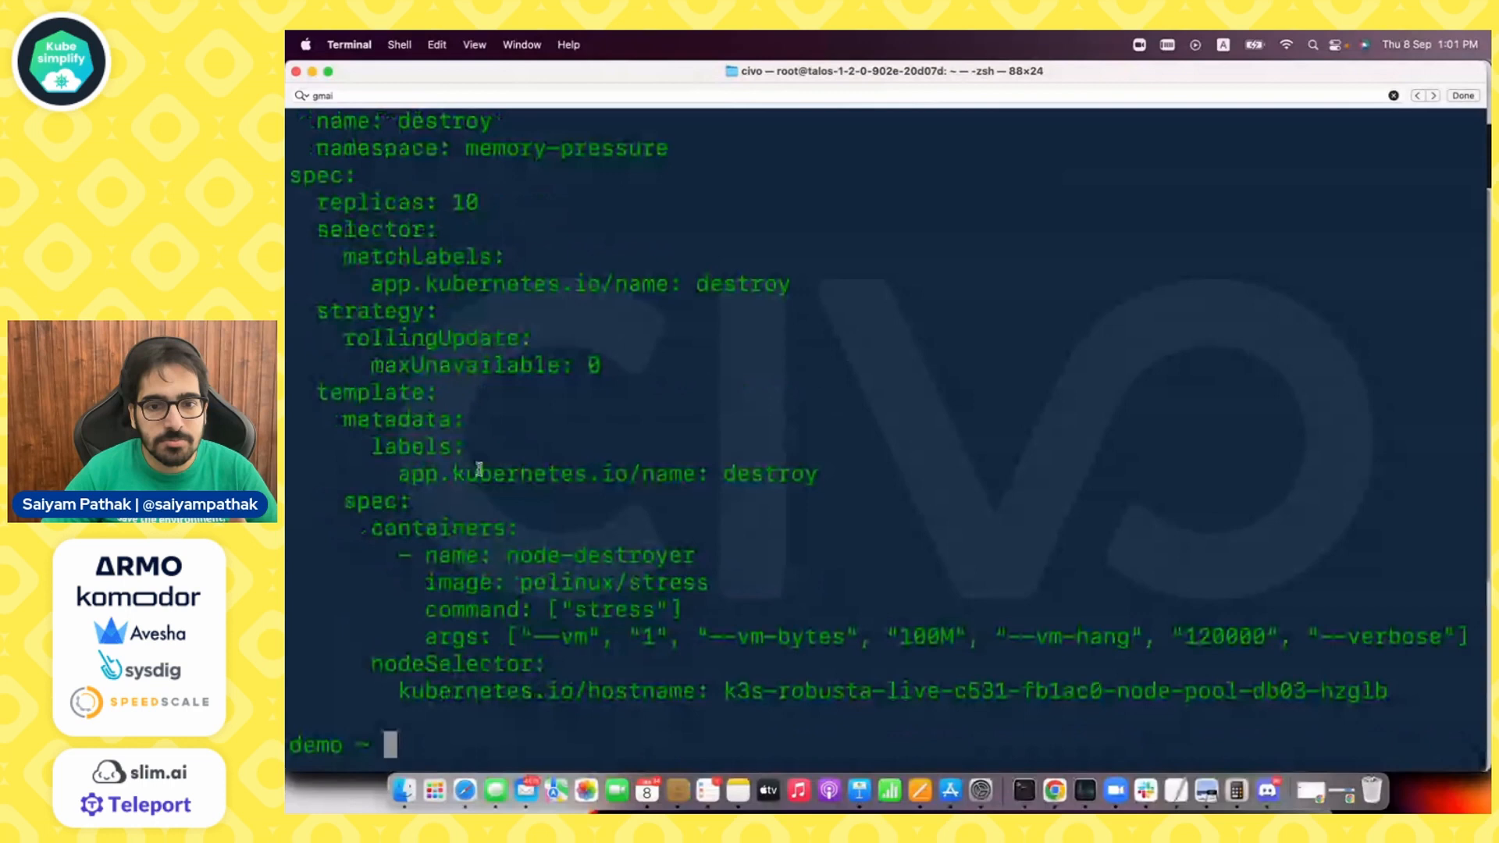
double_click(1051, 690)
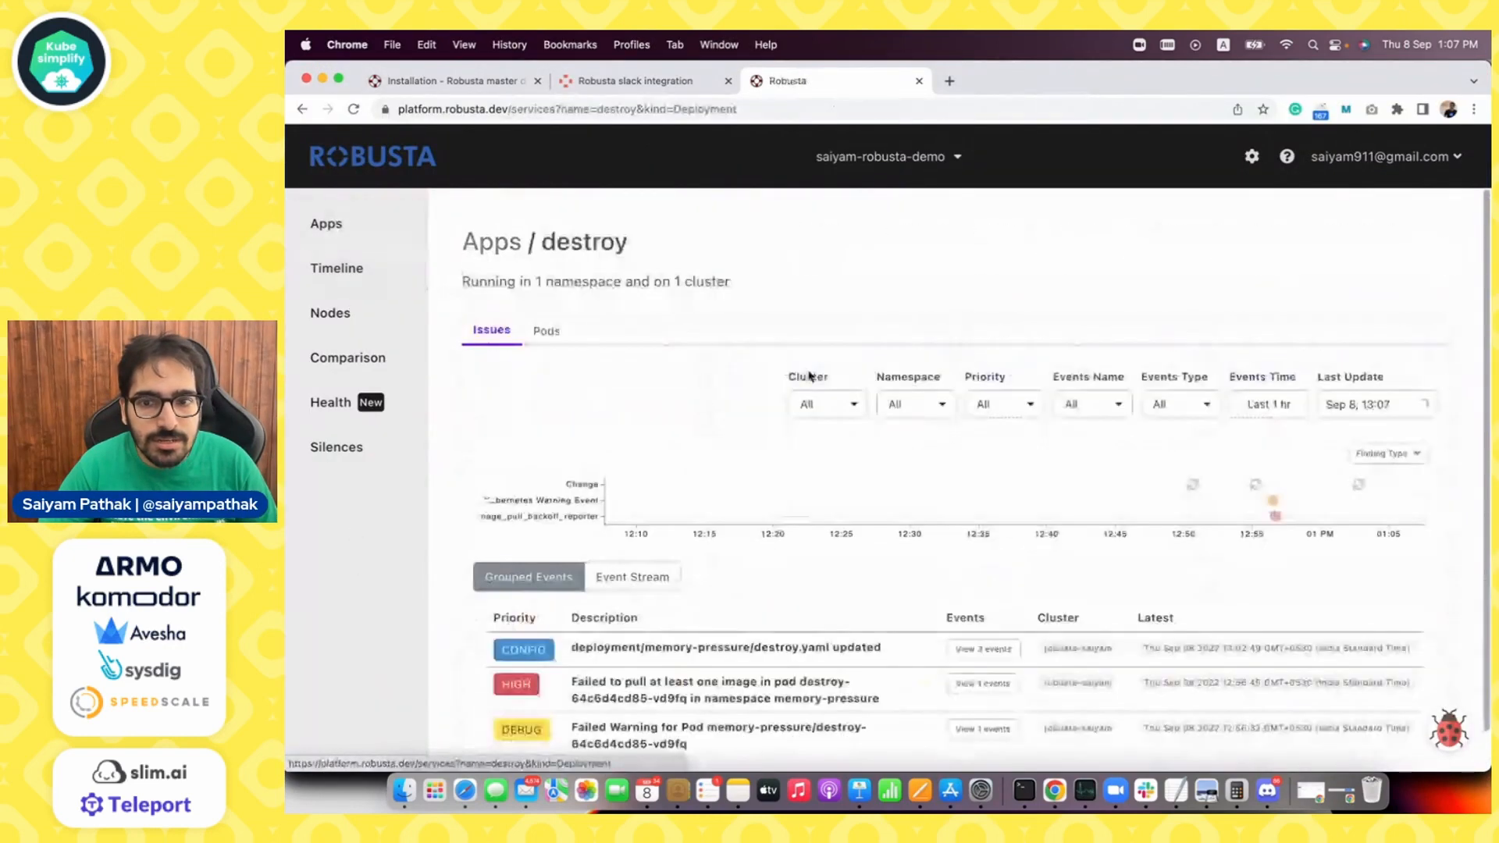
Check the destroy app's Pods tab, then return to its issues listing the HIGH image pull failure.
scroll("down", 3)
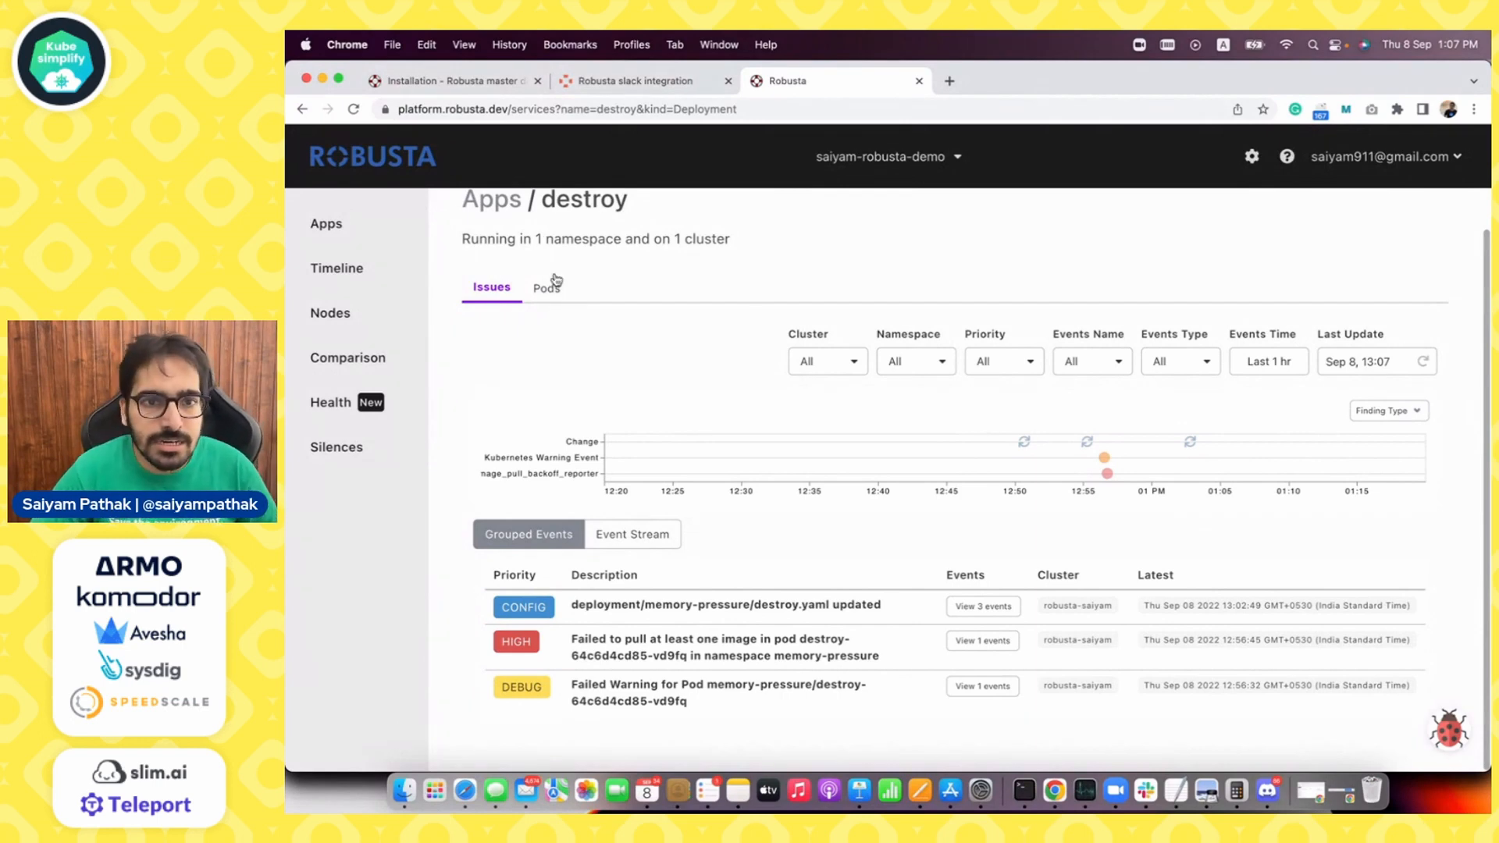
left_click(545, 285)
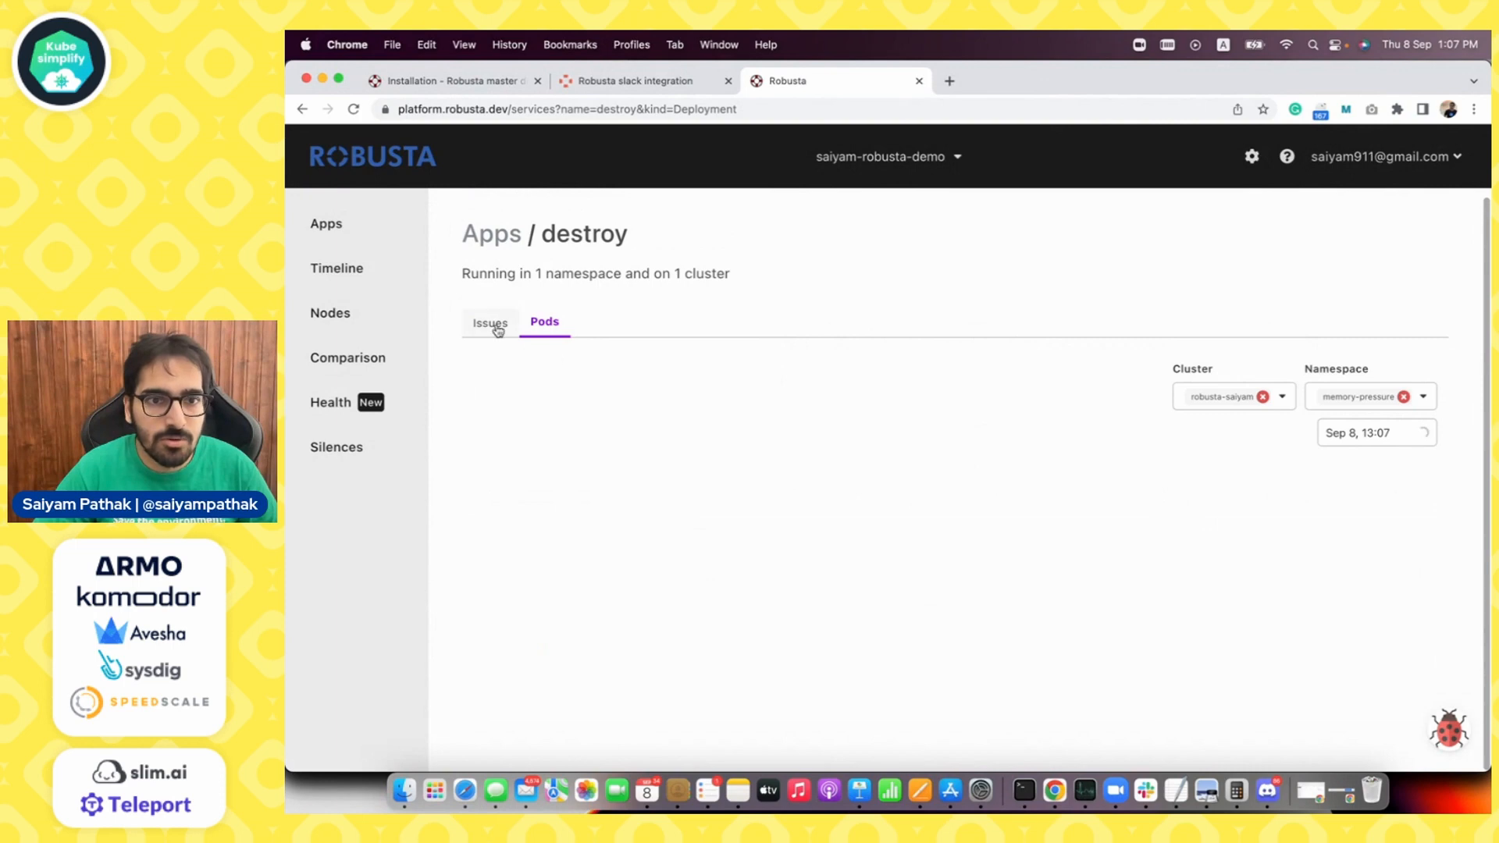
left_click(489, 322)
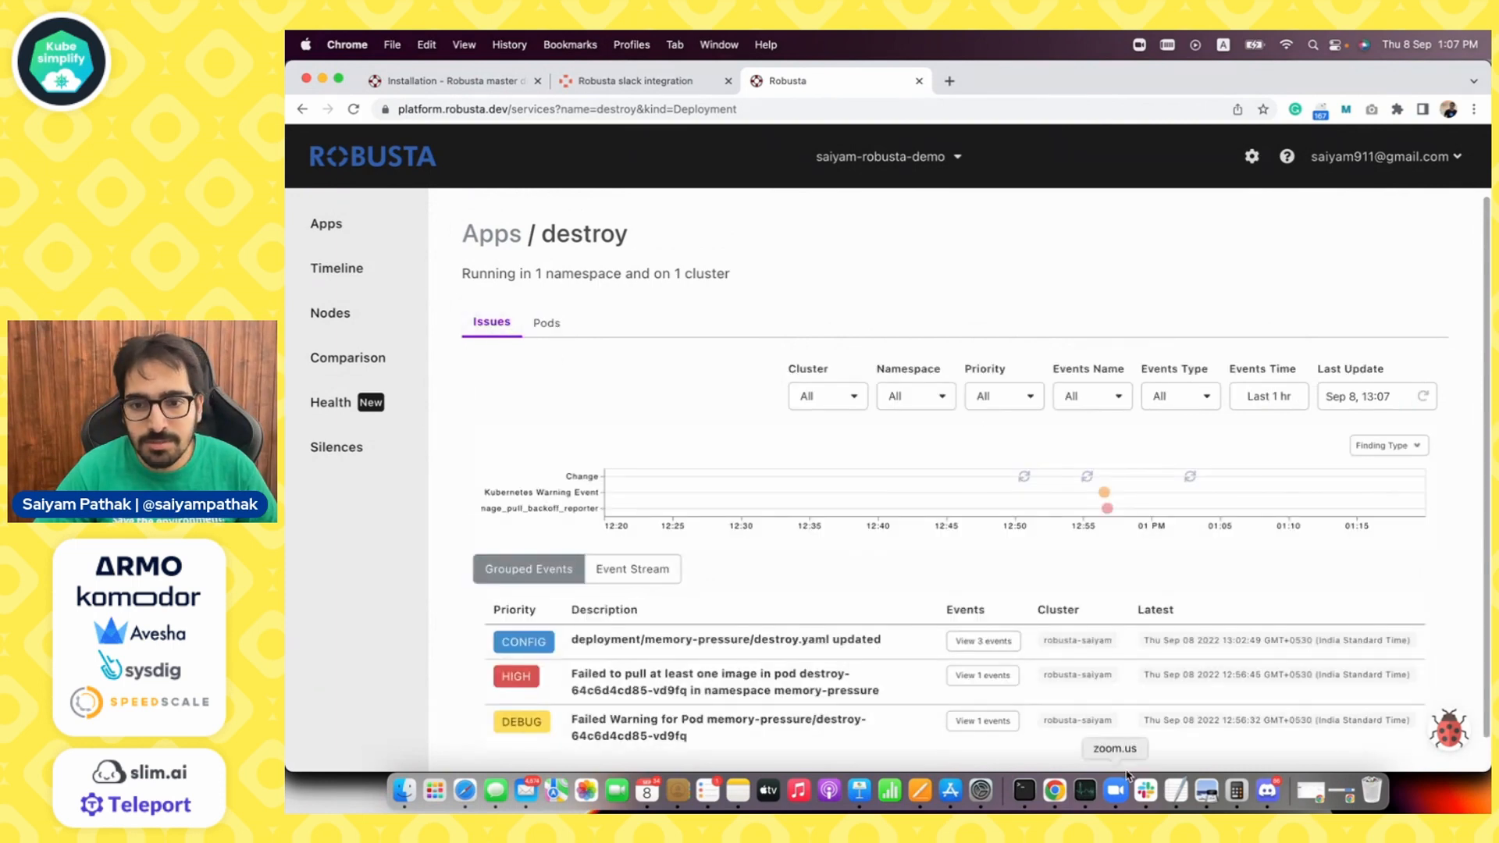
left_click(1083, 790)
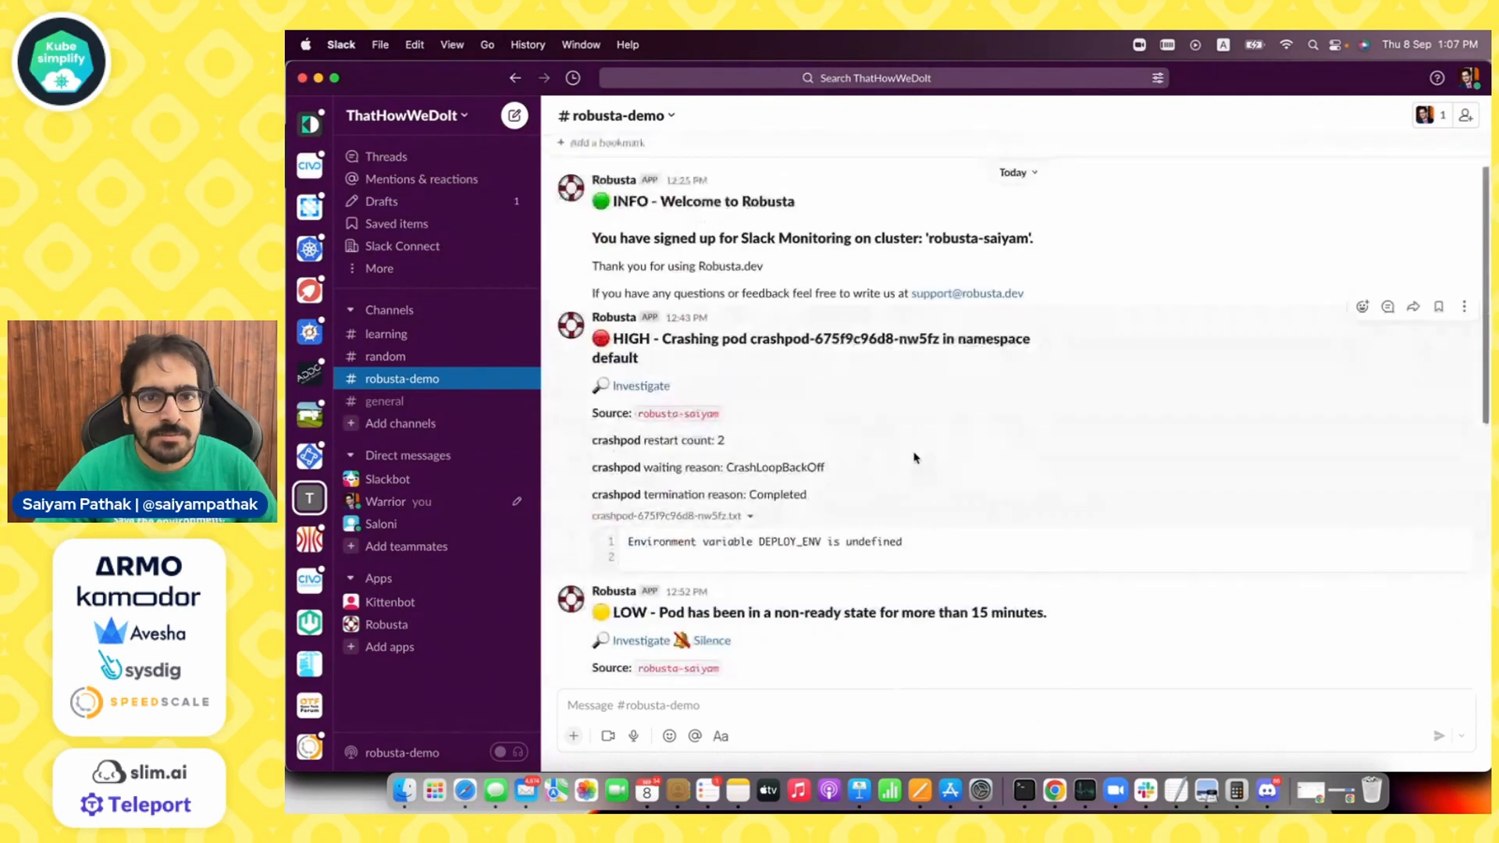
Start silencing the LOW KubePodNotReady alert for example-pod from Slack.
scroll("down", 3)
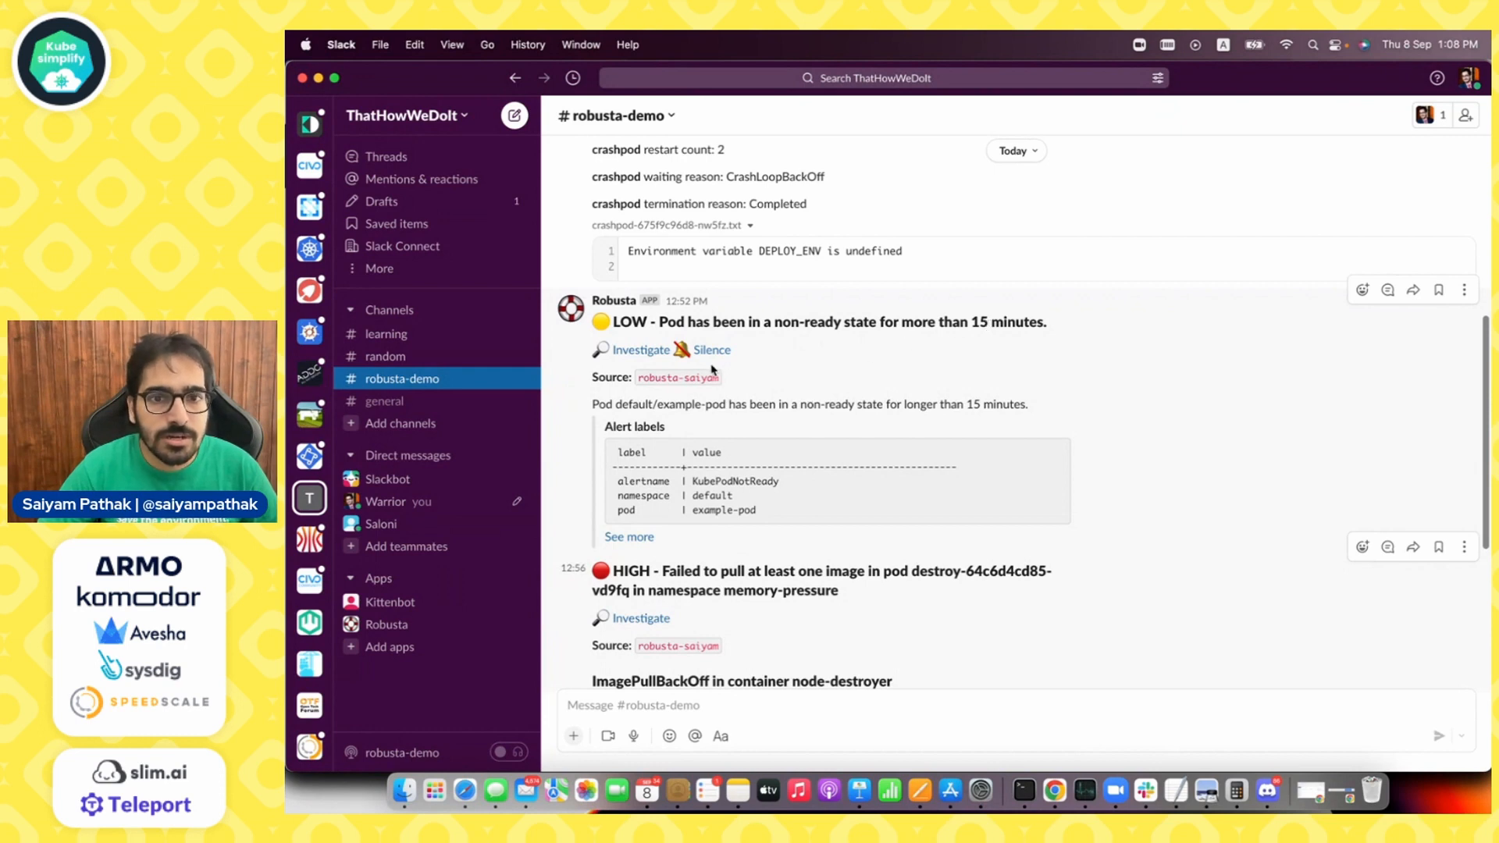
left_click(711, 350)
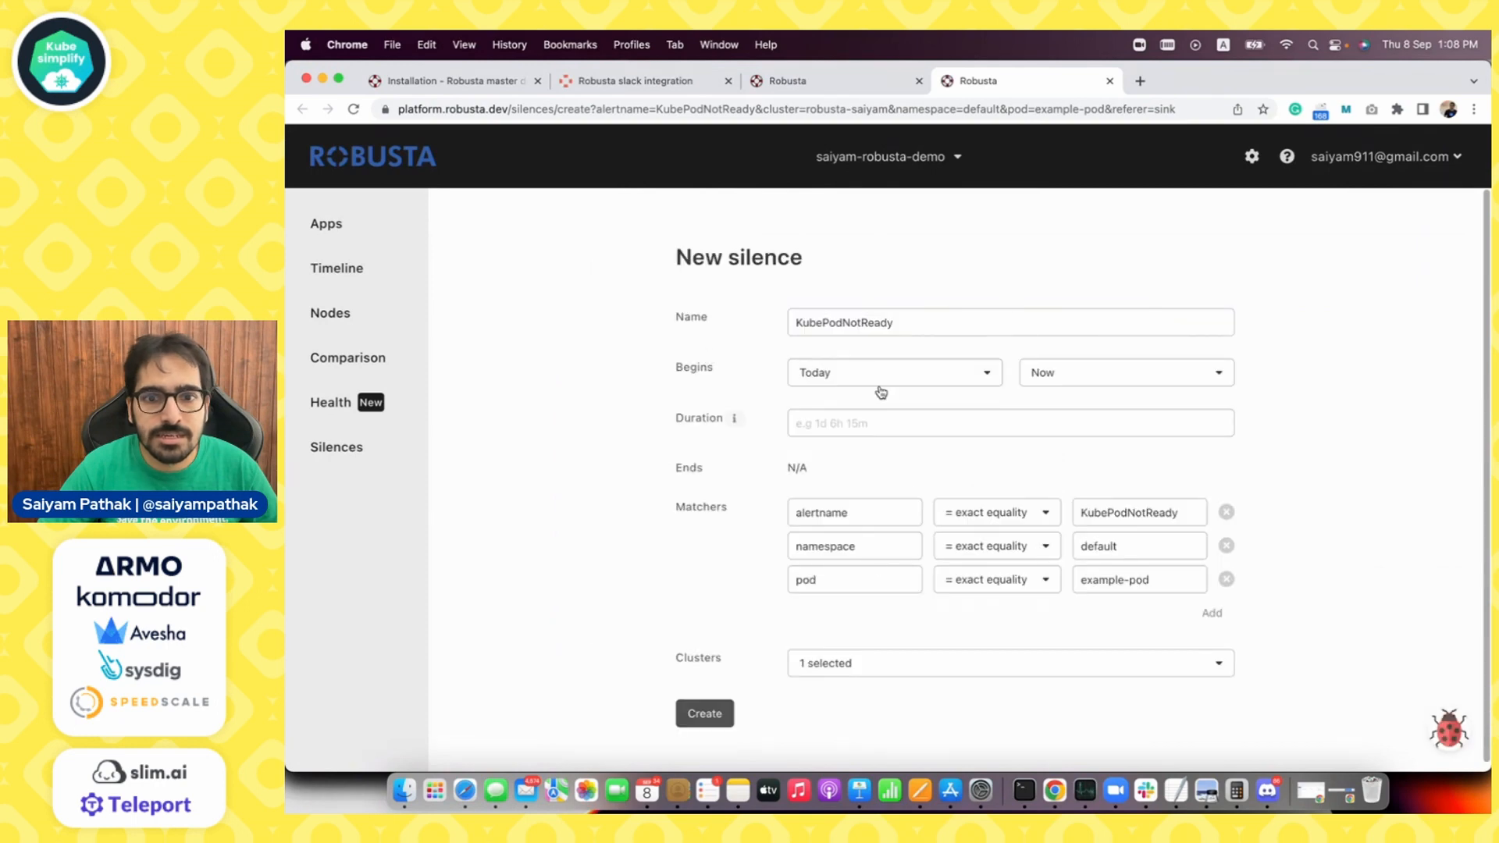
Create an 8h silence for KubePodNotReady on example-pod in default.
left_click(703, 713)
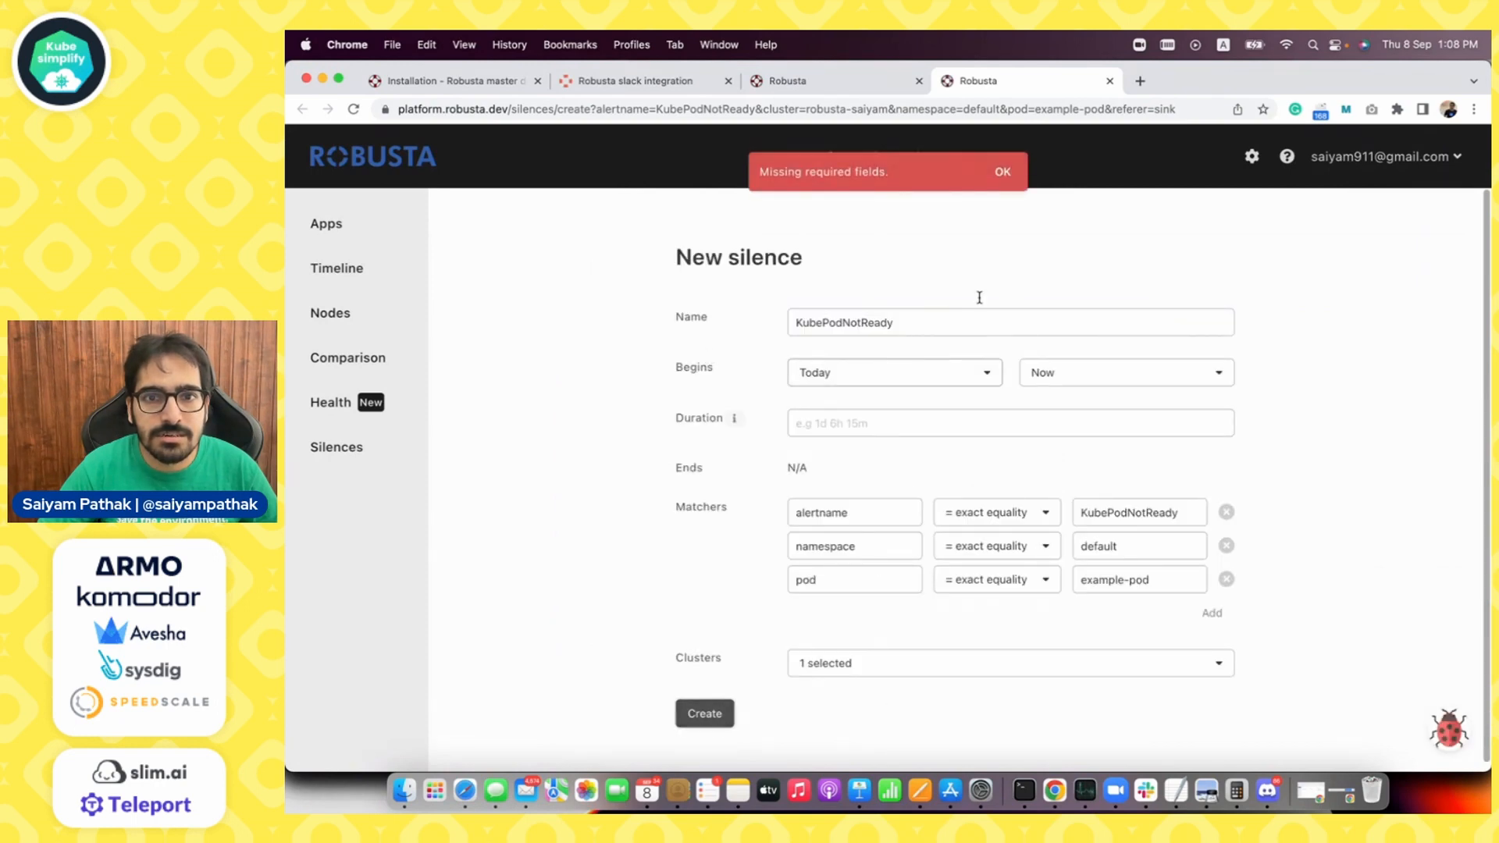
left_click(1004, 423)
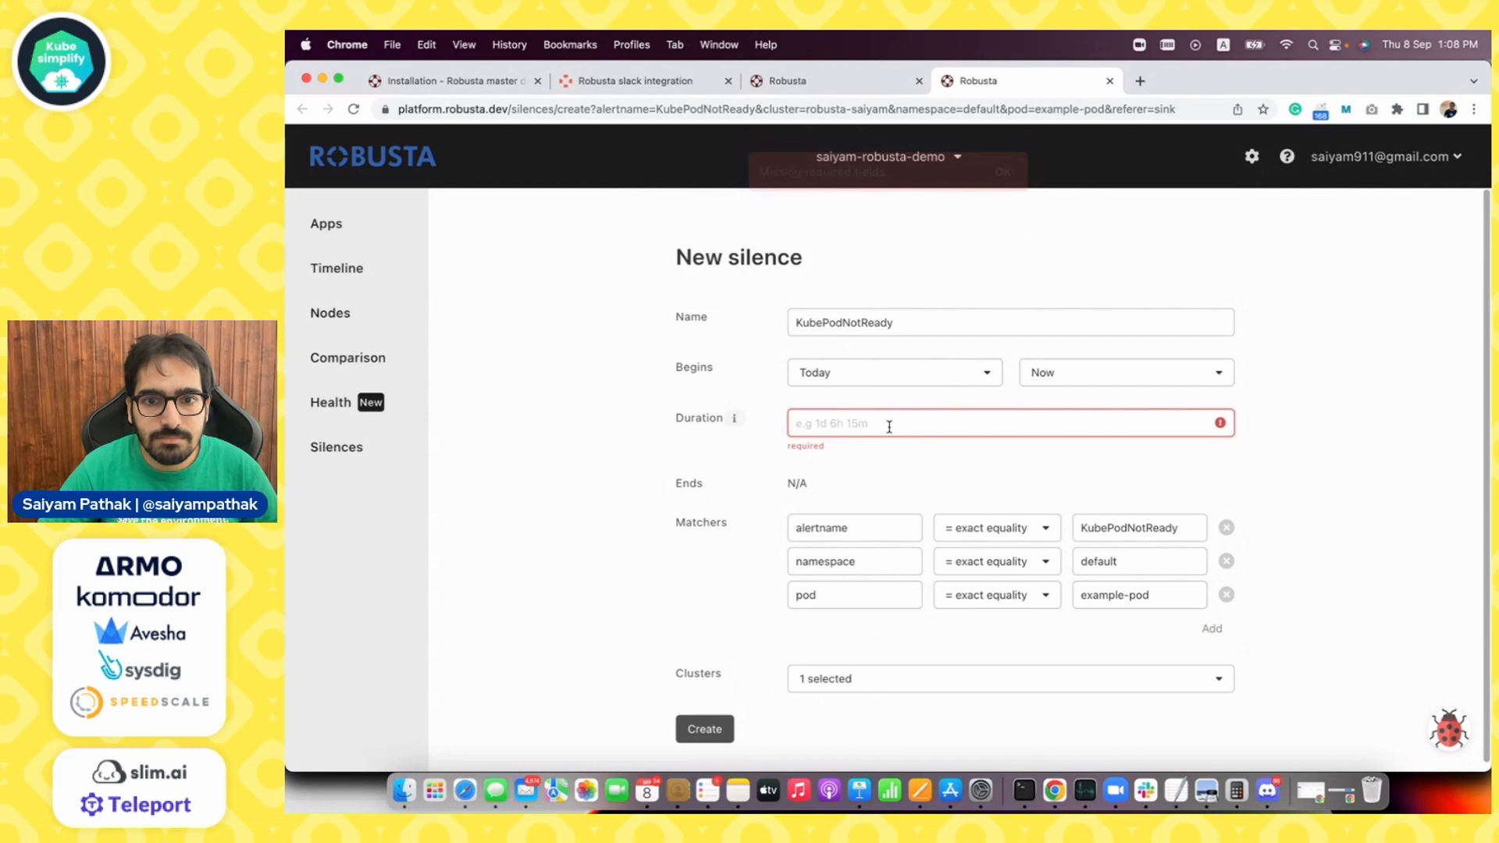
type("8")
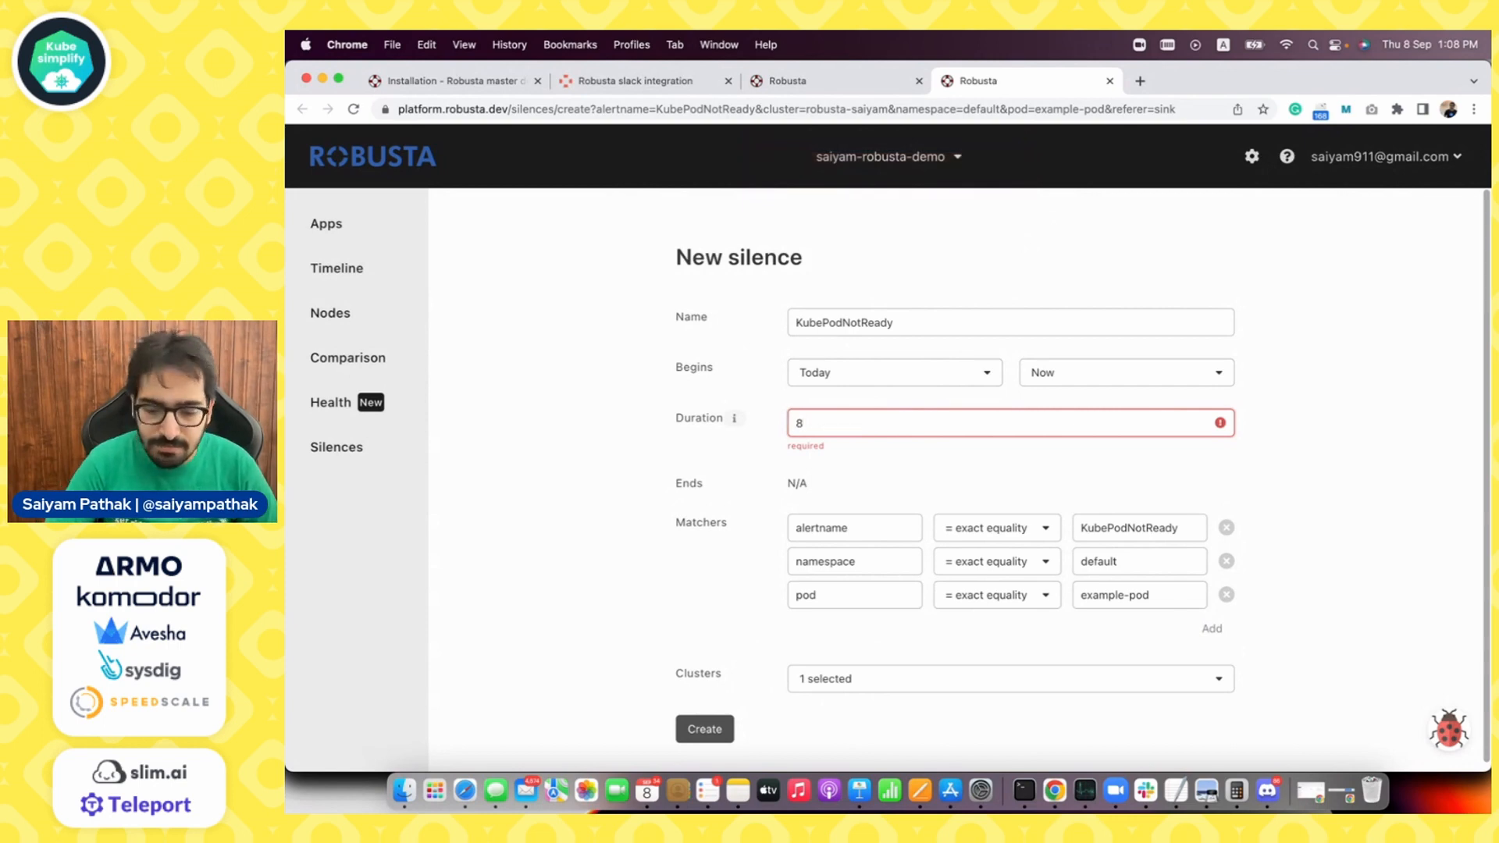
type("h")
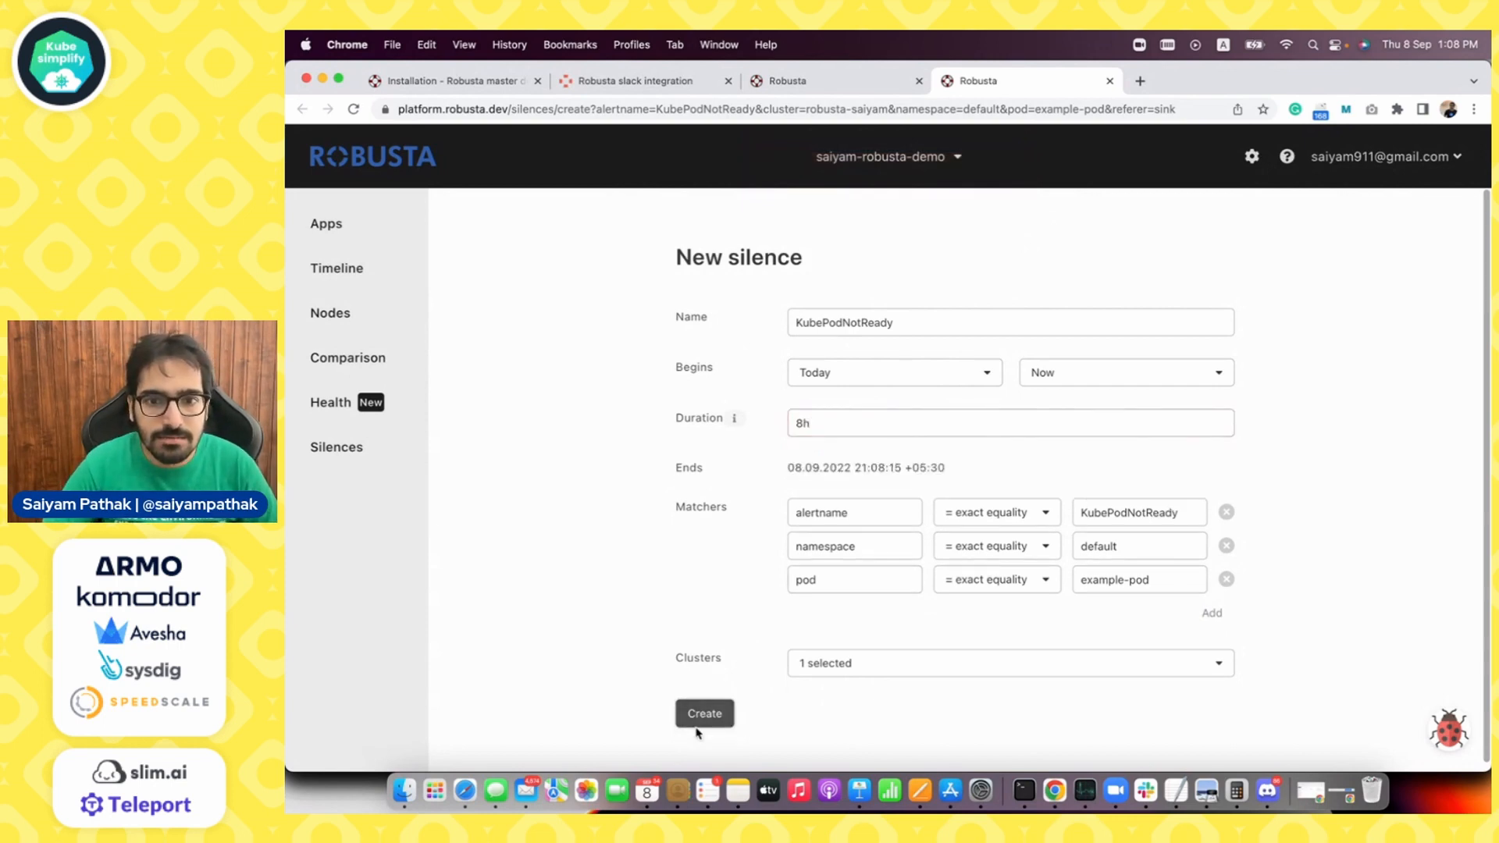
left_click(704, 712)
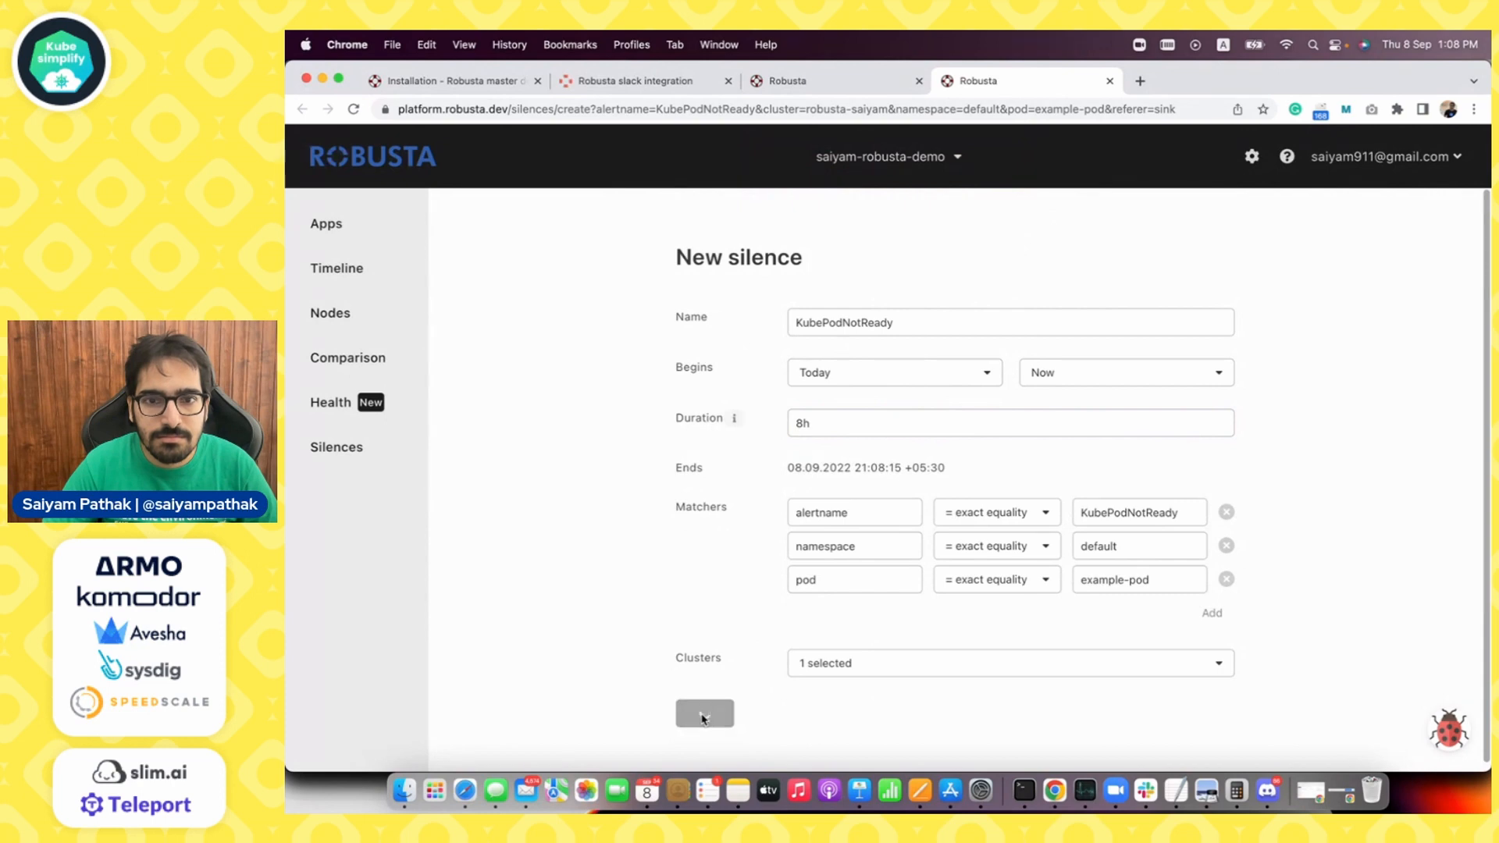
left_click(704, 715)
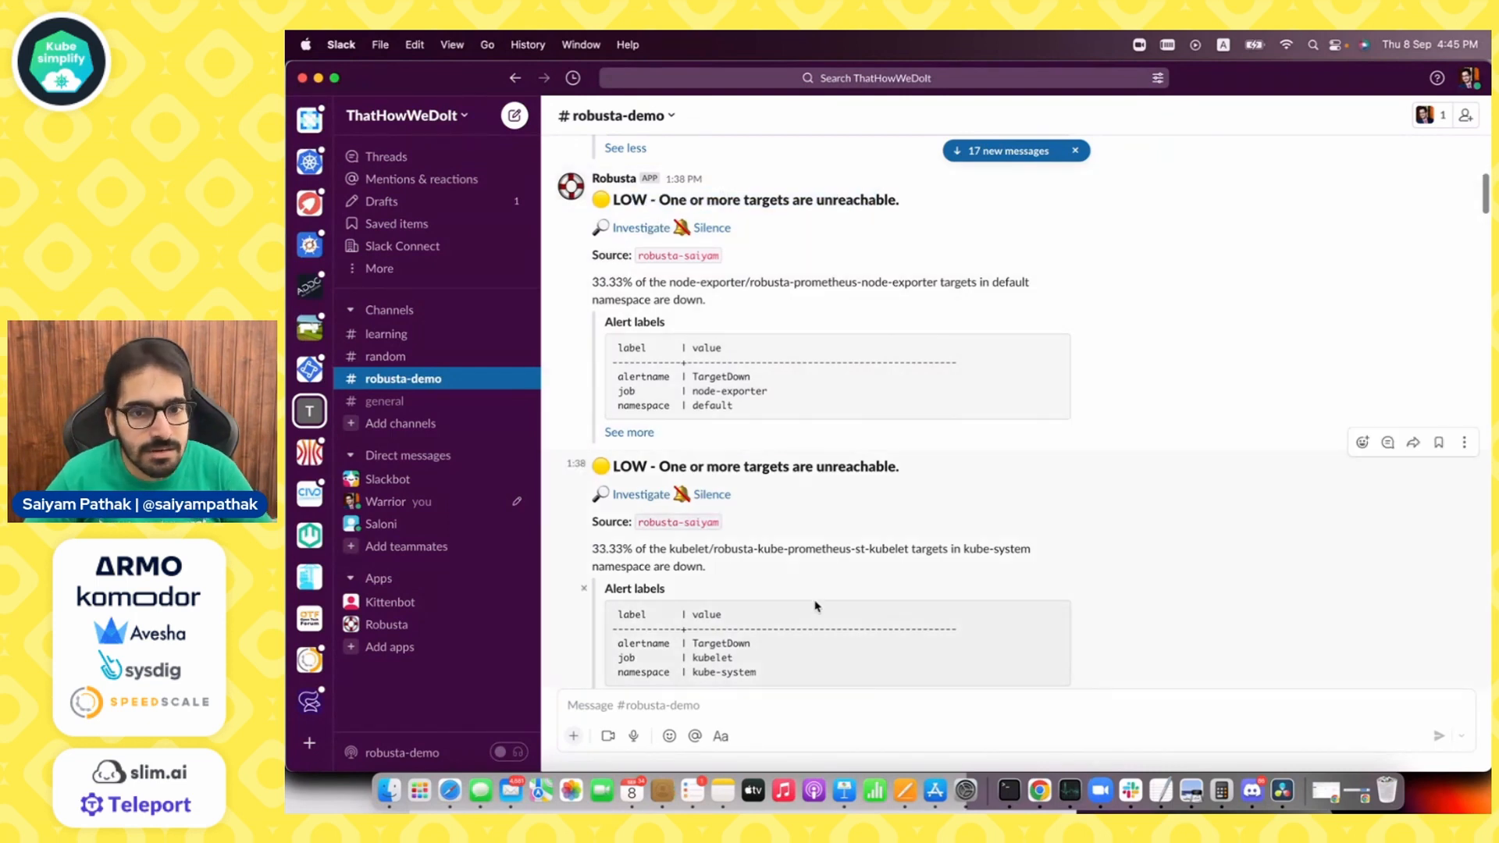
Scroll through new LOW alerts: unreachable targets, stuck DaemonSet rollout, unreachable node.
scroll("down", 3)
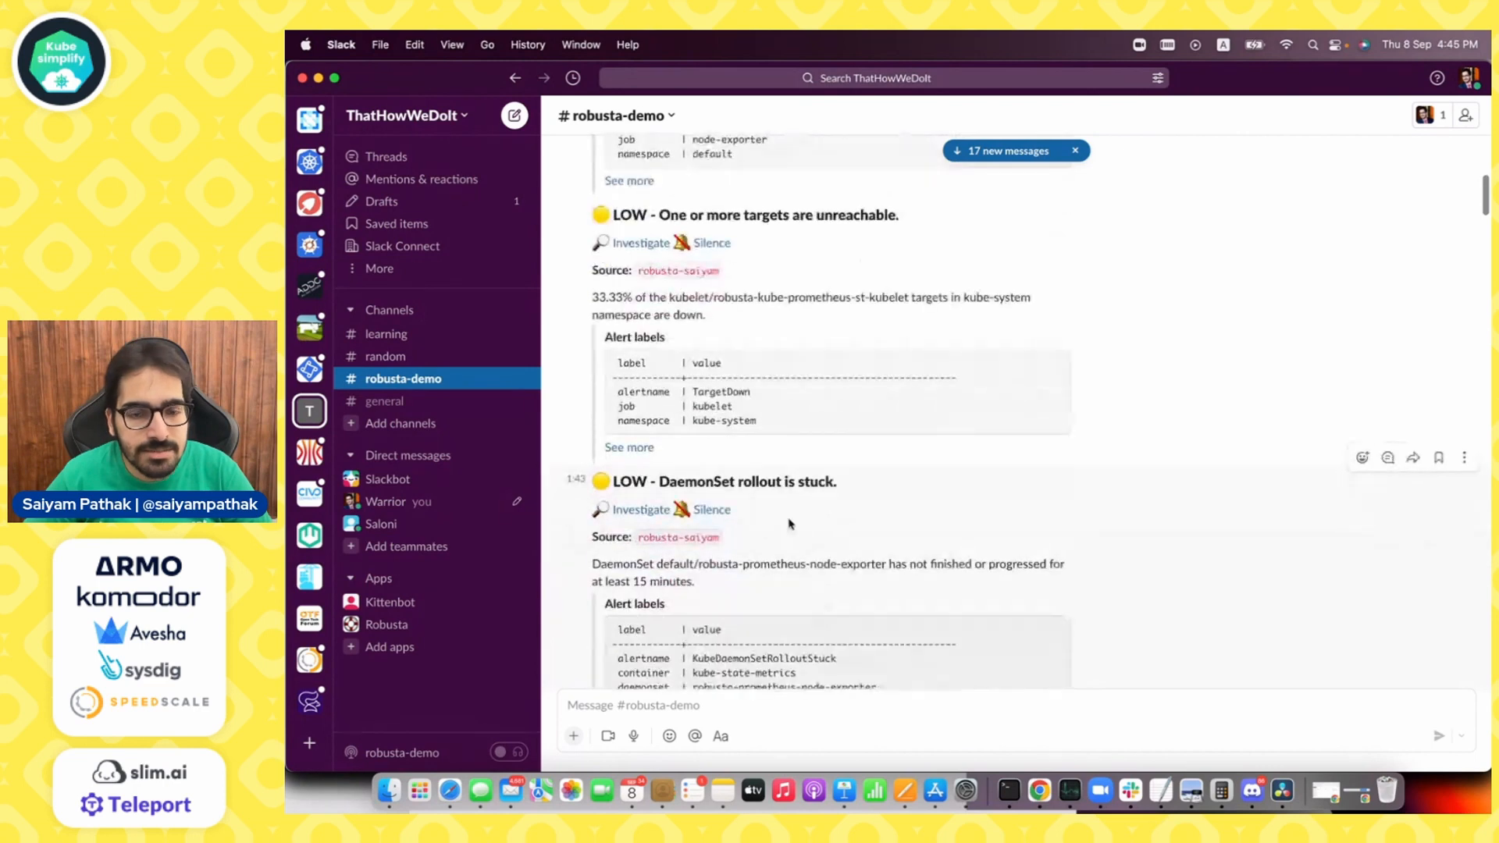
scroll("down", 3)
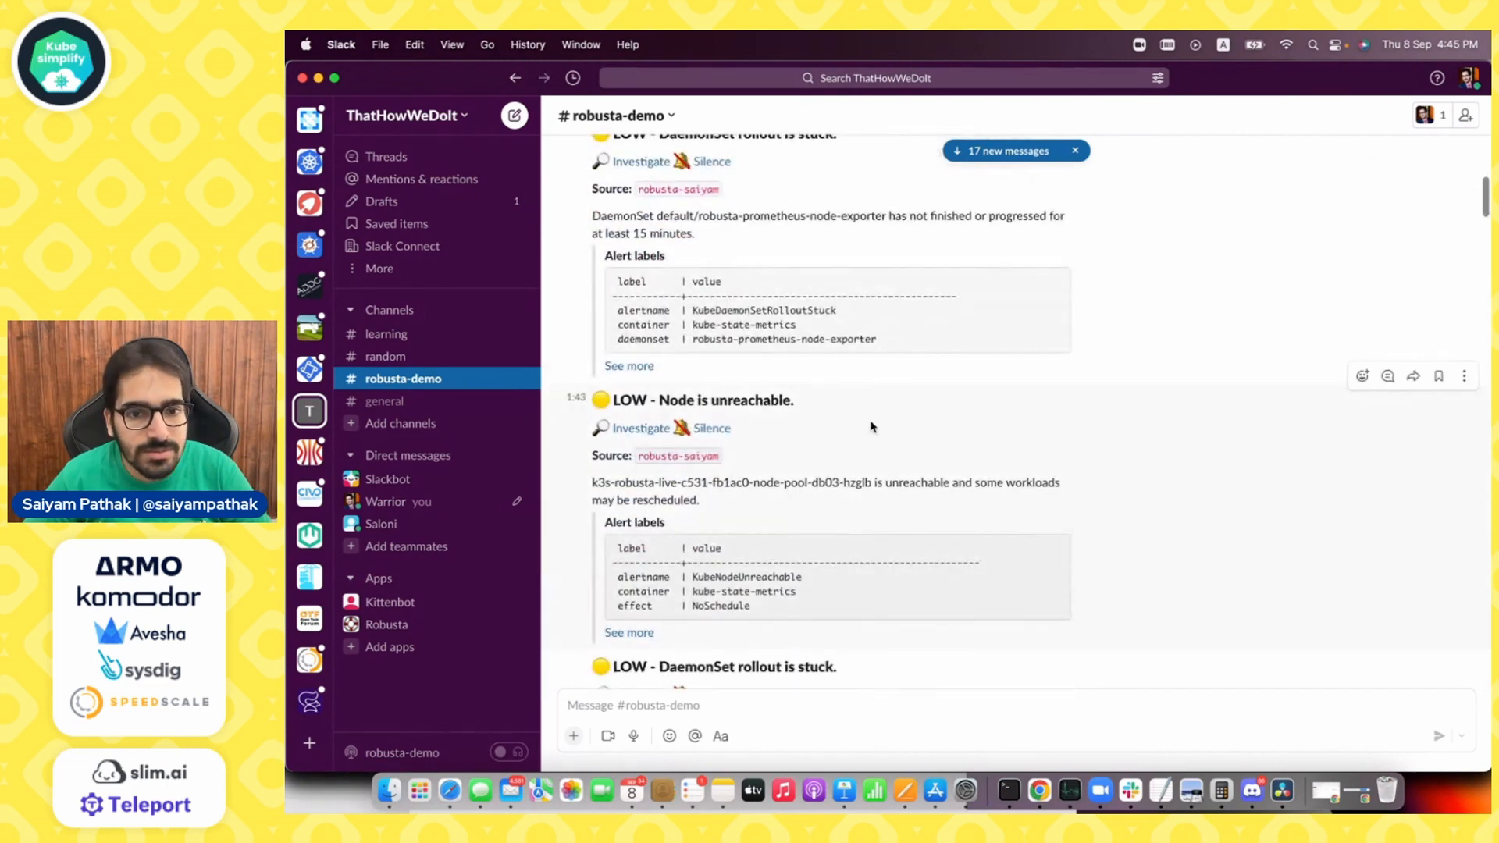
scroll("down", 3)
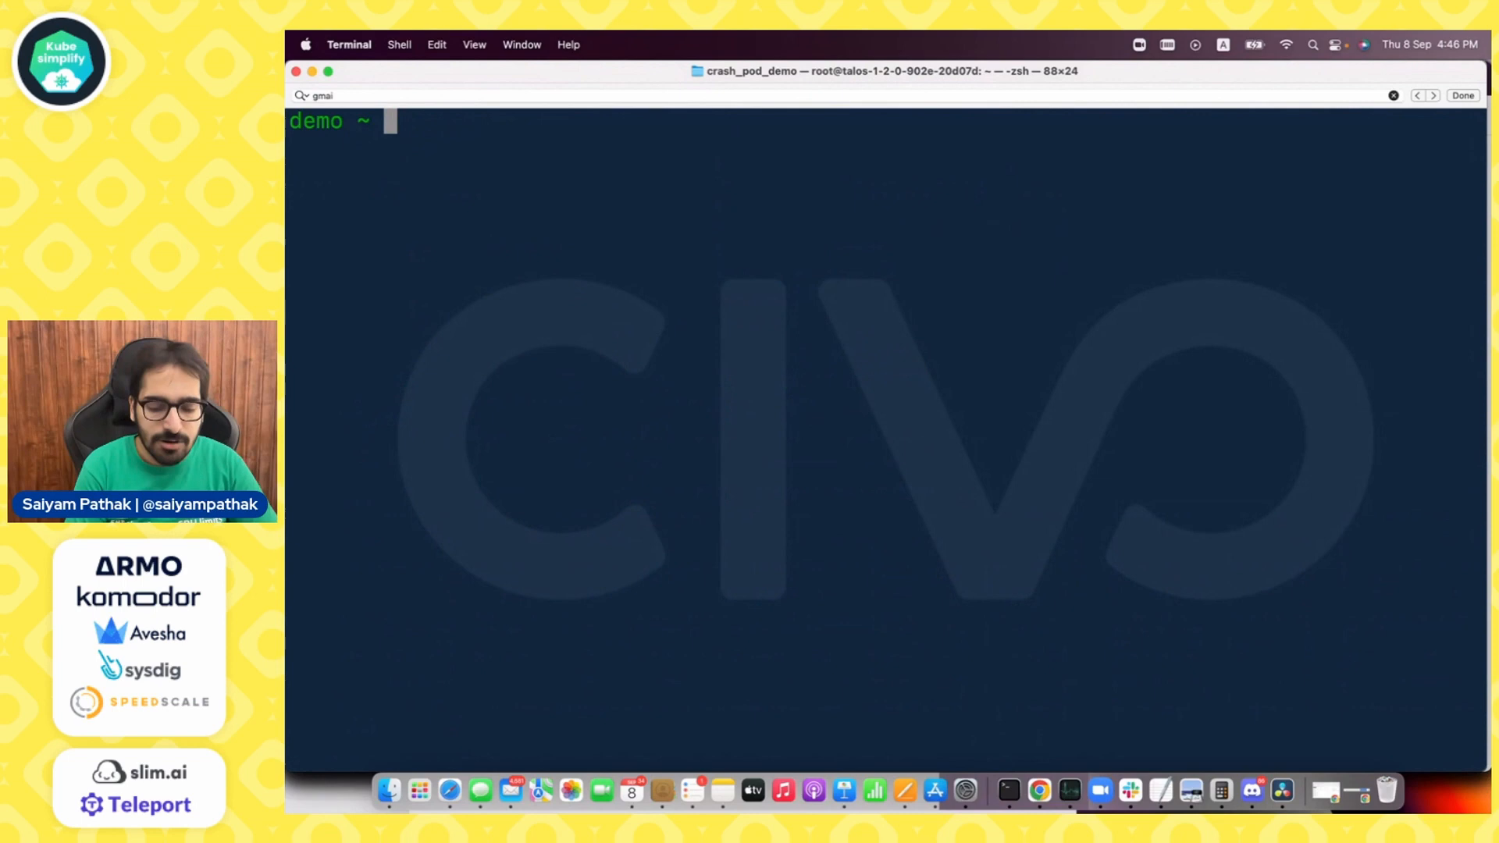
Inspect and apply throttling.yaml, configuring the cpu-eater pod with a 10m CPU limit.
type("cd")
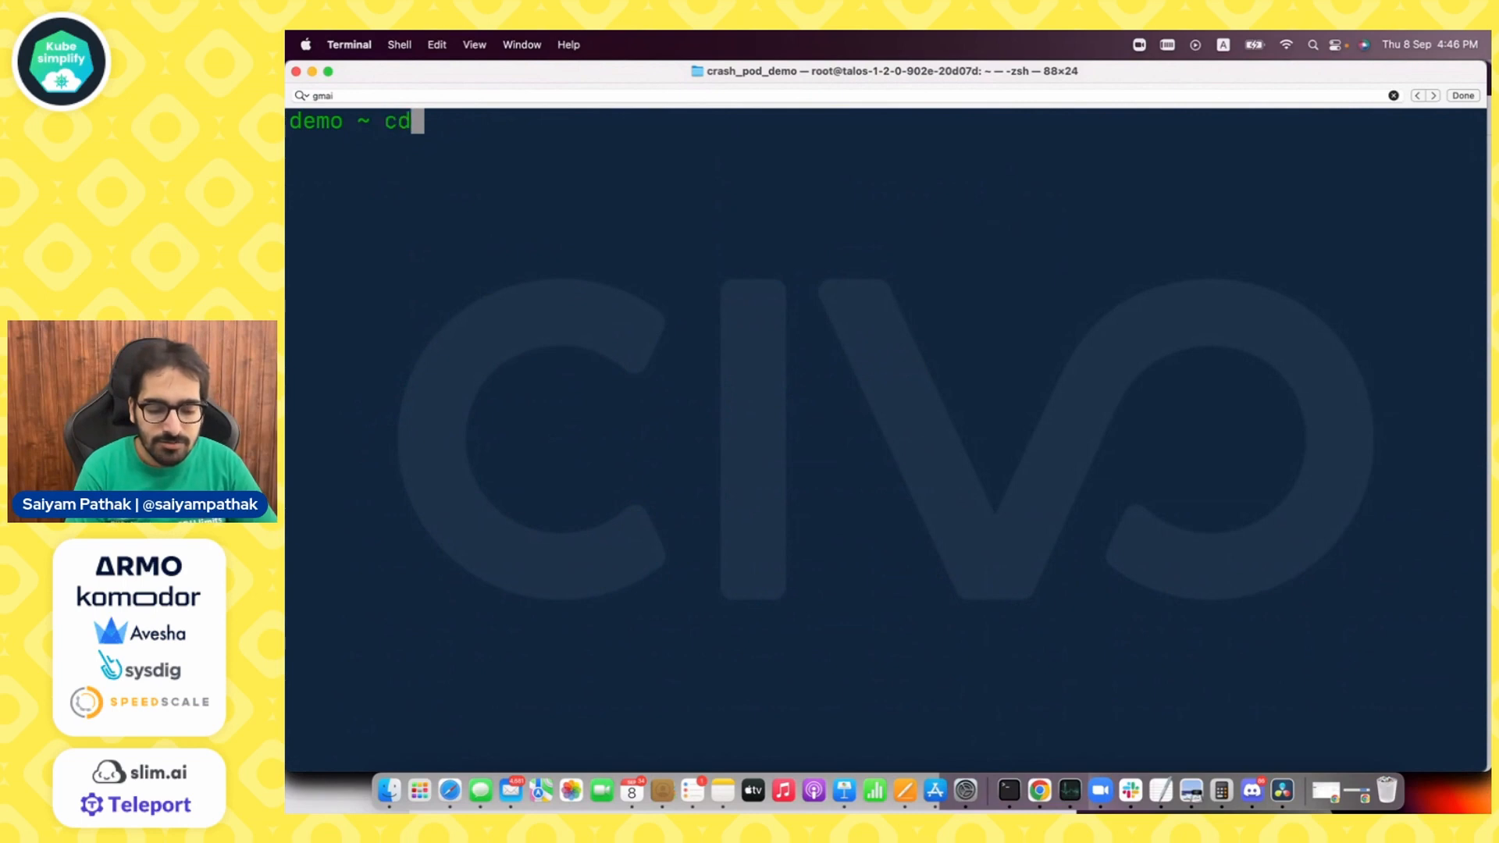
type("cpu")
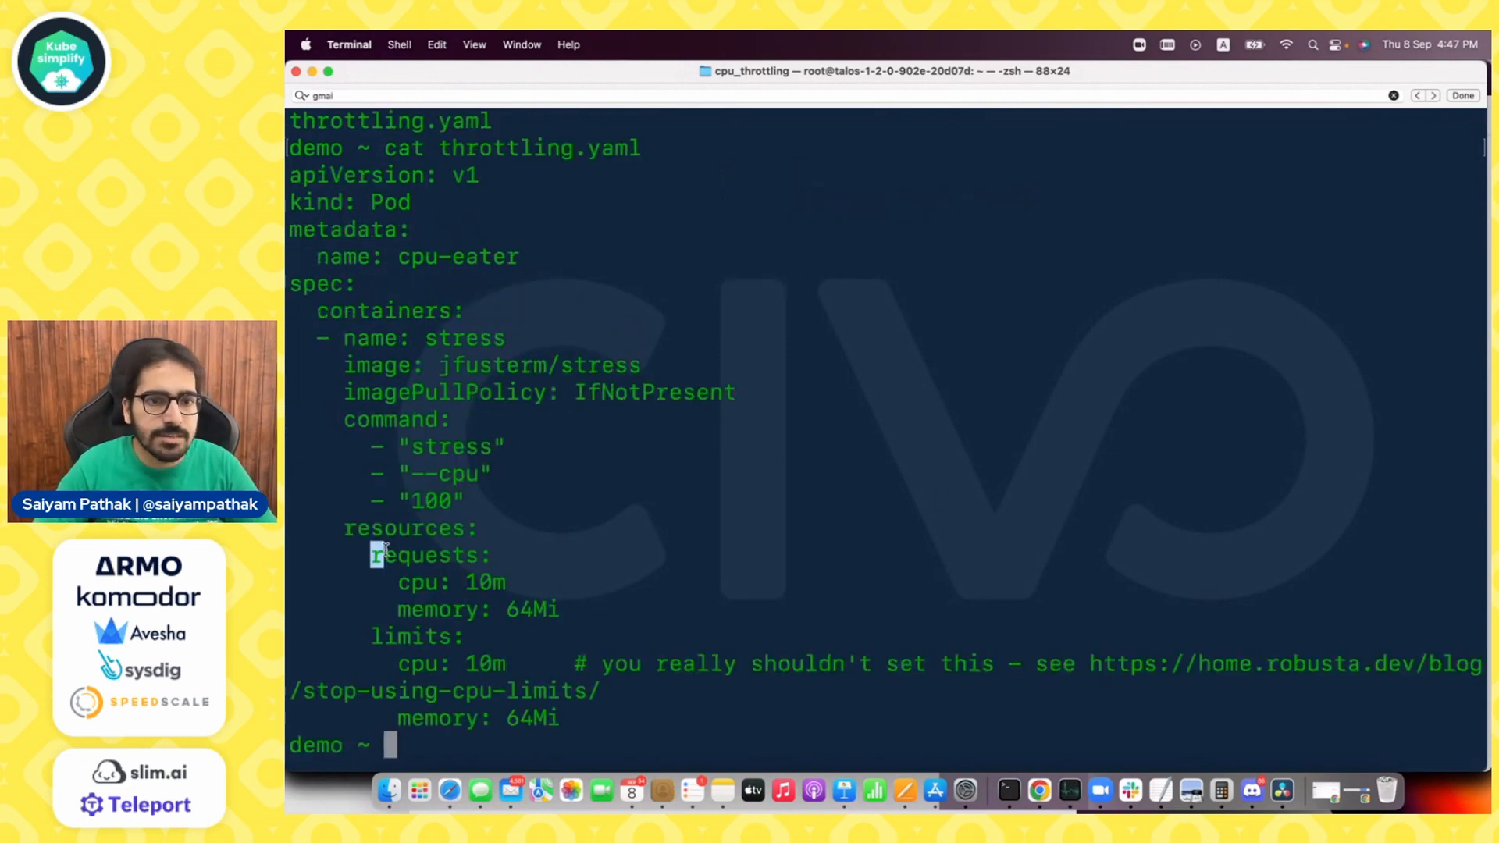
left_click_drag(373, 554, 534, 664)
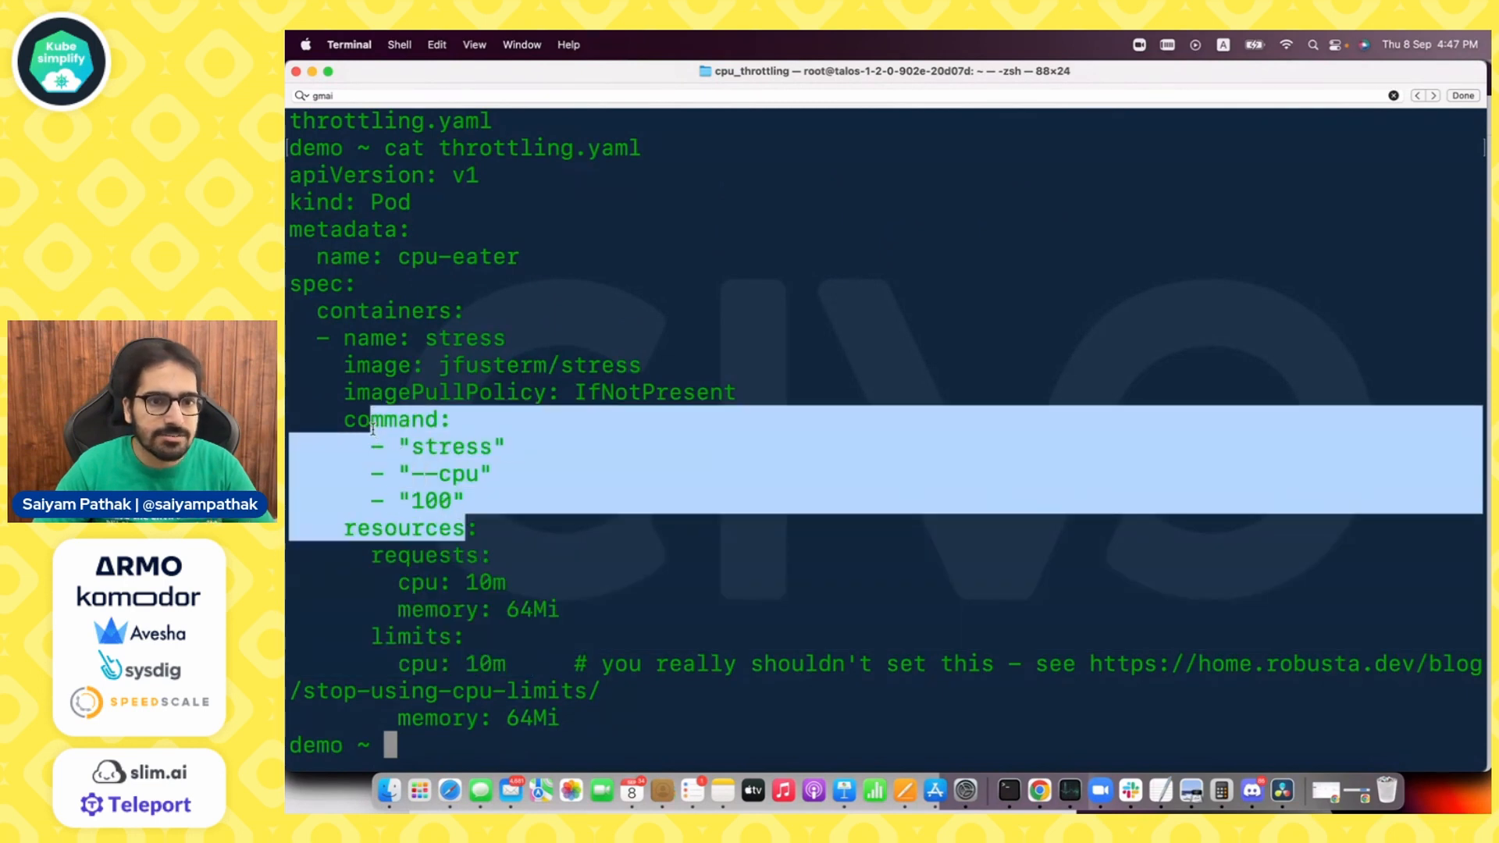
left_click(497, 510)
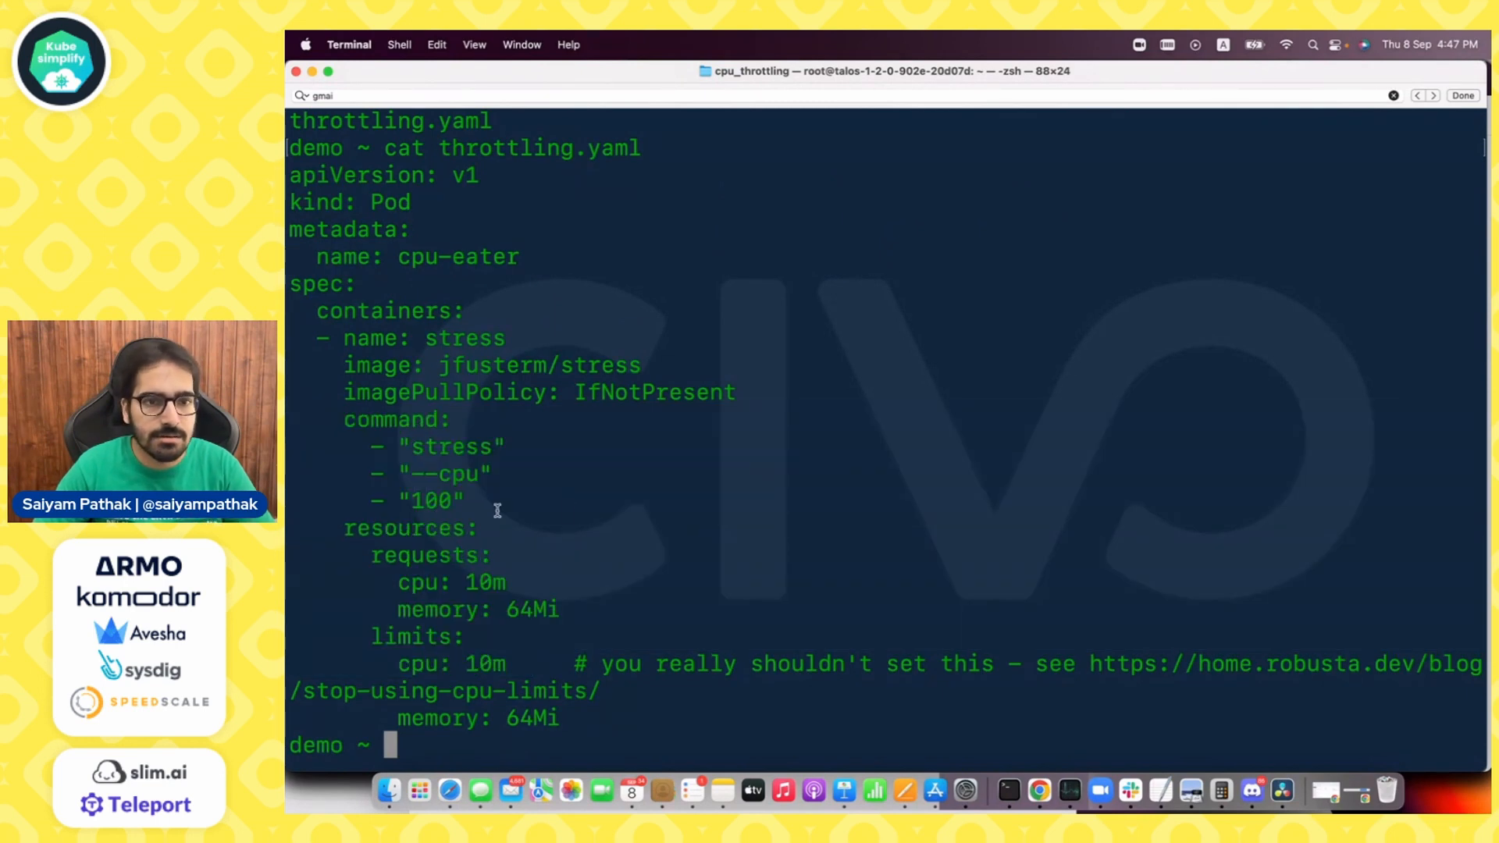
type("kubectl apply -f")
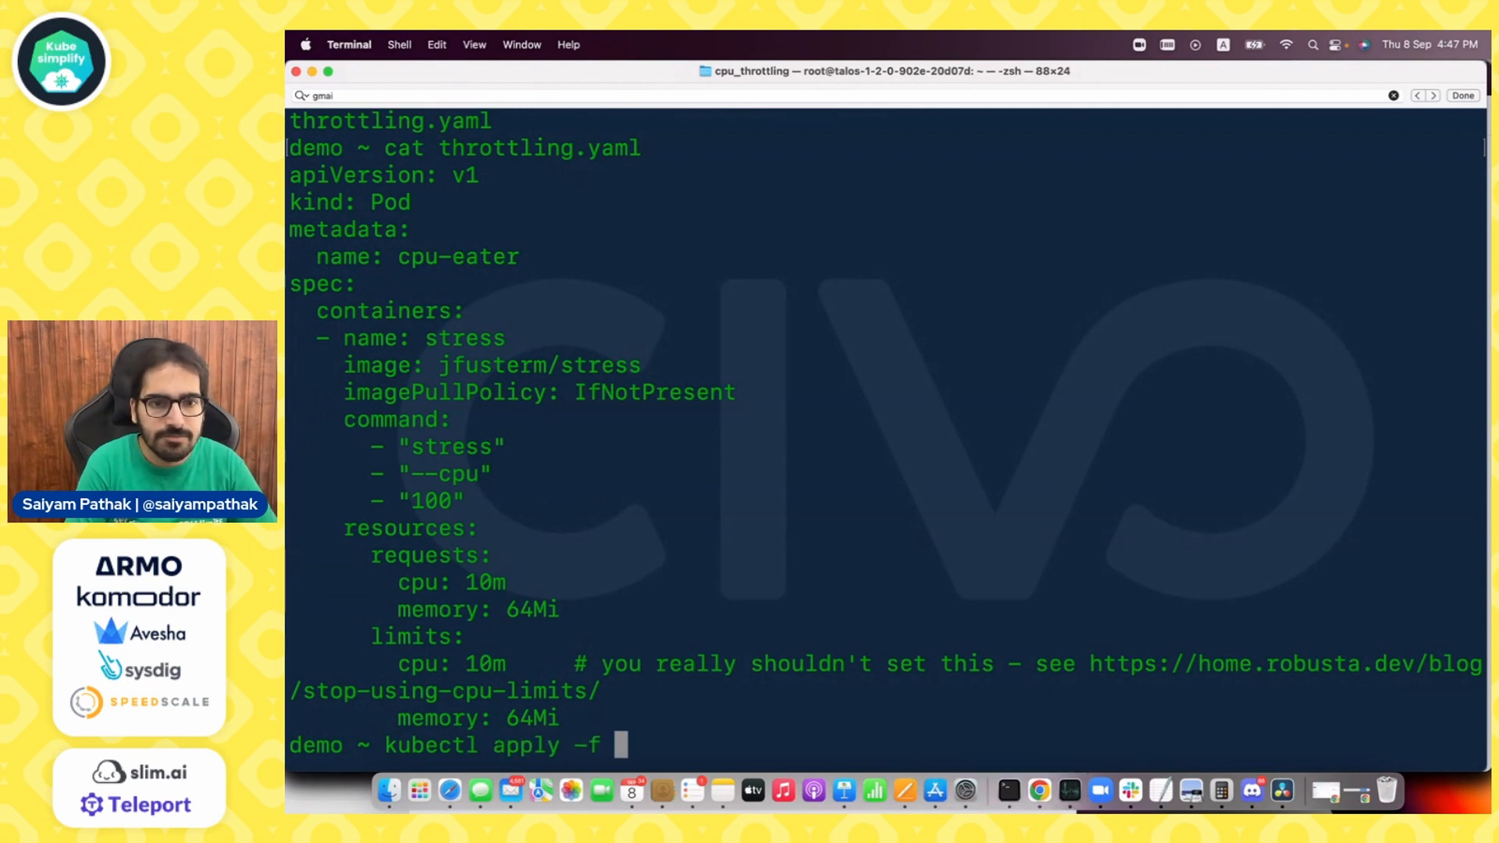
type("cp")
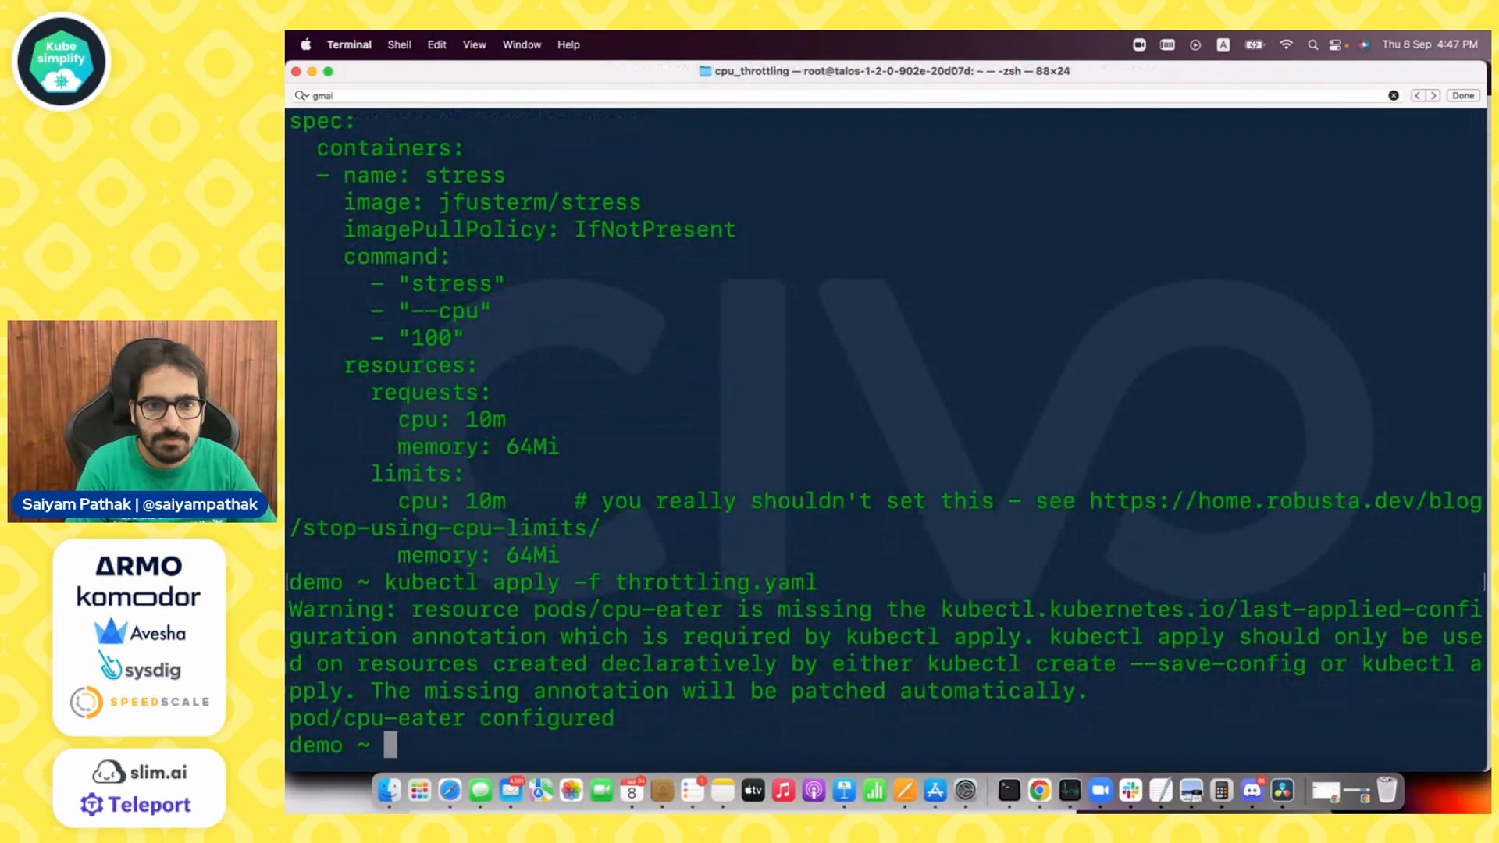
type("kubectl get p")
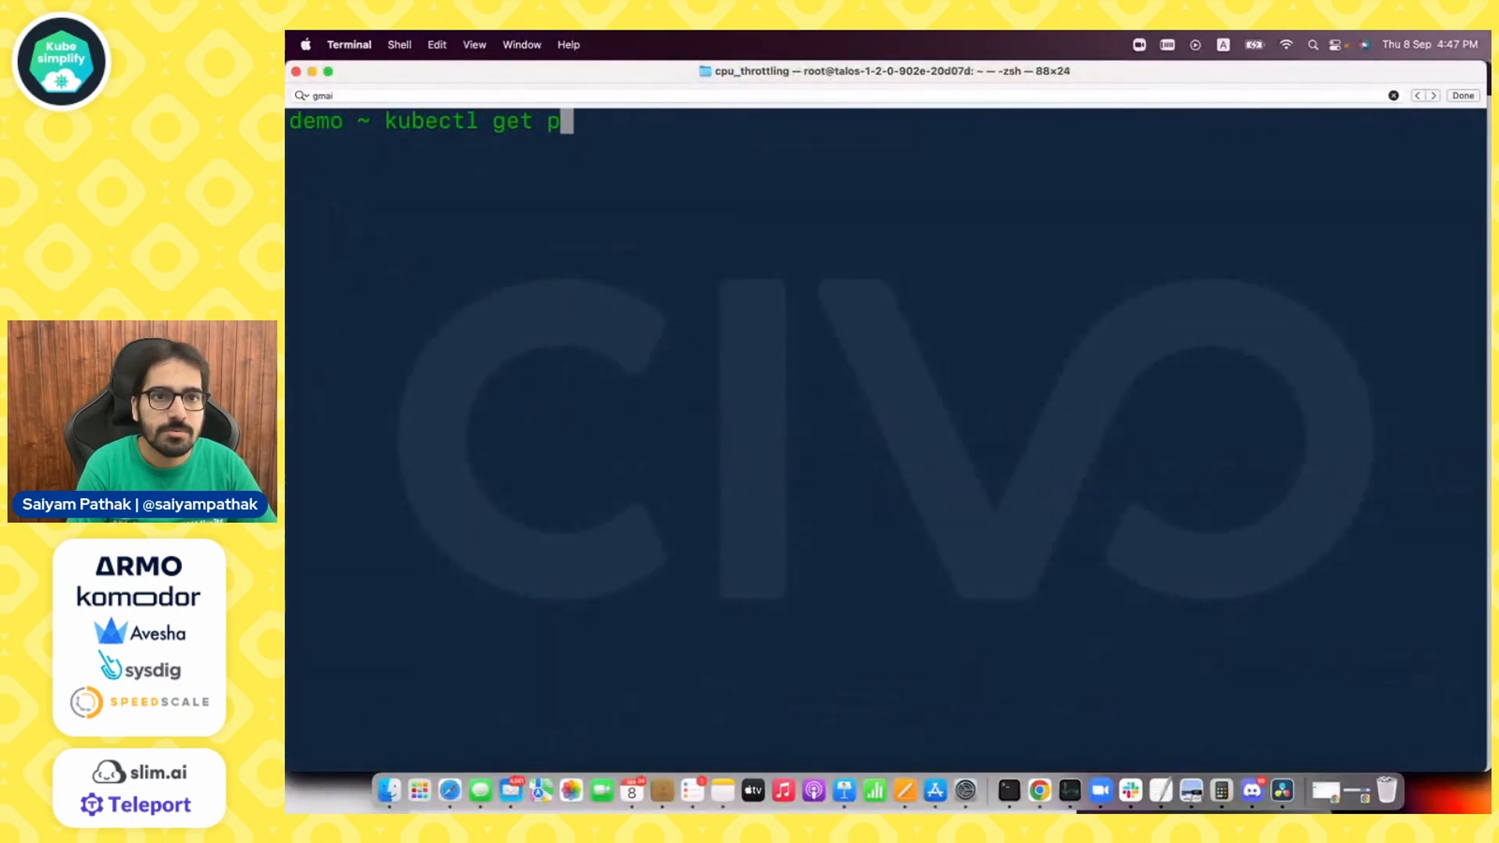
type("o")
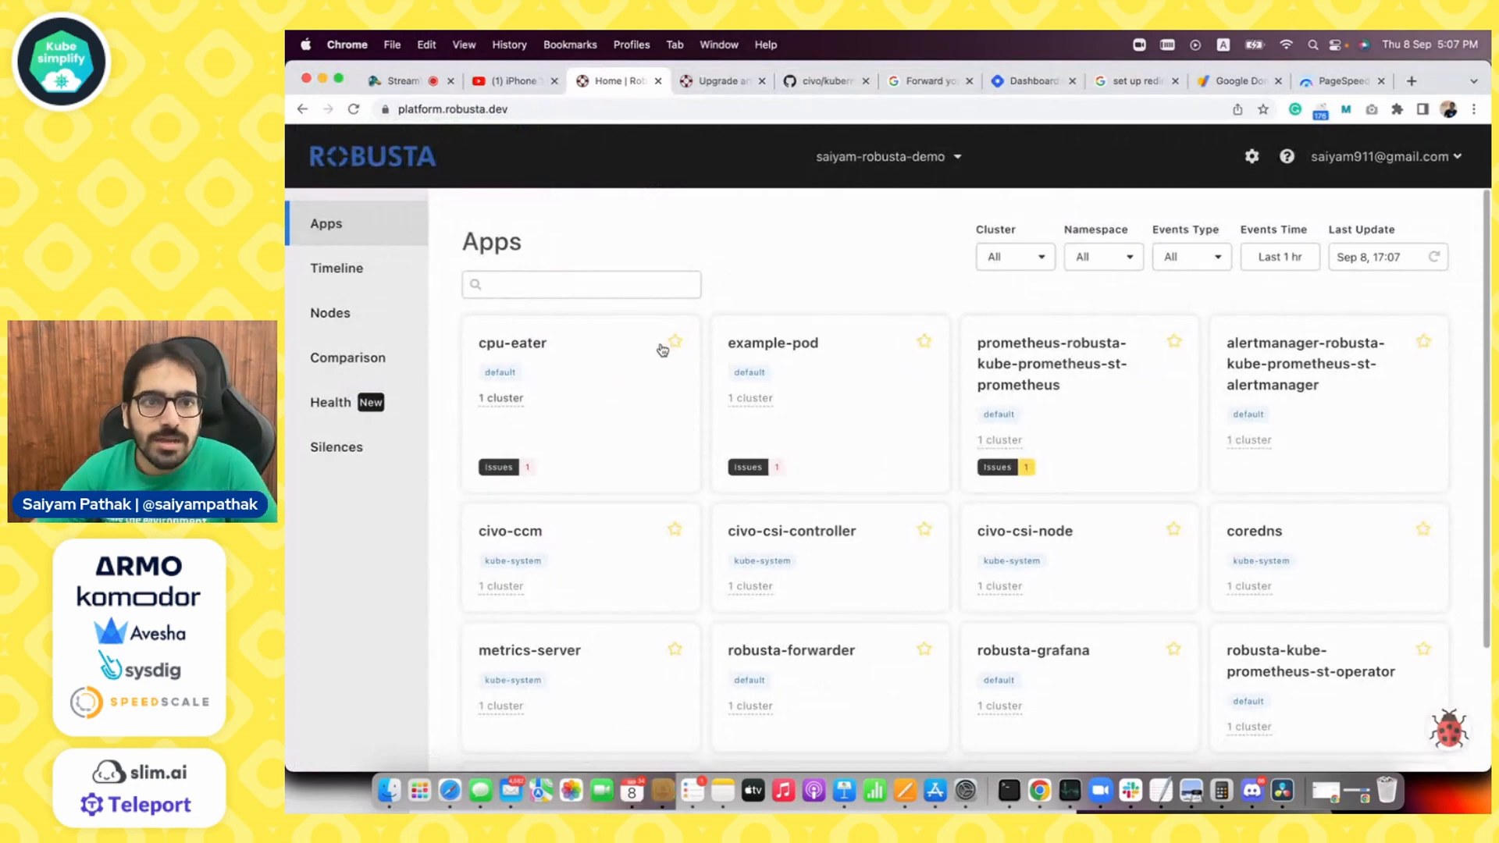
Open the cpu-eater app and highlight its INFO CPU throttling issue description.
left_click(512, 342)
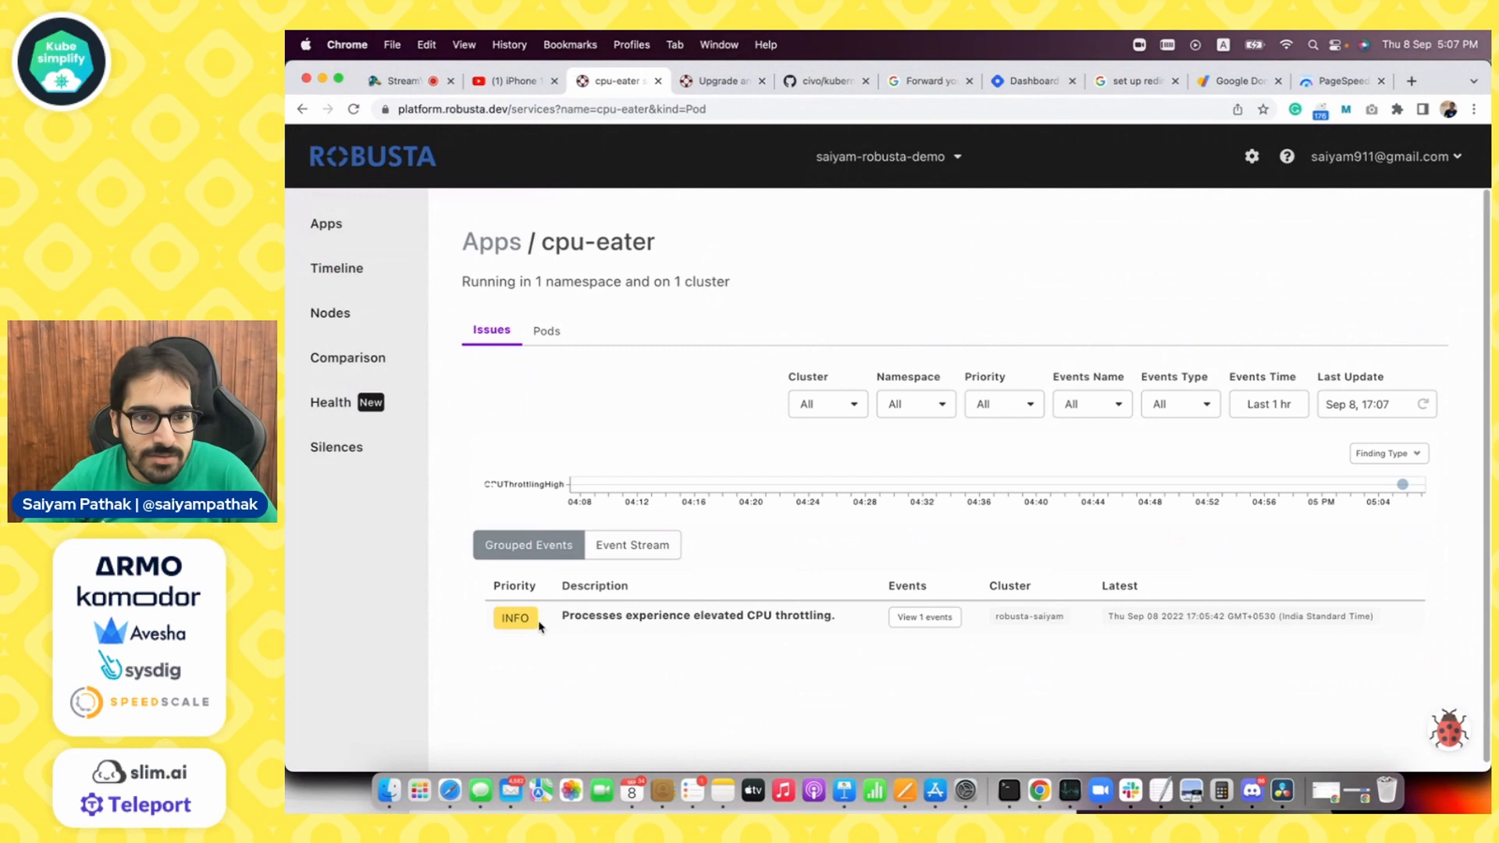
left_click_drag(562, 616, 833, 616)
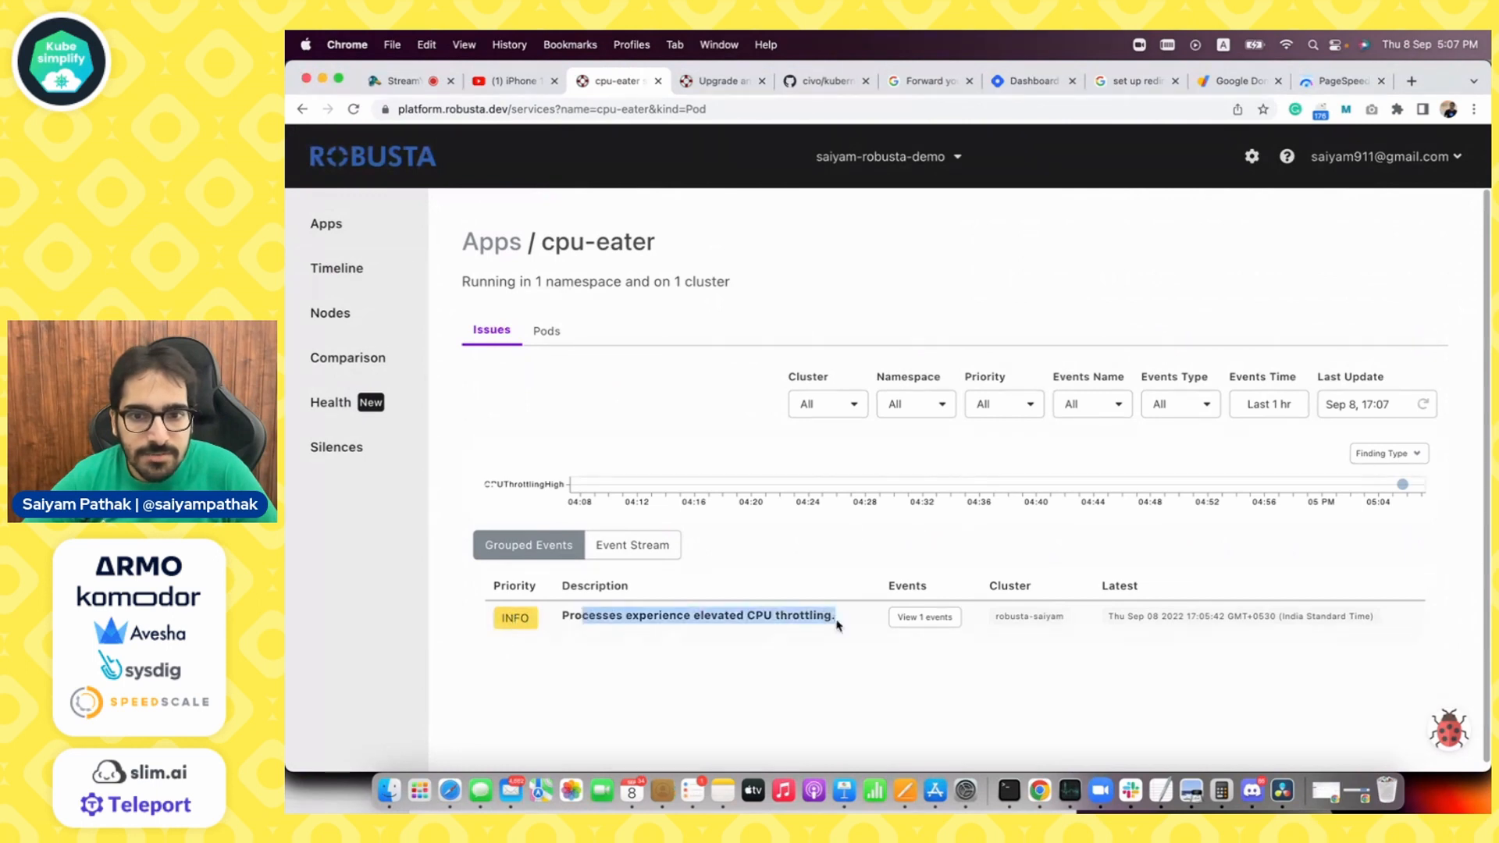
left_click(696, 616)
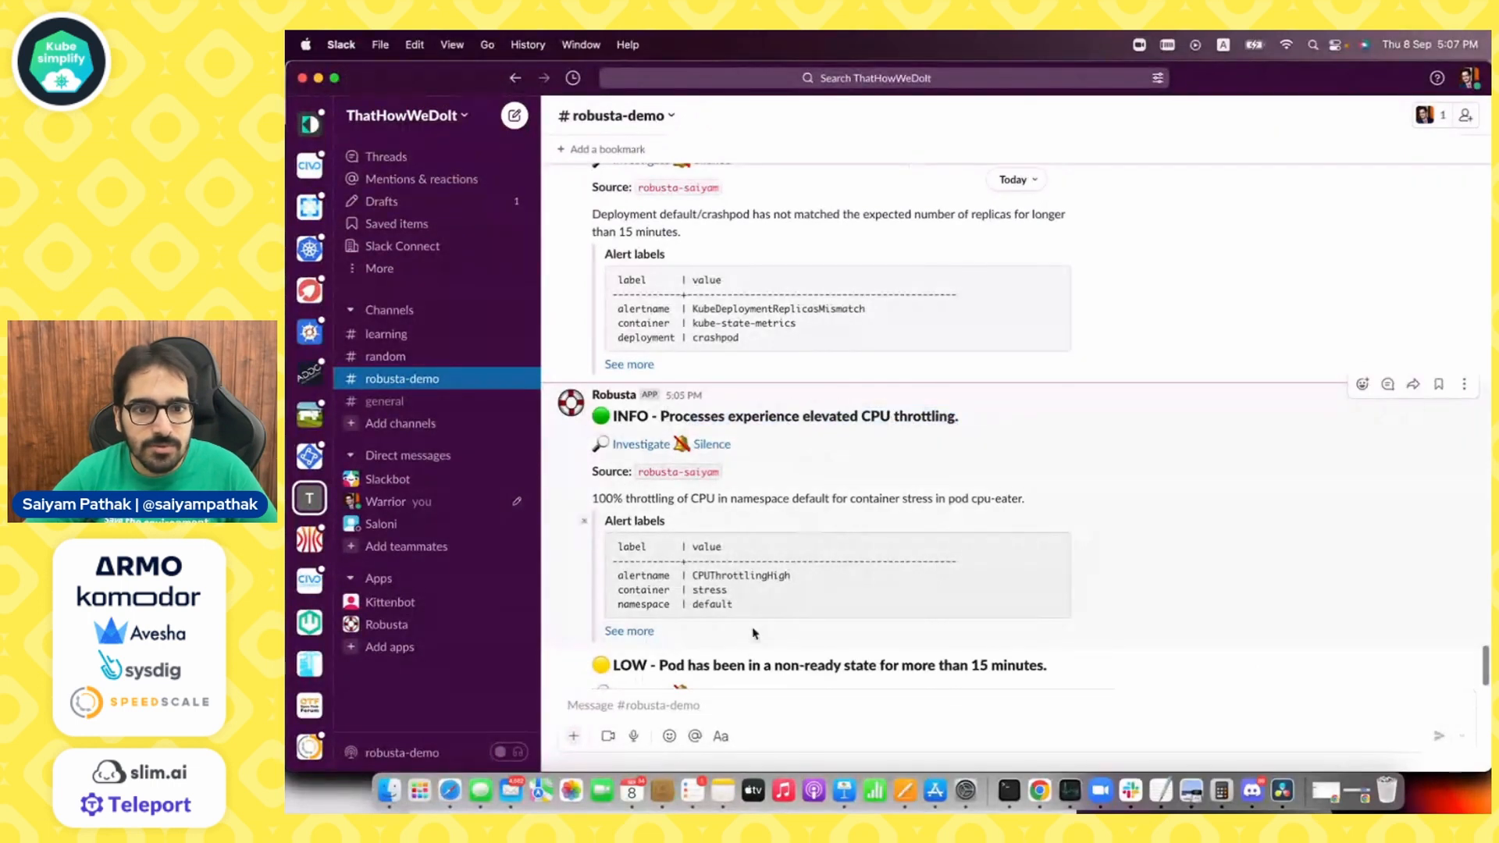
left_click(629, 630)
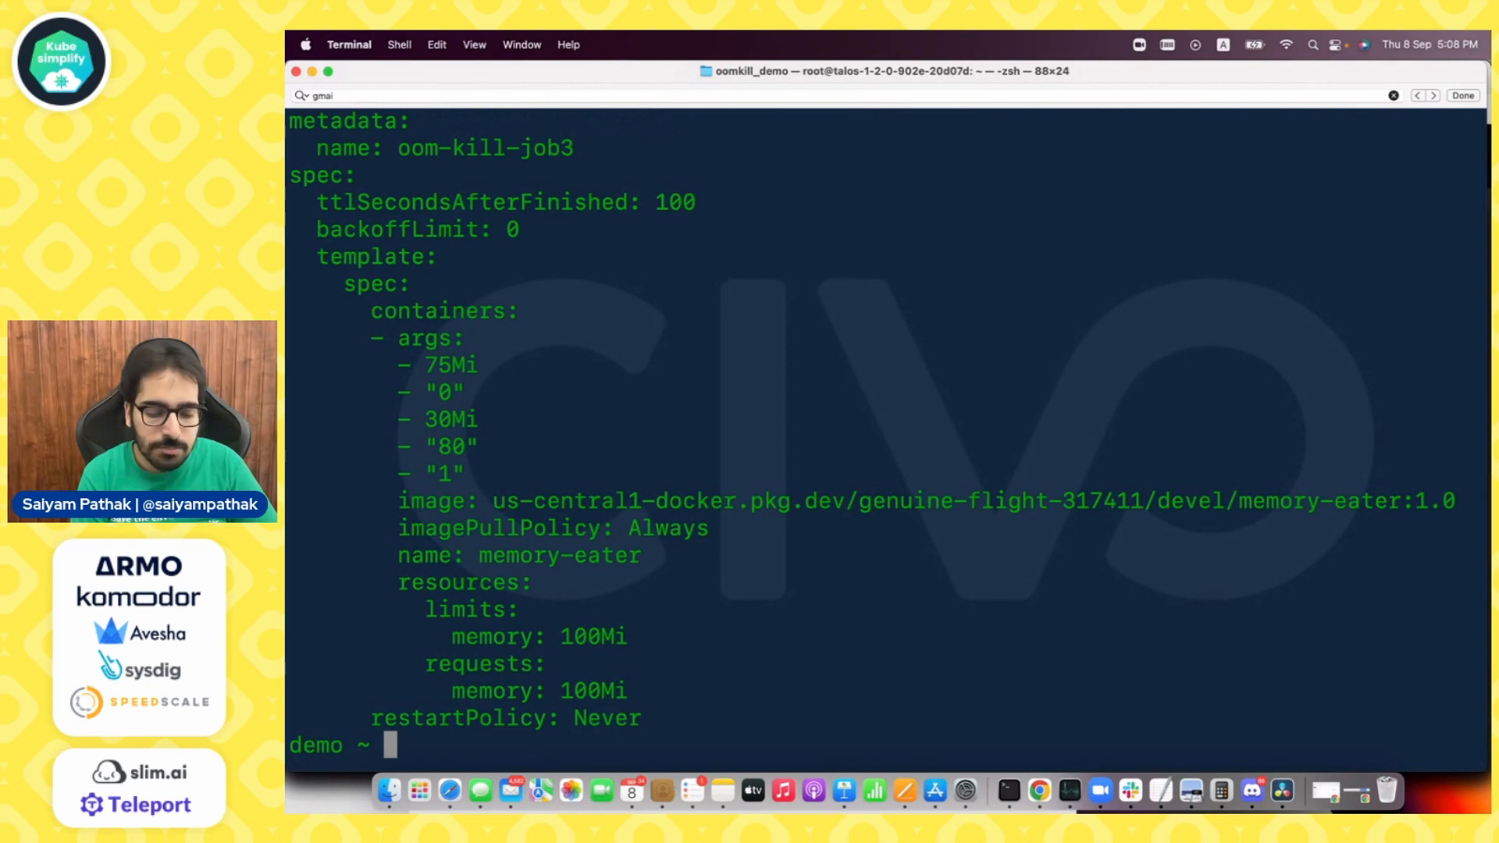
Apply oomkill_demo.yaml and recheck pods until the oom-kill-job3 pod shows OOMKilled.
type("kubectl apply -f oomkill_demo.yaml")
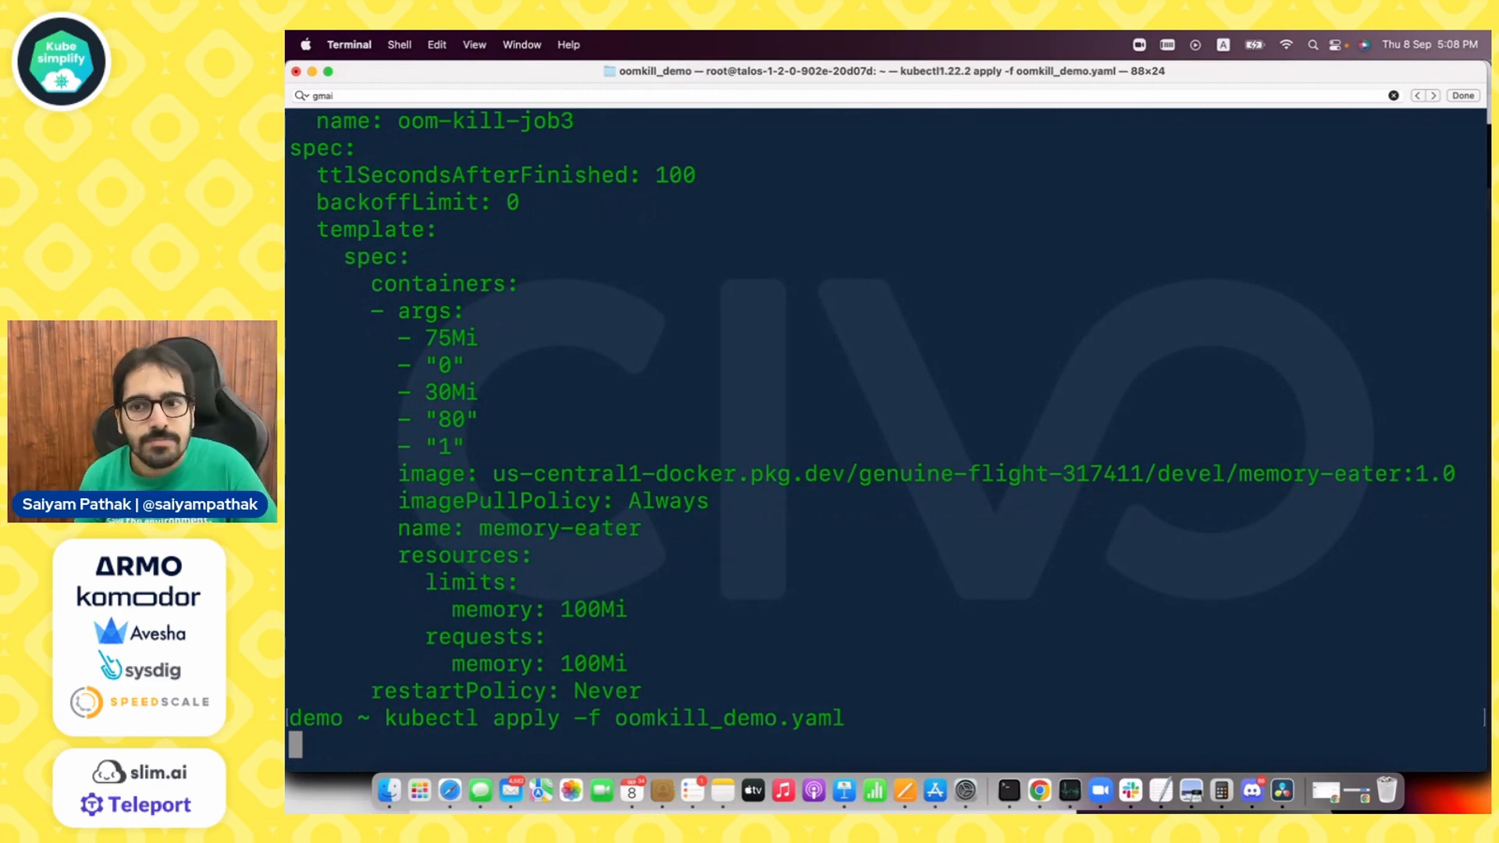
key("Return")
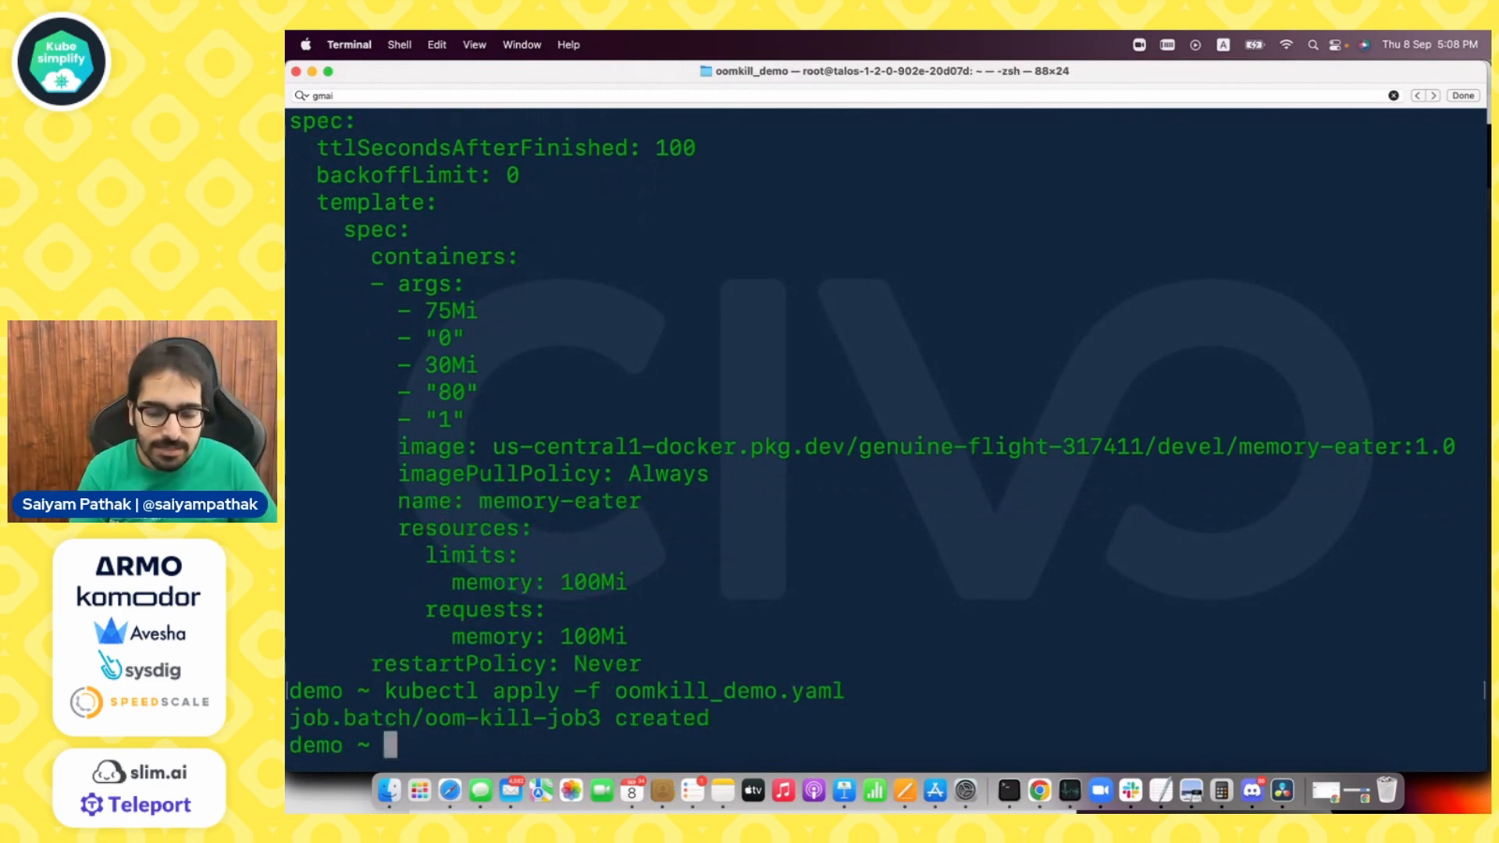
type("kubectl get pods")
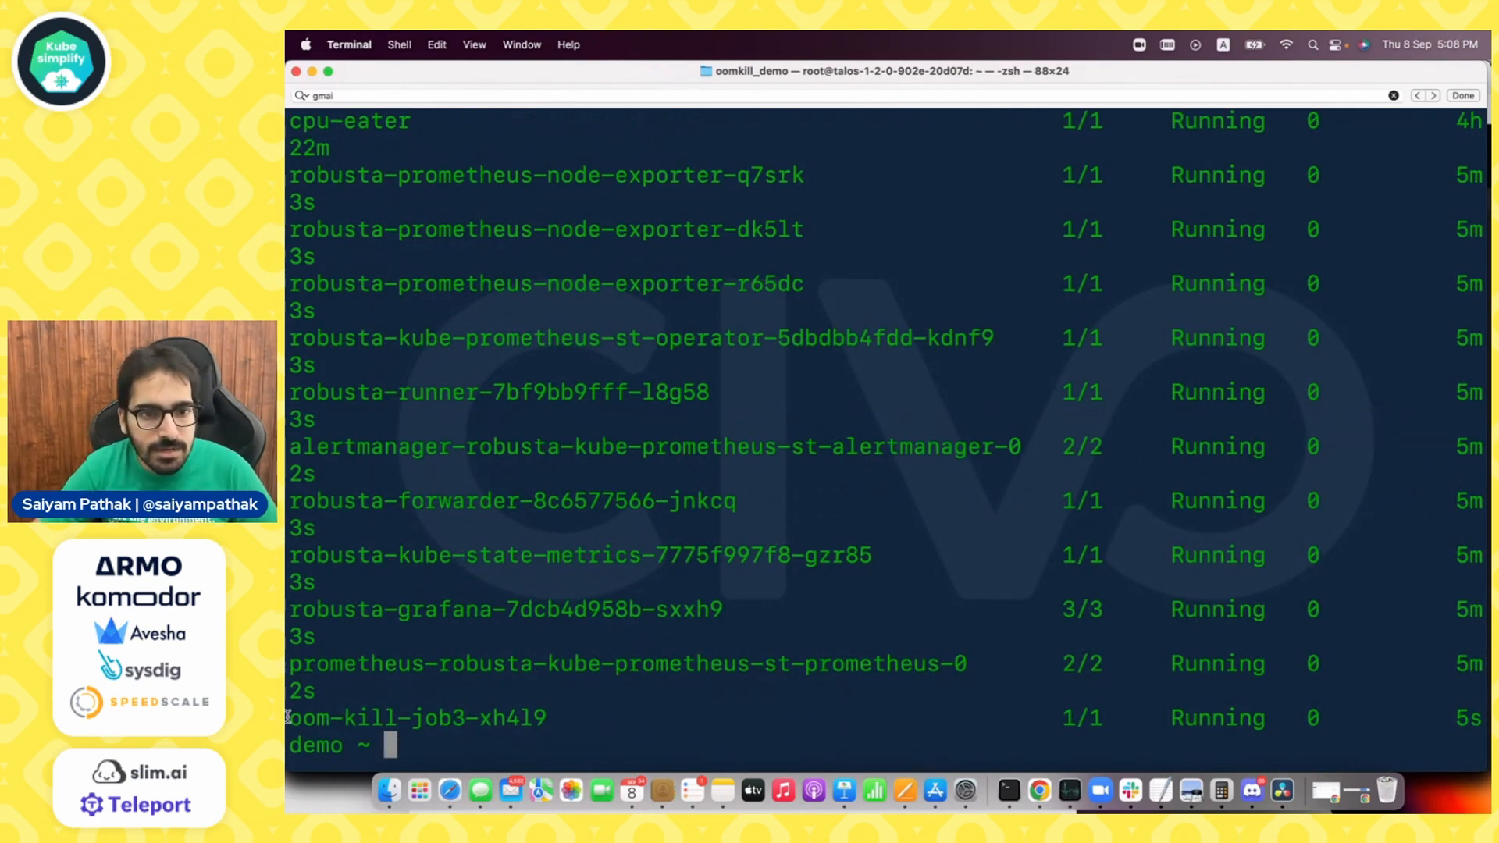
double_click(417, 718)
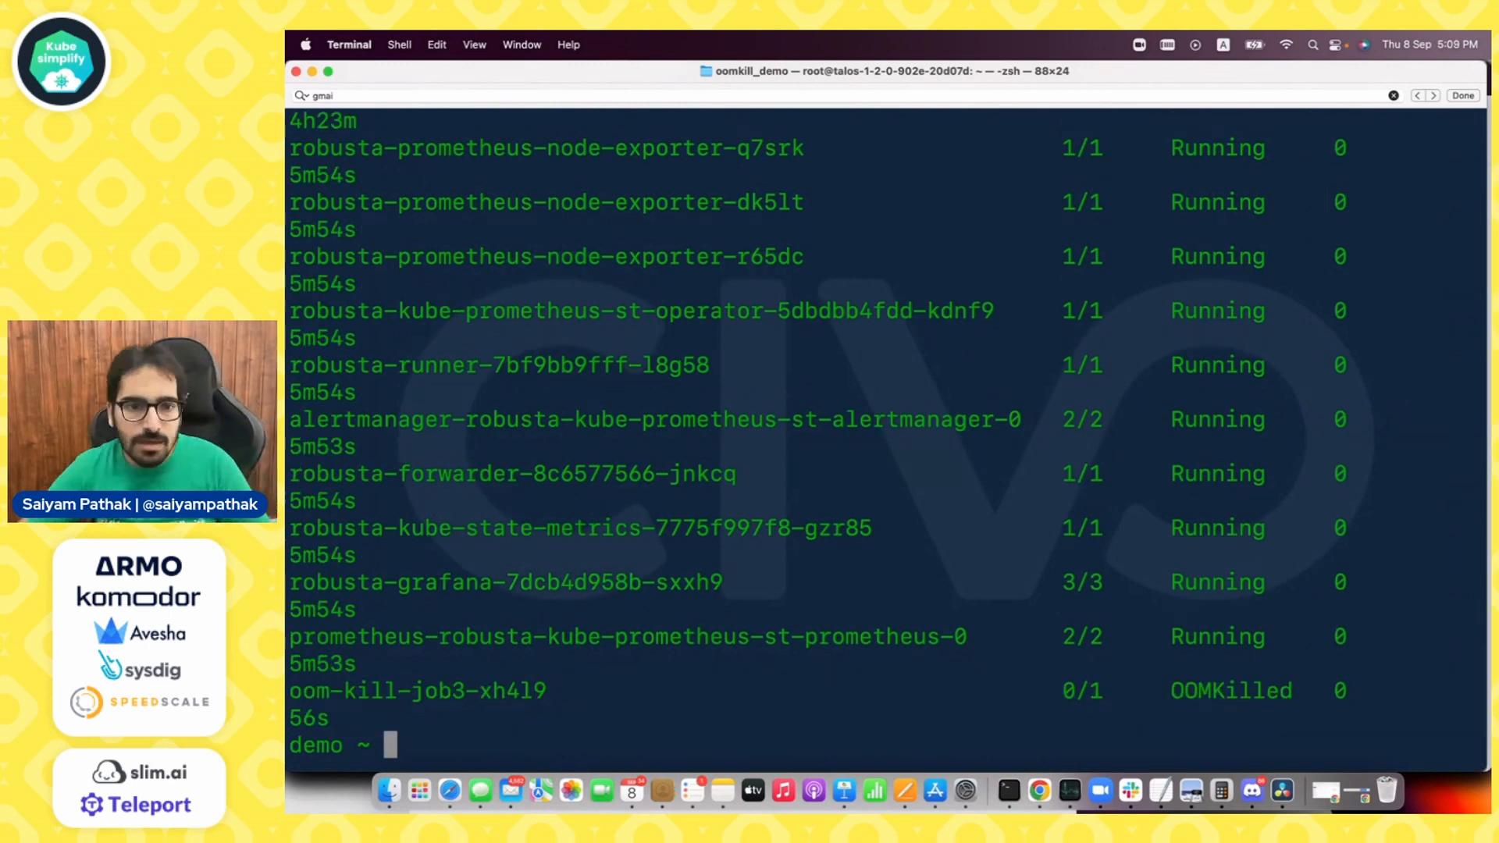
double_click(416, 690)
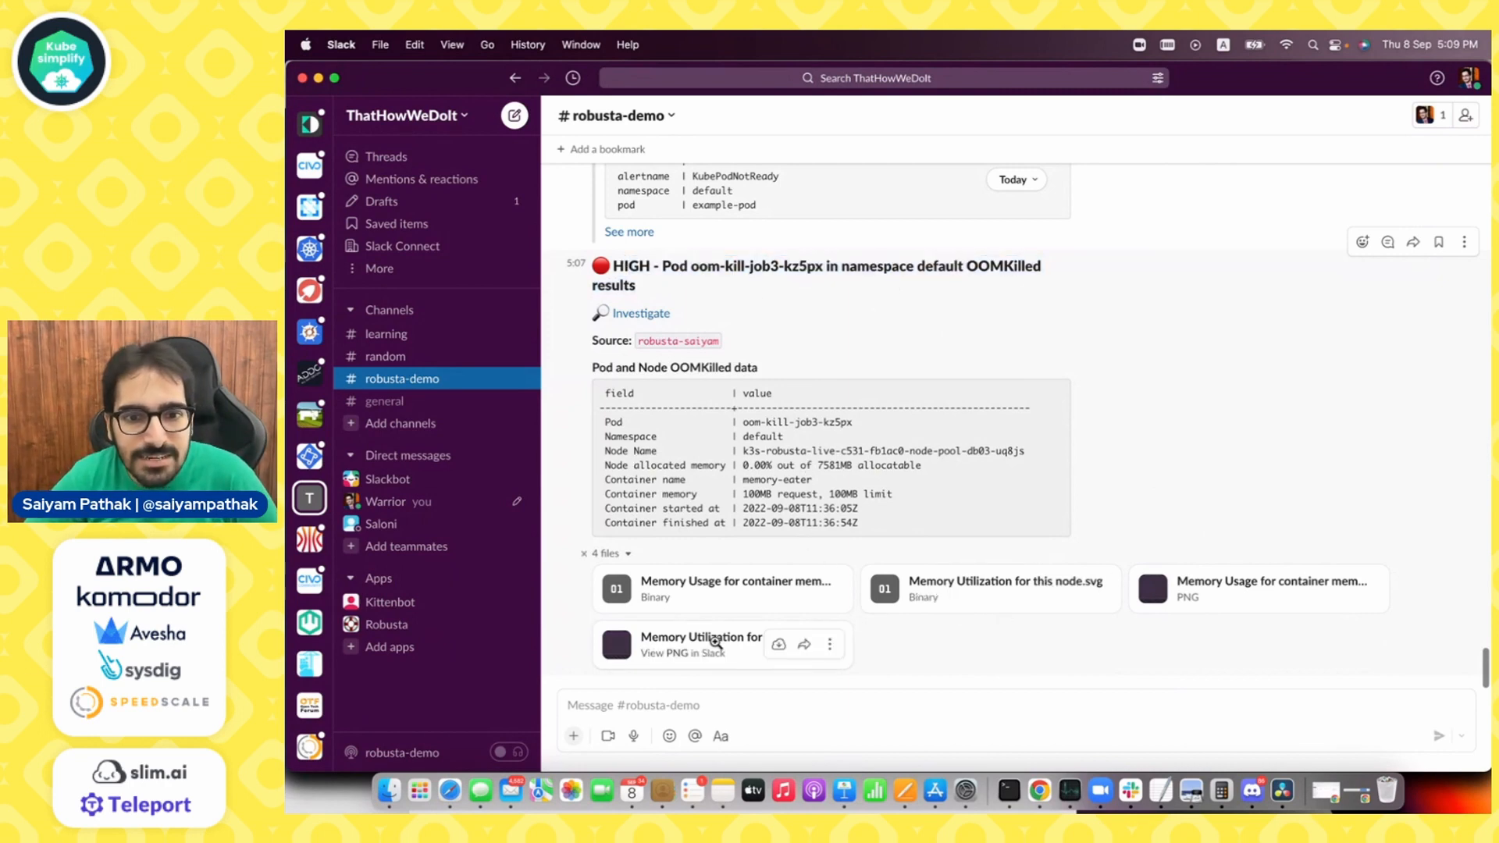
Open a Memory Utilization chart on the oom-kill-job3-kz5px OOMKilled alert.
left_click(701, 637)
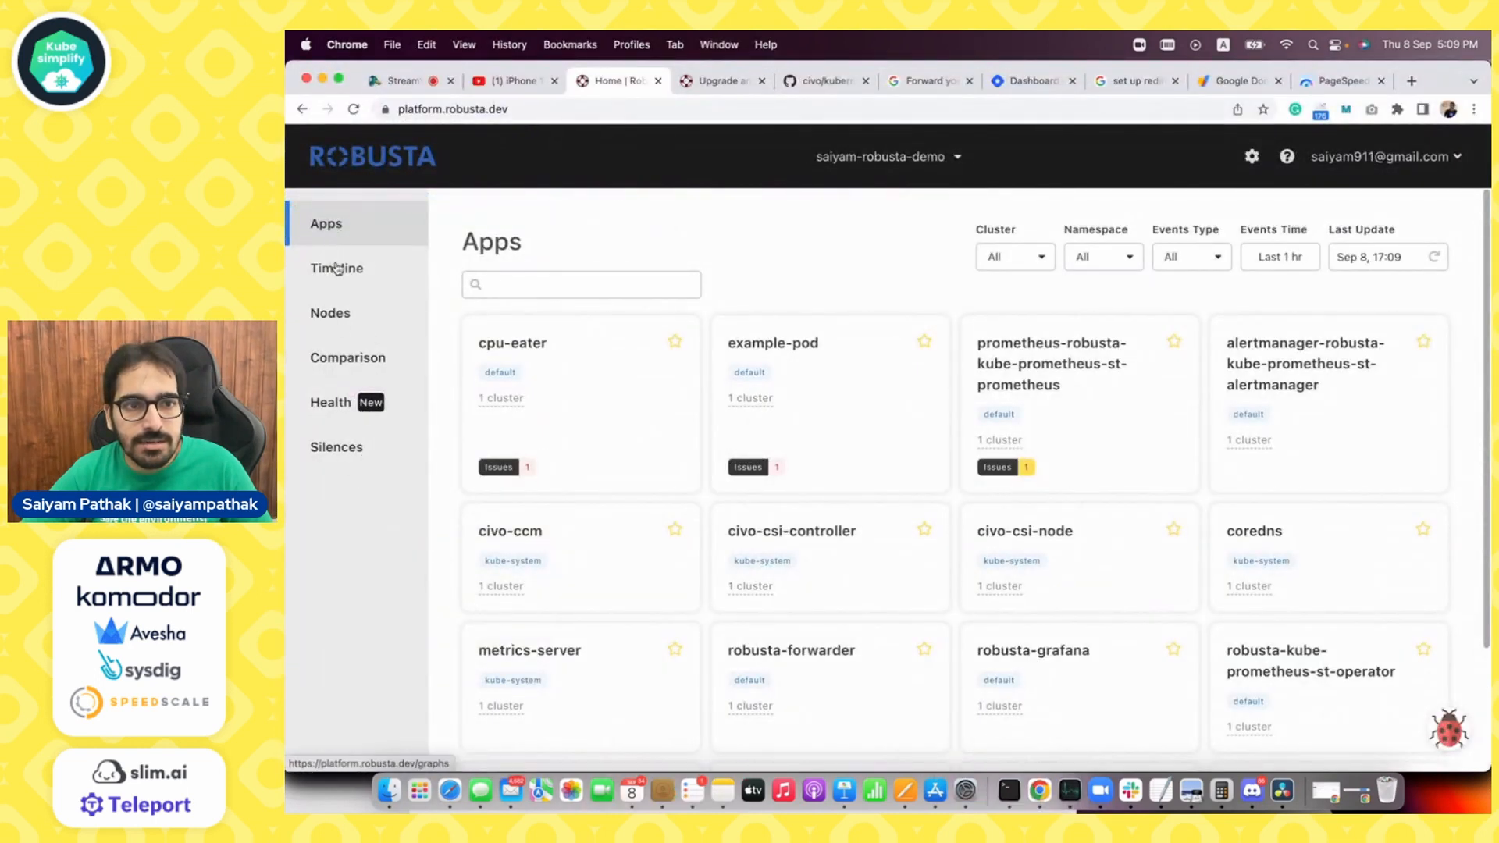
Filter the Timeline to pod_oom_killer_enricher, review the OOMKilled event details, then close them.
left_click(336, 269)
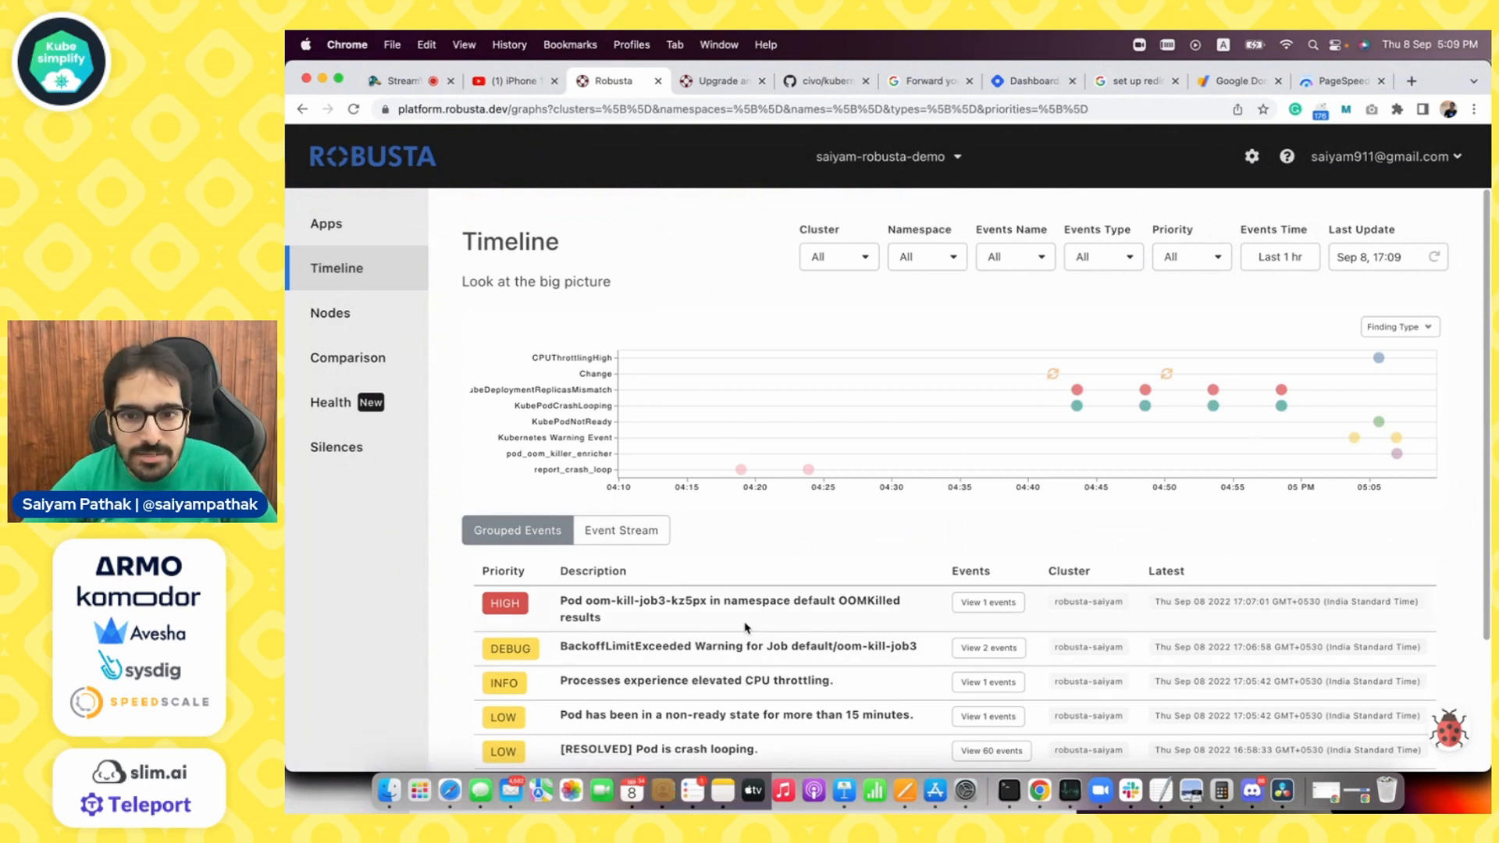
left_click(620, 530)
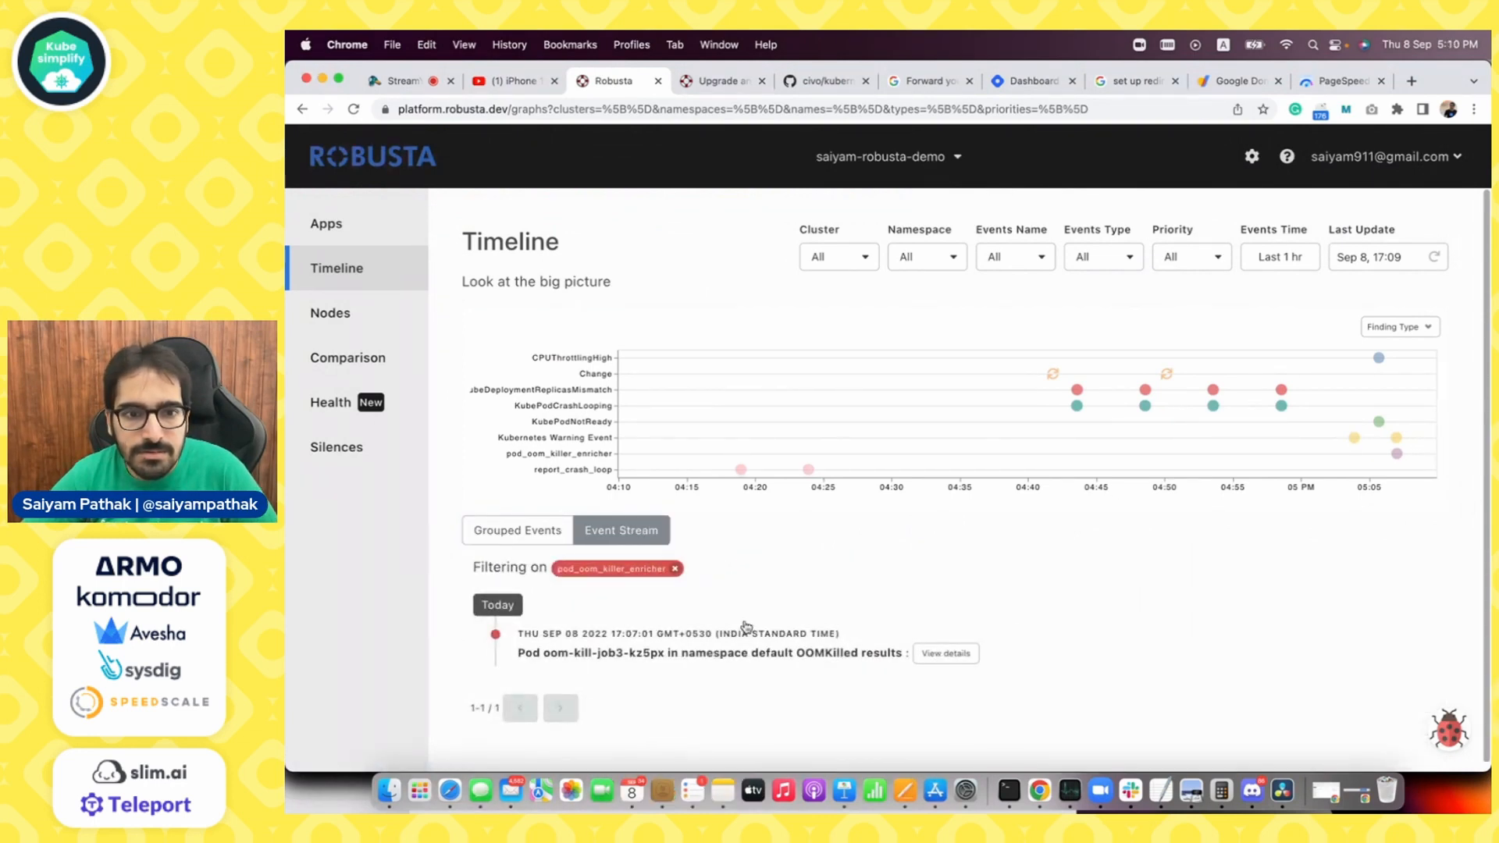
left_click(945, 652)
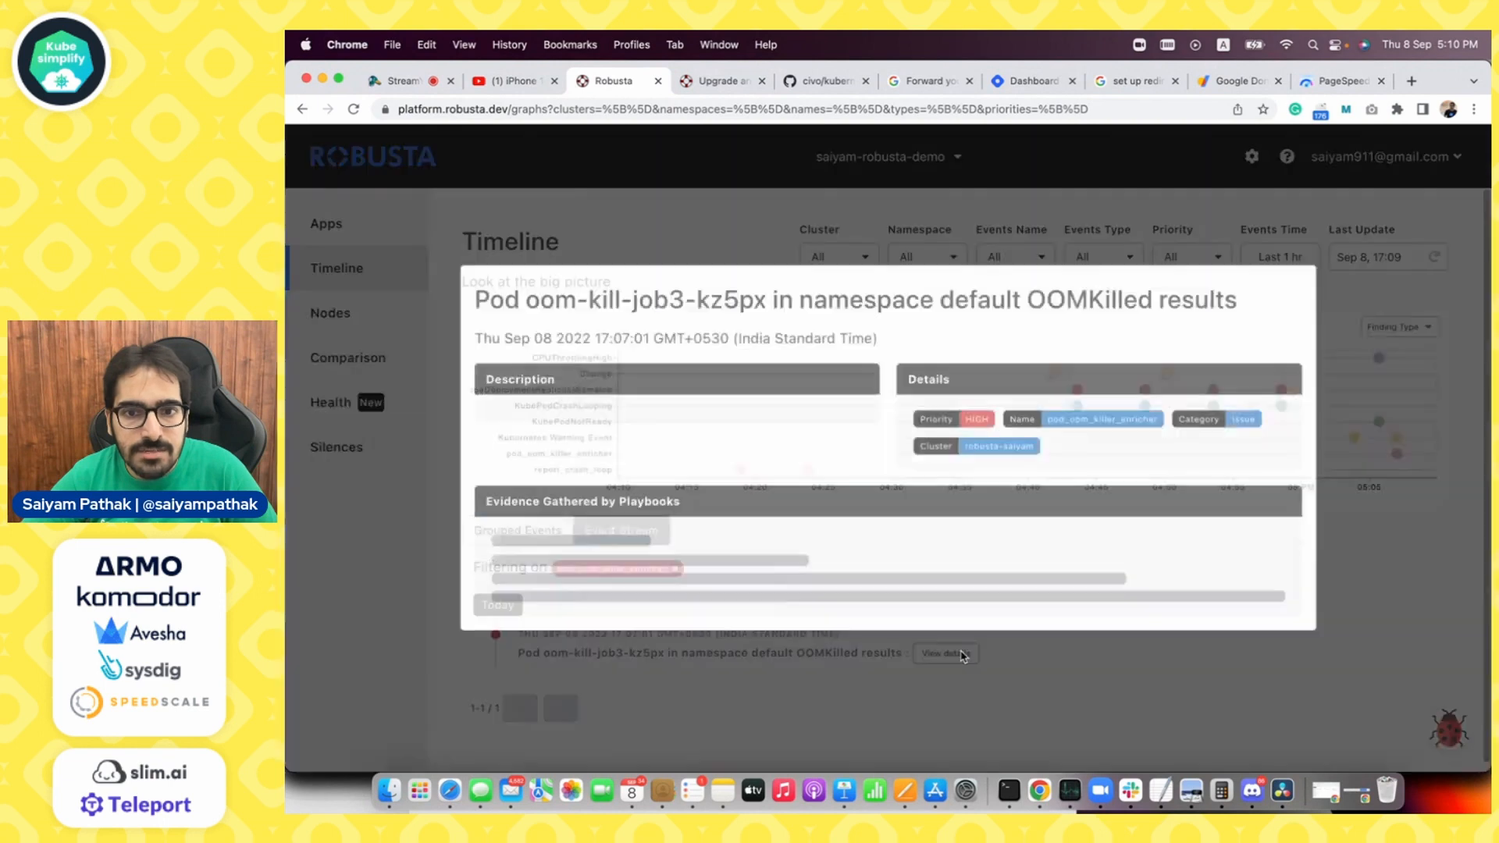
left_click(942, 652)
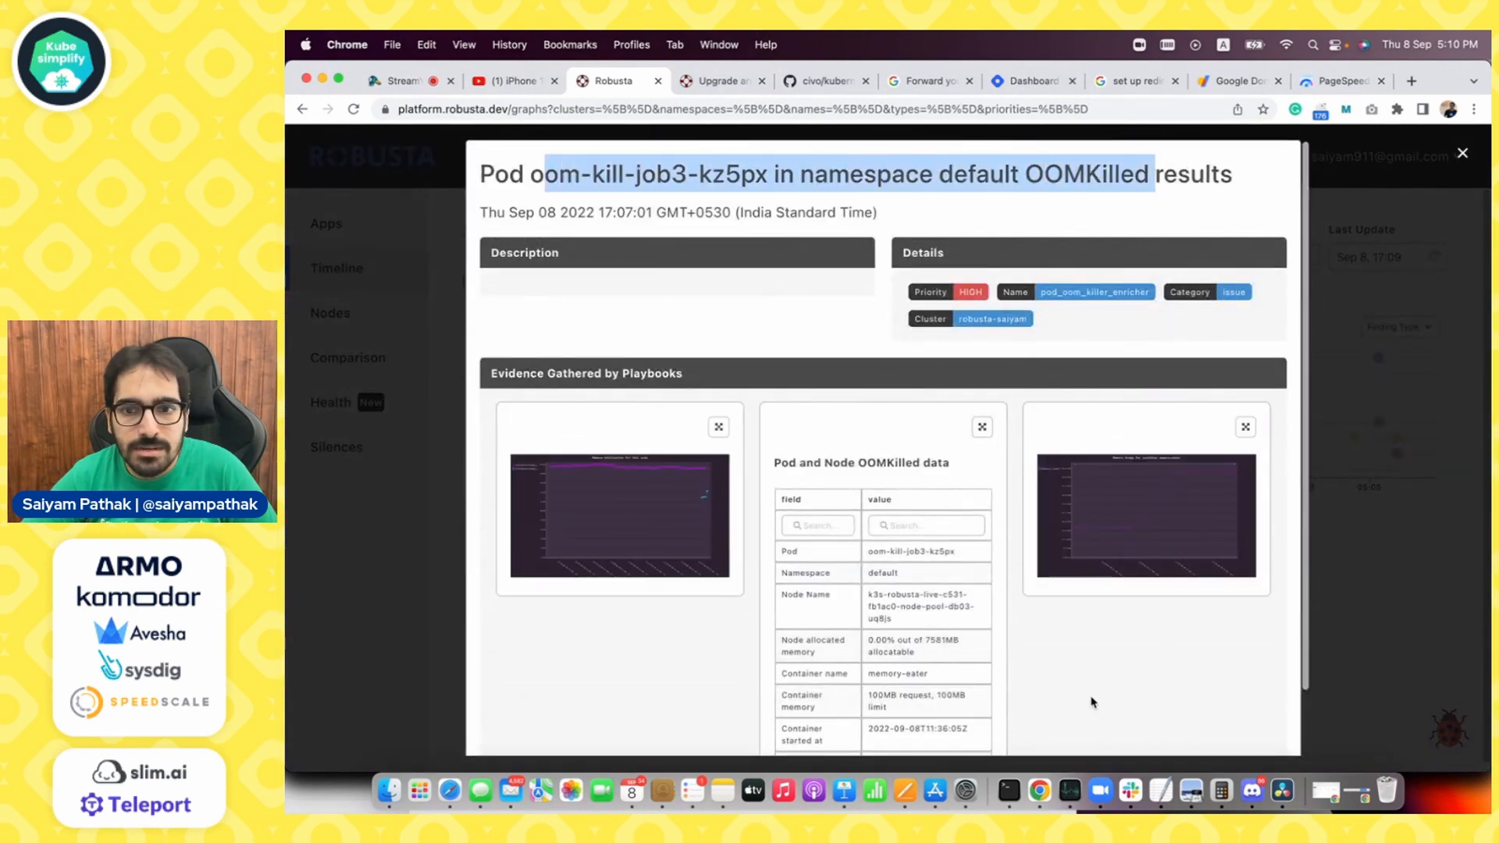
scroll("down", 3)
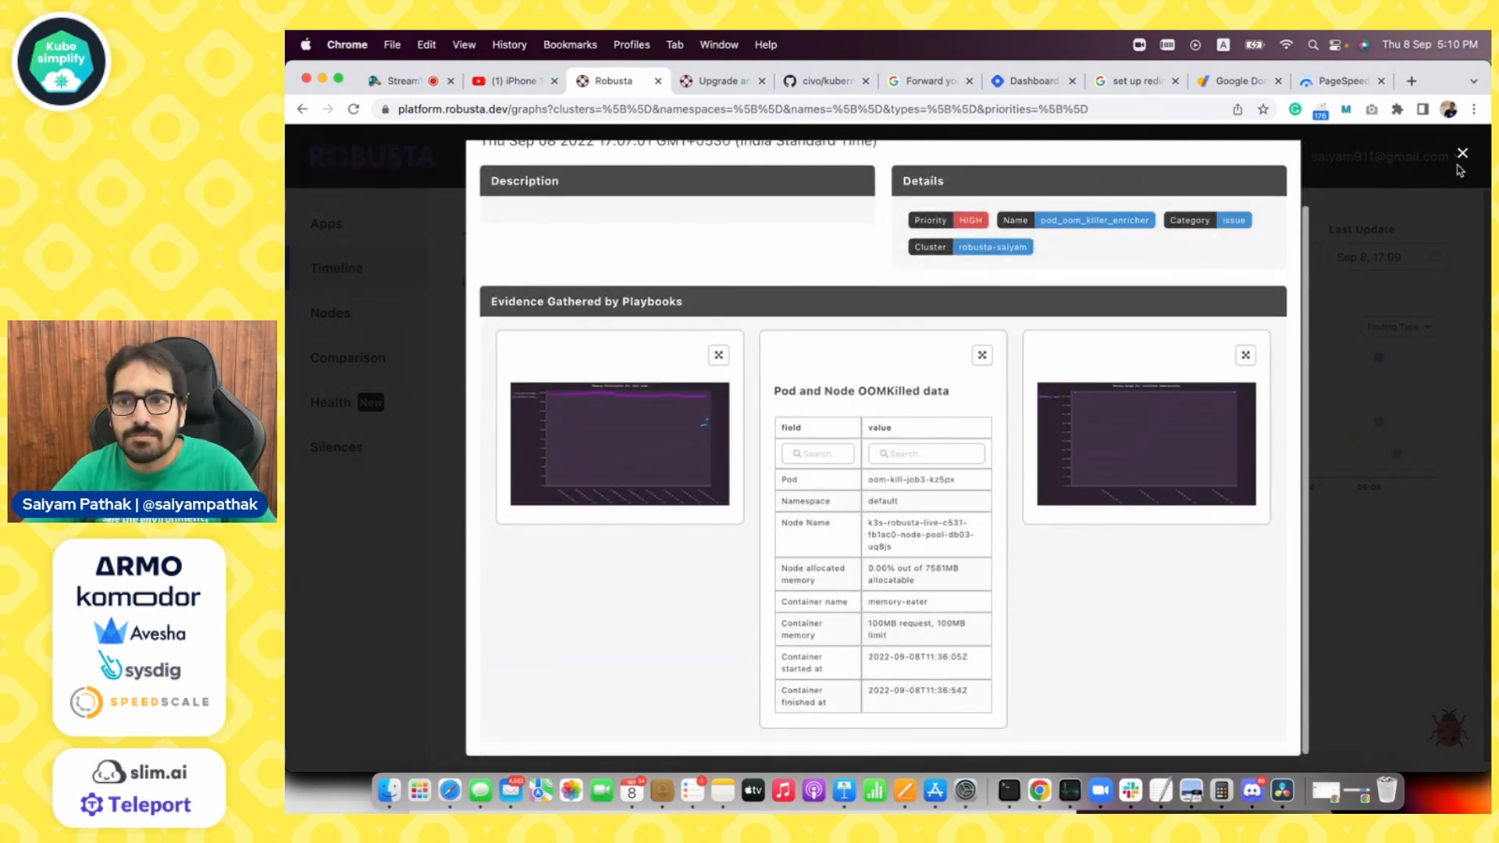
left_click(722, 80)
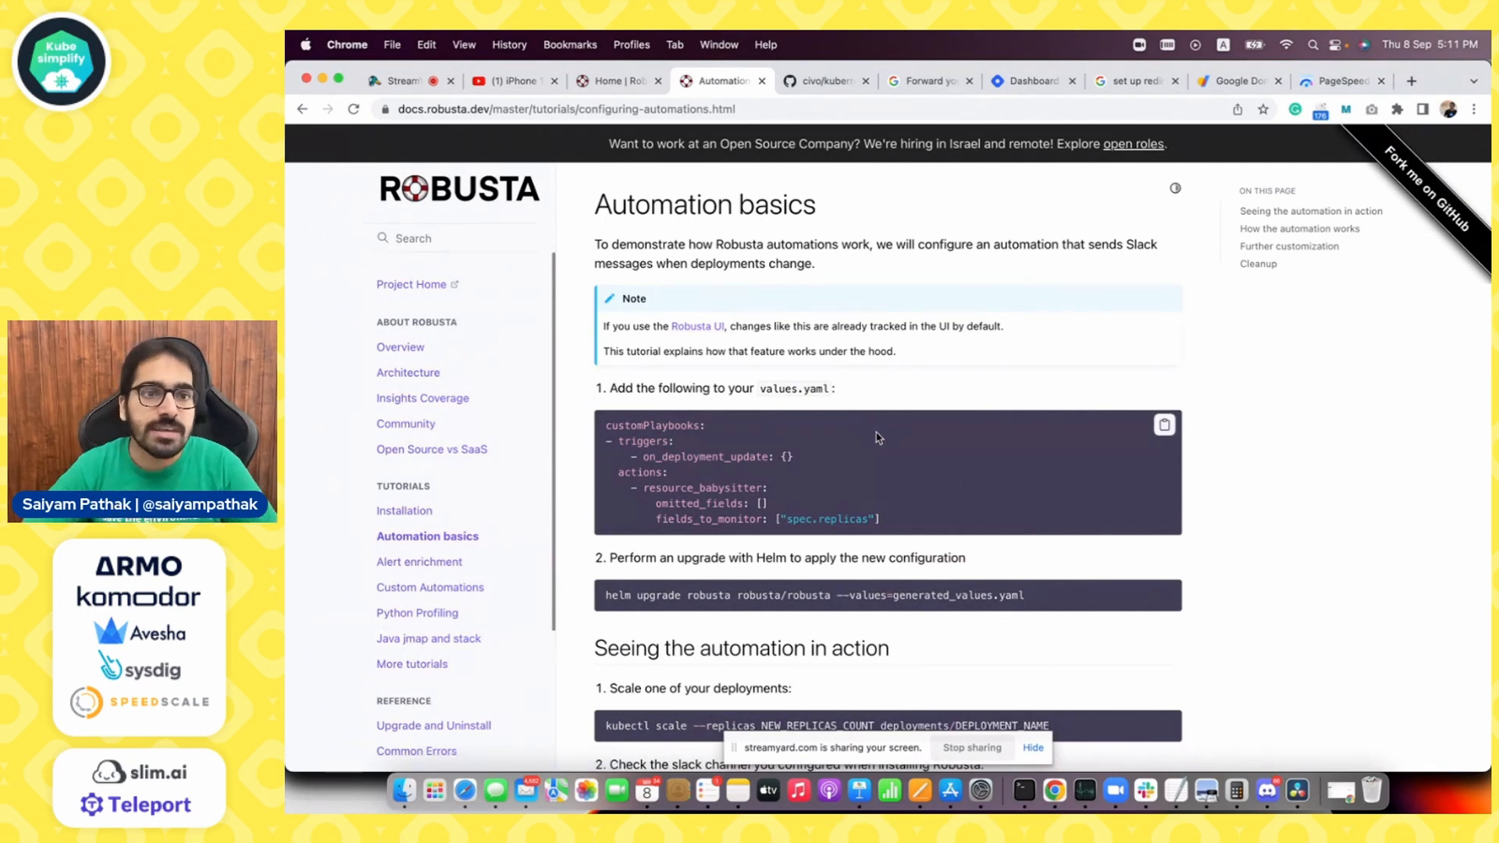
mouse_move(678, 383)
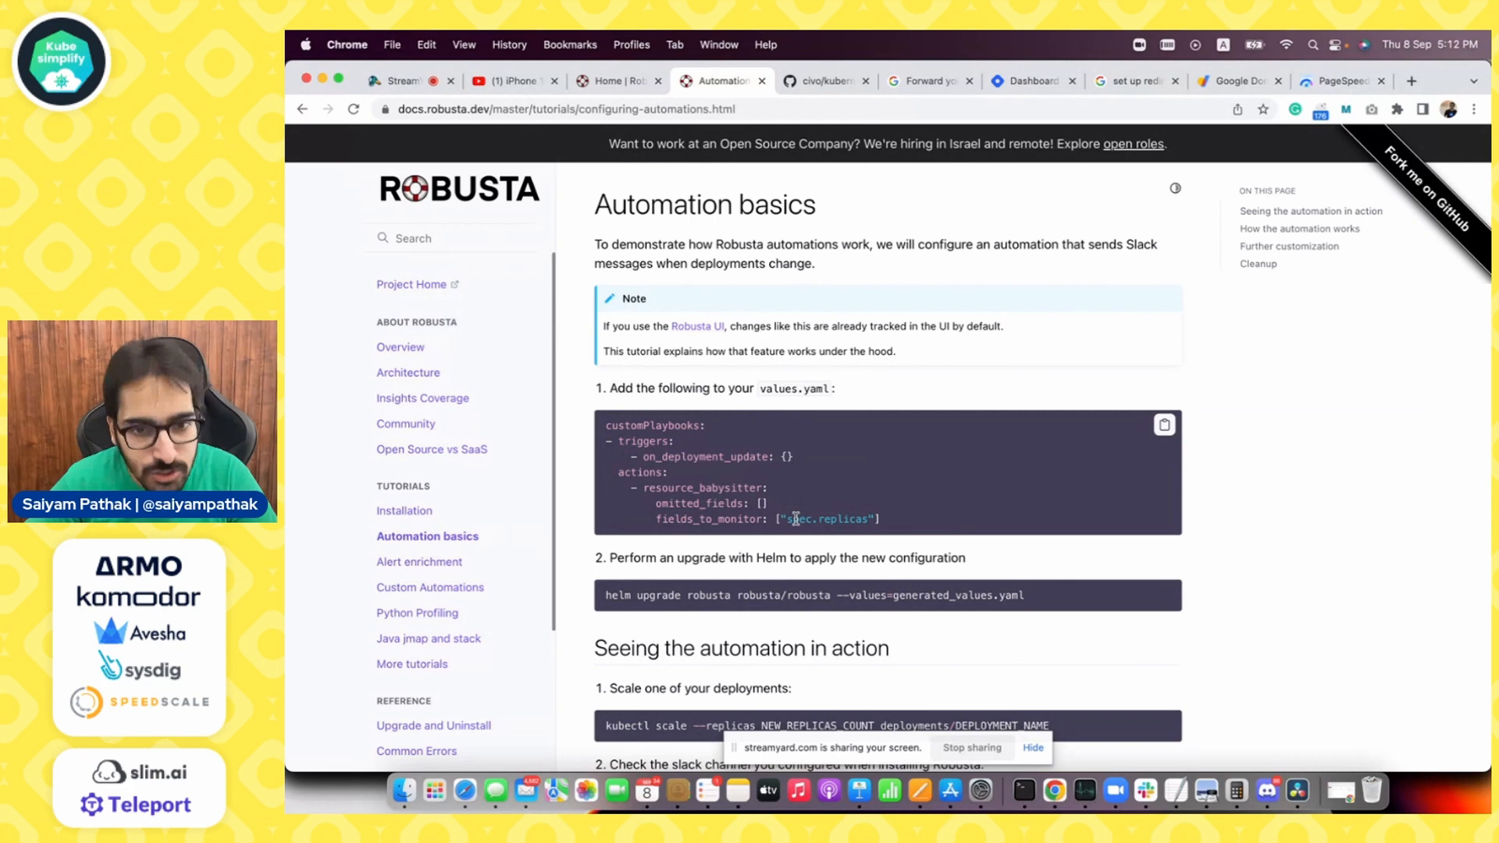
Scroll the Automation basics tutorial to 'Seeing the automation in action'.
scroll("down", 3)
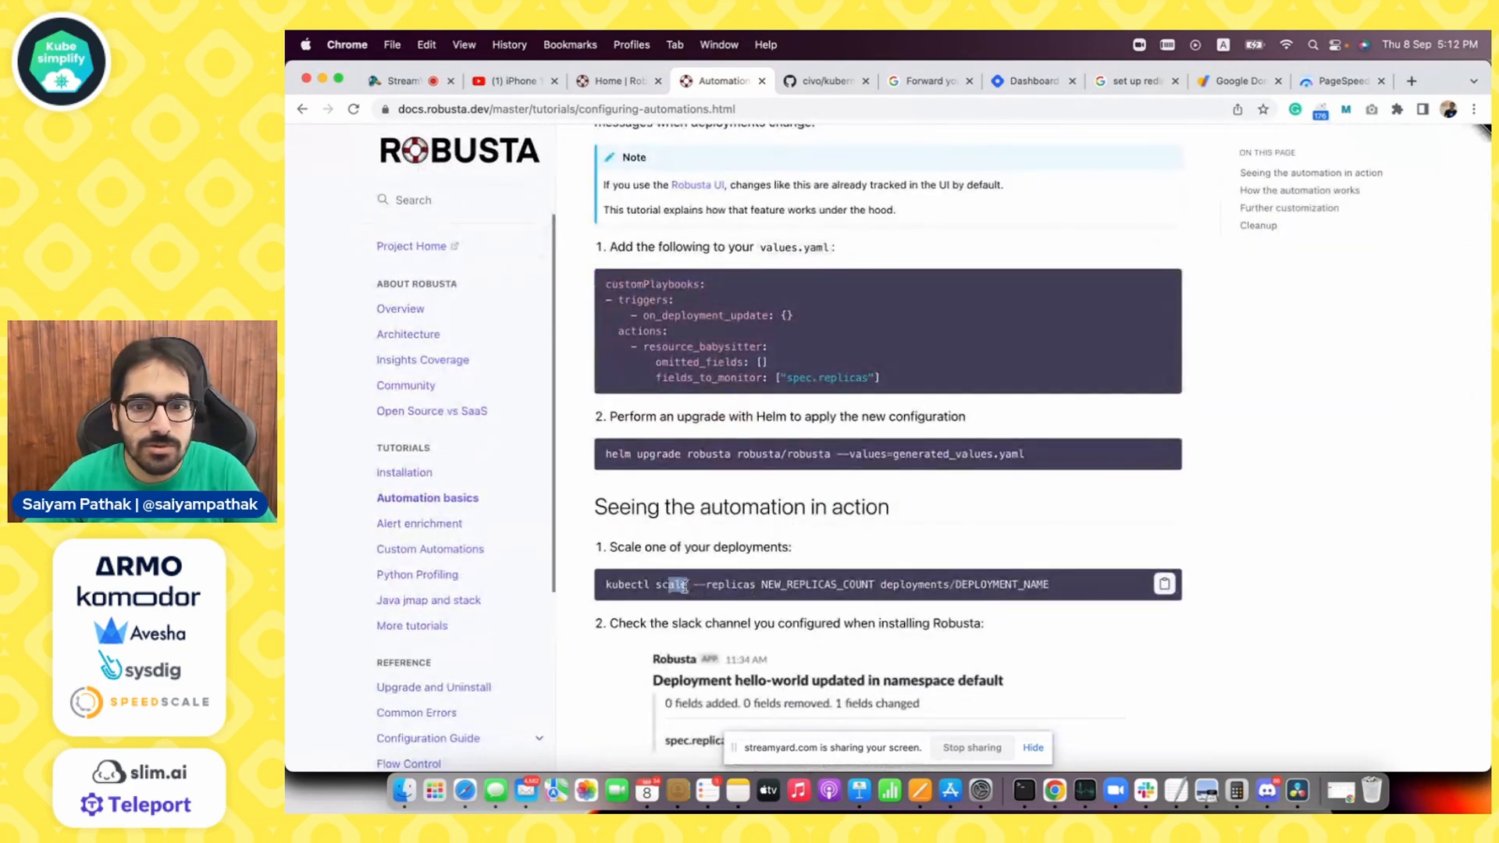
scroll("down", 3)
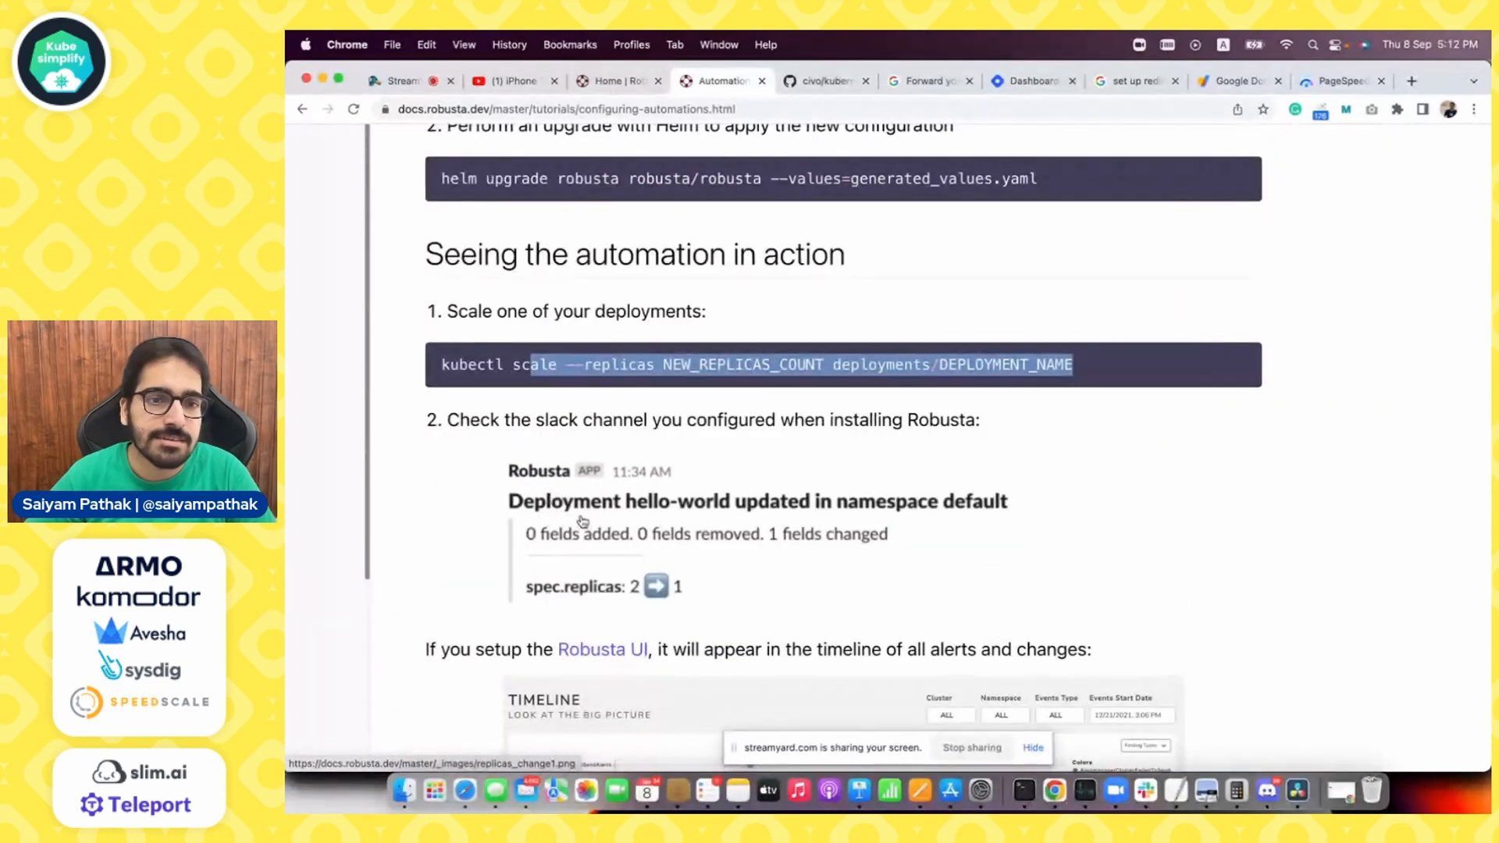
mouse_move(640, 599)
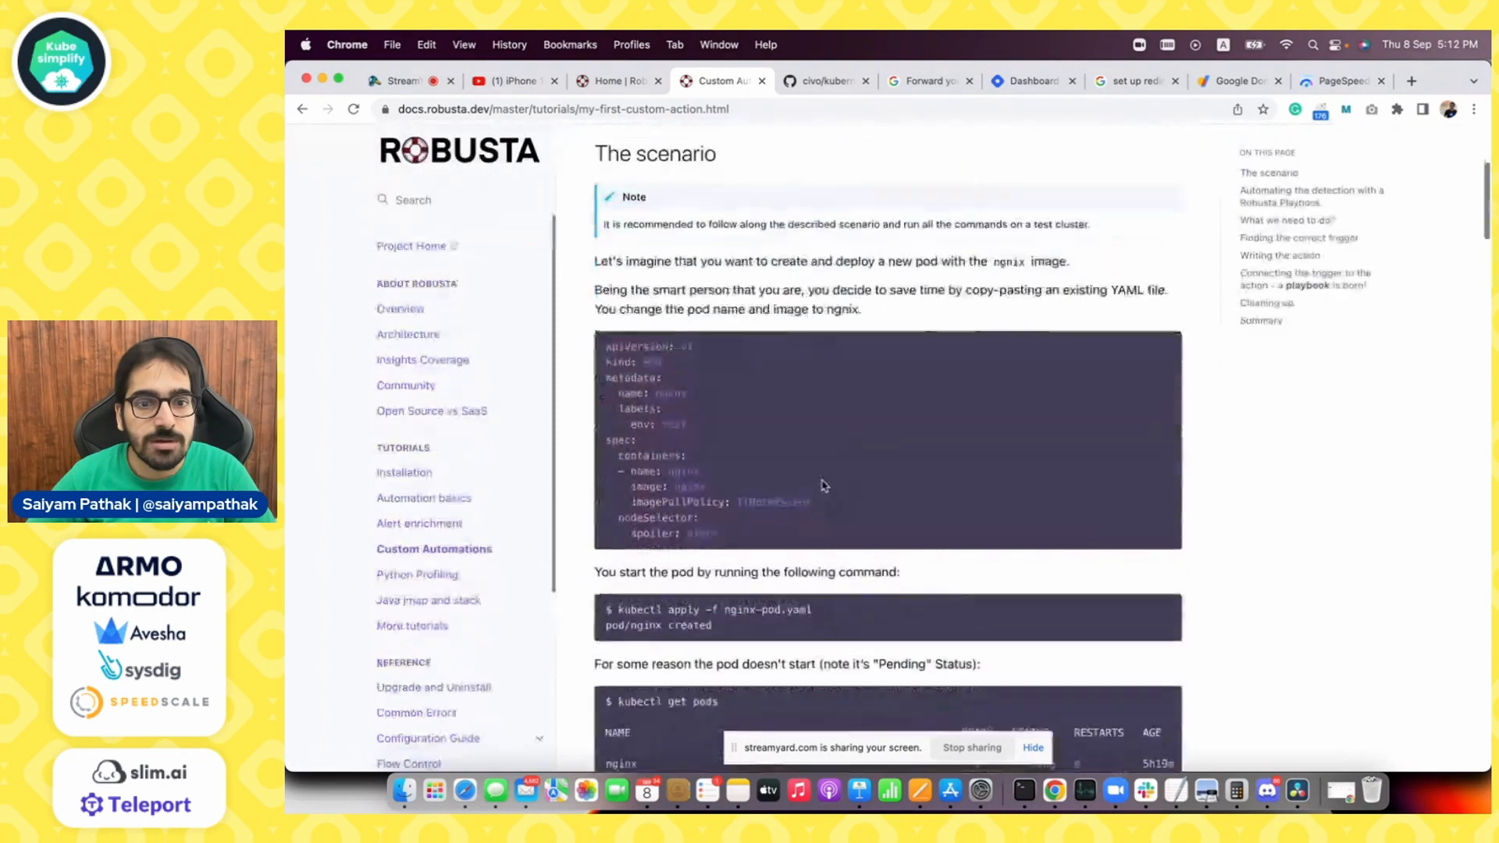
Scroll past the pending nginx scenario to the report_scheduling_failure Python action code.
scroll("down", 3)
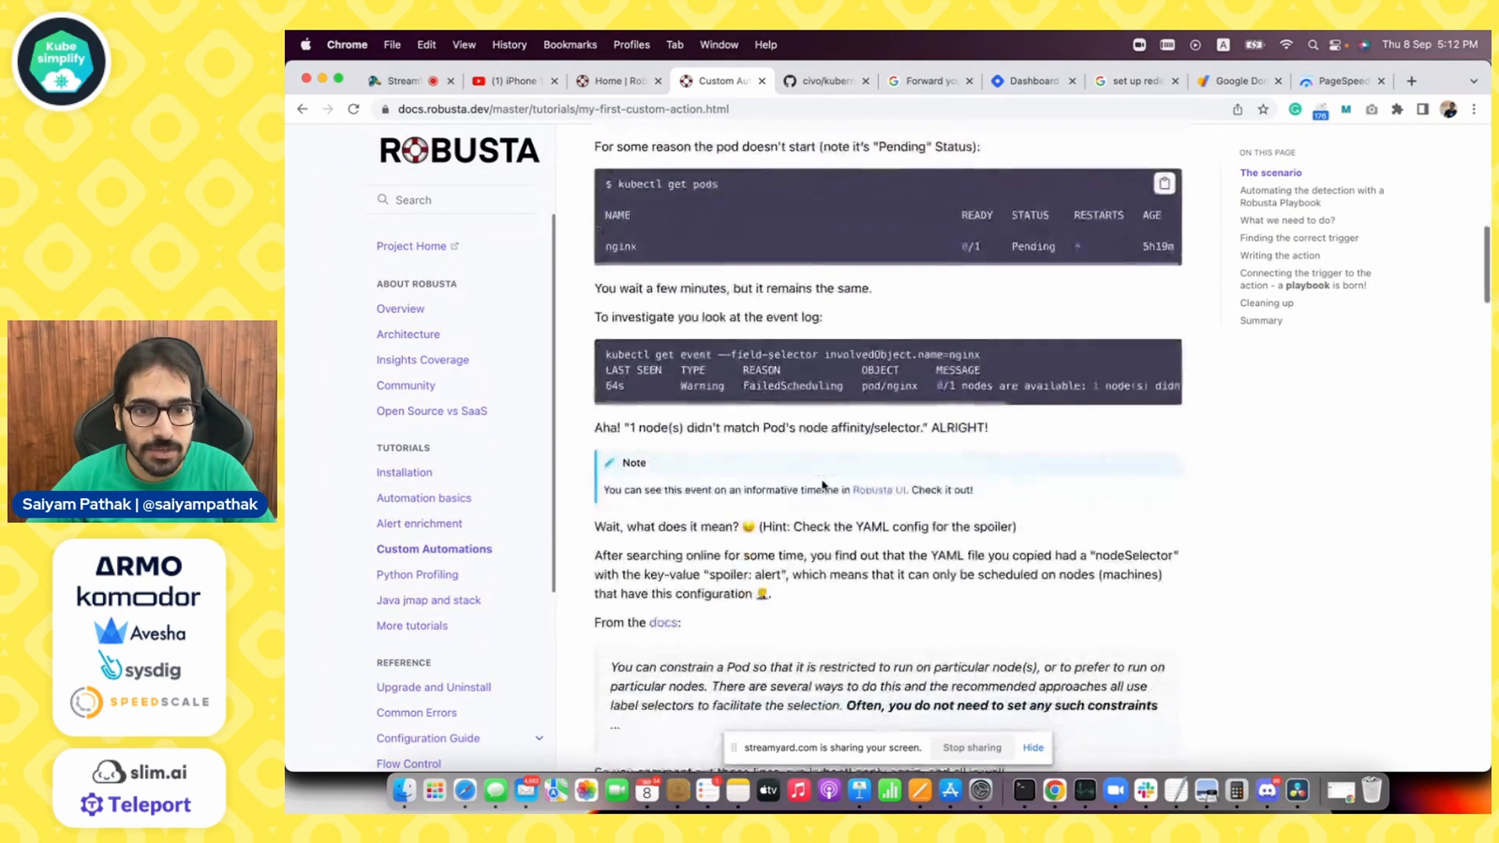
scroll("down", 3)
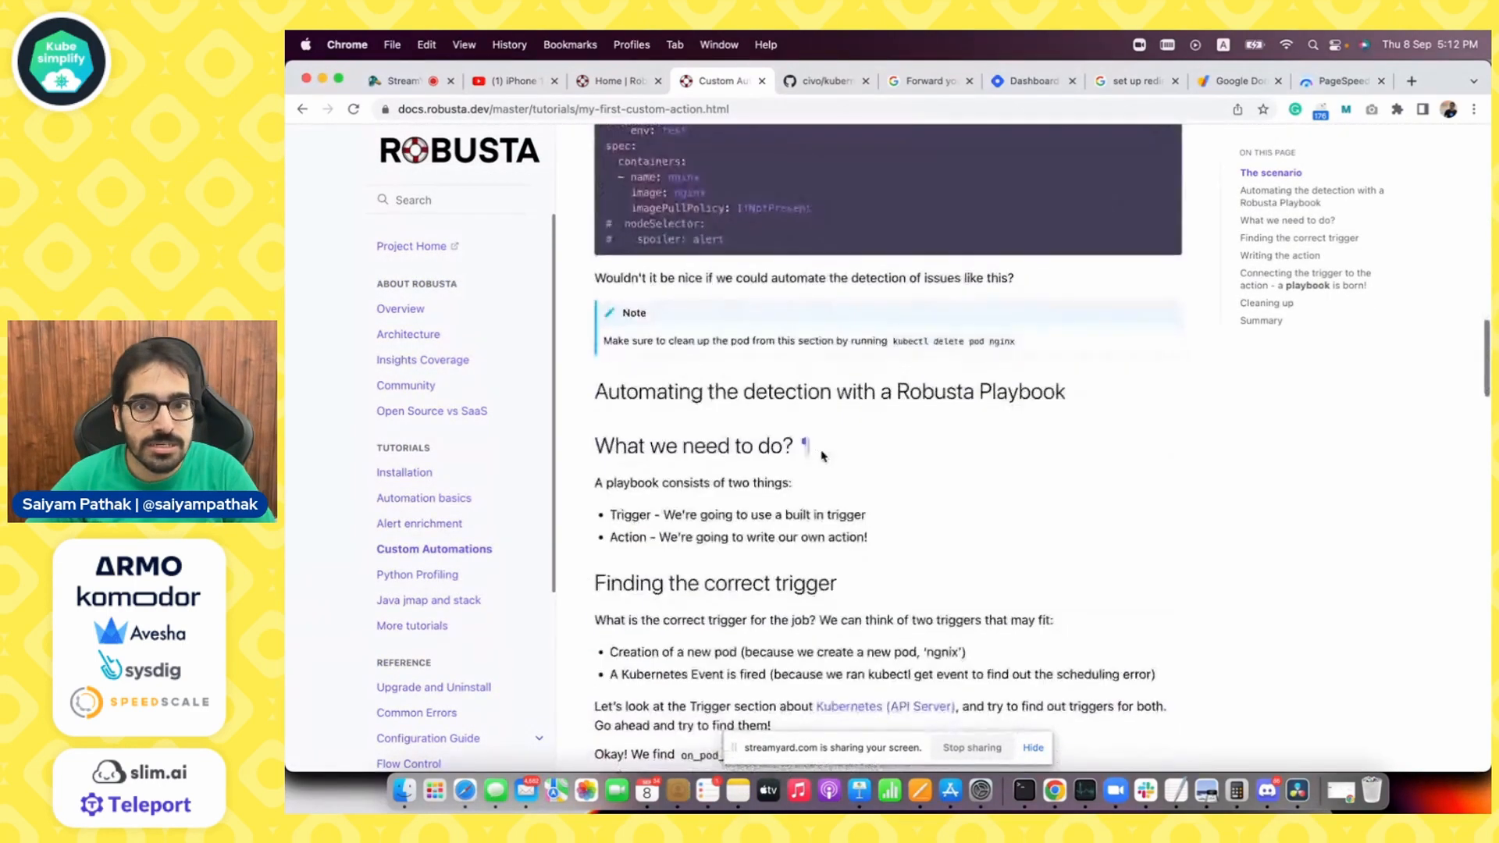
scroll("down", 3)
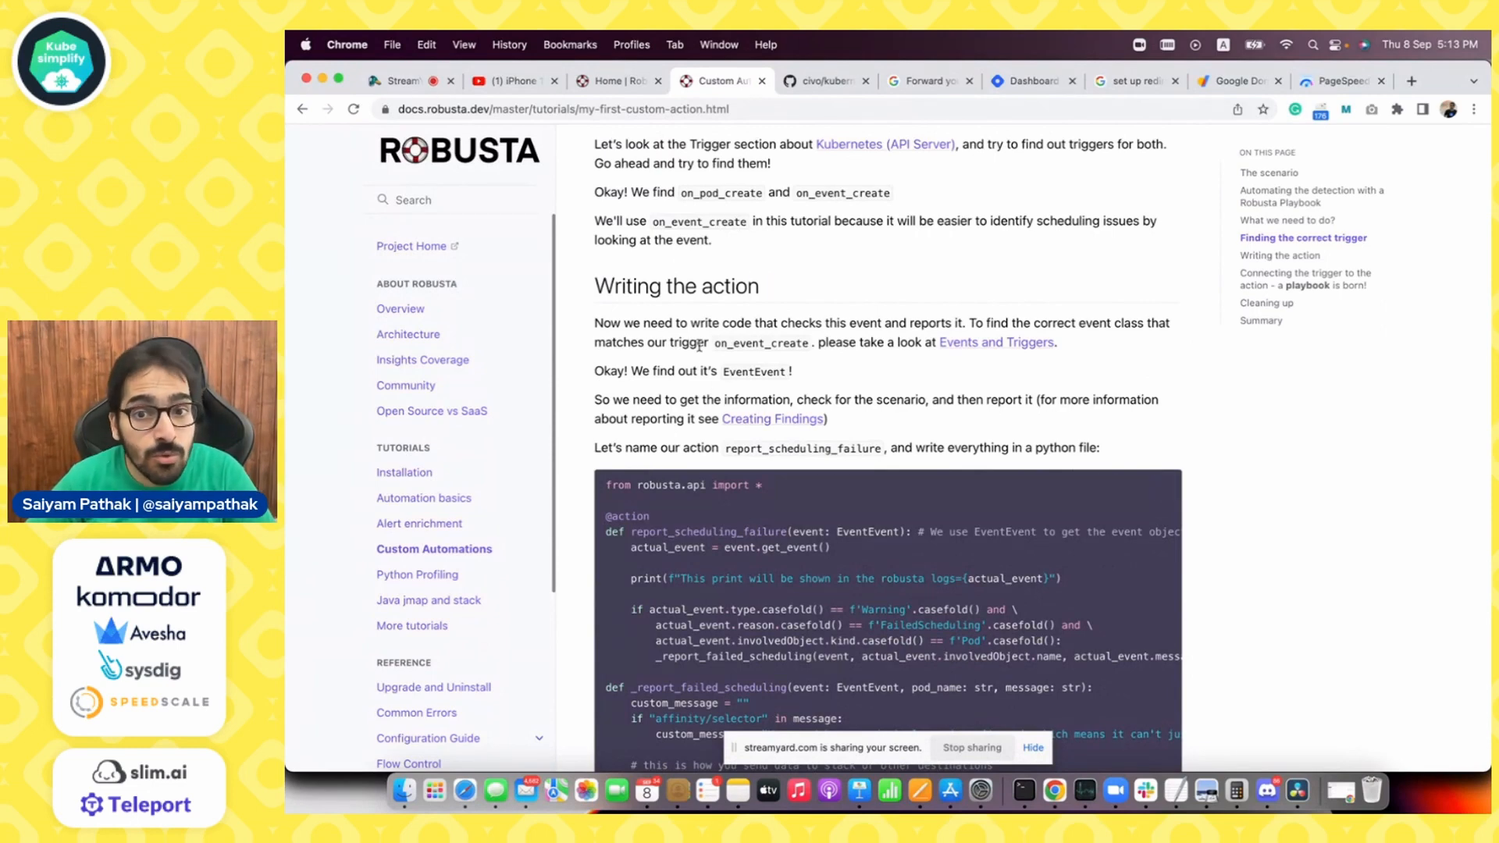
scroll("down", 3)
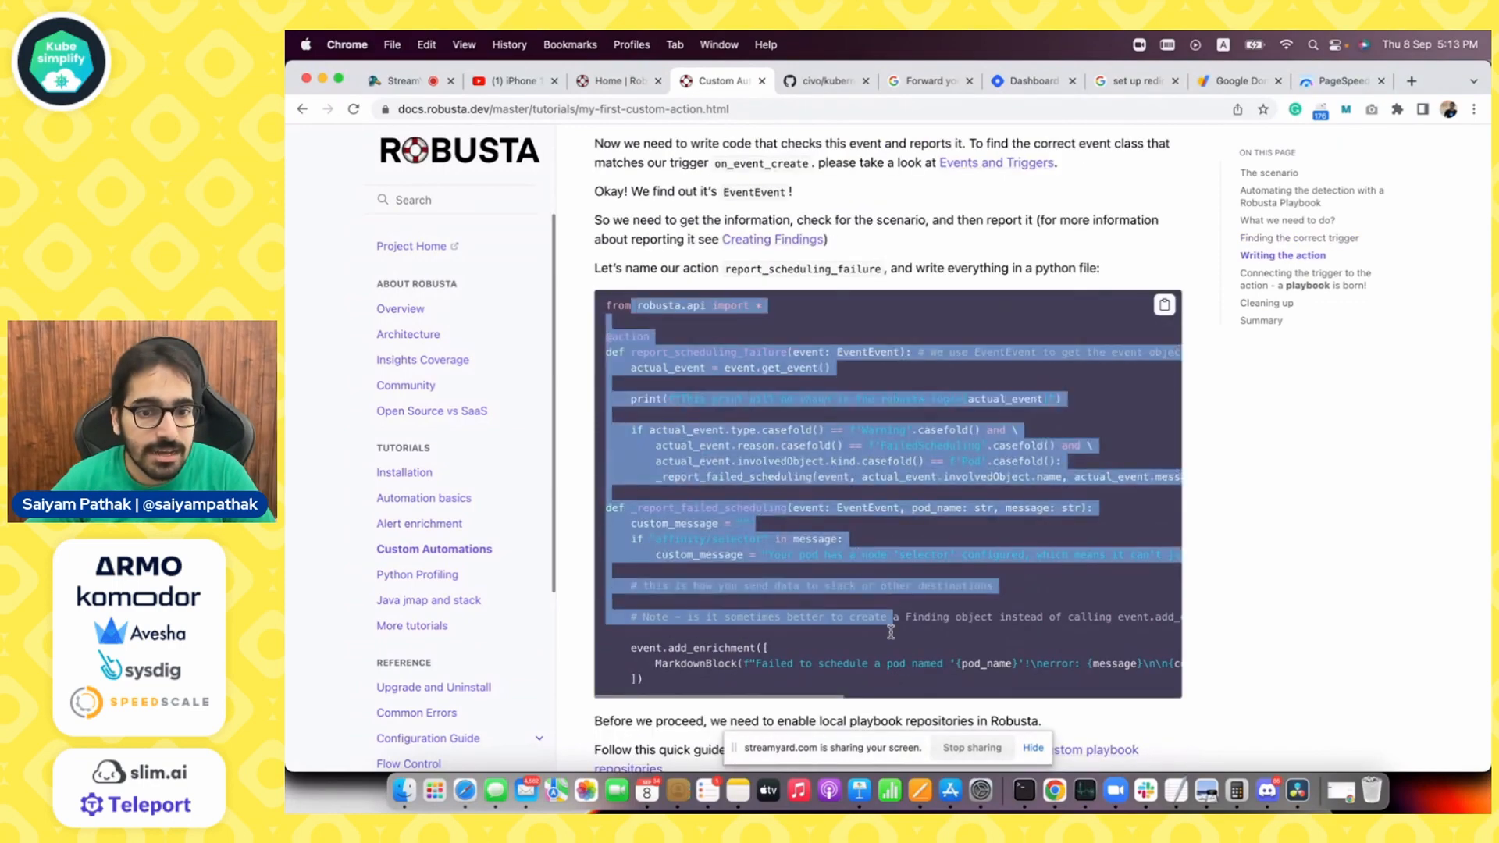
scroll("down", 3)
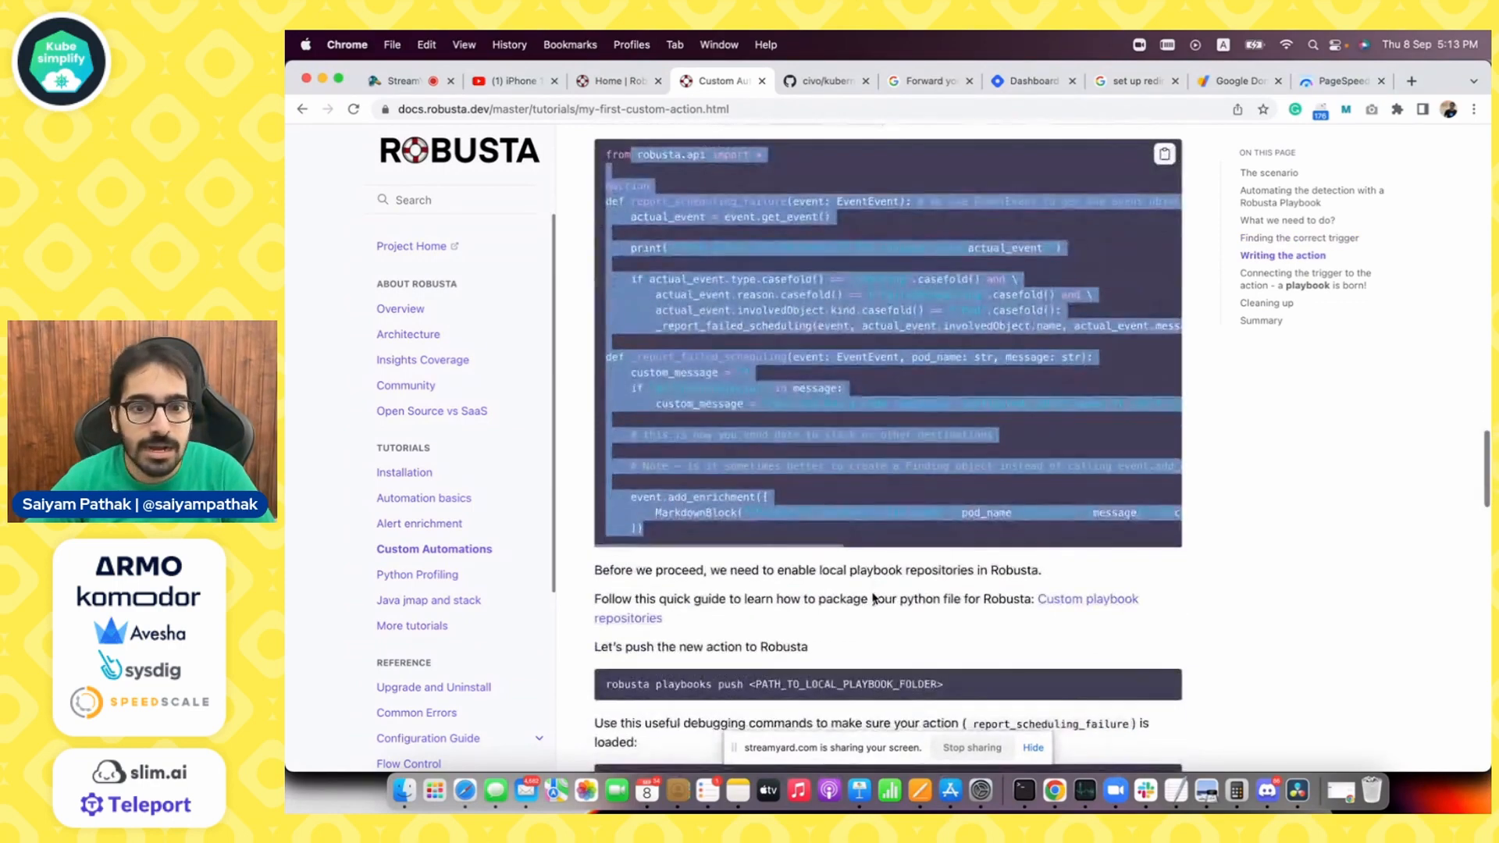